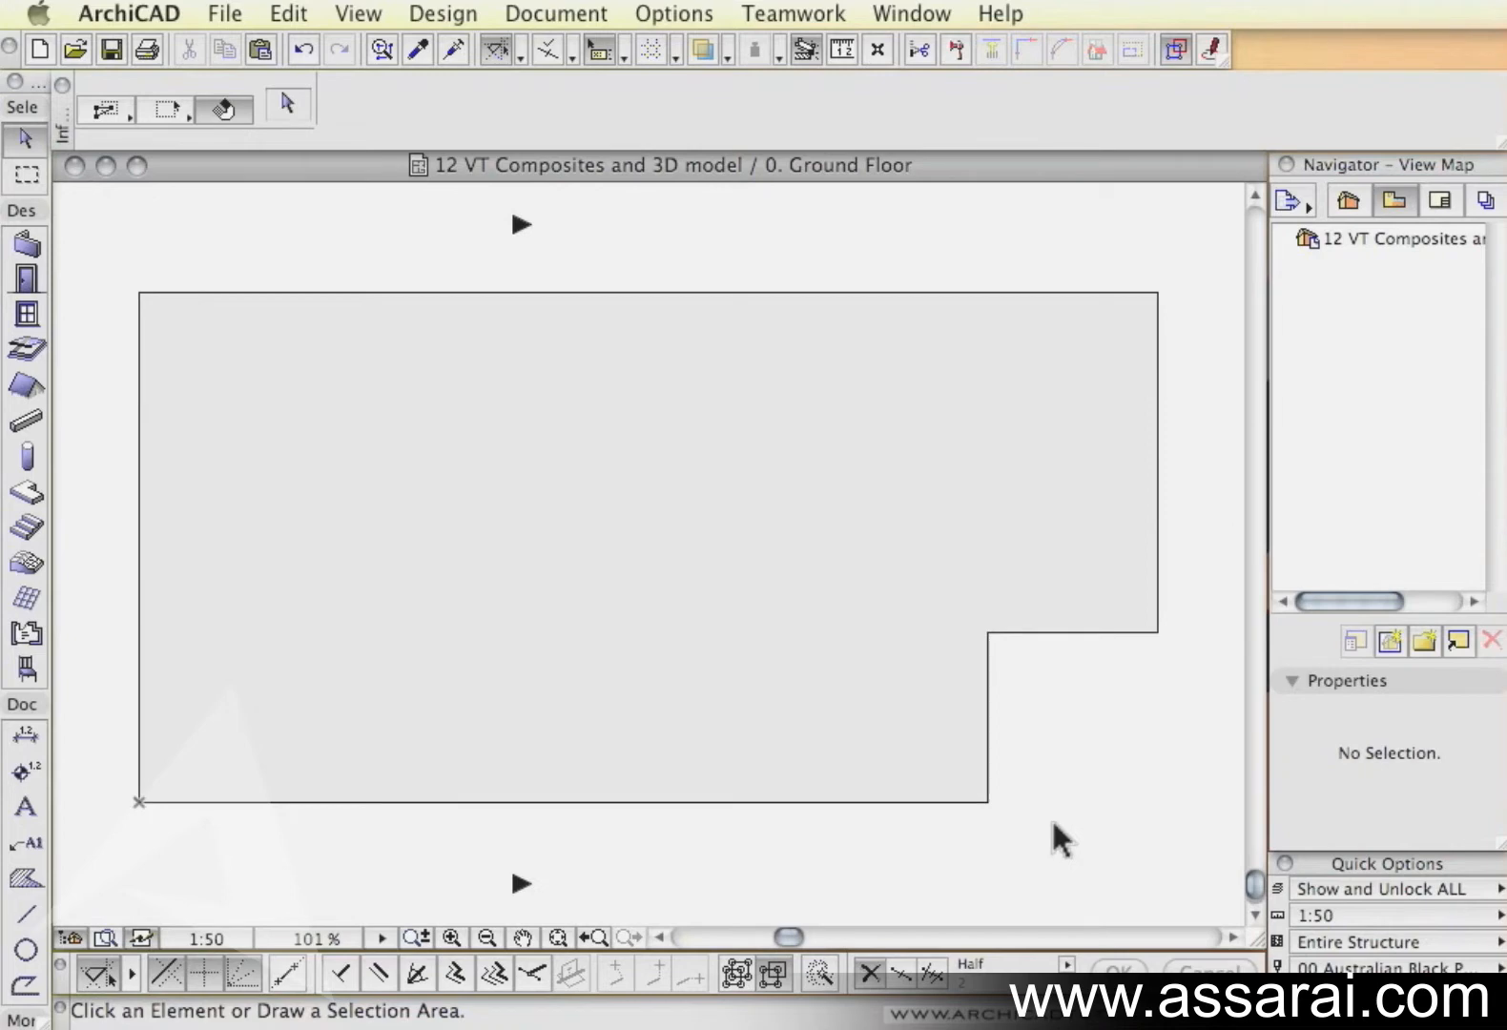
pyautogui.moveTo(776, 624)
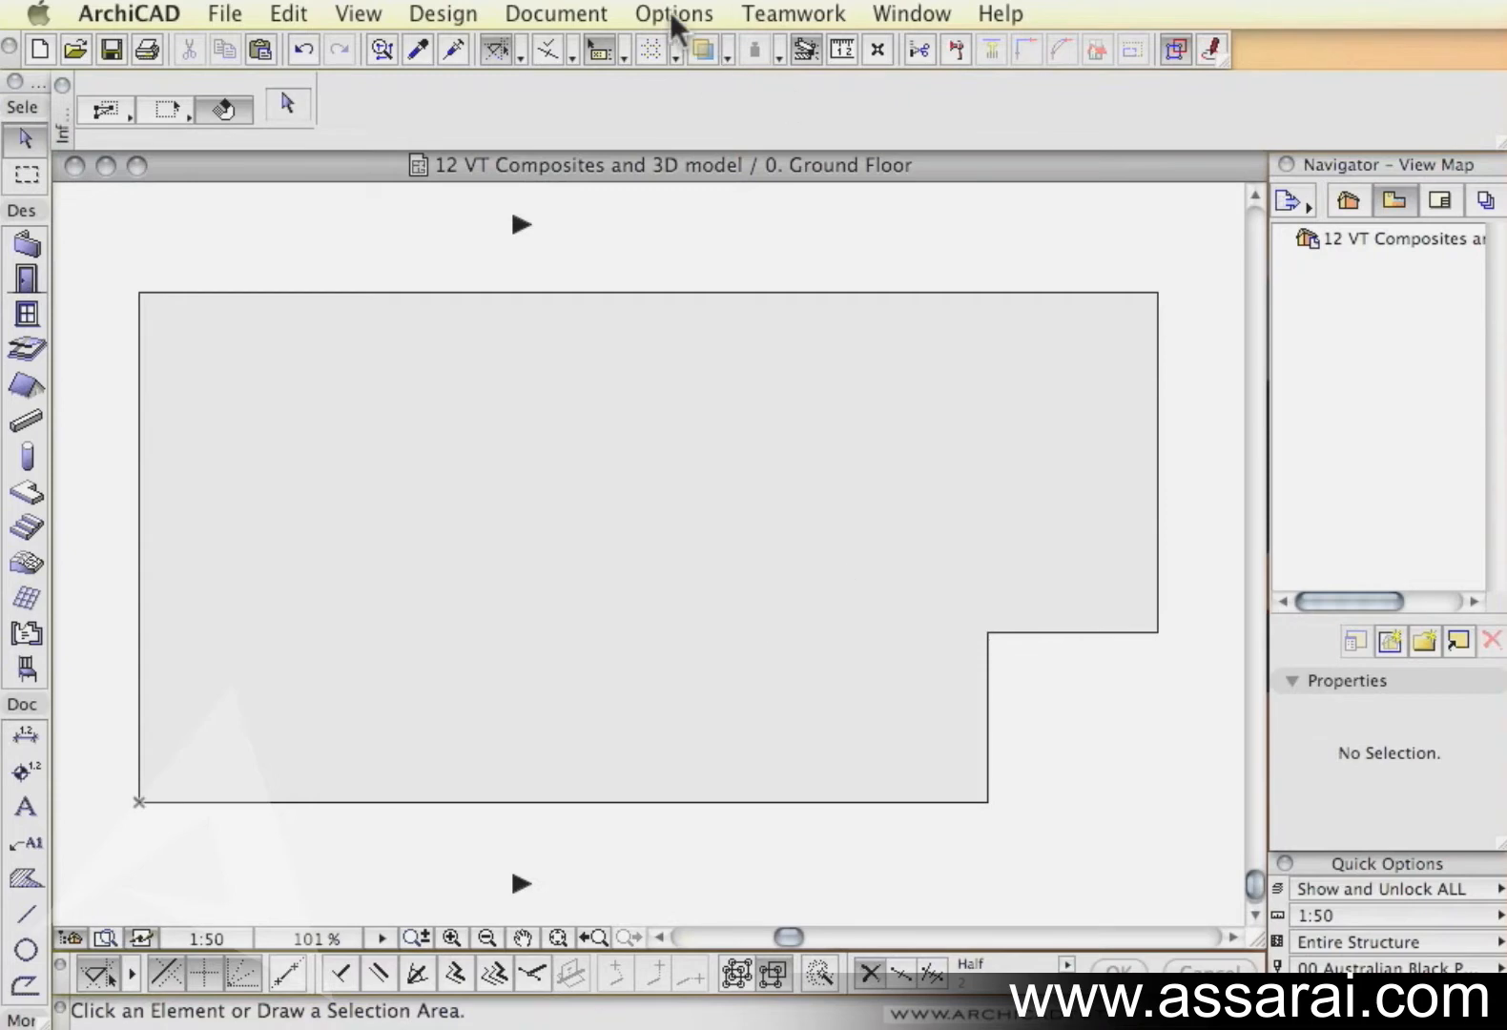
pyautogui.moveTo(750, 76)
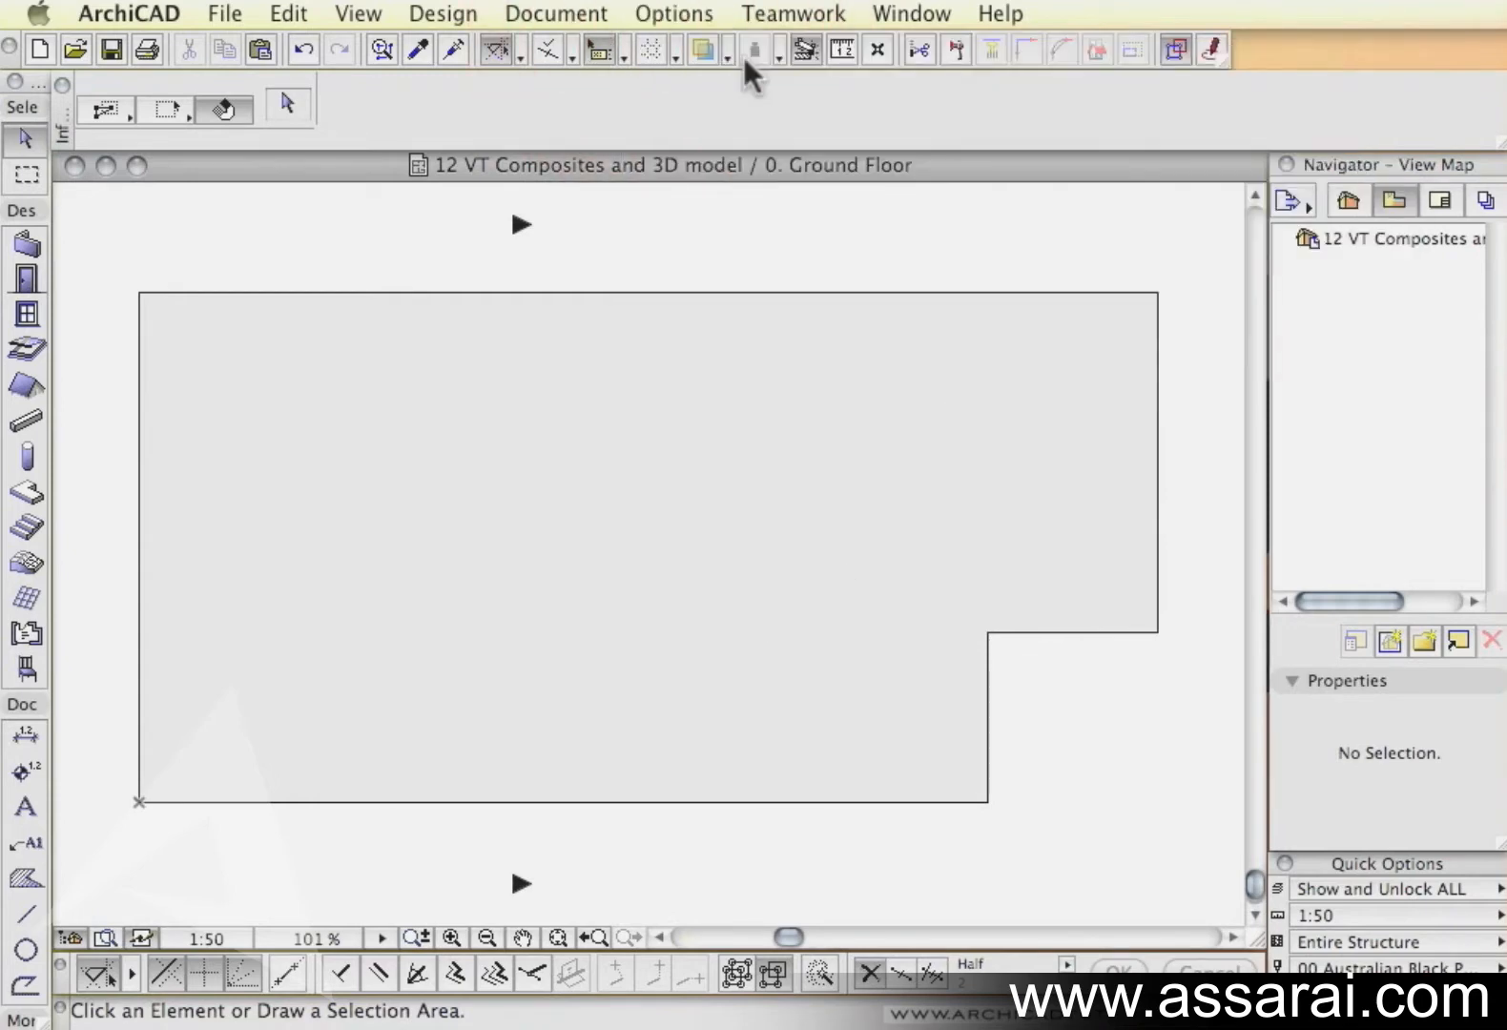
# Step: Duplicate the '90 Internal' composite in Composite Structures and name the copy '90+75 Sfoam'
pyautogui.click(674, 13)
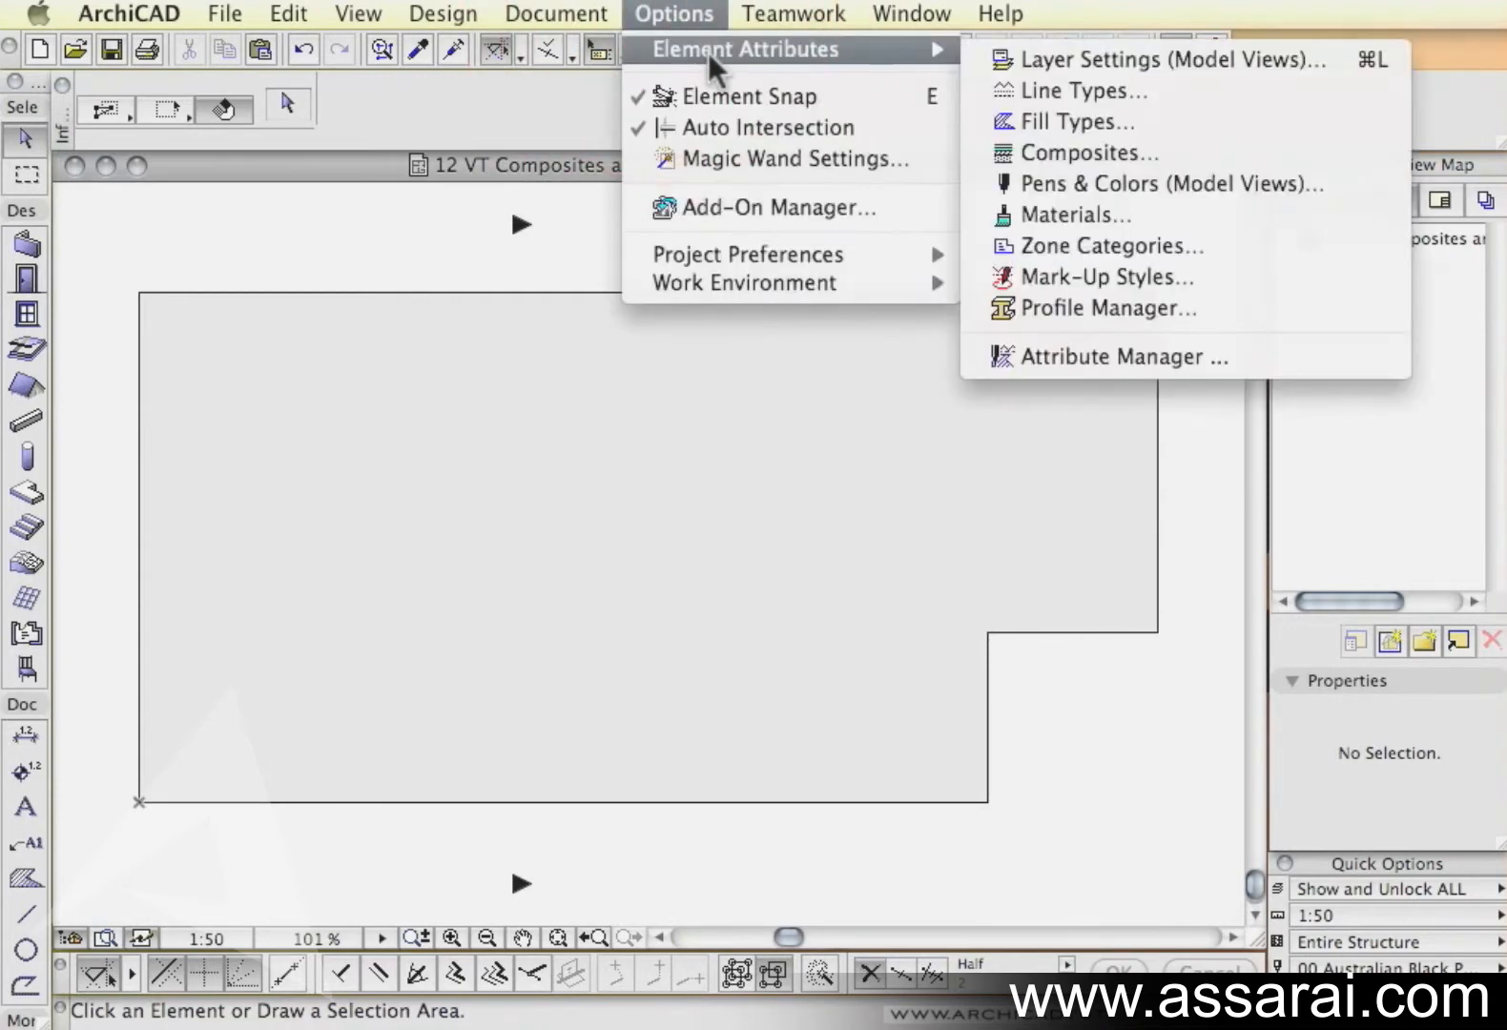
pyautogui.click(1083, 152)
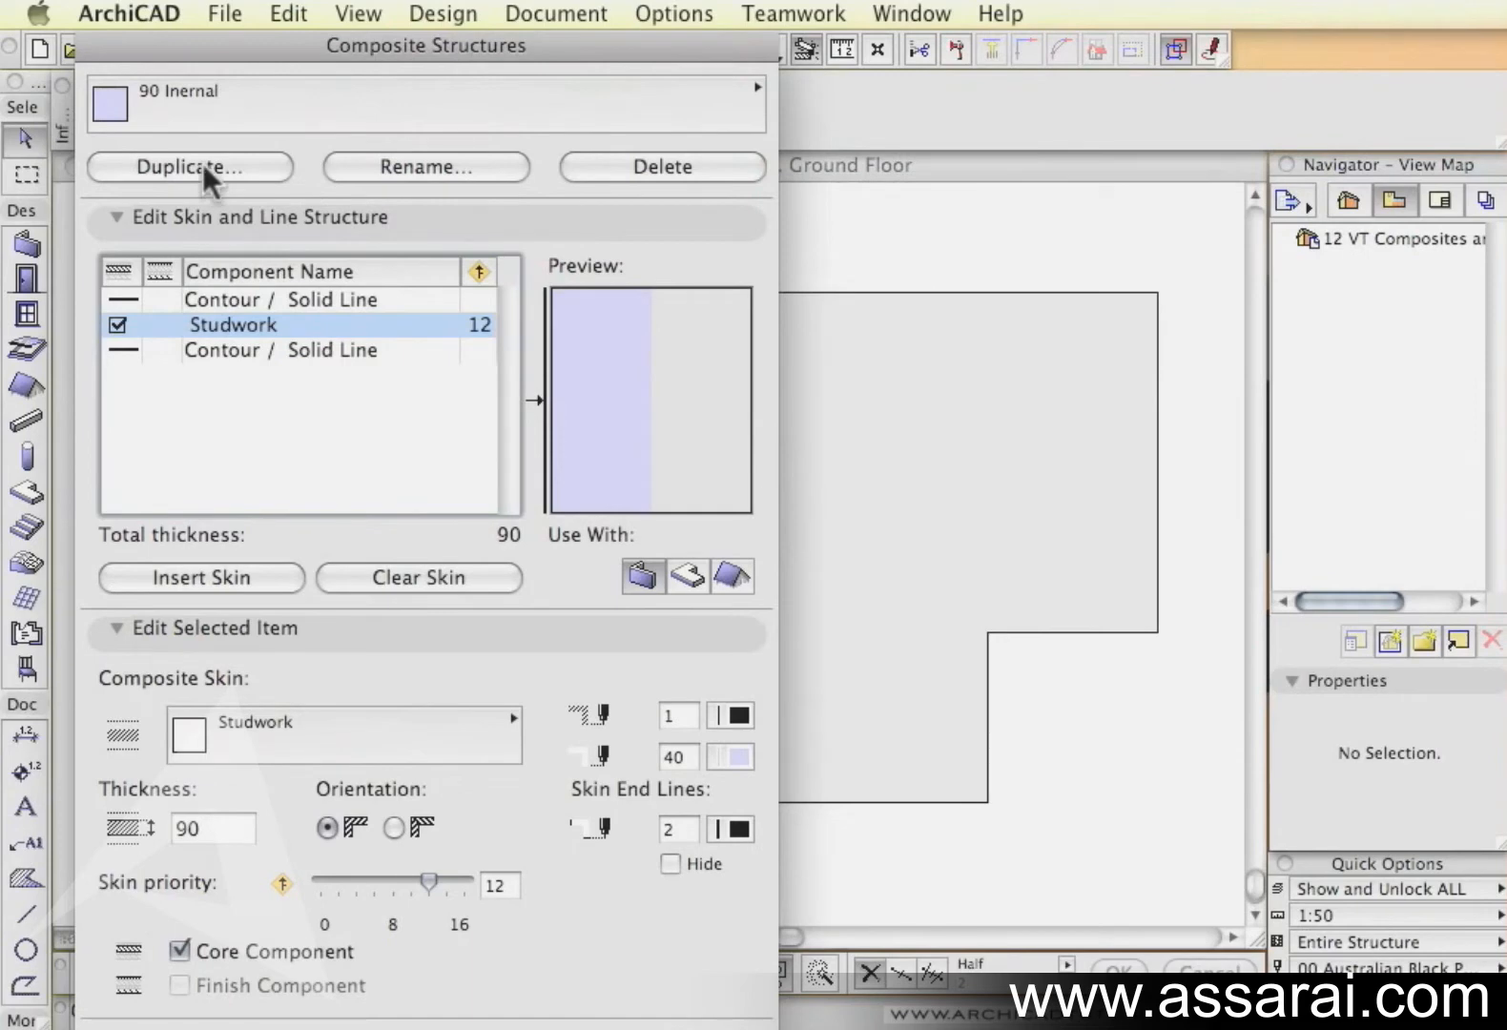
pyautogui.click(189, 166)
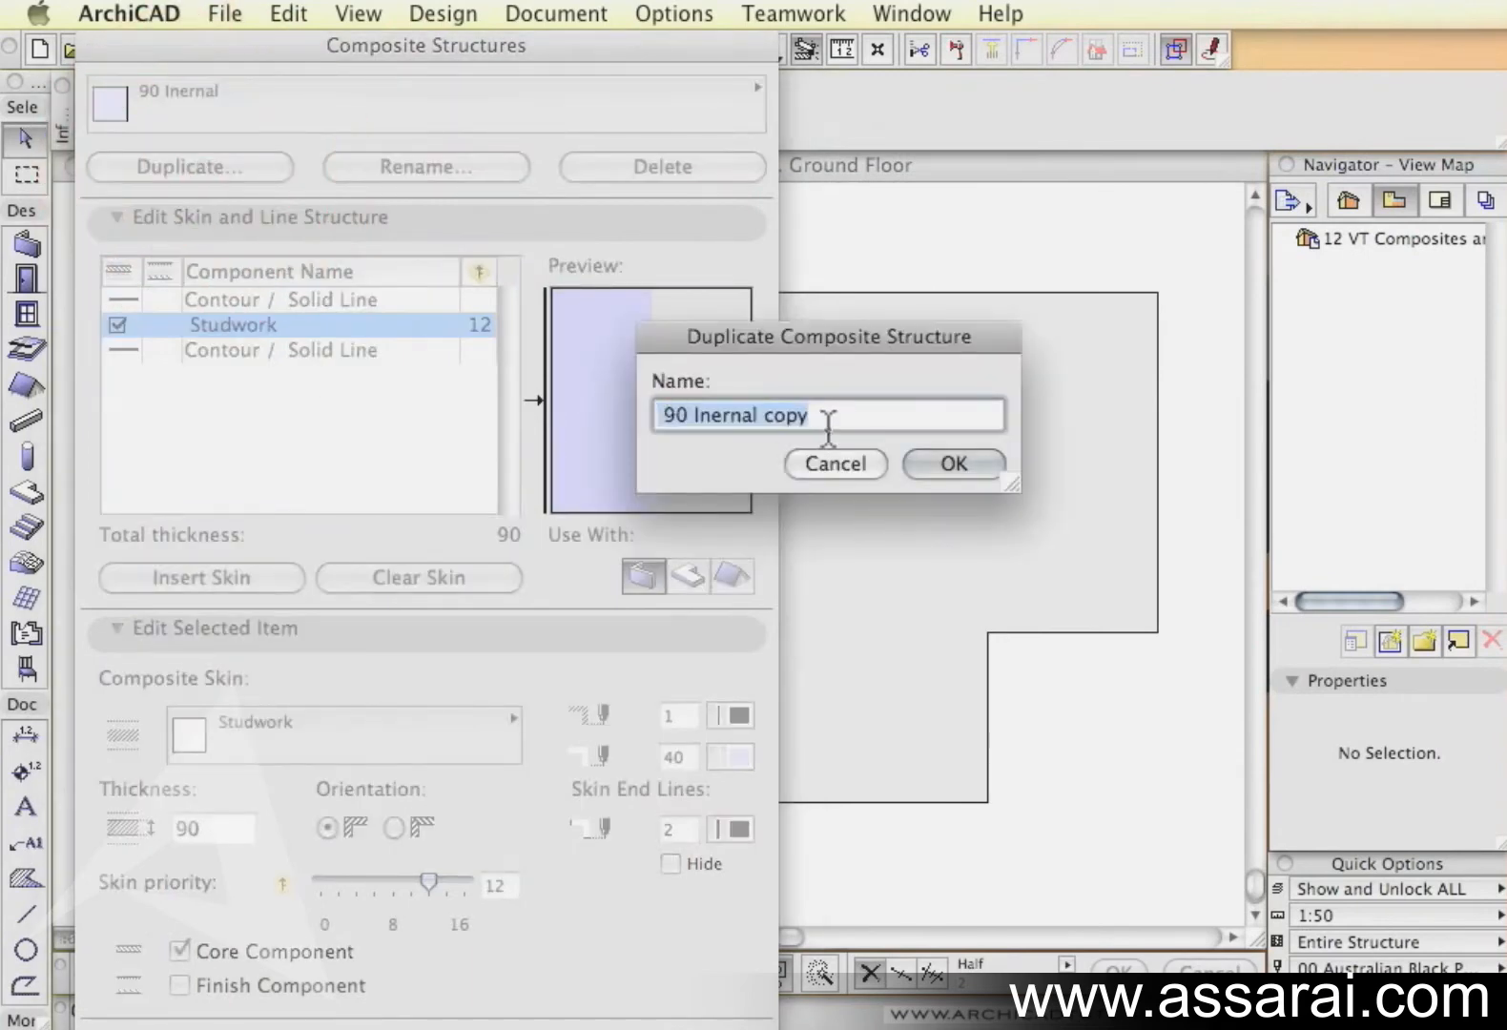
pyautogui.press('delete')
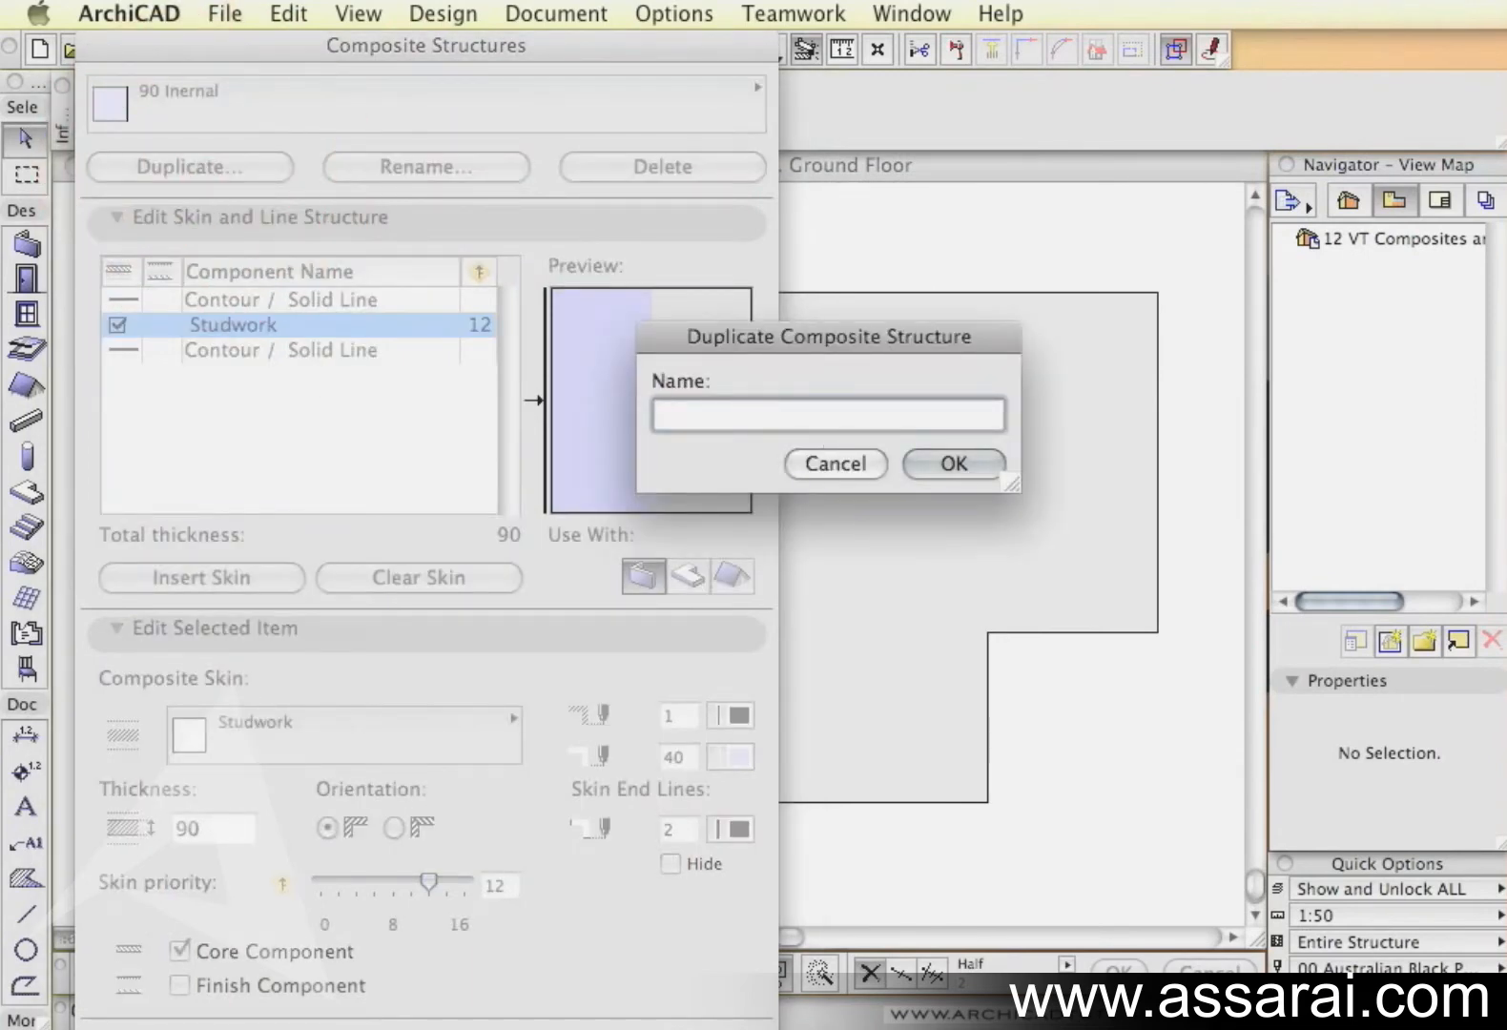
pyautogui.write('90+75 Sf')
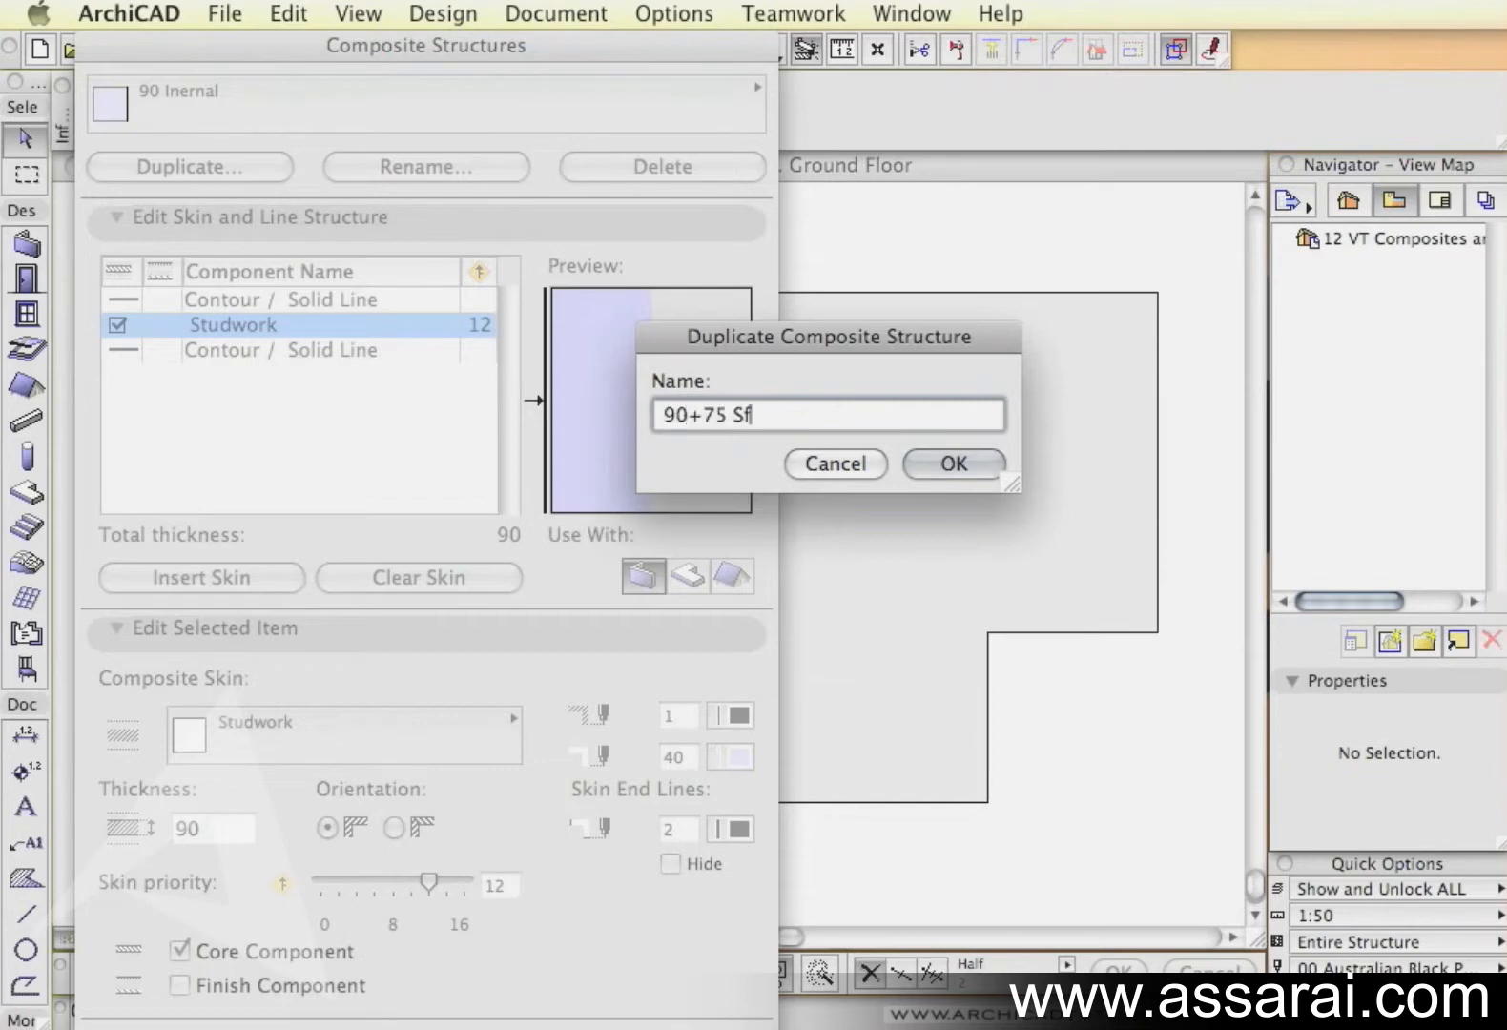
pyautogui.click(951, 464)
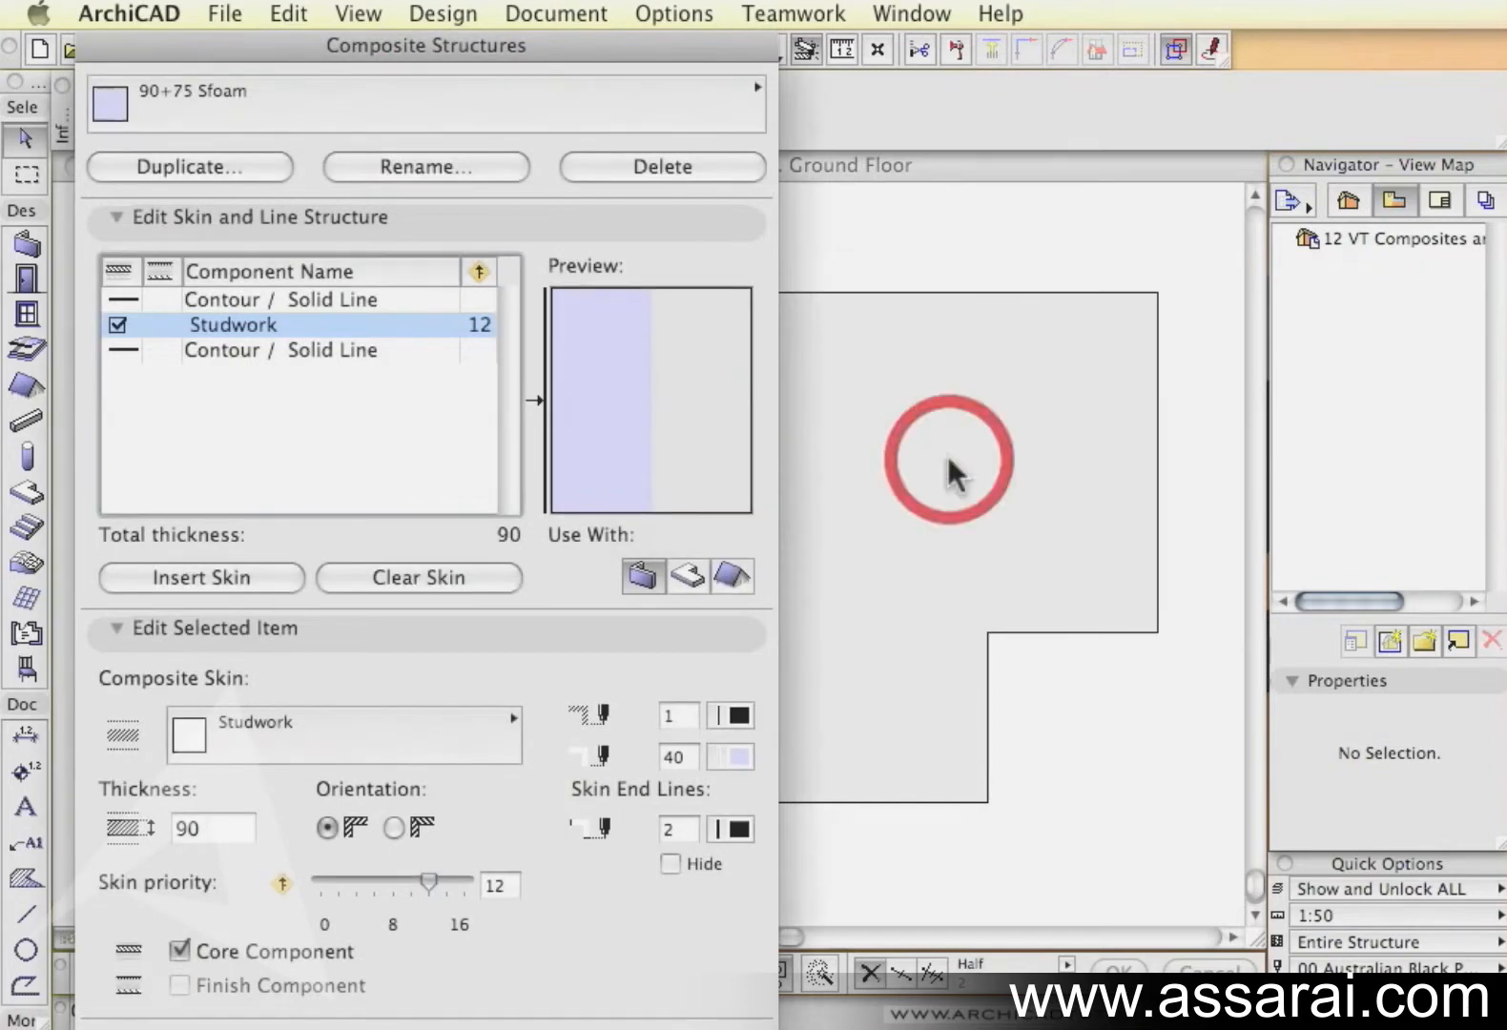
pyautogui.moveTo(635, 332)
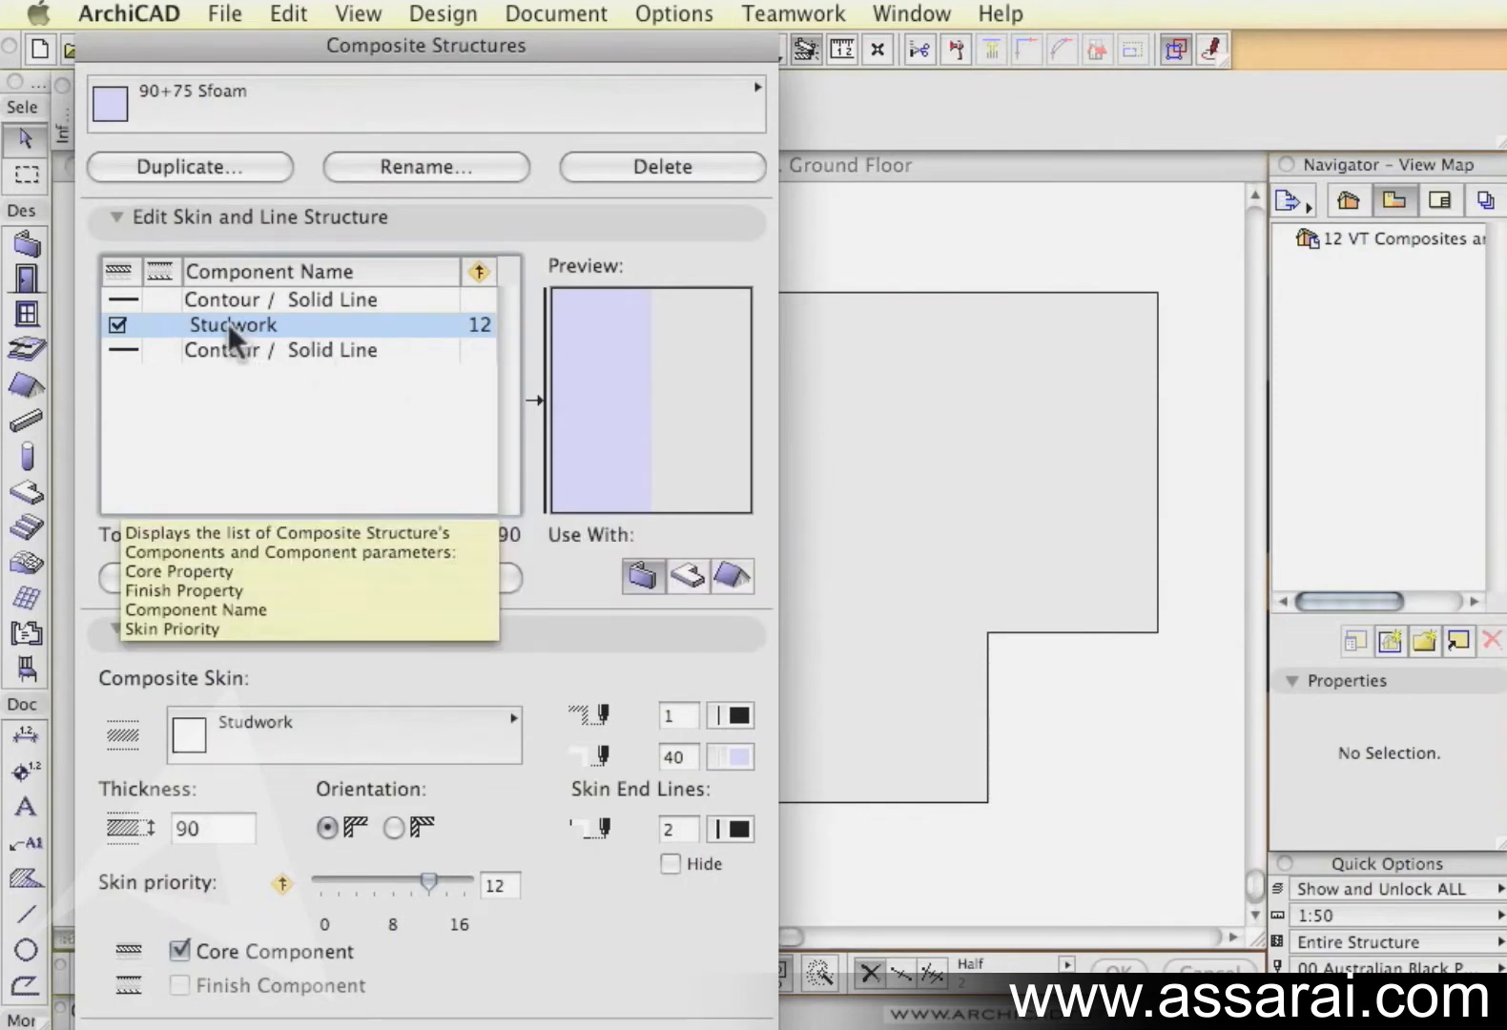
pyautogui.moveTo(312, 744)
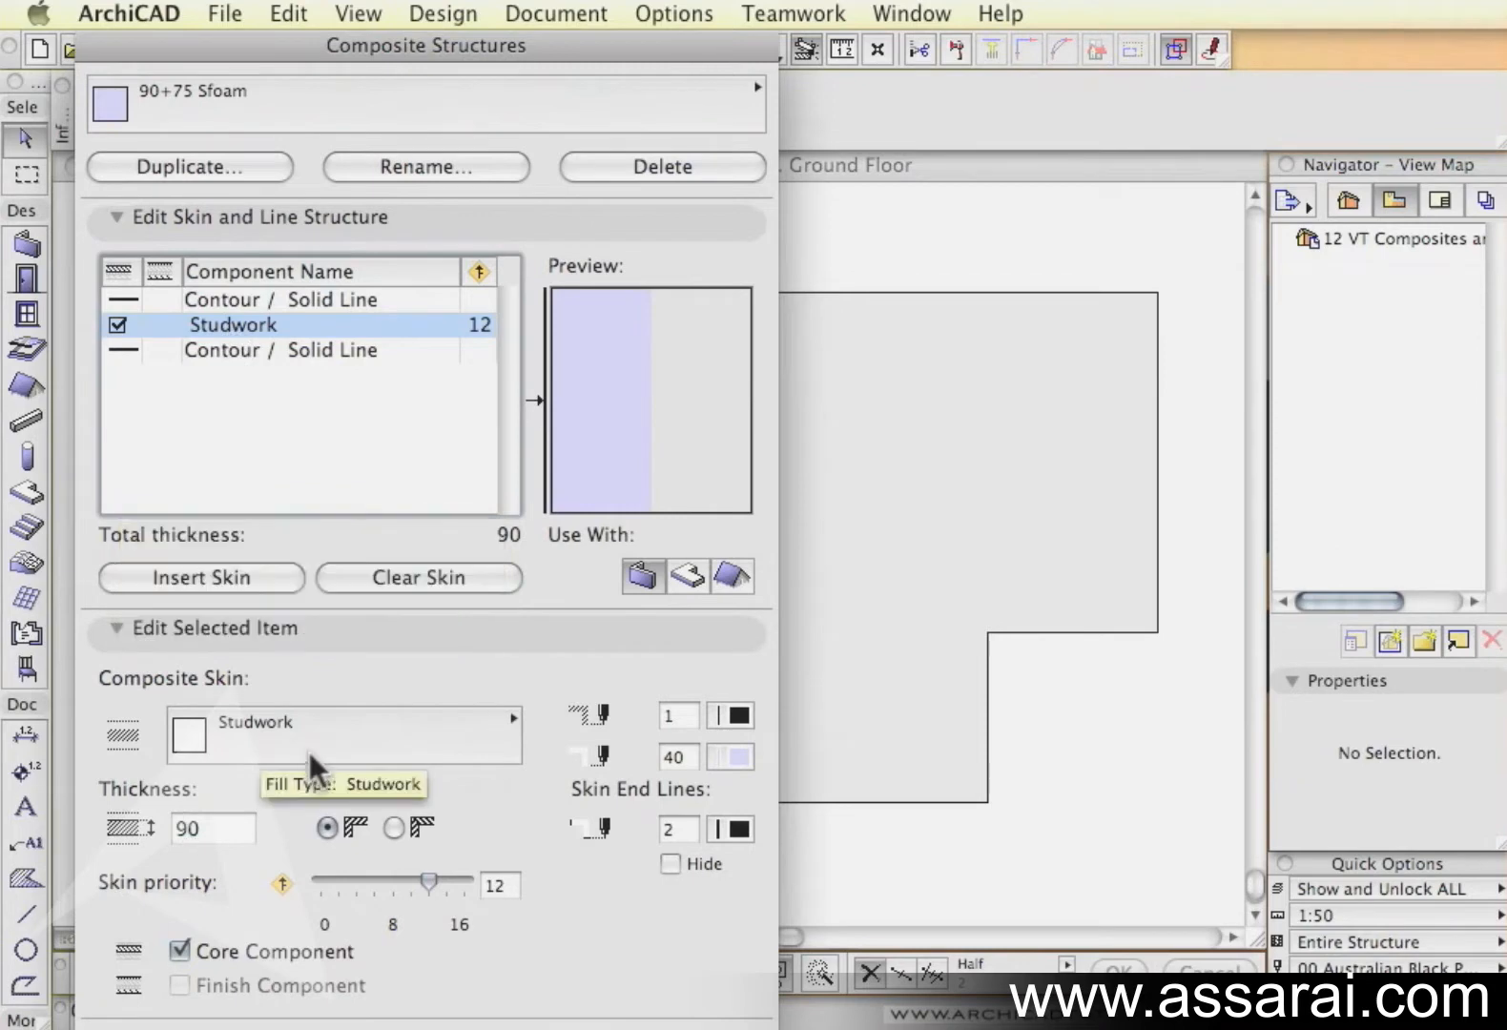
pyautogui.moveTo(437, 677)
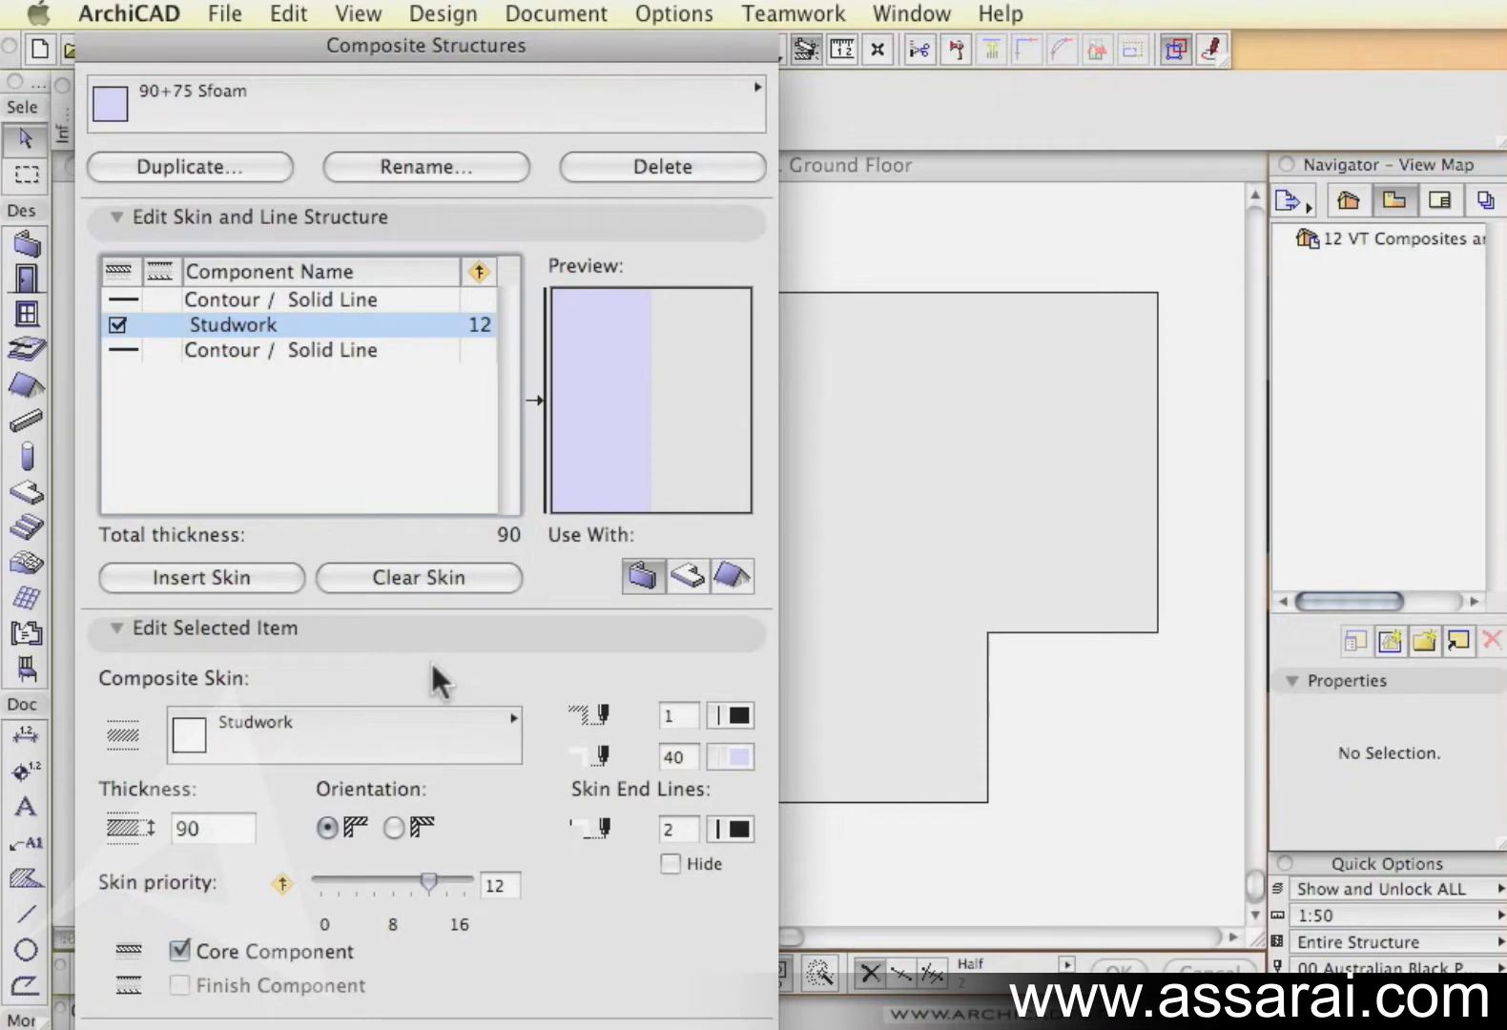
pyautogui.moveTo(266, 355)
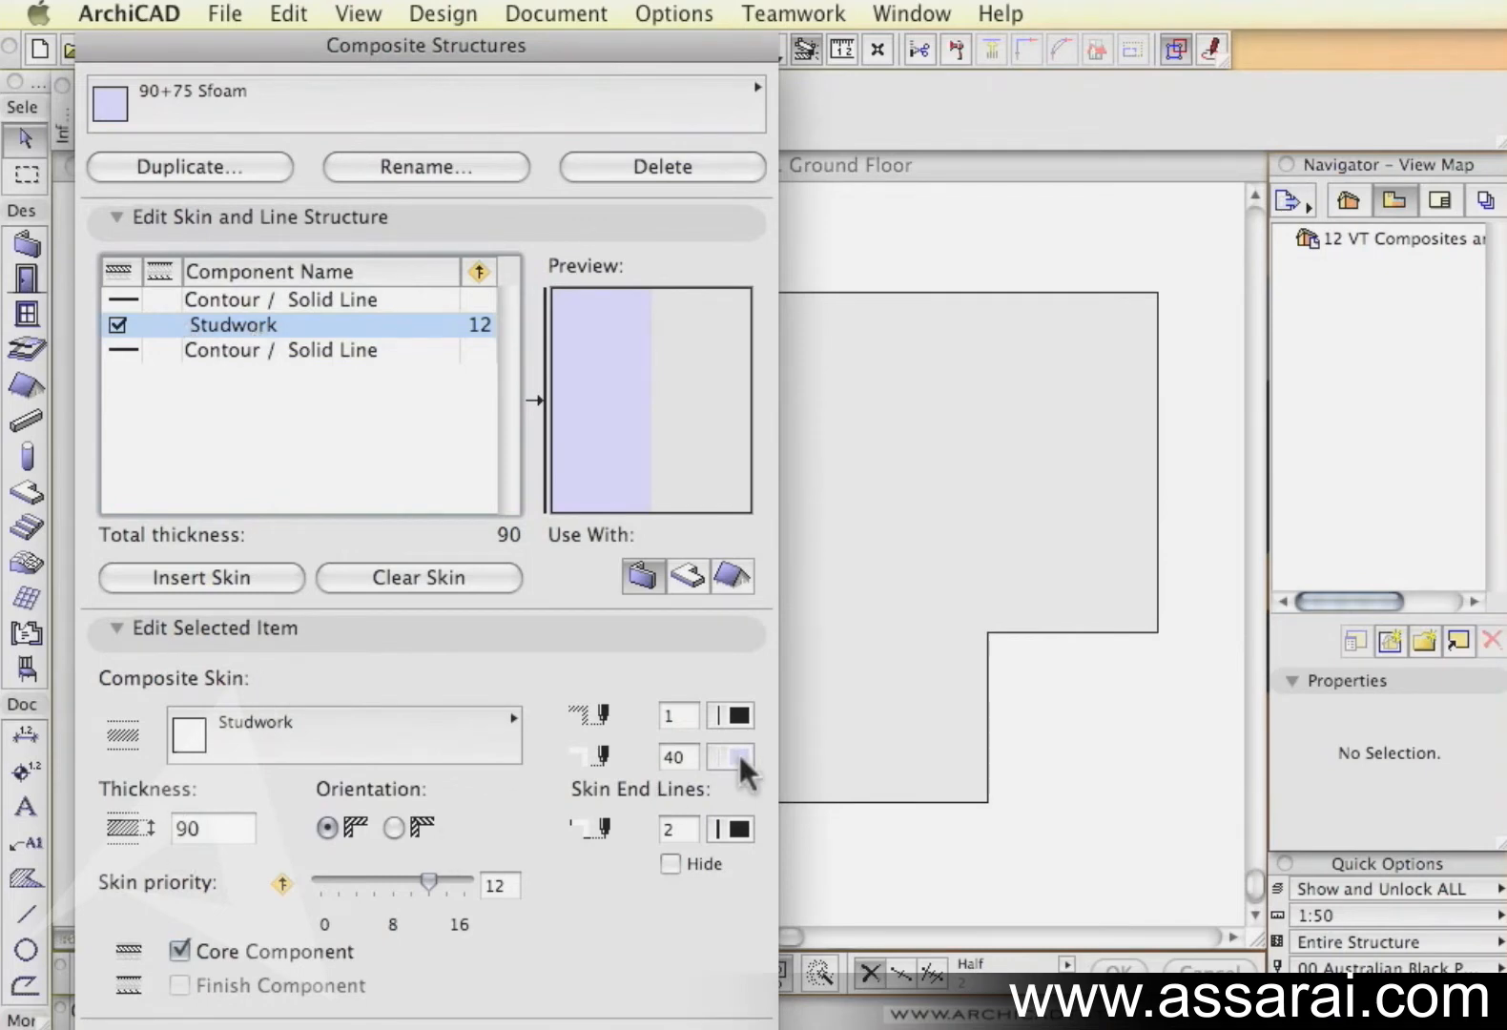
# Step: Give the studwork an orange background (pen 78) and add a 10-thick Plaster 01 skin
pyautogui.click(728, 755)
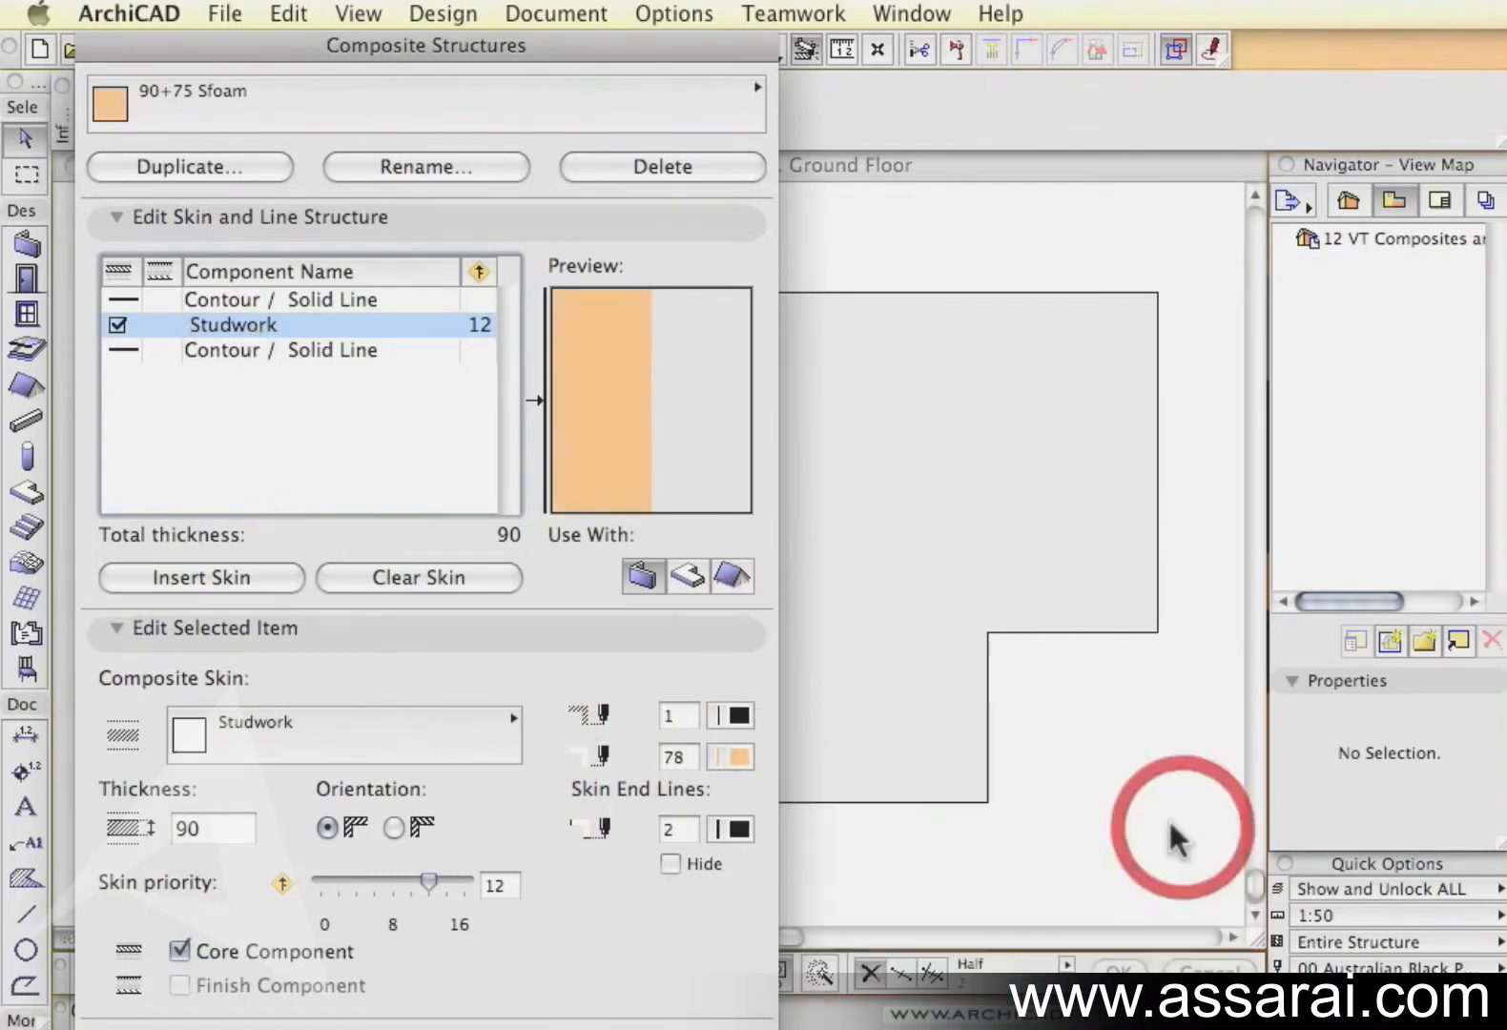
pyautogui.click(201, 578)
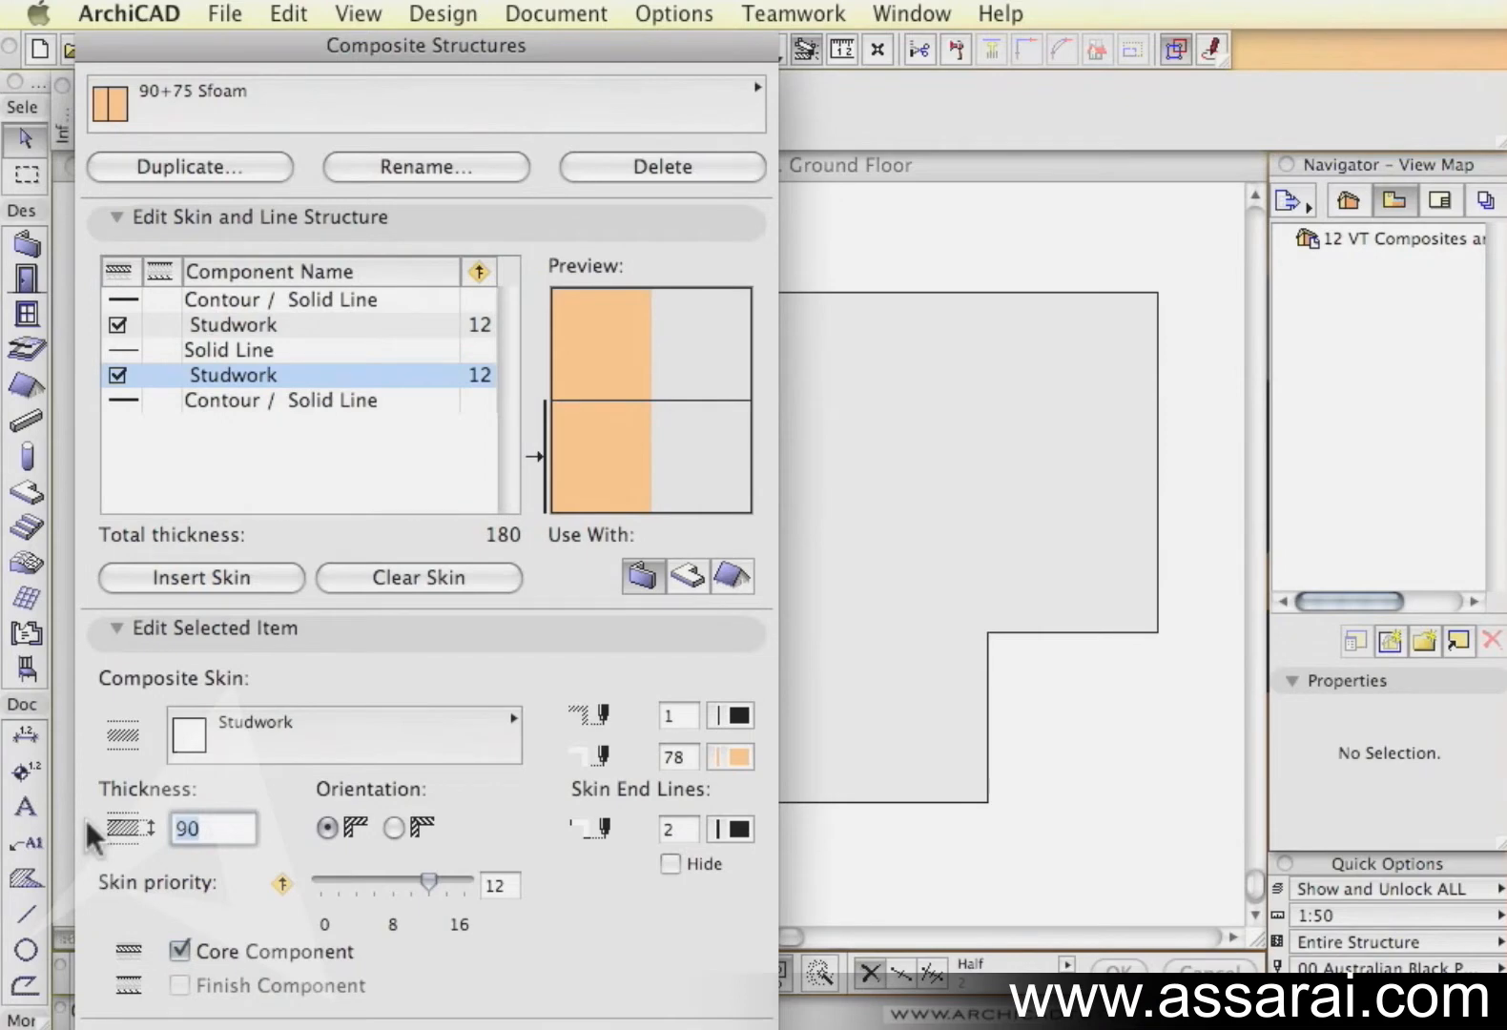
pyautogui.write('10')
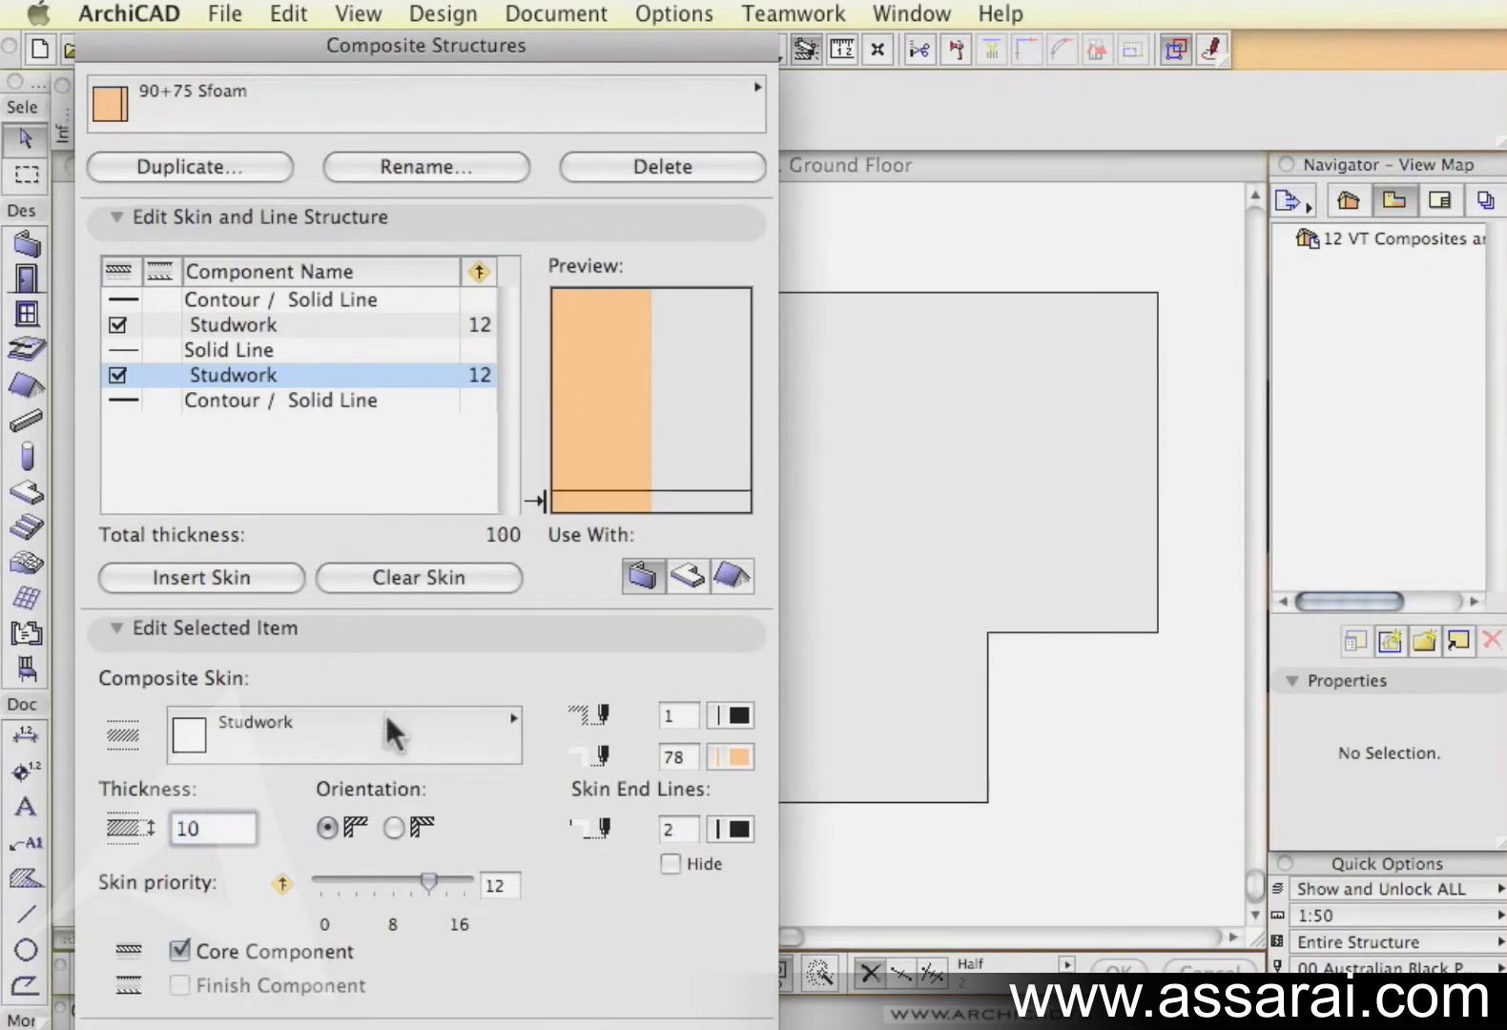
pyautogui.click(342, 735)
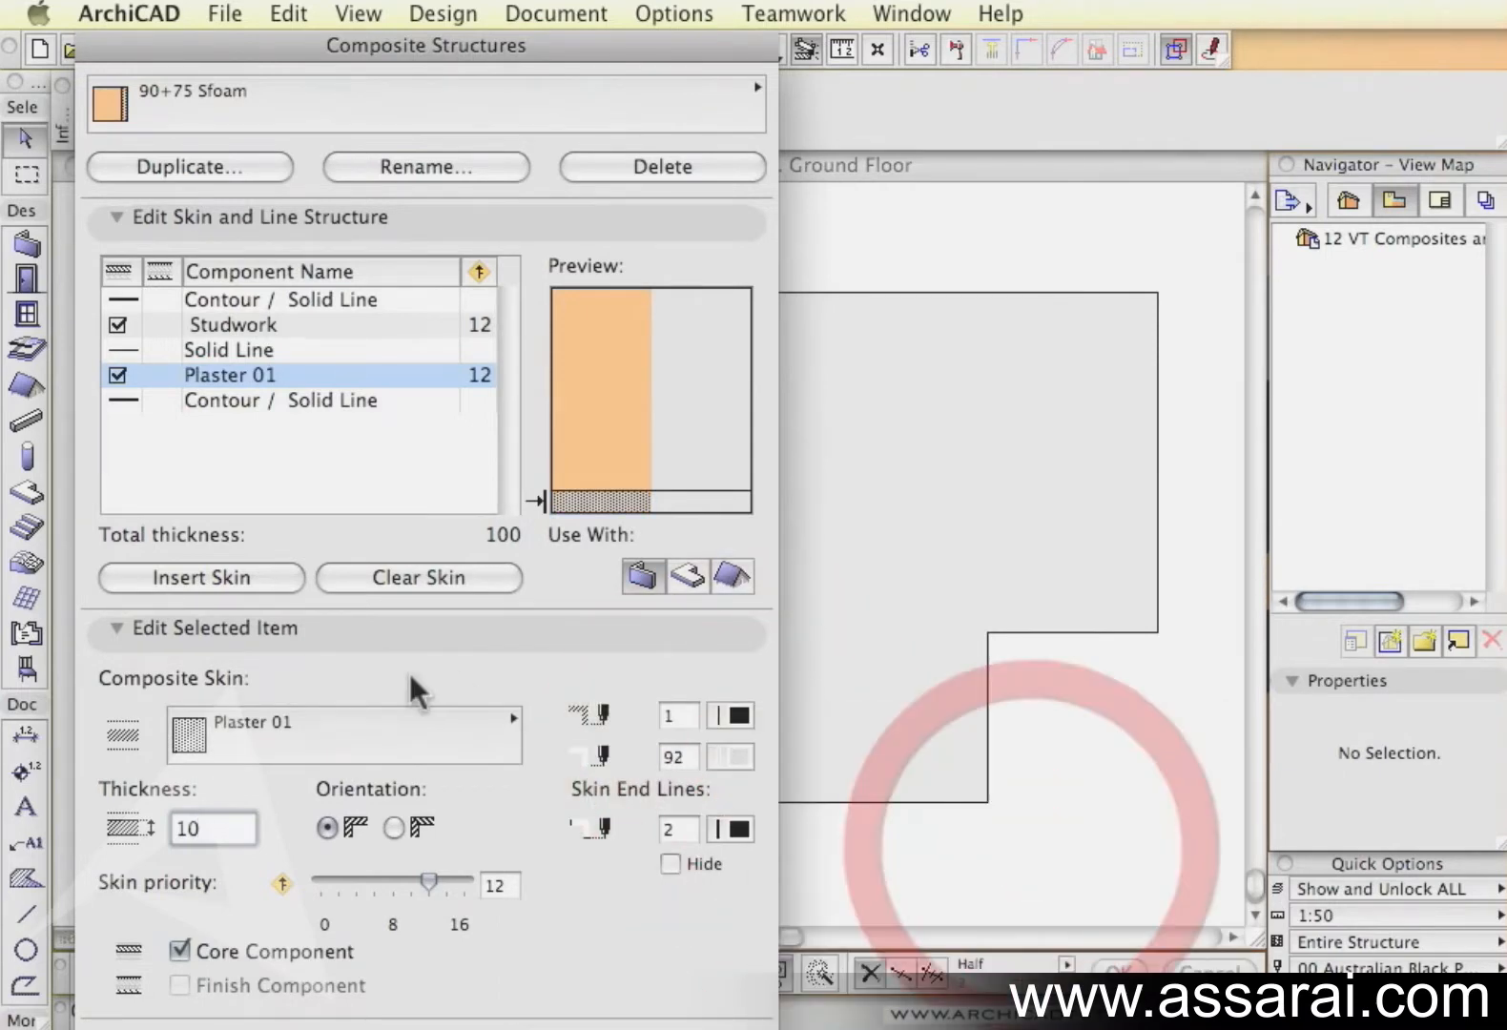
pyautogui.click(231, 324)
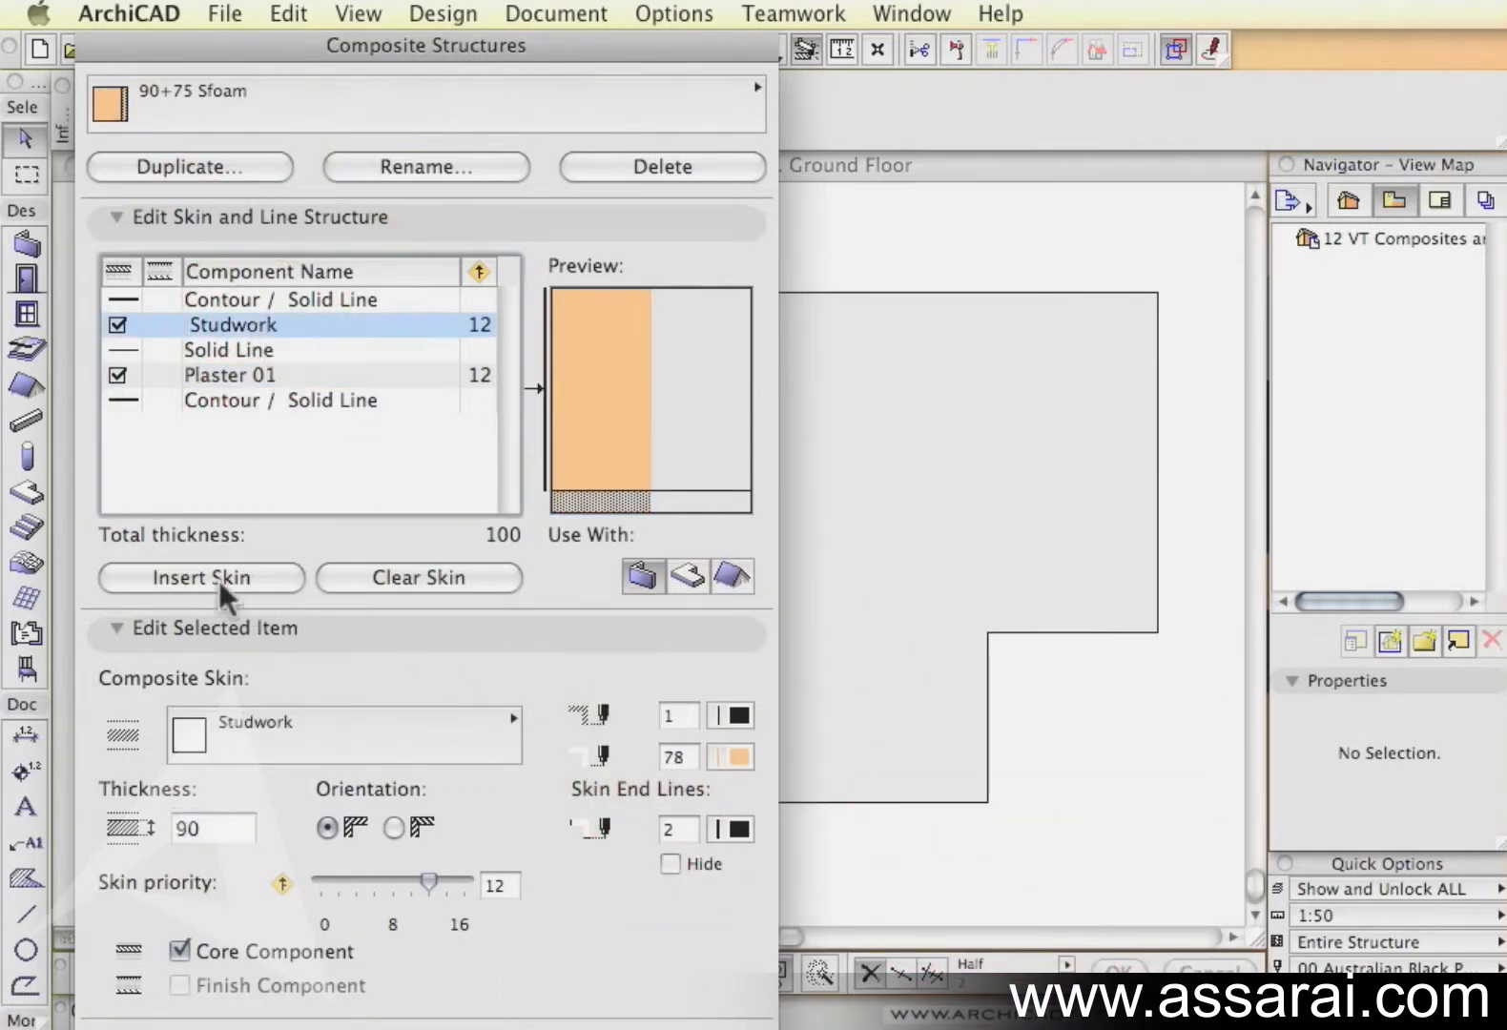
# Step: Add a 75-thick SFoam skin with a light-blue background (pen 50)
pyautogui.click(200, 578)
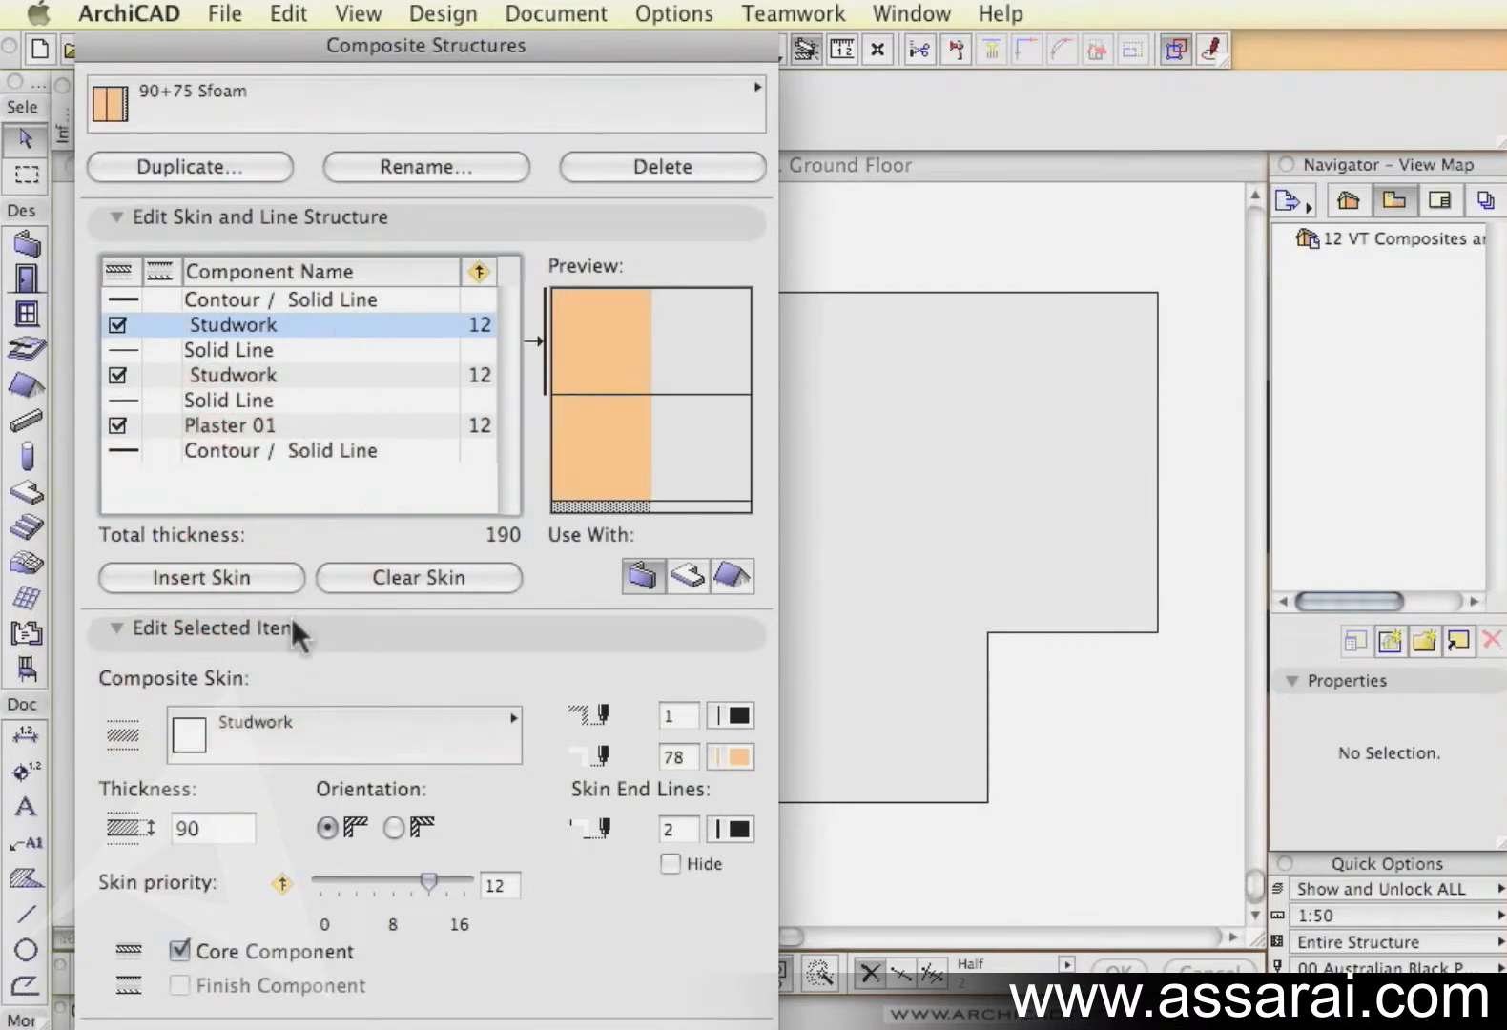
pyautogui.click(343, 734)
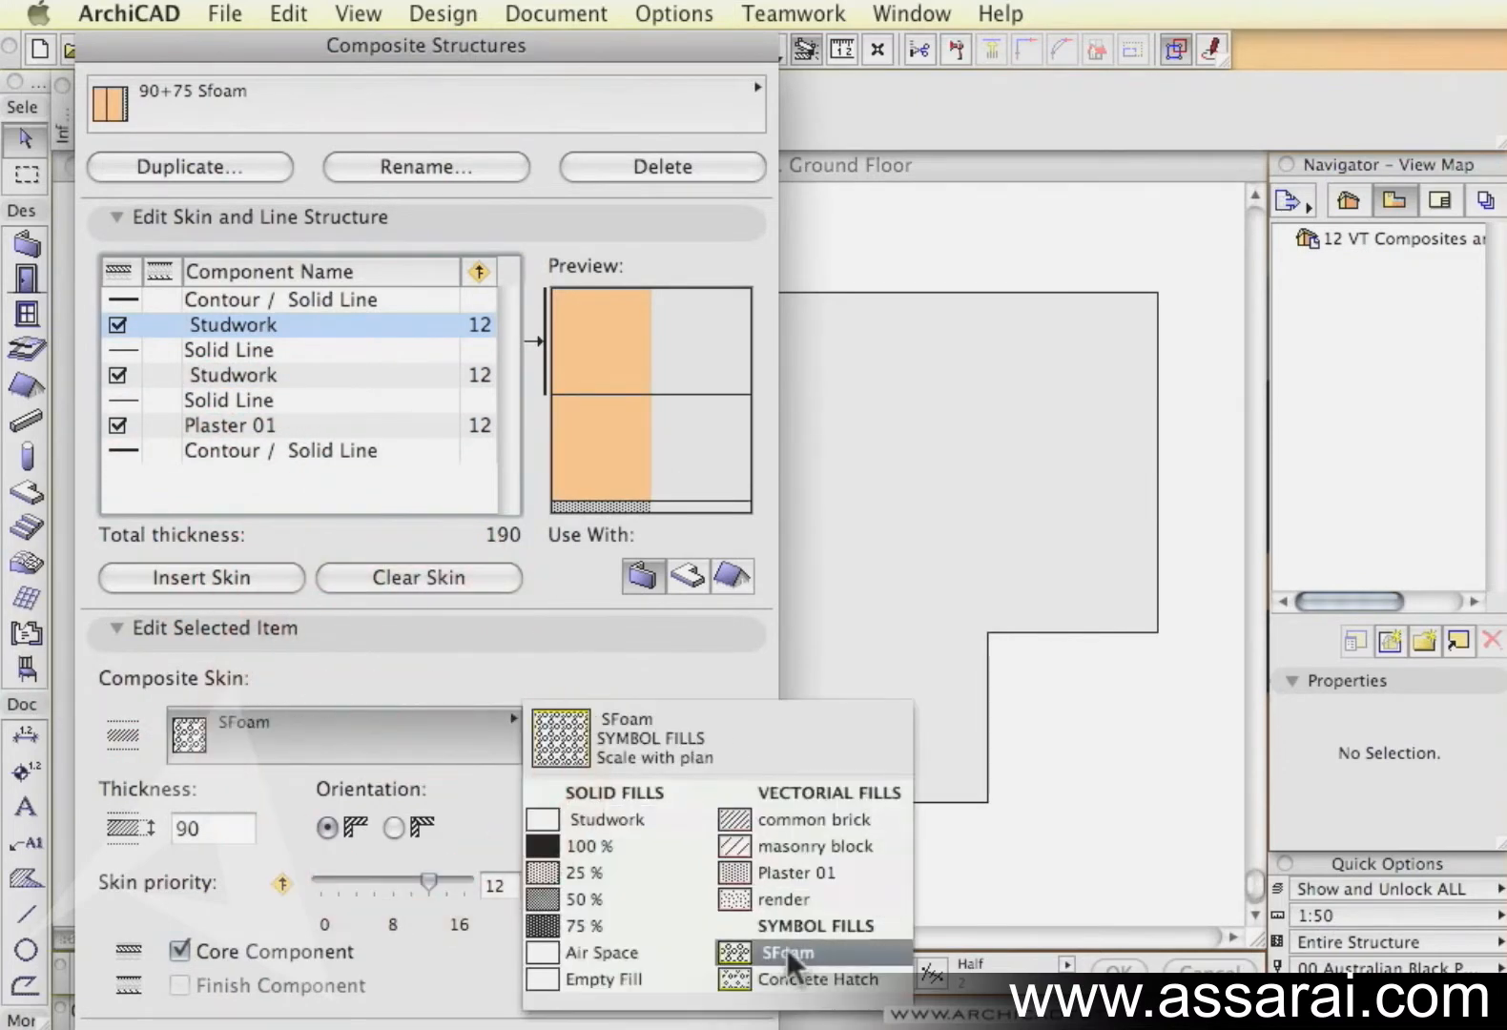
pyautogui.click(784, 951)
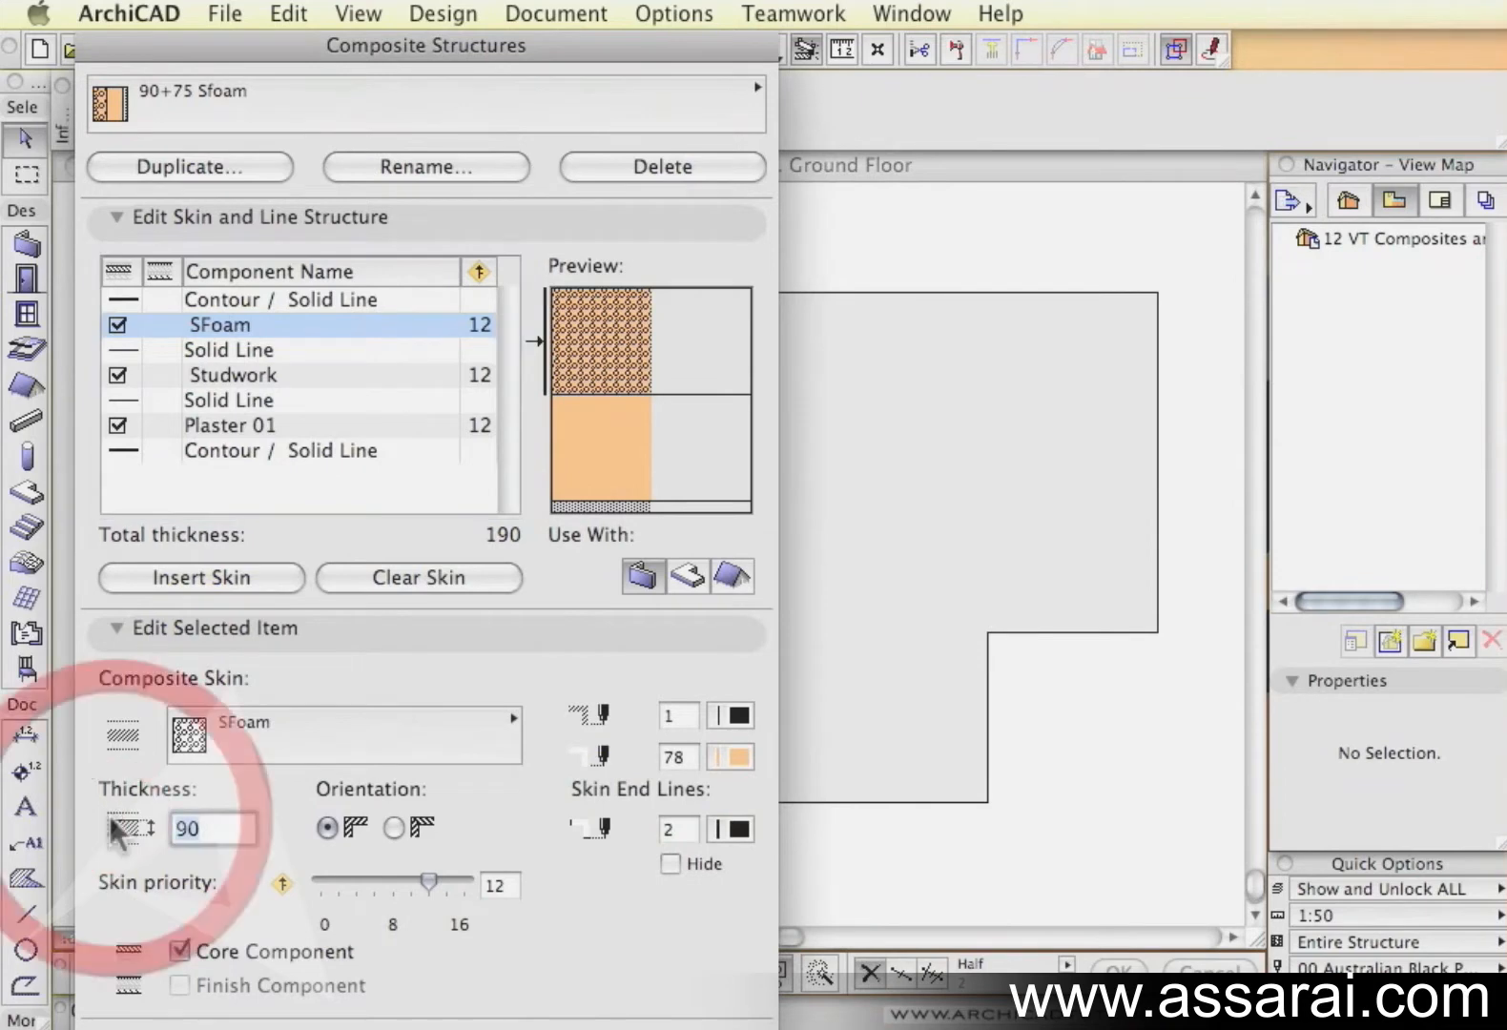
pyautogui.write('75')
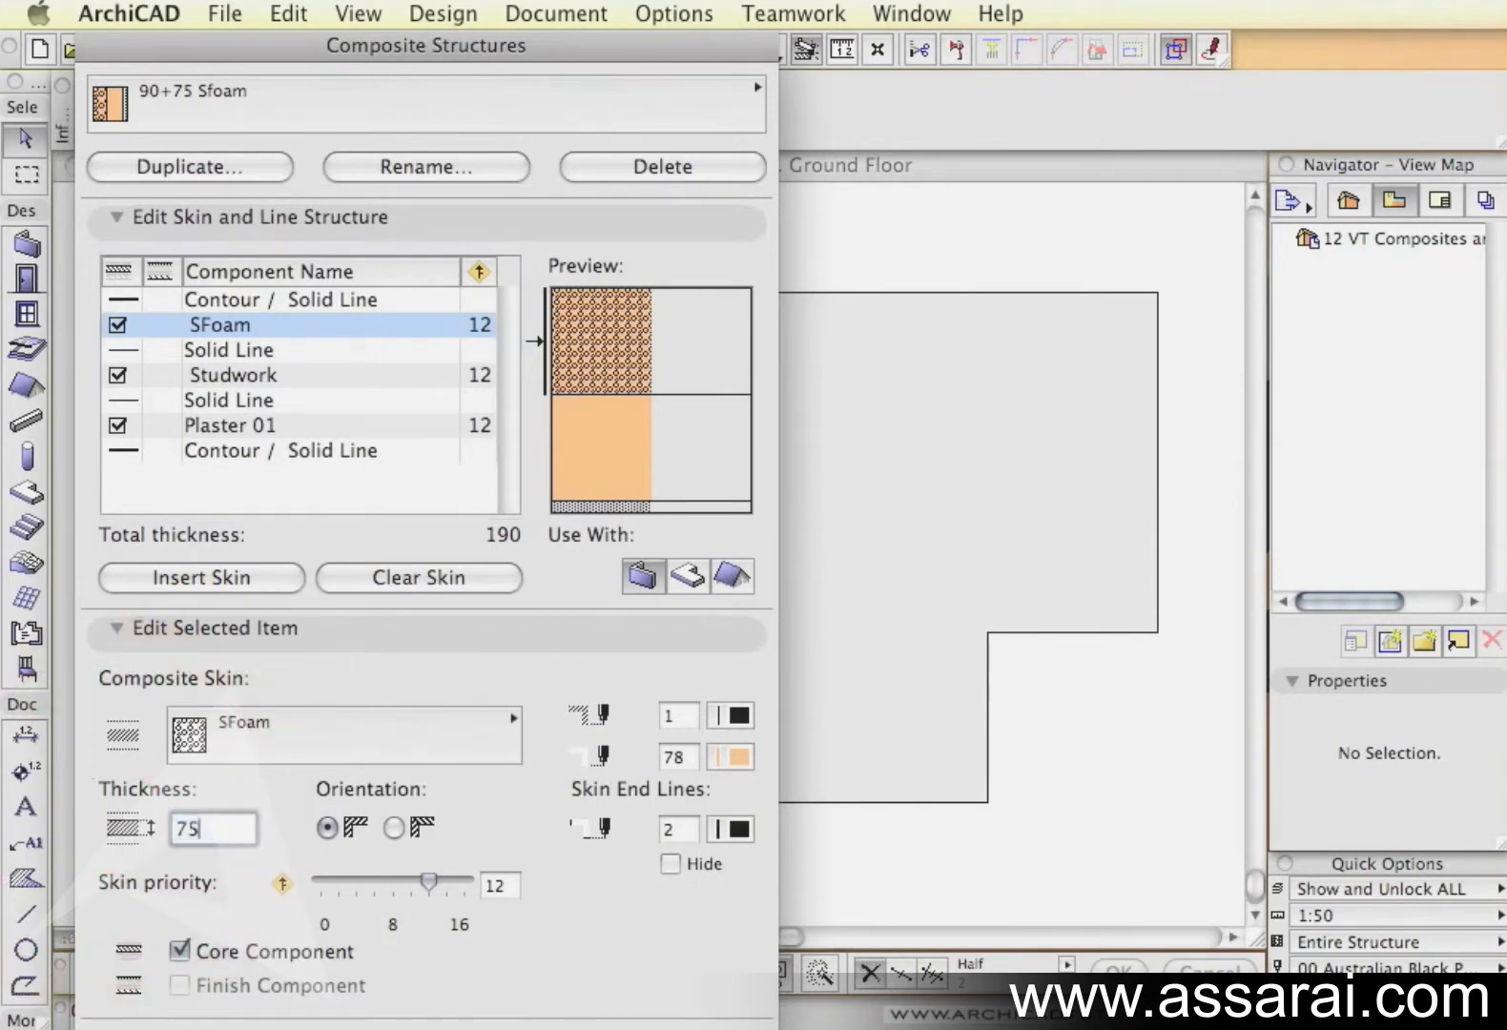
pyautogui.click(728, 755)
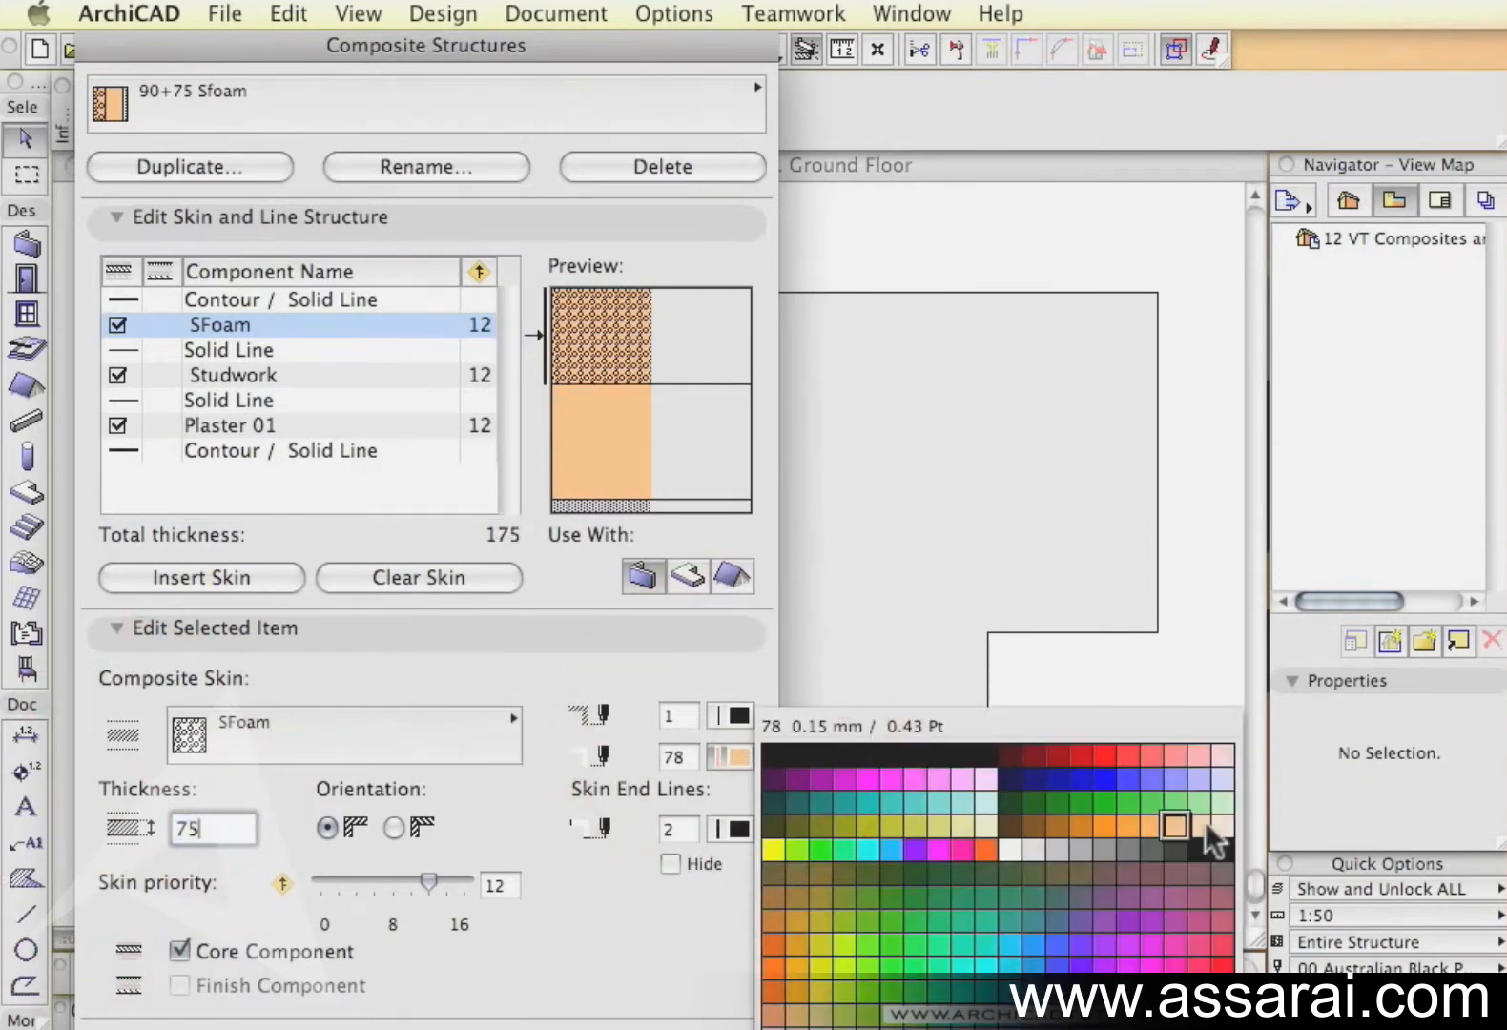
pyautogui.click(1205, 824)
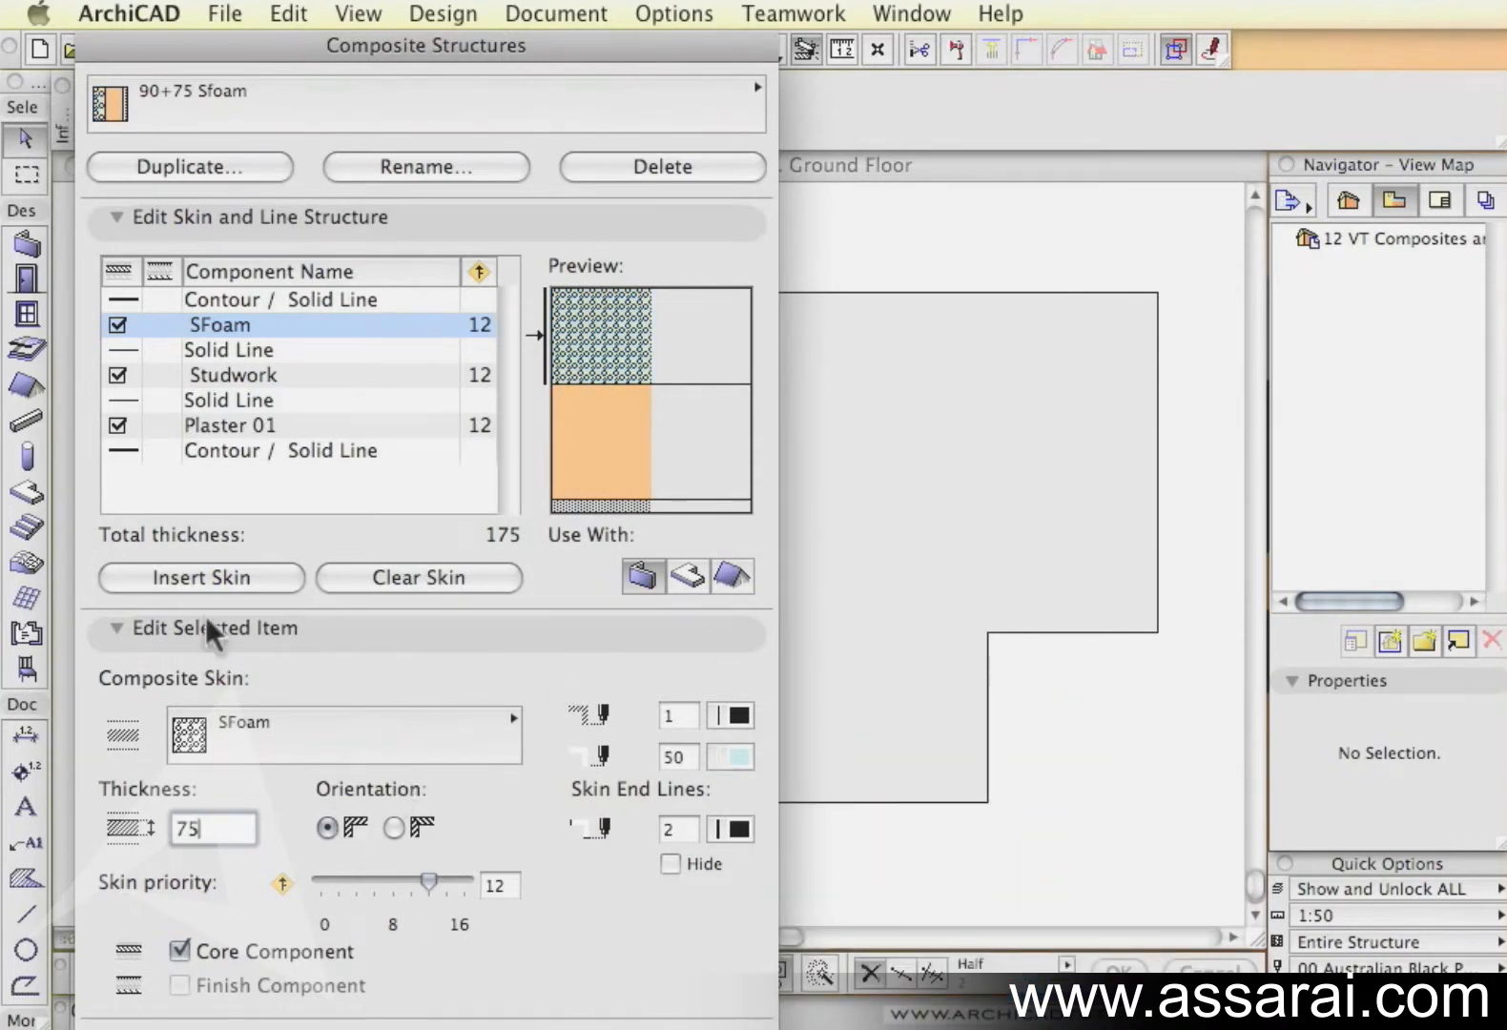
# Step: Add a 20-thick outer render skin, bringing the composite to 195
pyautogui.click(201, 578)
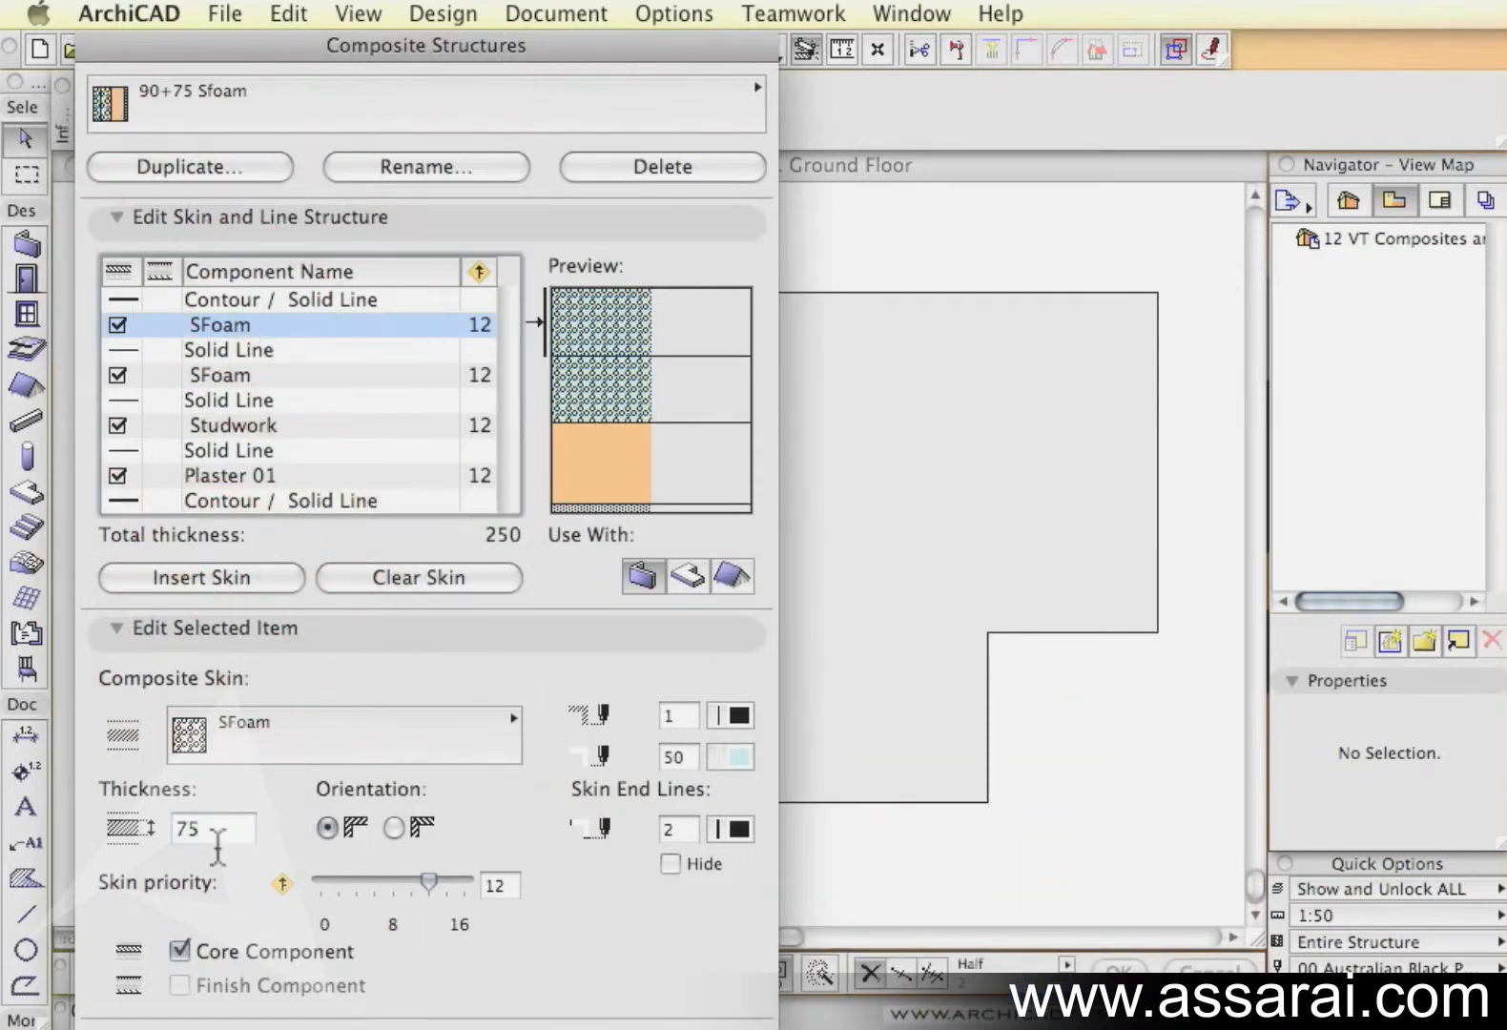
pyautogui.write('20')
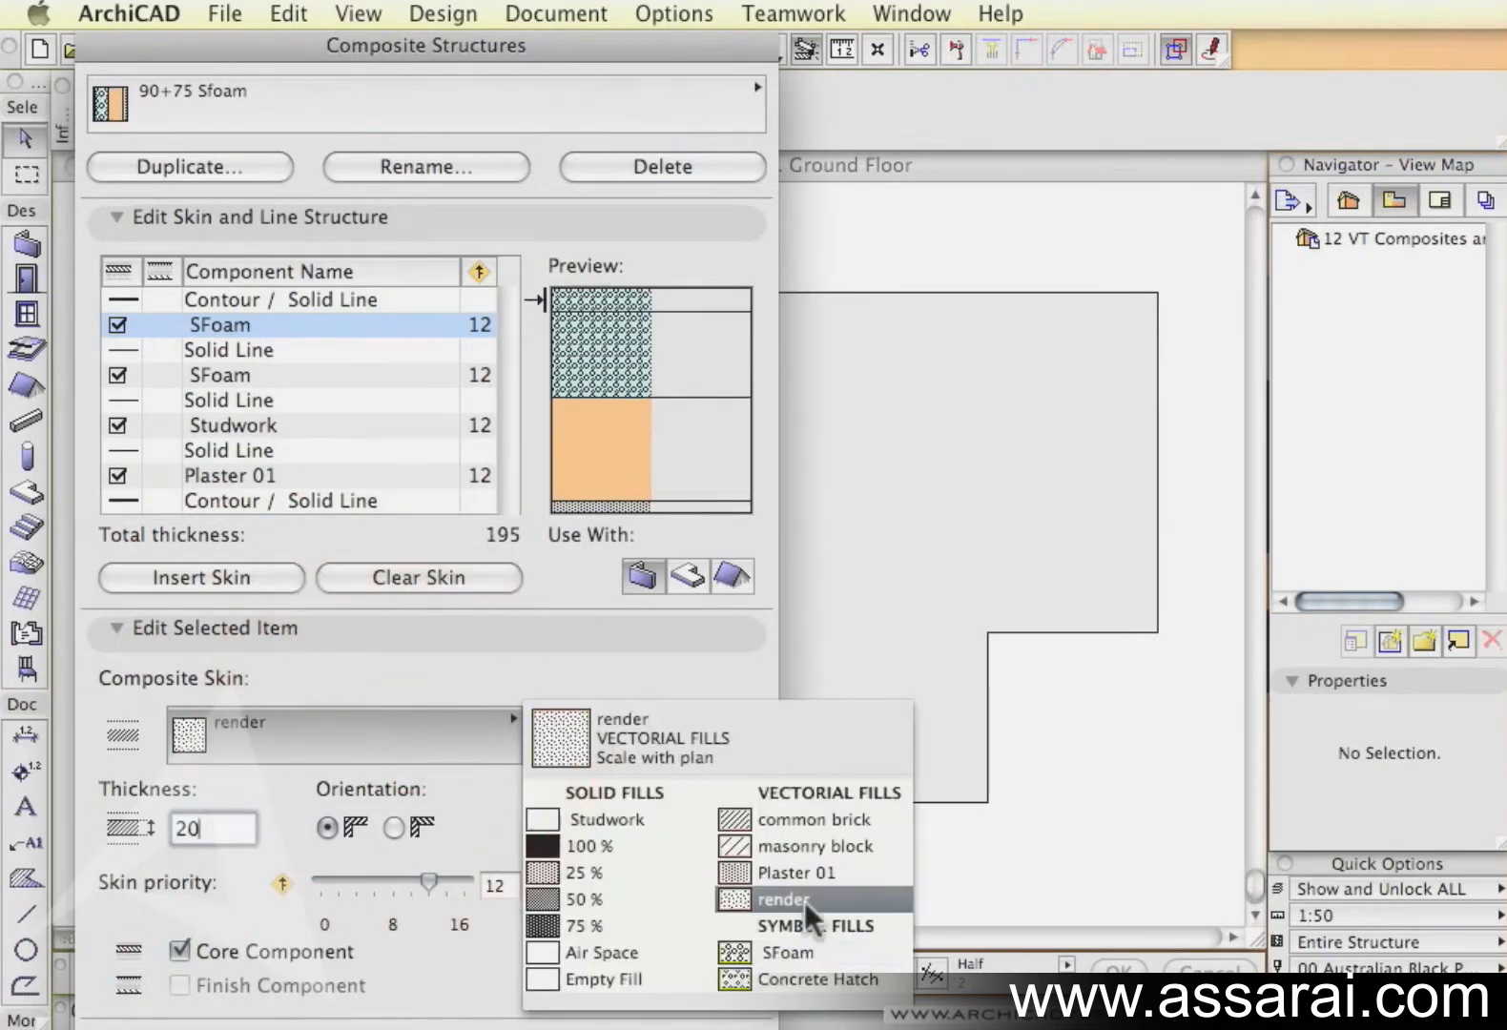
pyautogui.click(782, 899)
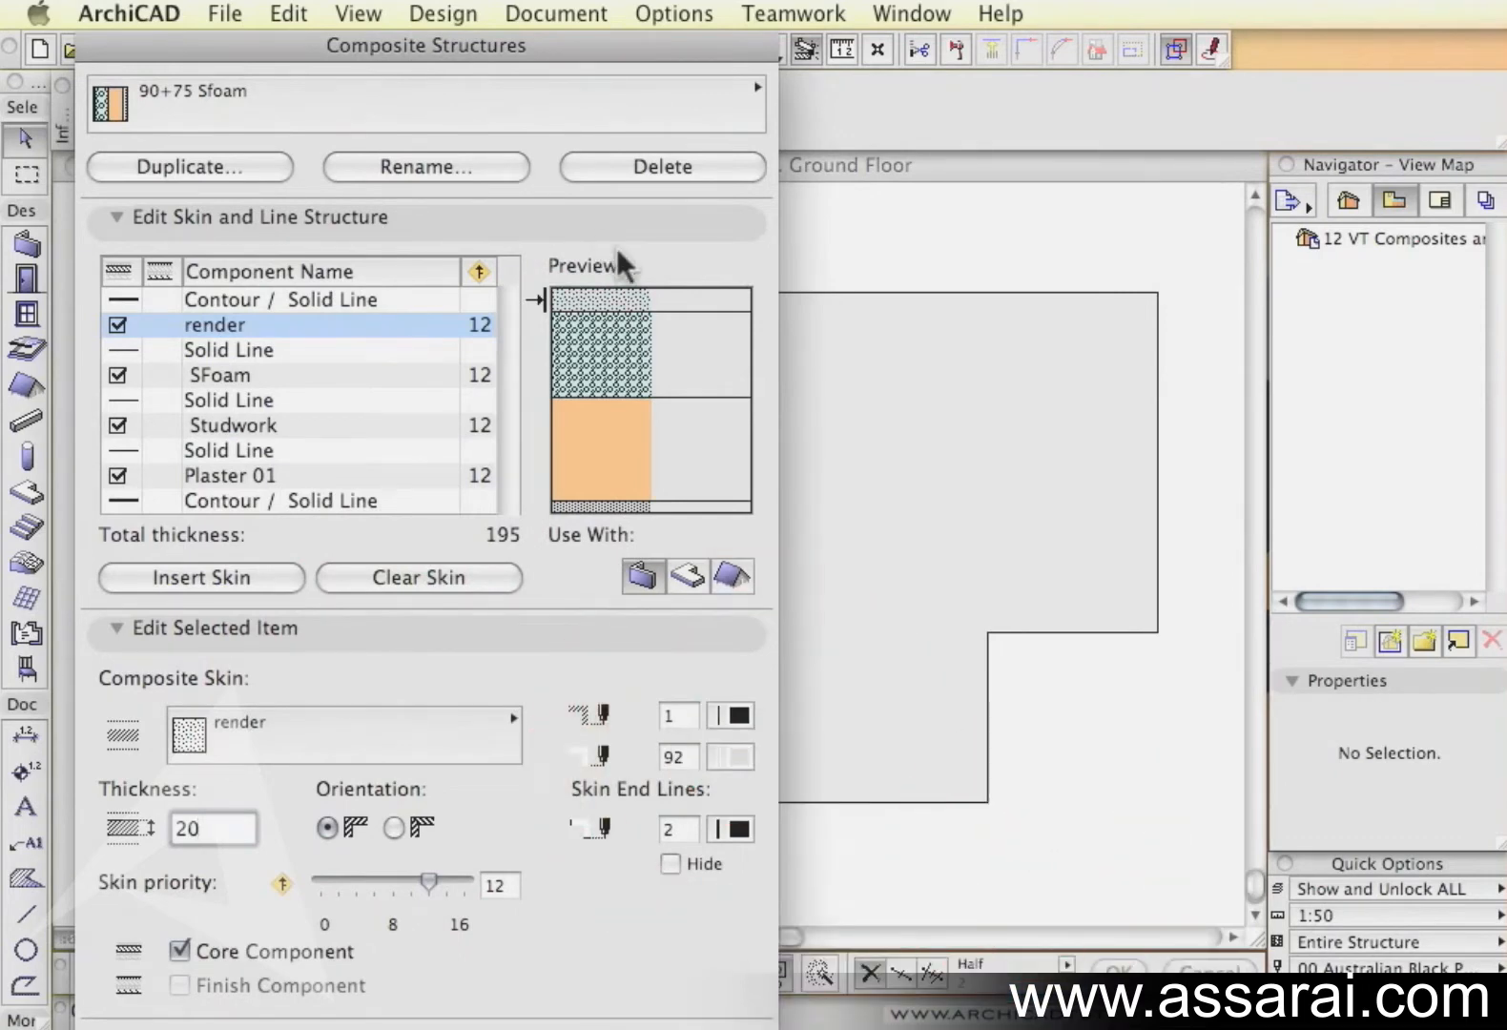
pyautogui.moveTo(624, 475)
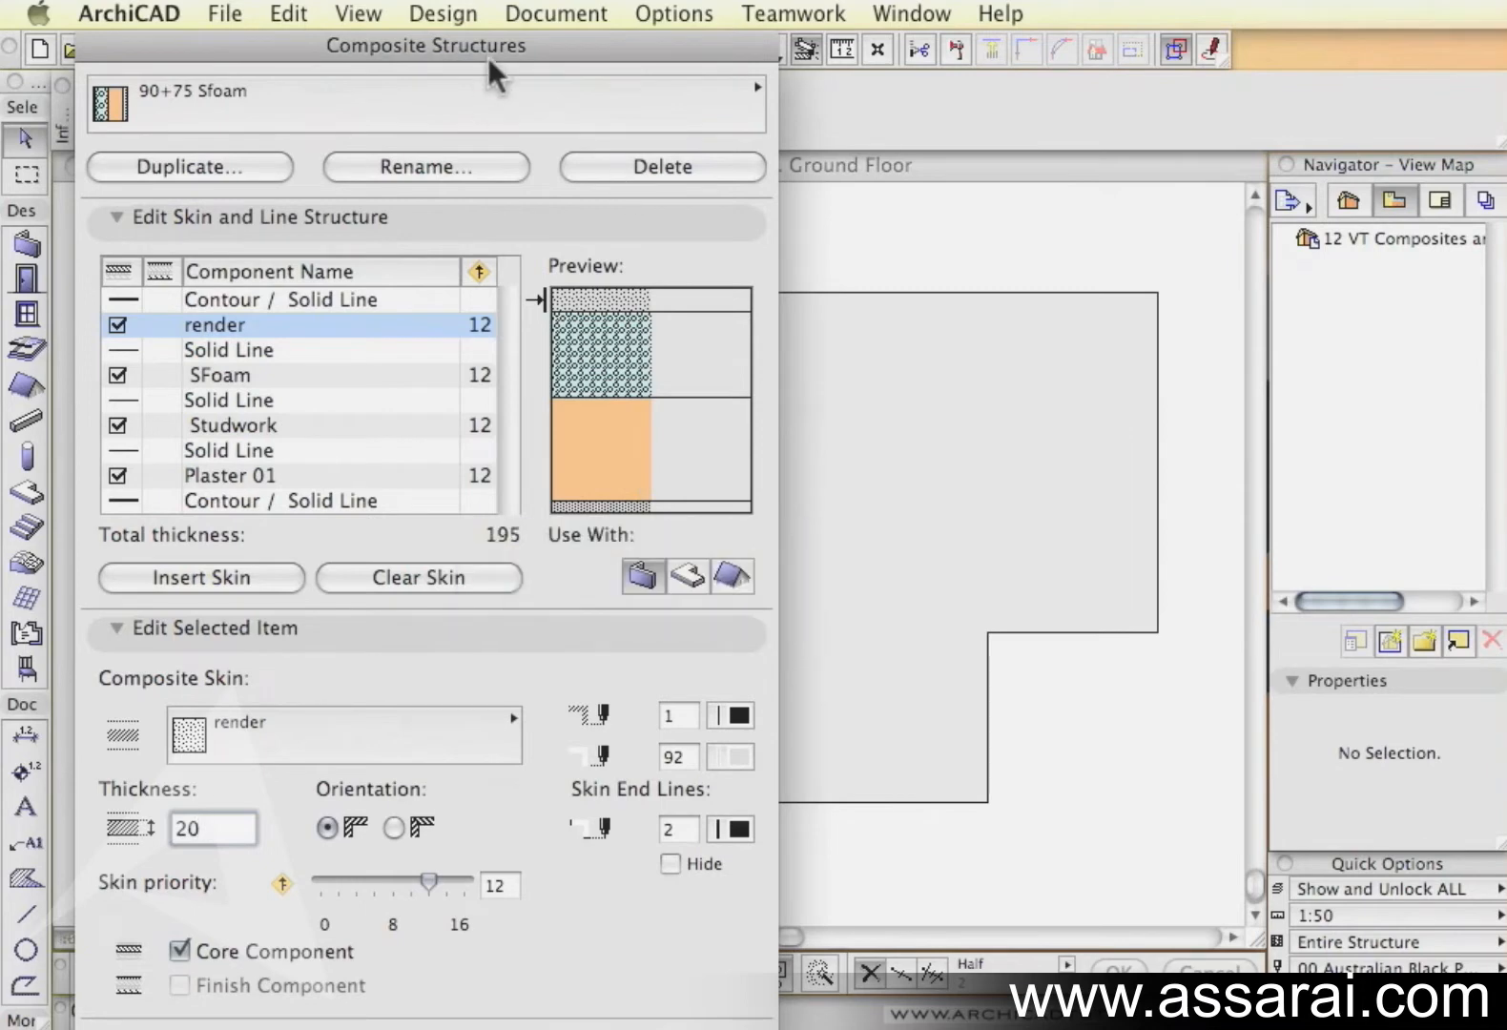
# Step: Remove core status from the render skin after toggling it back and forth
pyautogui.click(221, 374)
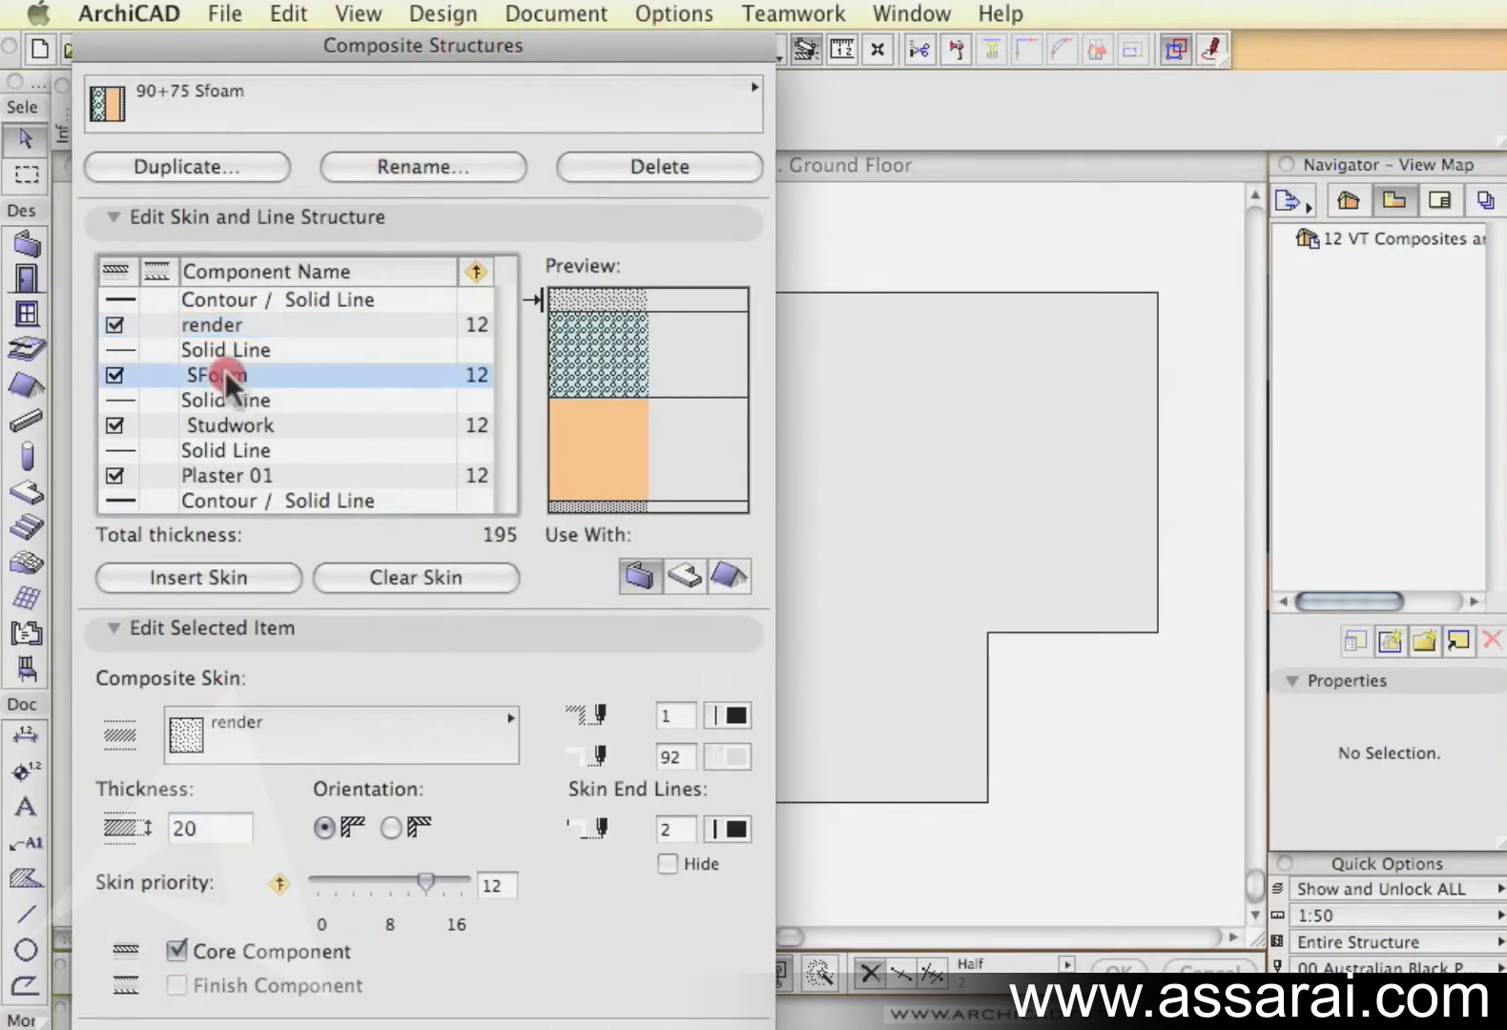
pyautogui.click(231, 425)
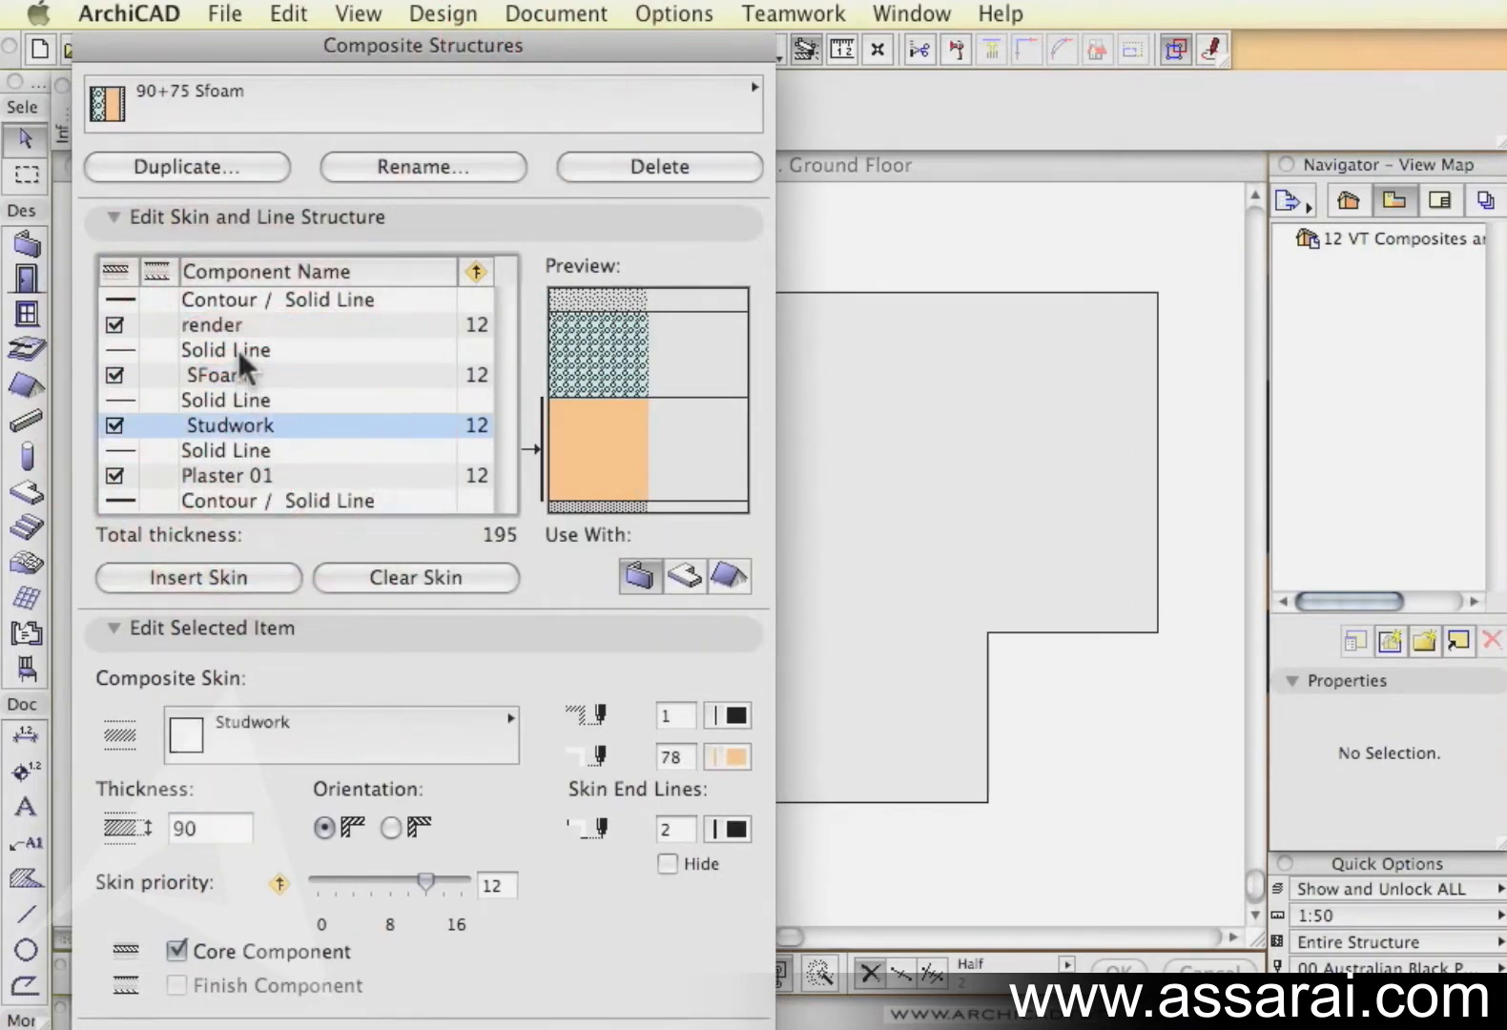
pyautogui.click(225, 349)
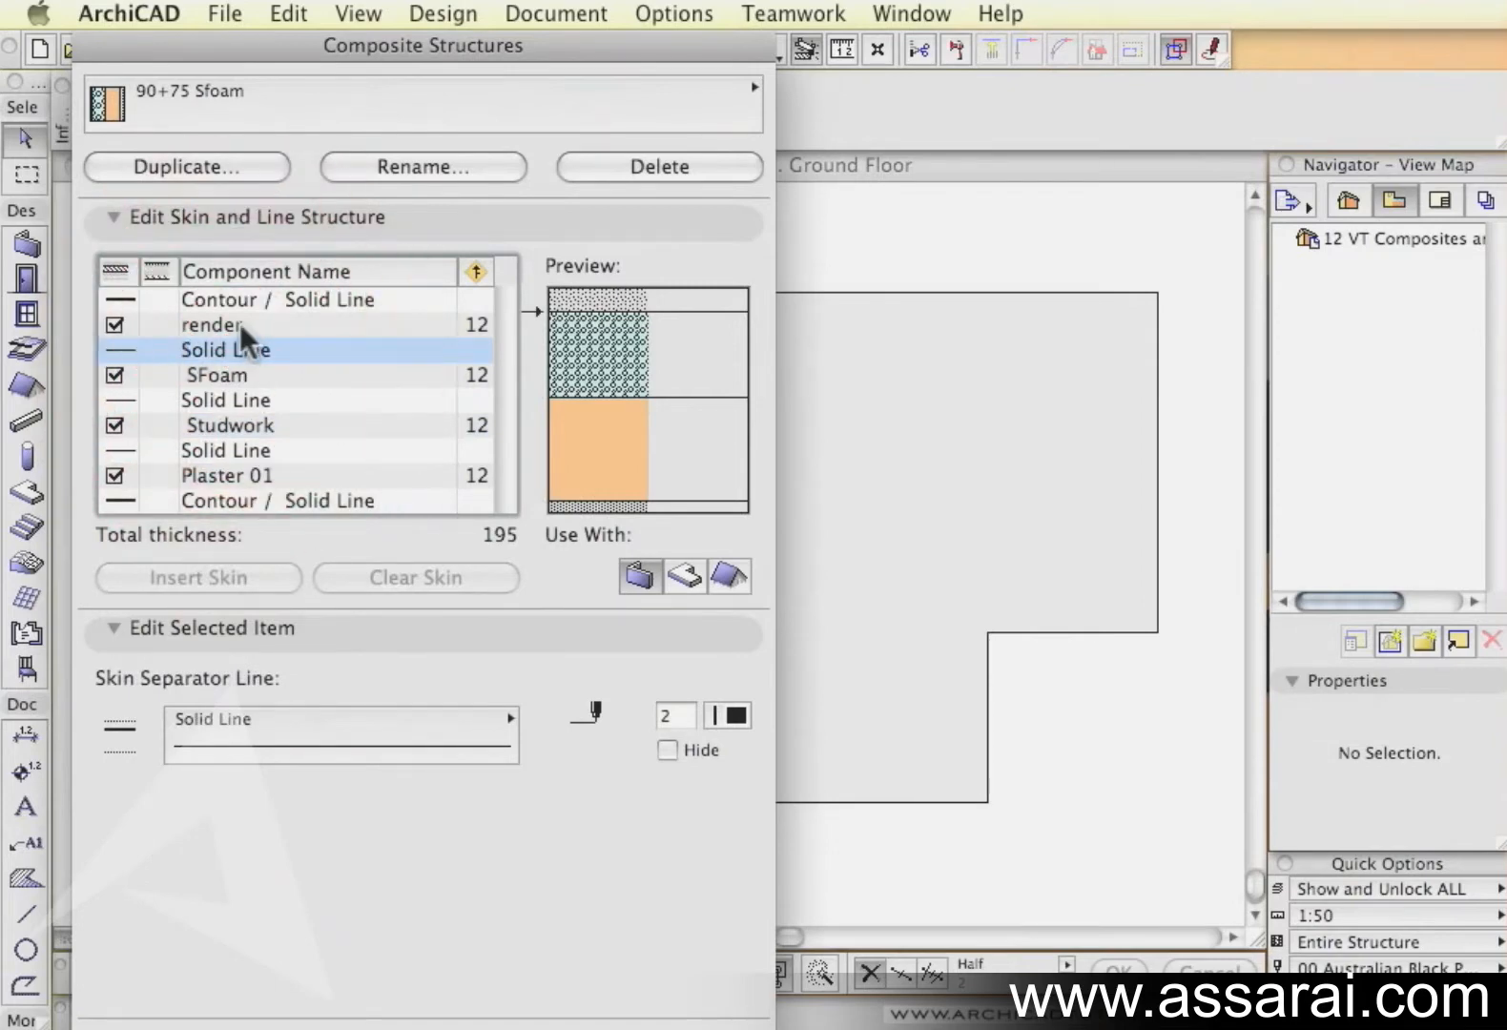
pyautogui.click(212, 325)
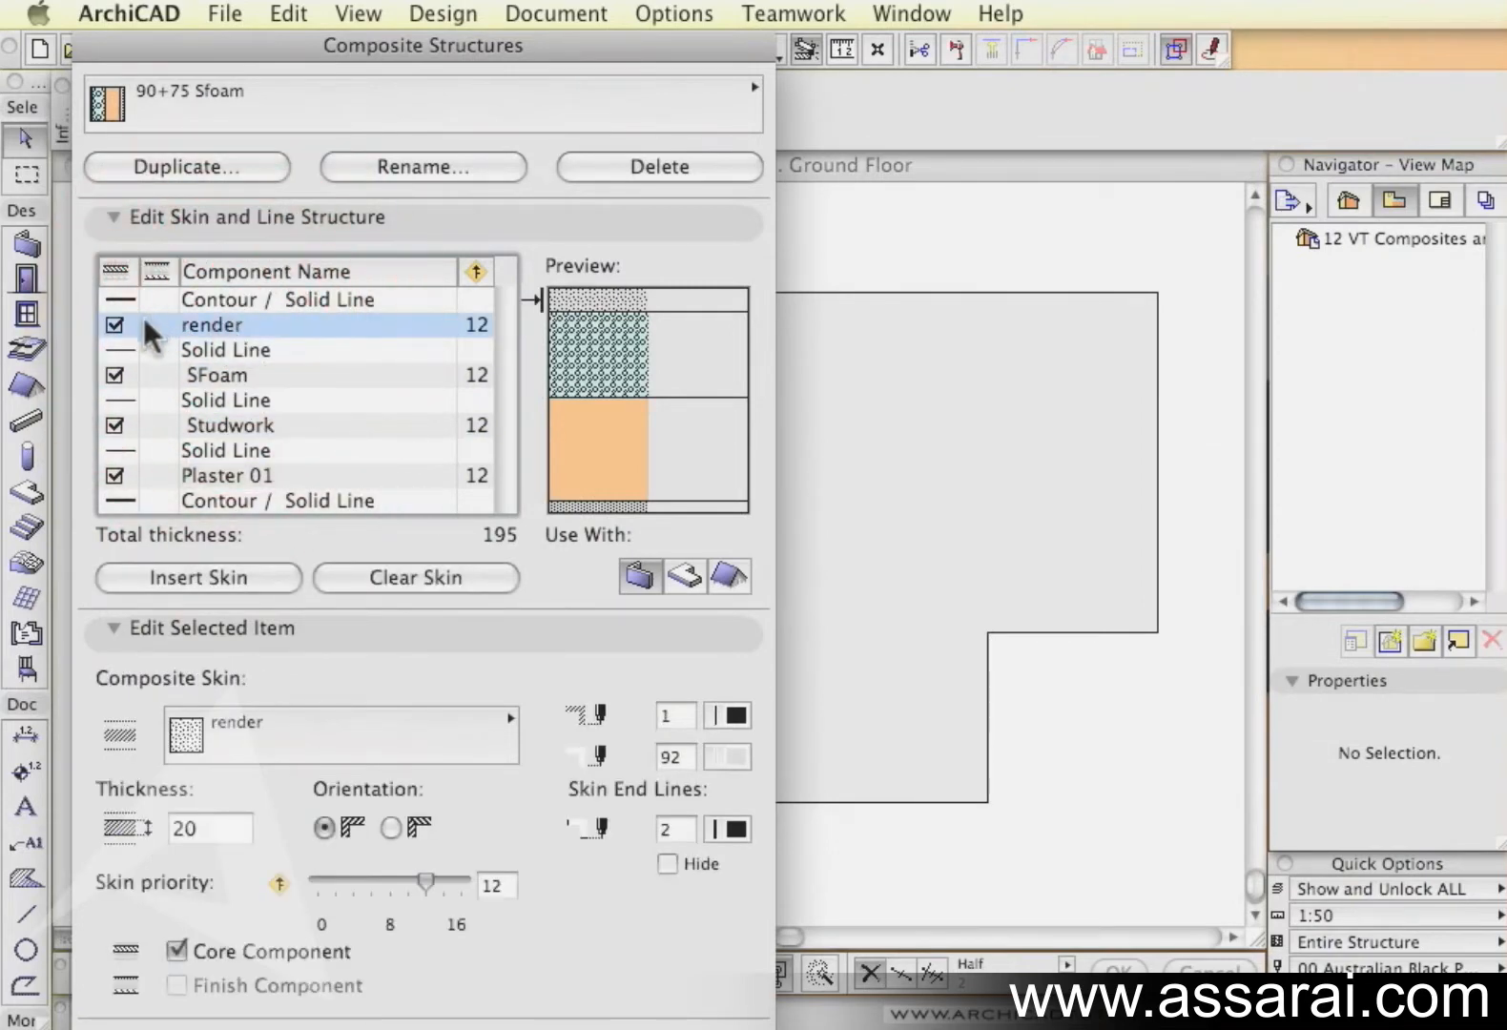
pyautogui.click(114, 324)
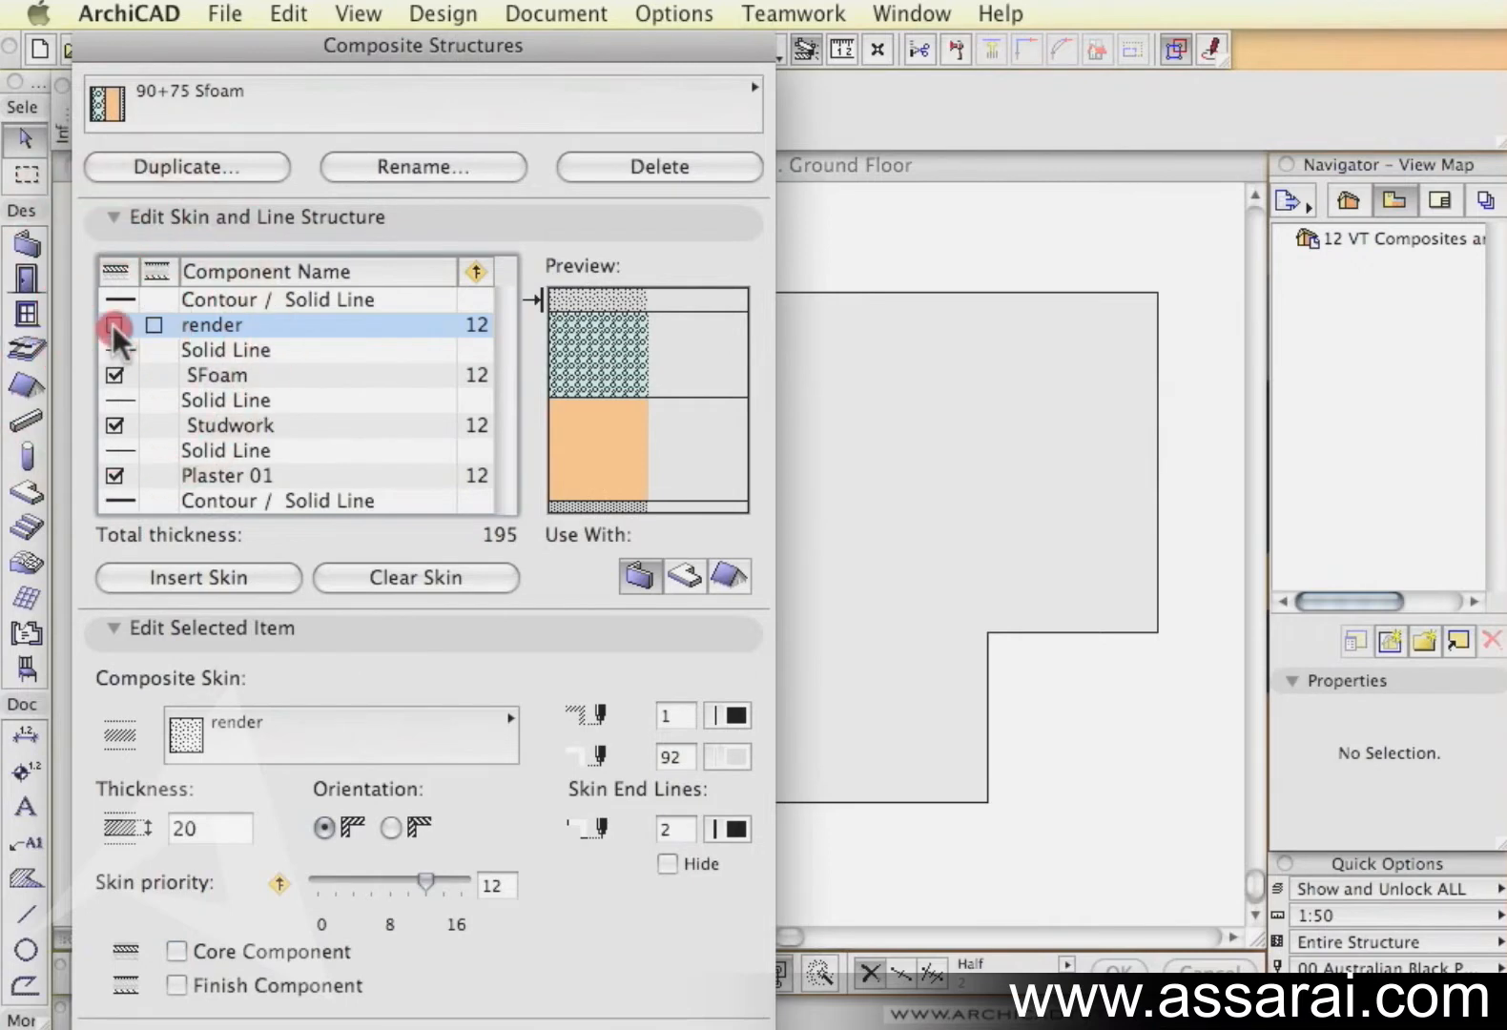
pyautogui.click(115, 324)
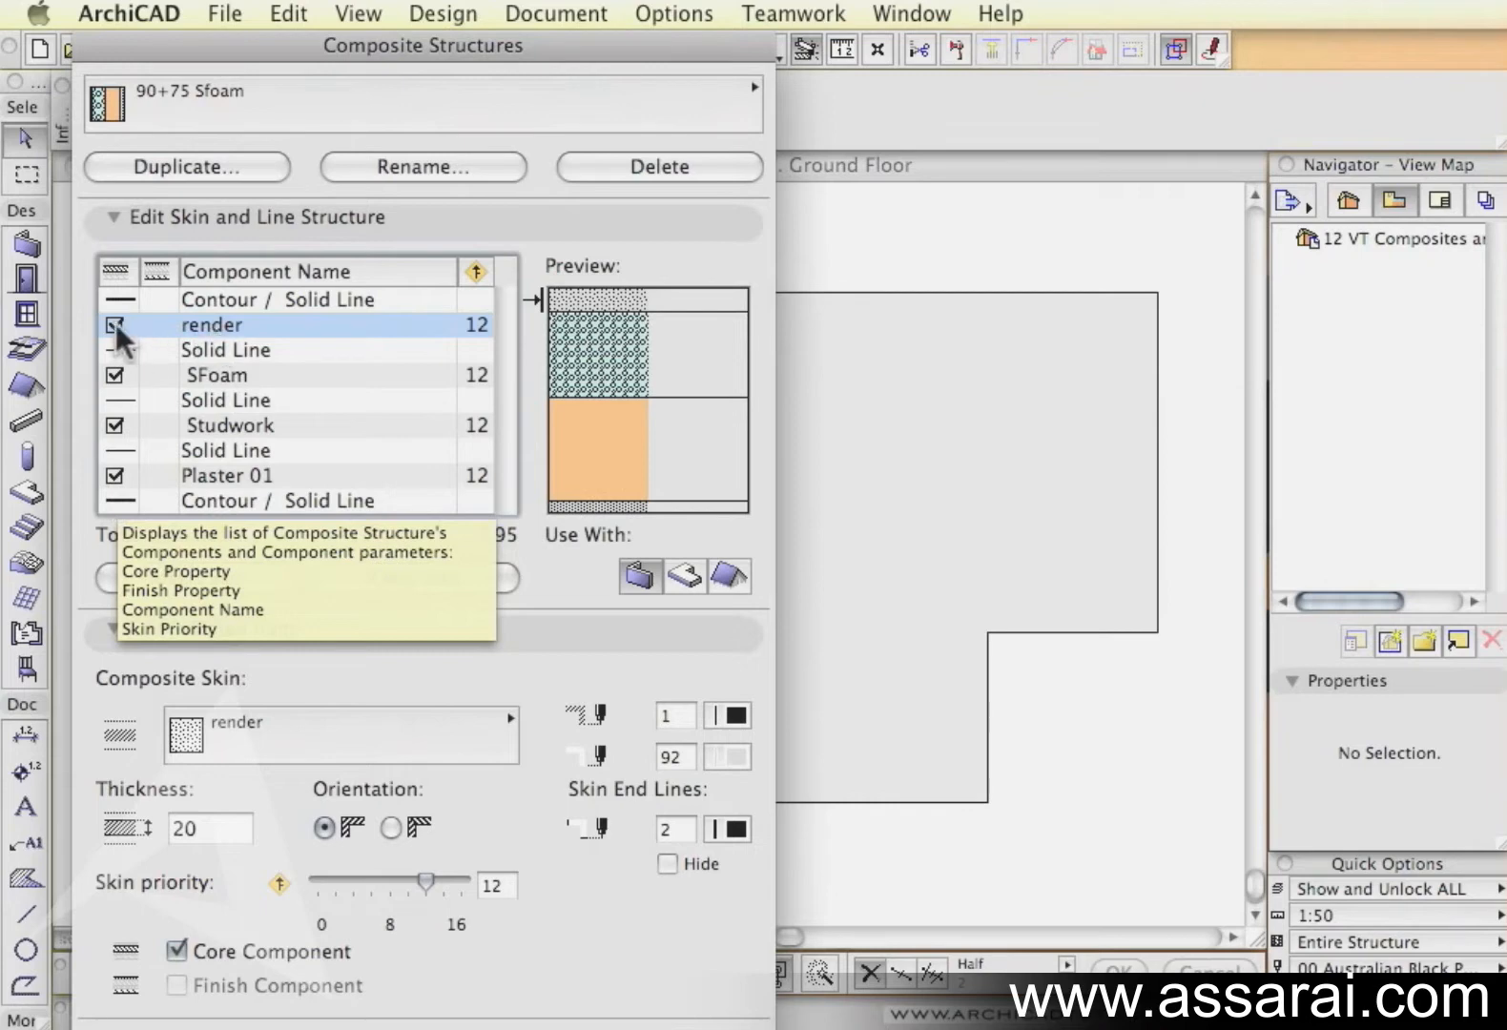
pyautogui.click(112, 324)
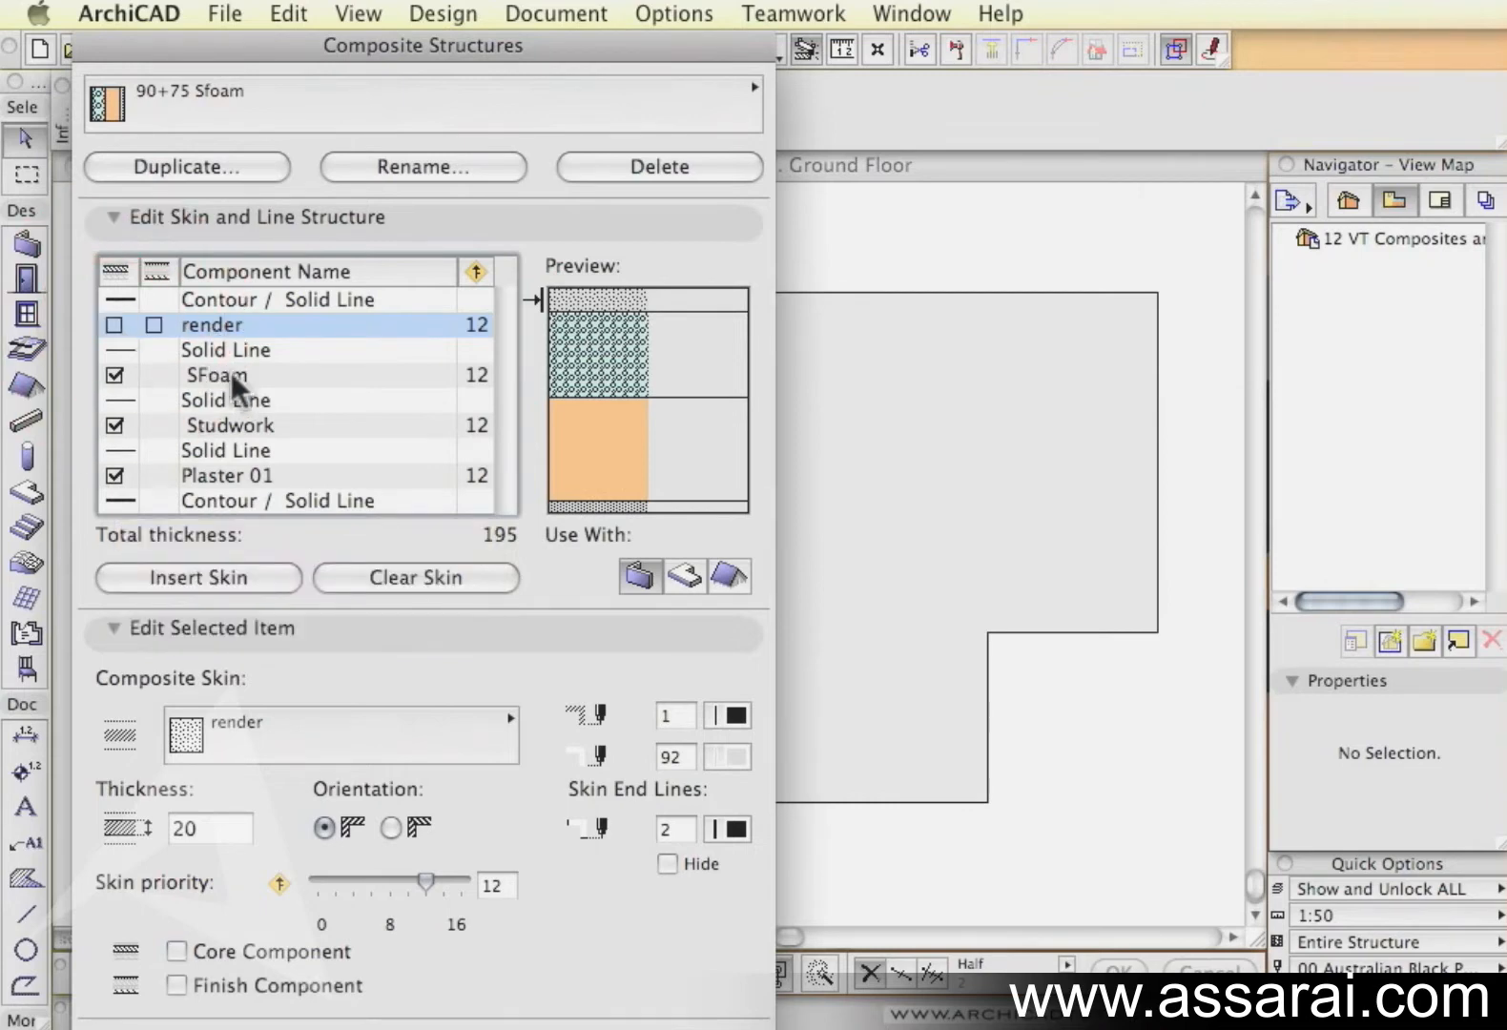
# Step: Remove core status from SFoam and Plaster 01, leaving Studwork as the only core
pyautogui.click(216, 374)
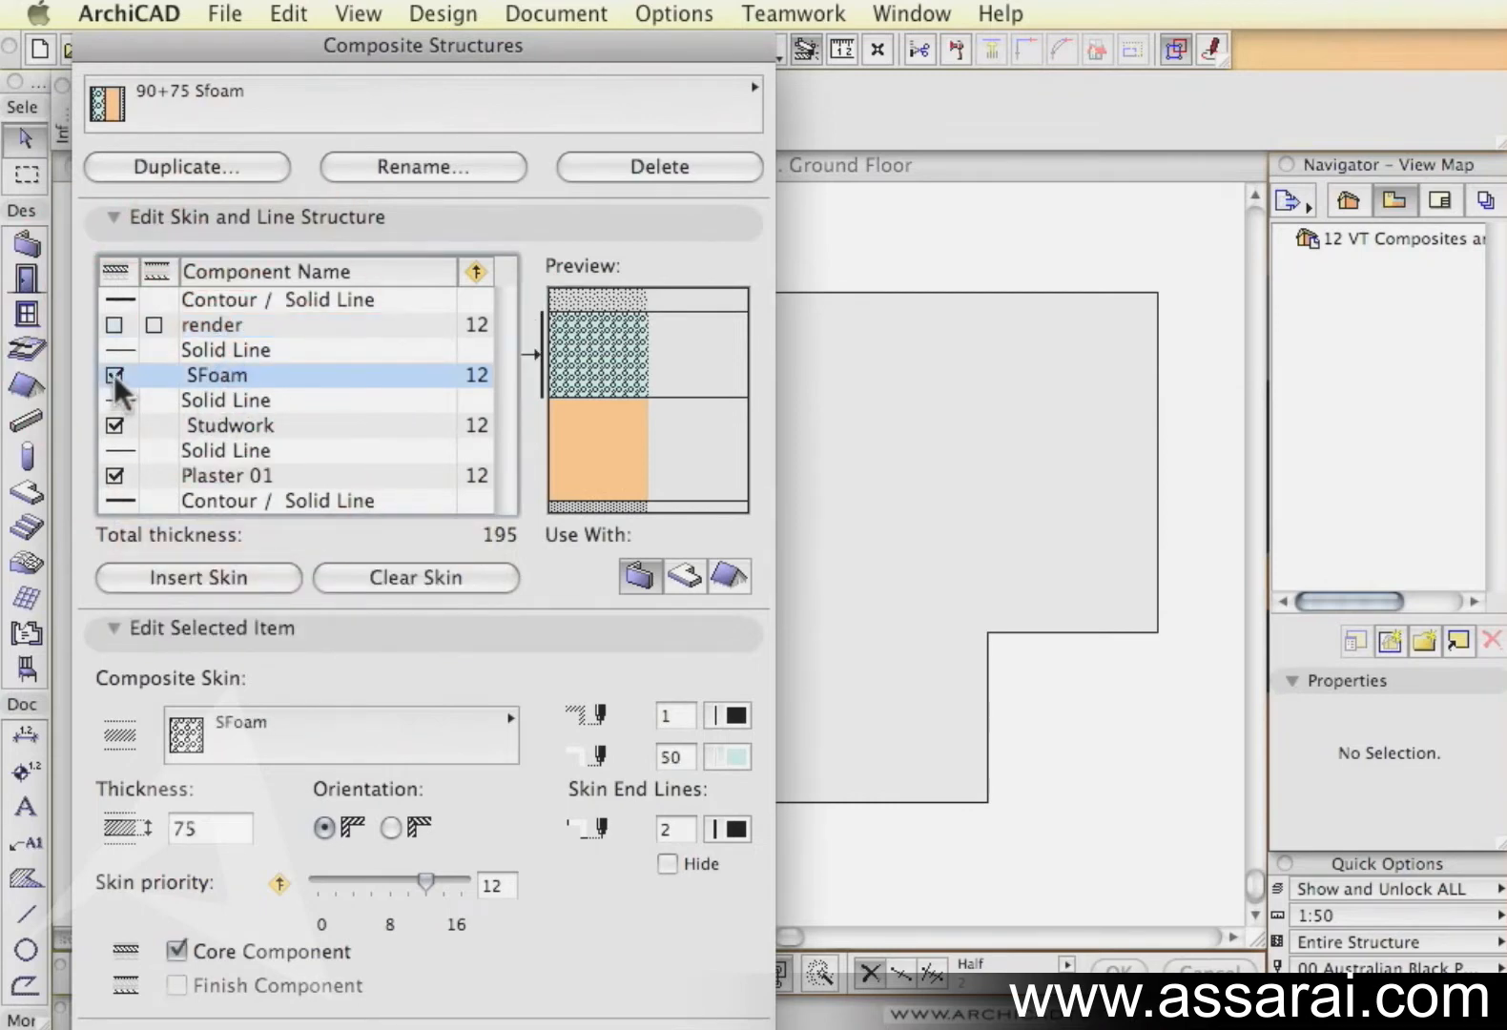
pyautogui.click(227, 475)
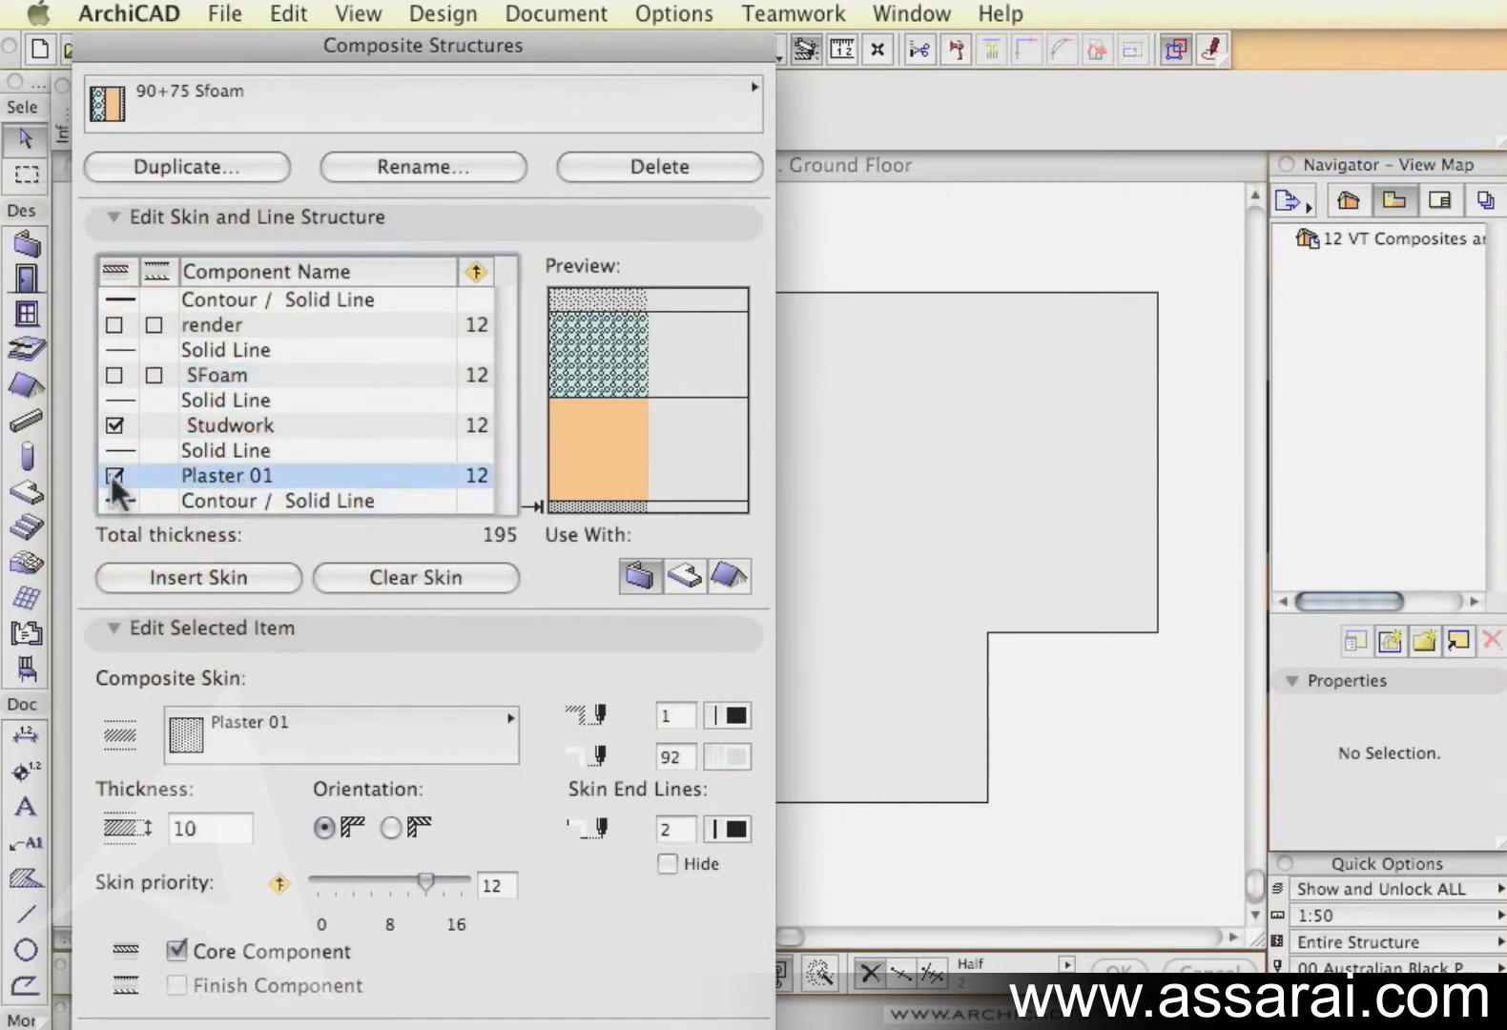
pyautogui.click(114, 475)
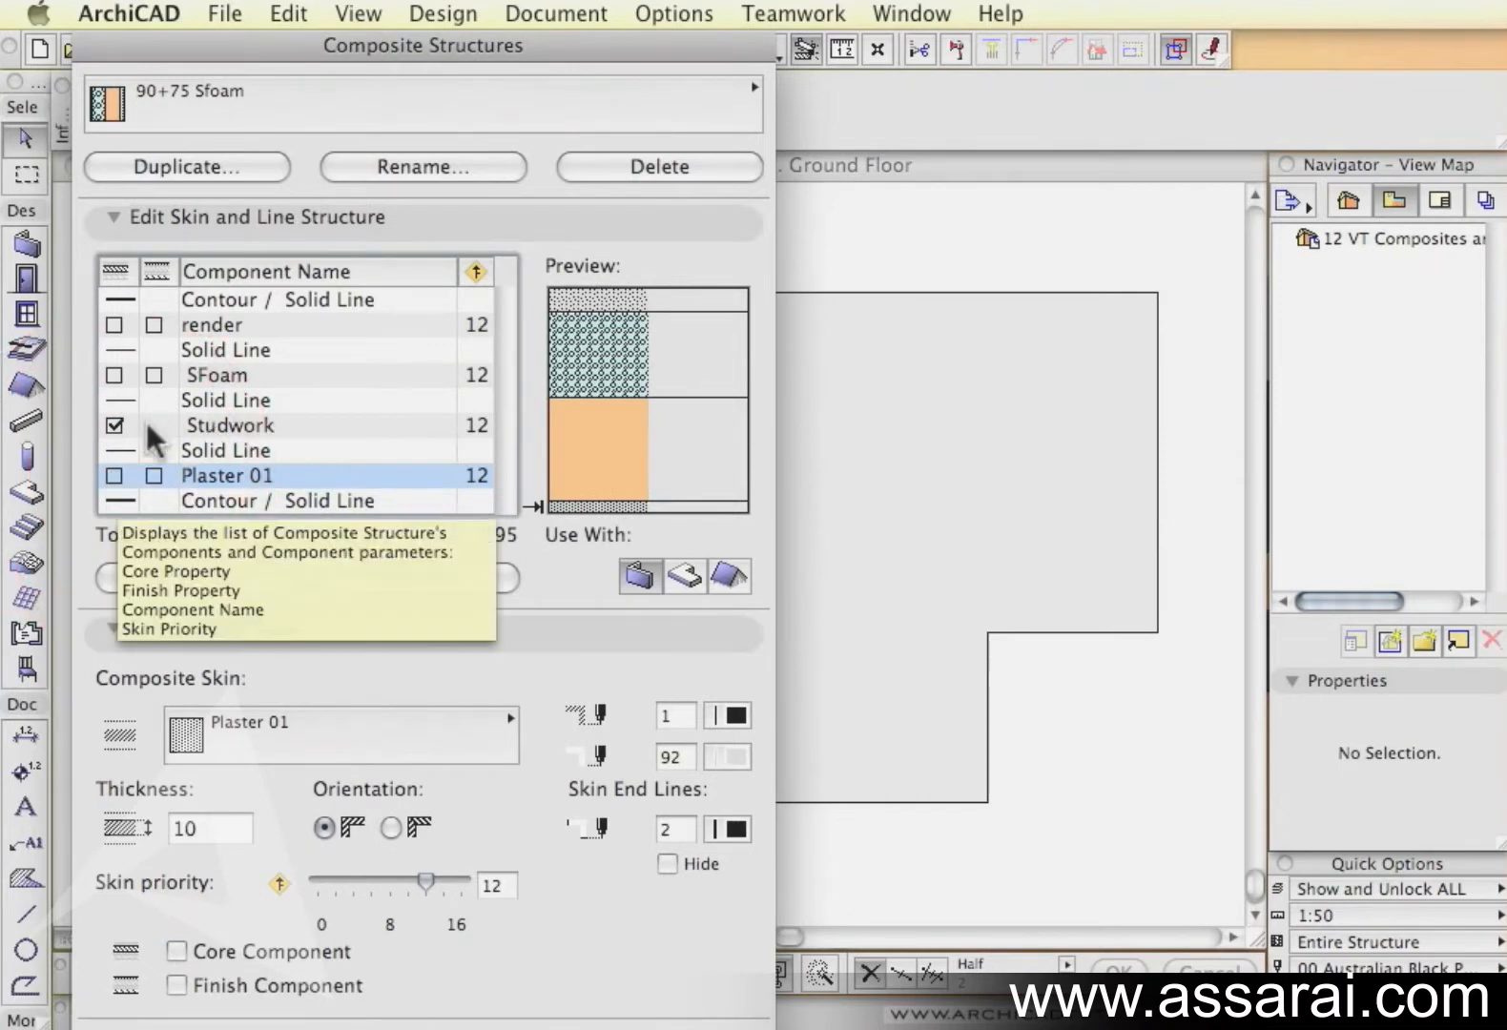
pyautogui.moveTo(221, 396)
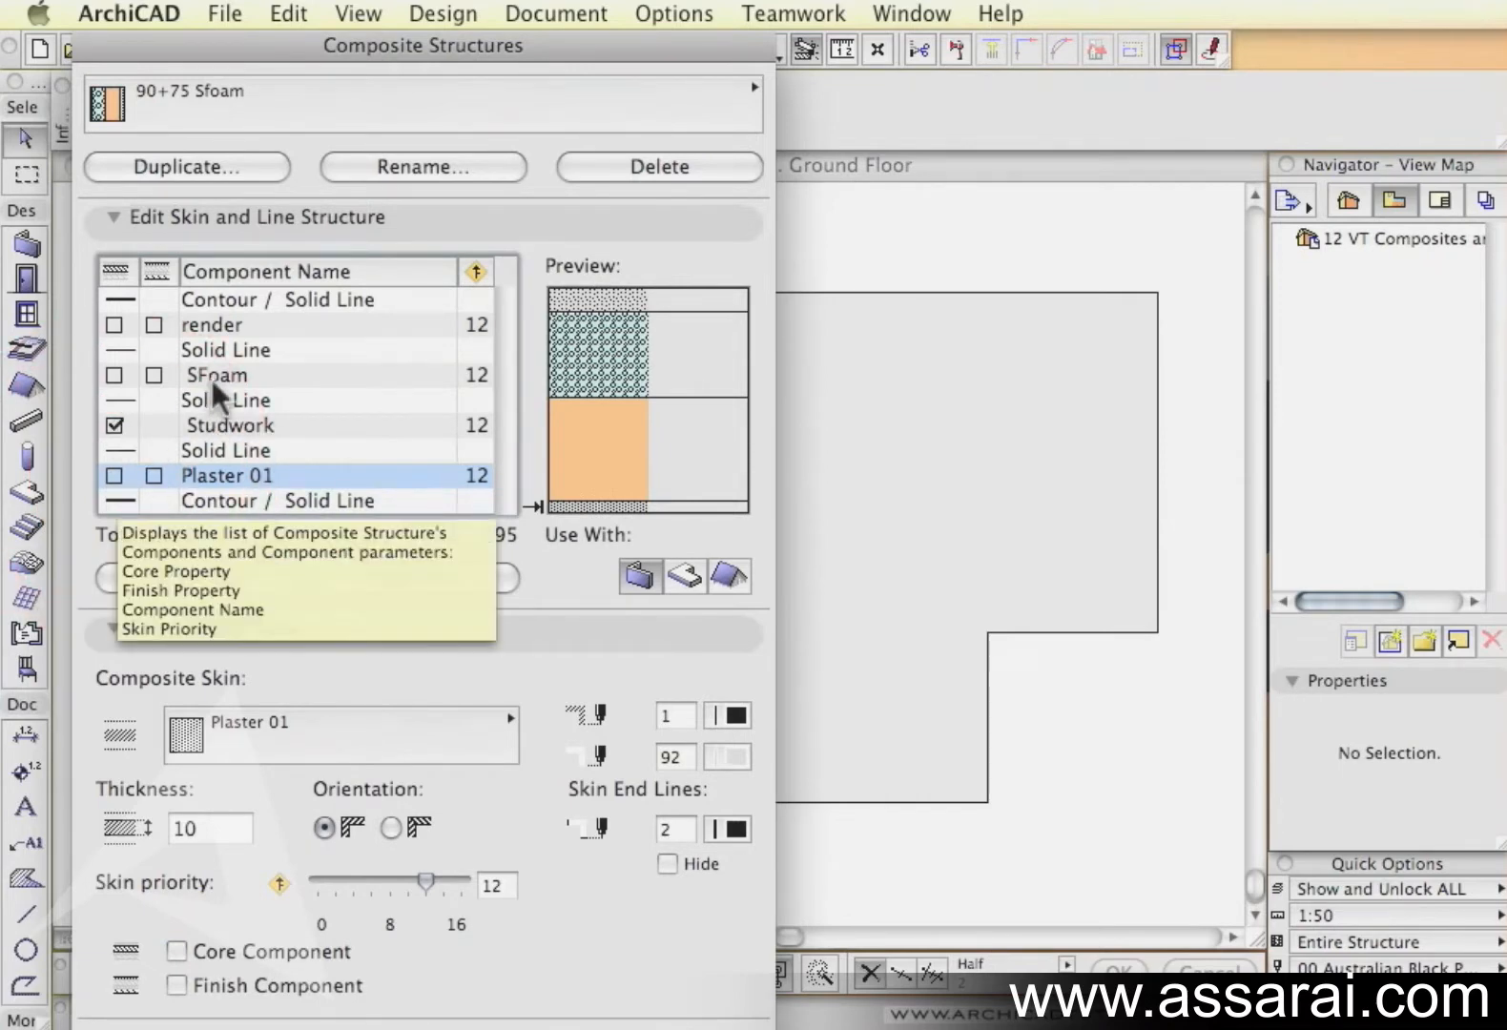
pyautogui.click(218, 374)
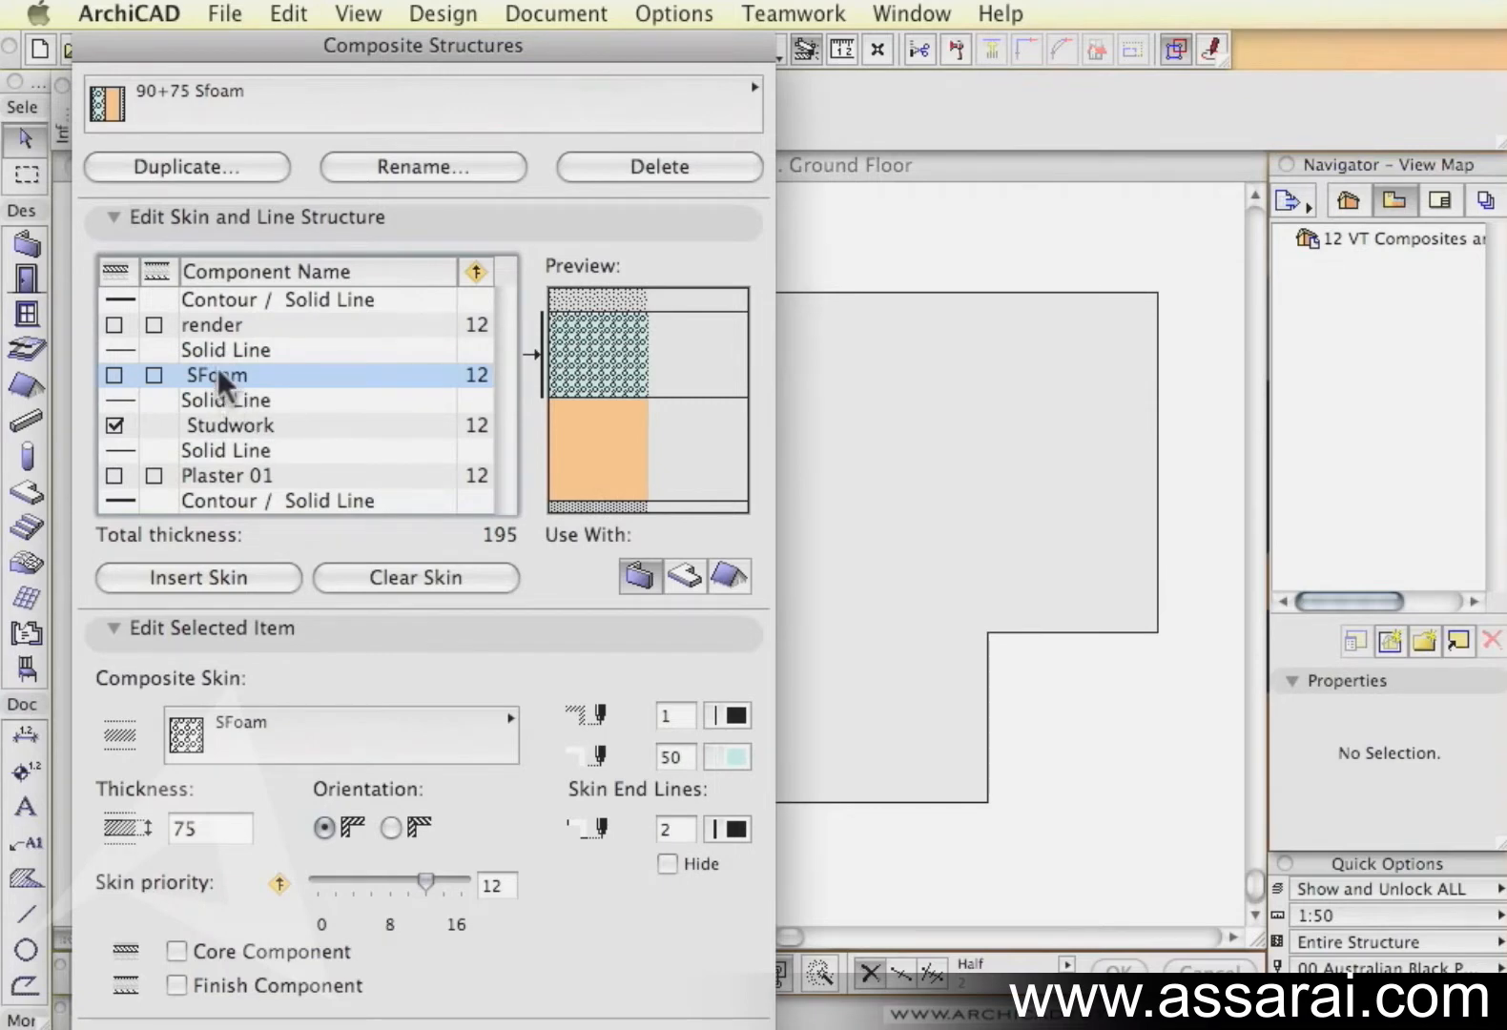
pyautogui.moveTo(162, 336)
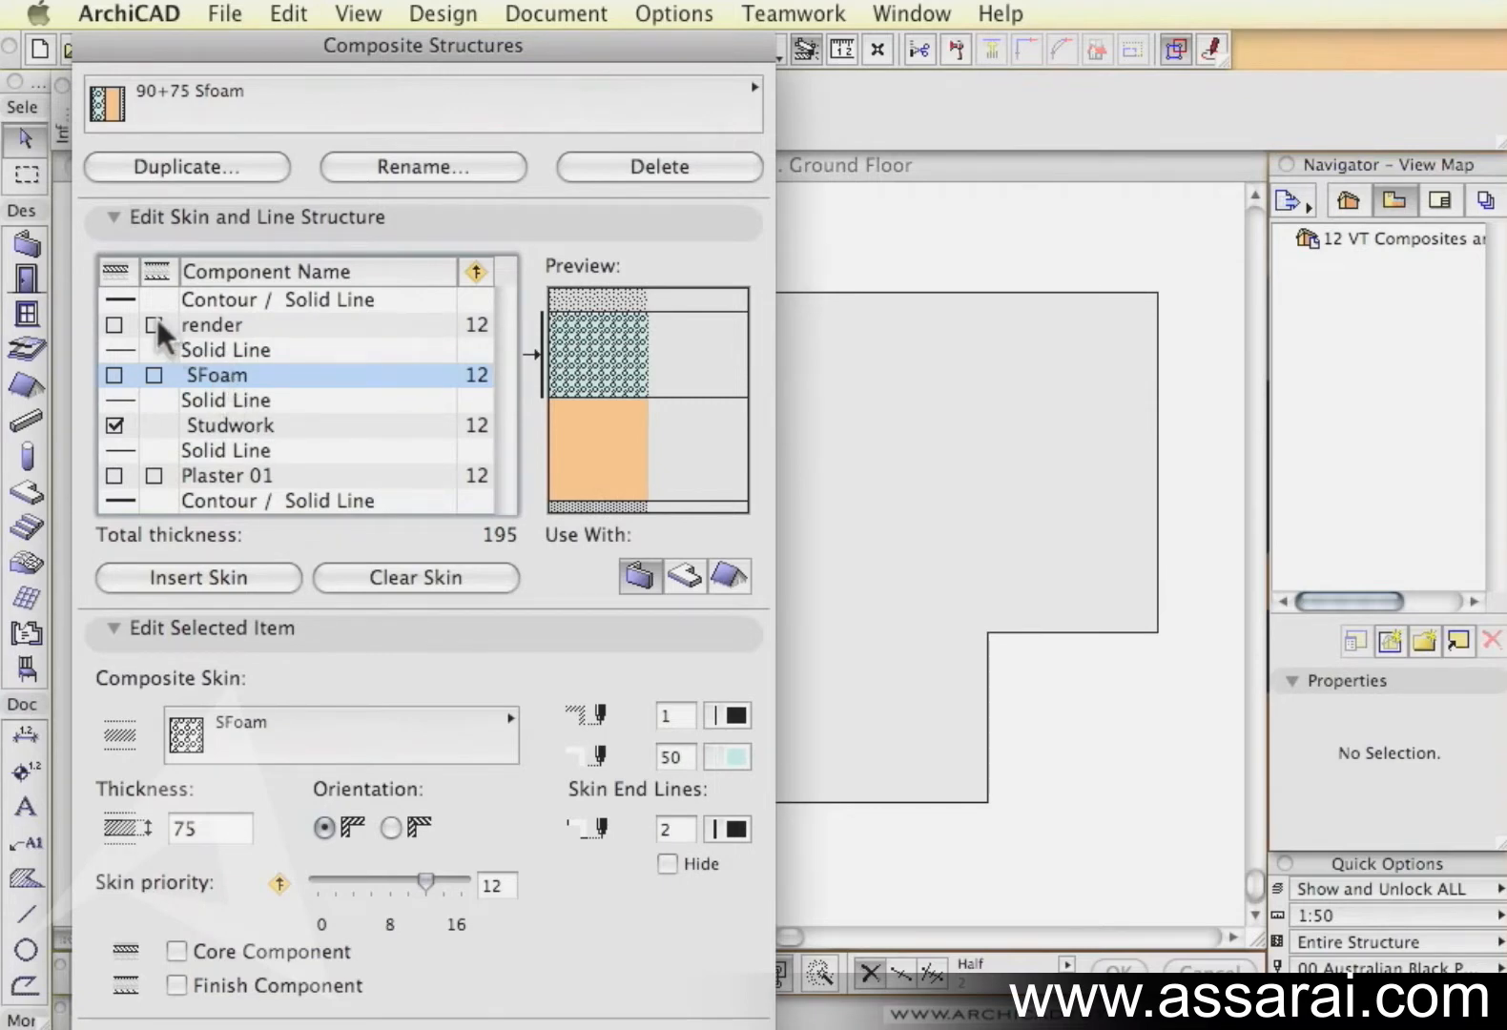
pyautogui.click(211, 325)
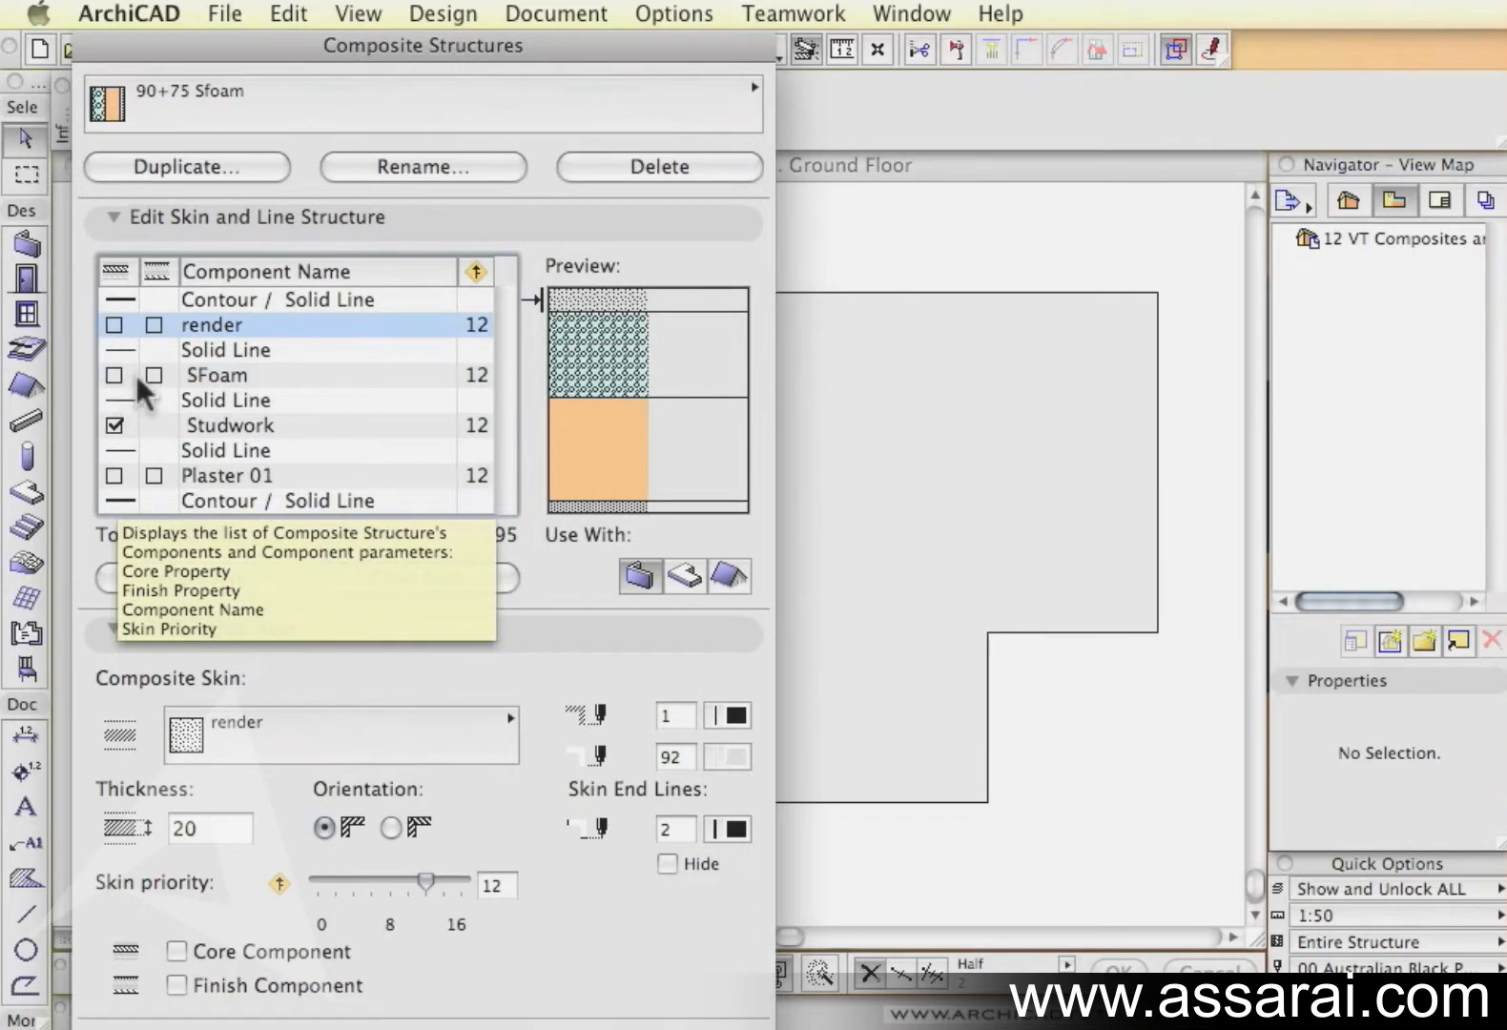
pyautogui.moveTo(164, 398)
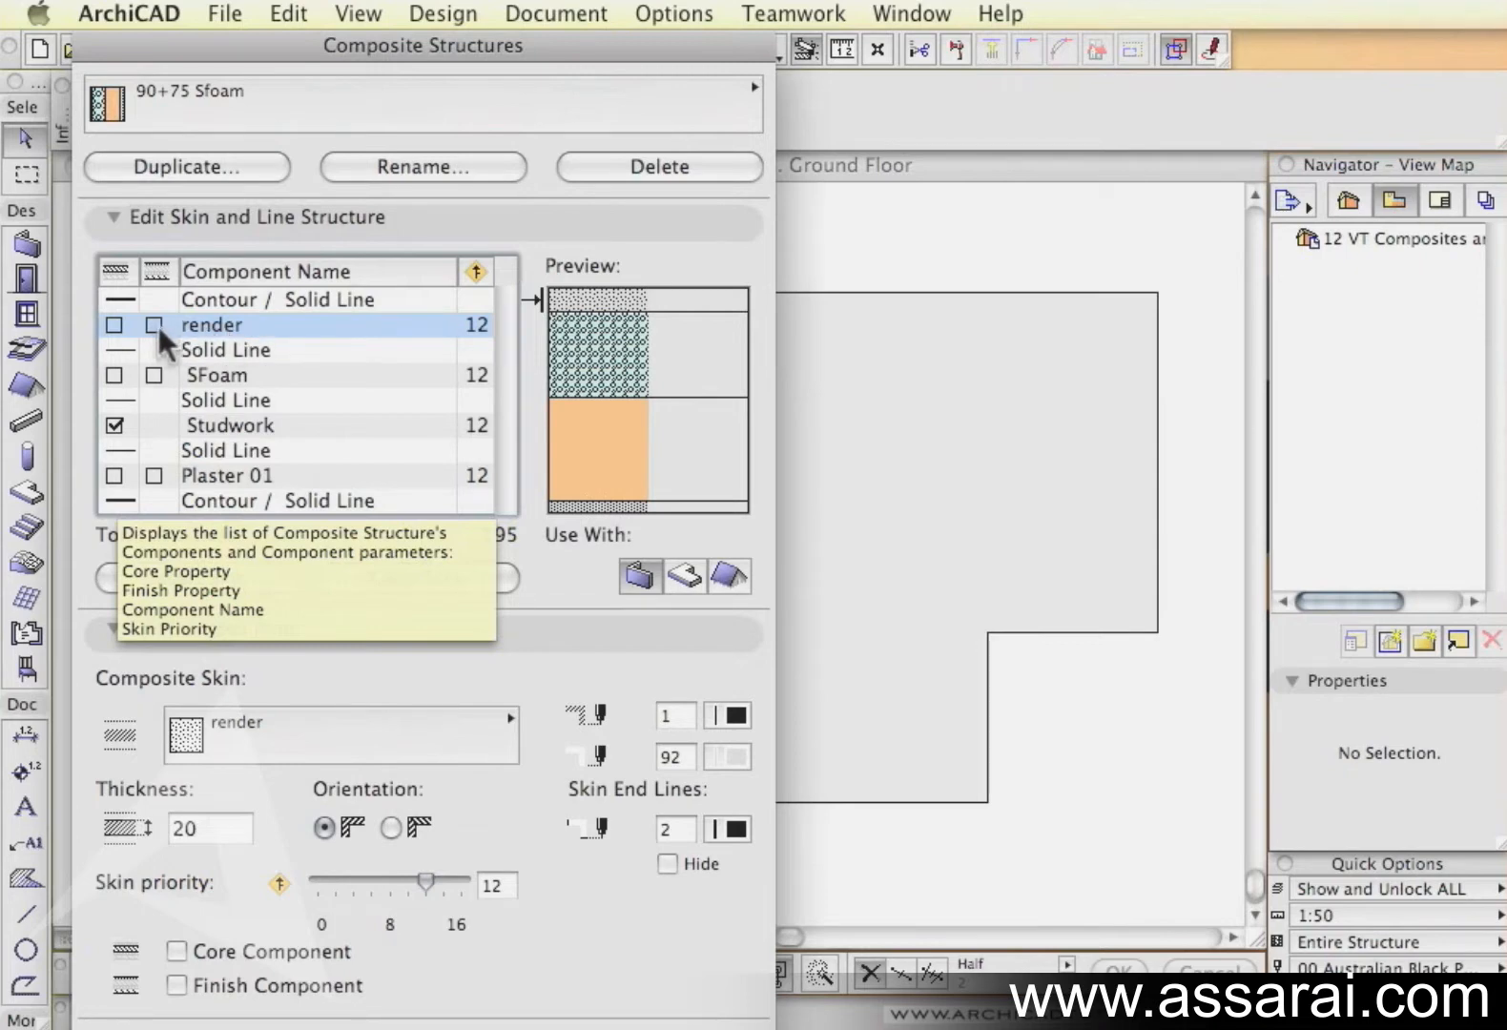
# Step: Mark render and Plaster 01 as finish components, leaving SFoam neither core nor finish
pyautogui.click(153, 324)
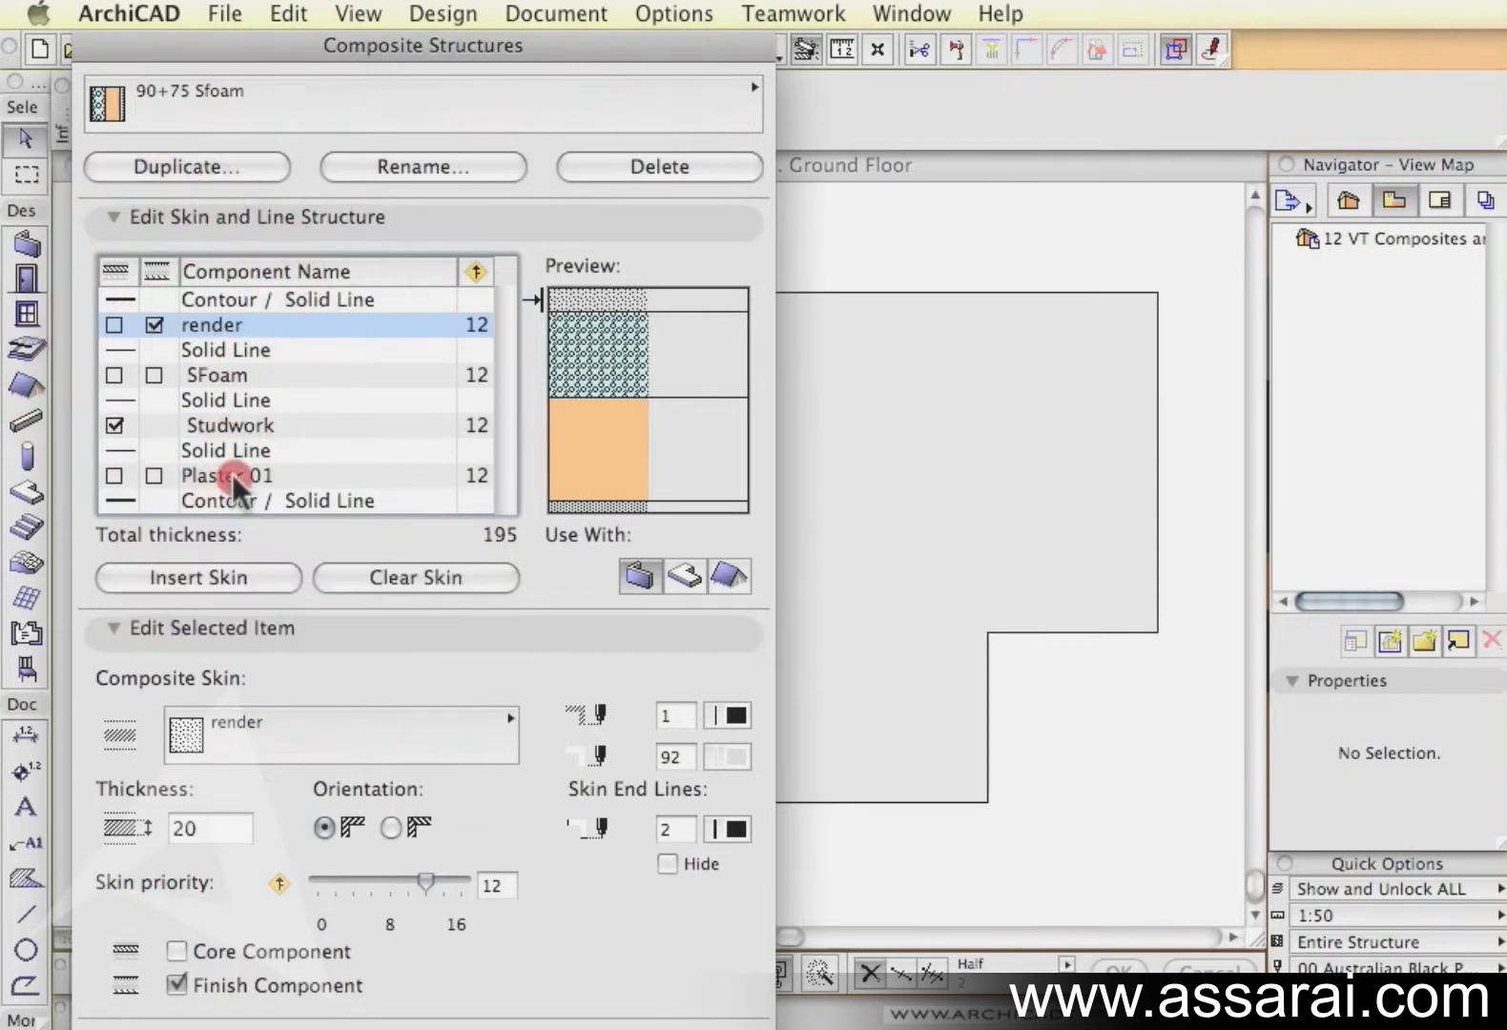
pyautogui.click(227, 475)
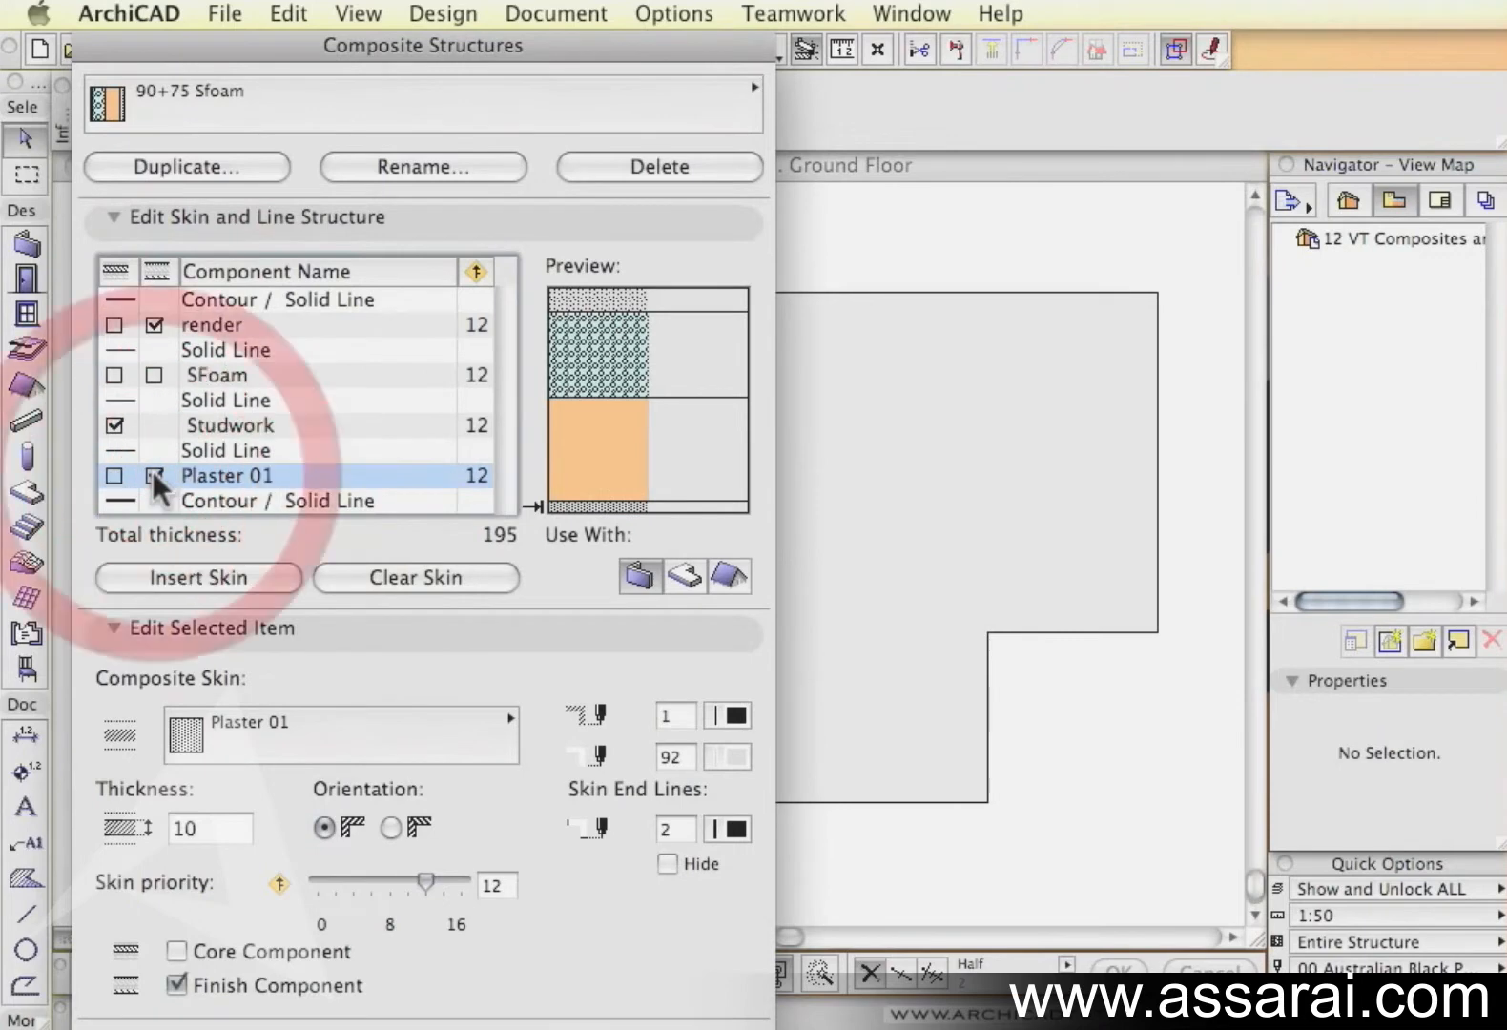
pyautogui.click(154, 475)
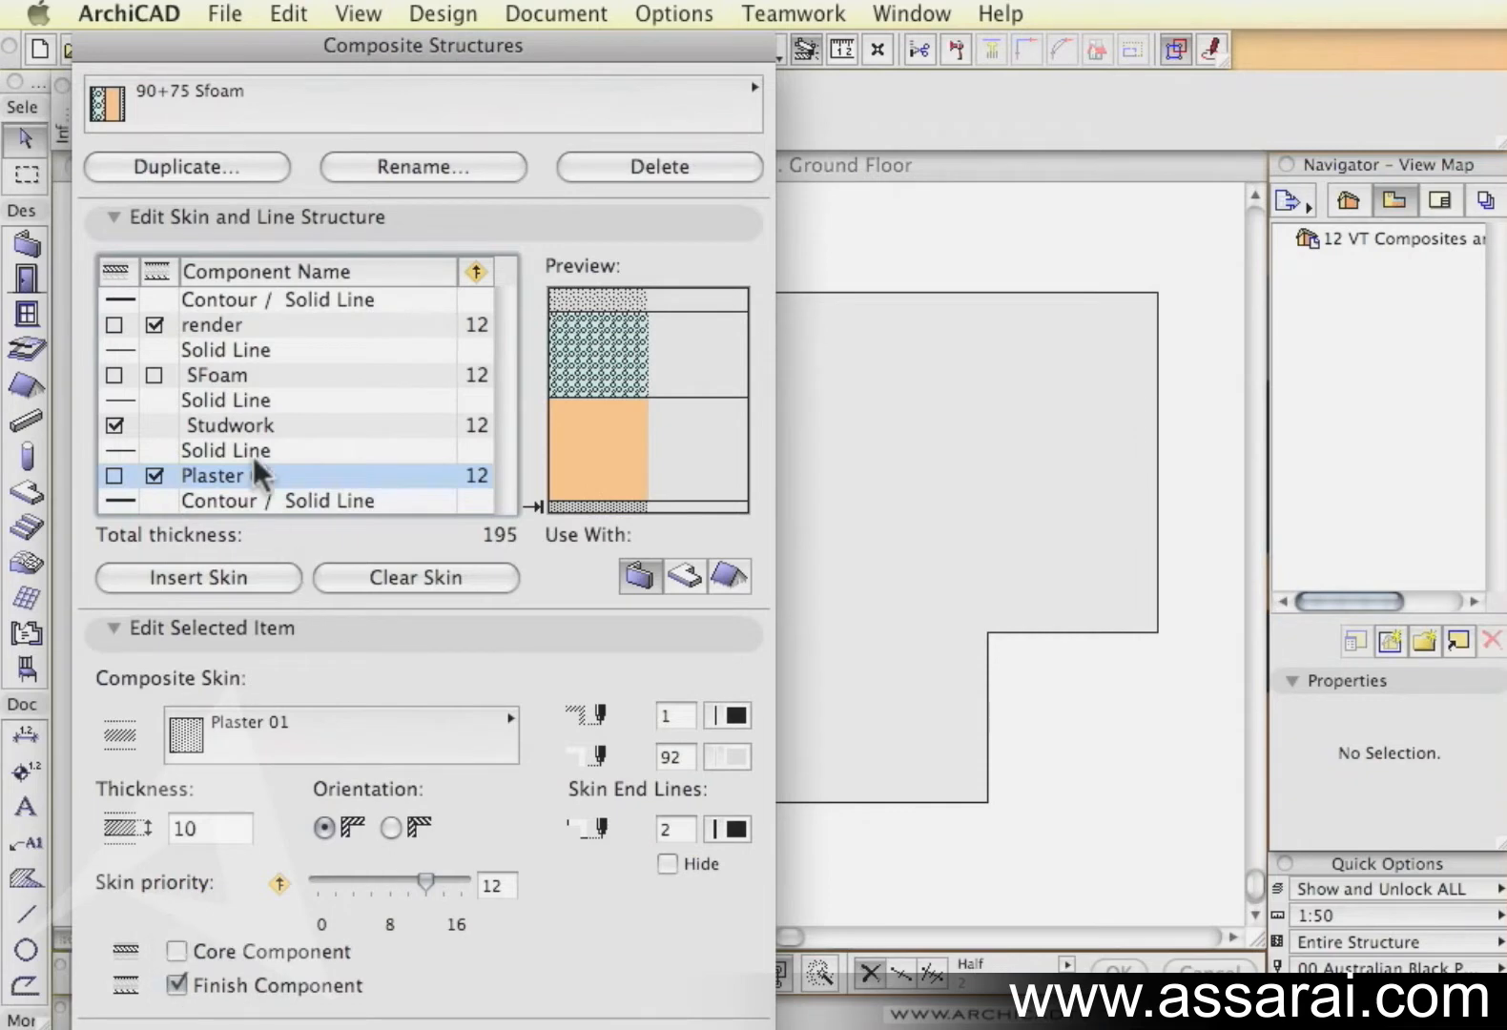
pyautogui.click(231, 425)
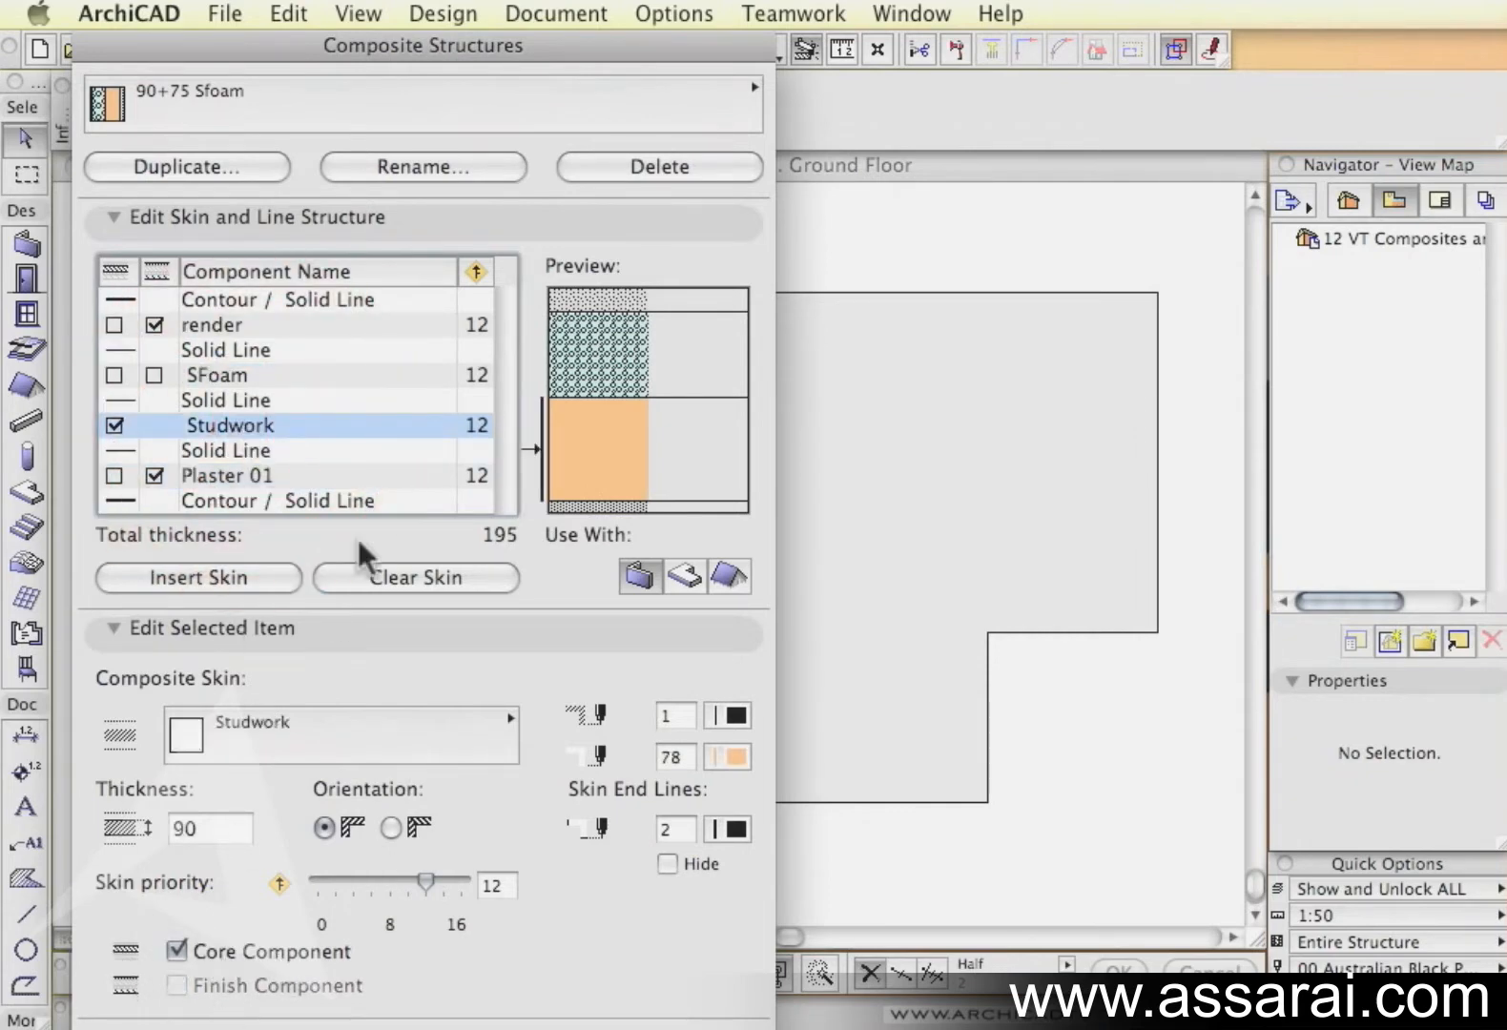
pyautogui.click(218, 374)
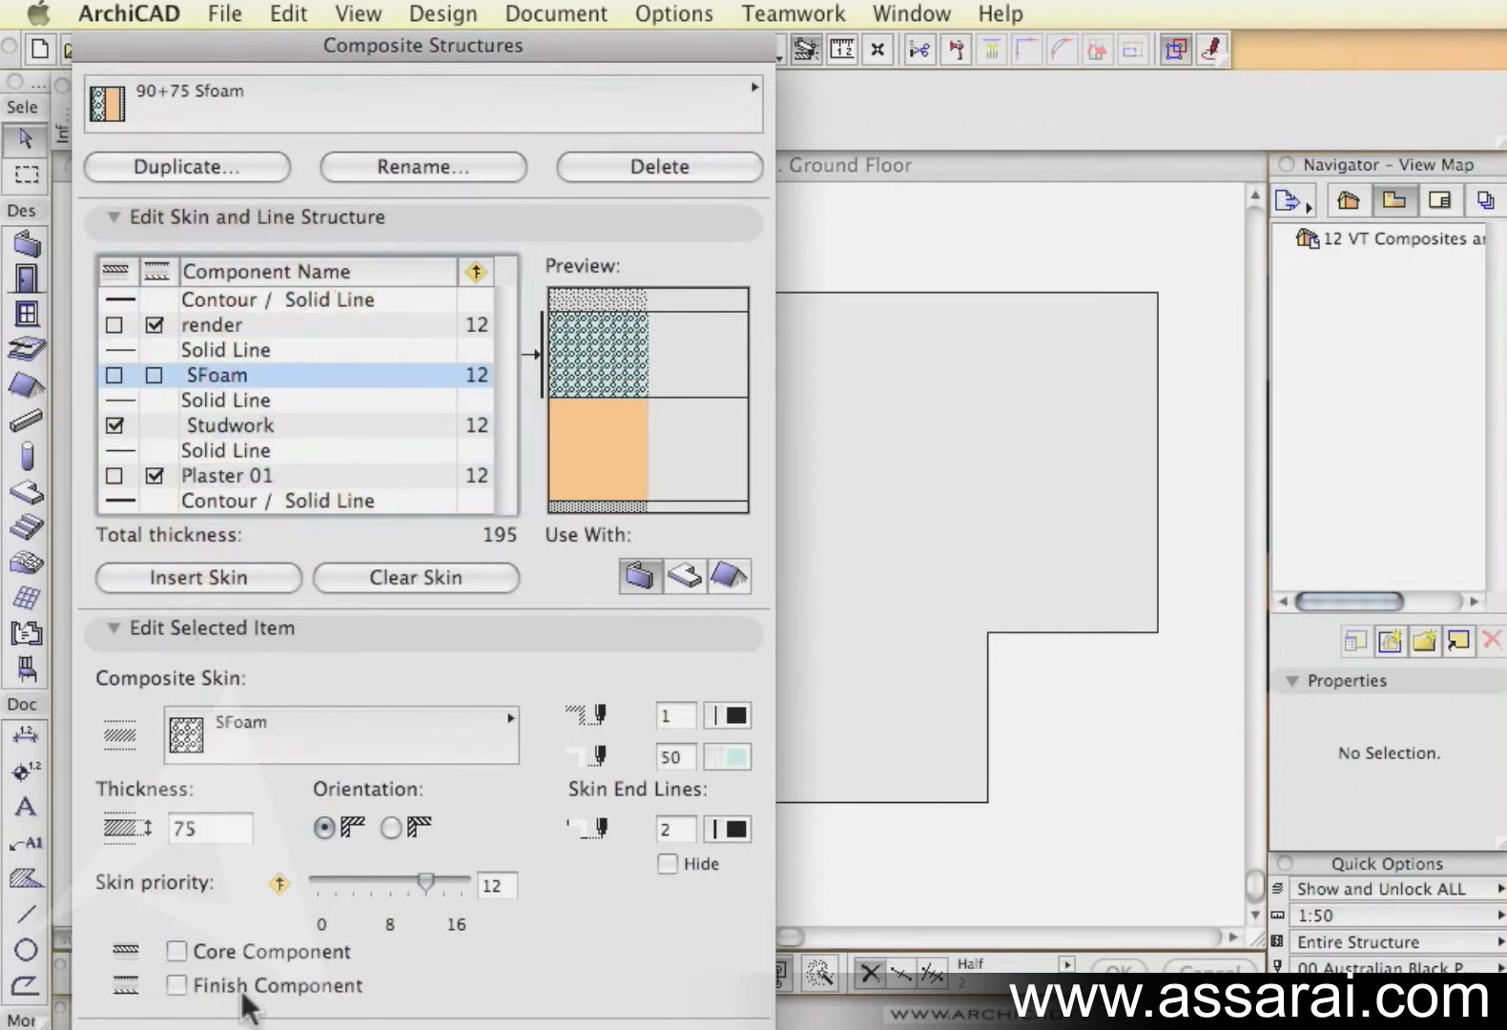
pyautogui.moveTo(288, 334)
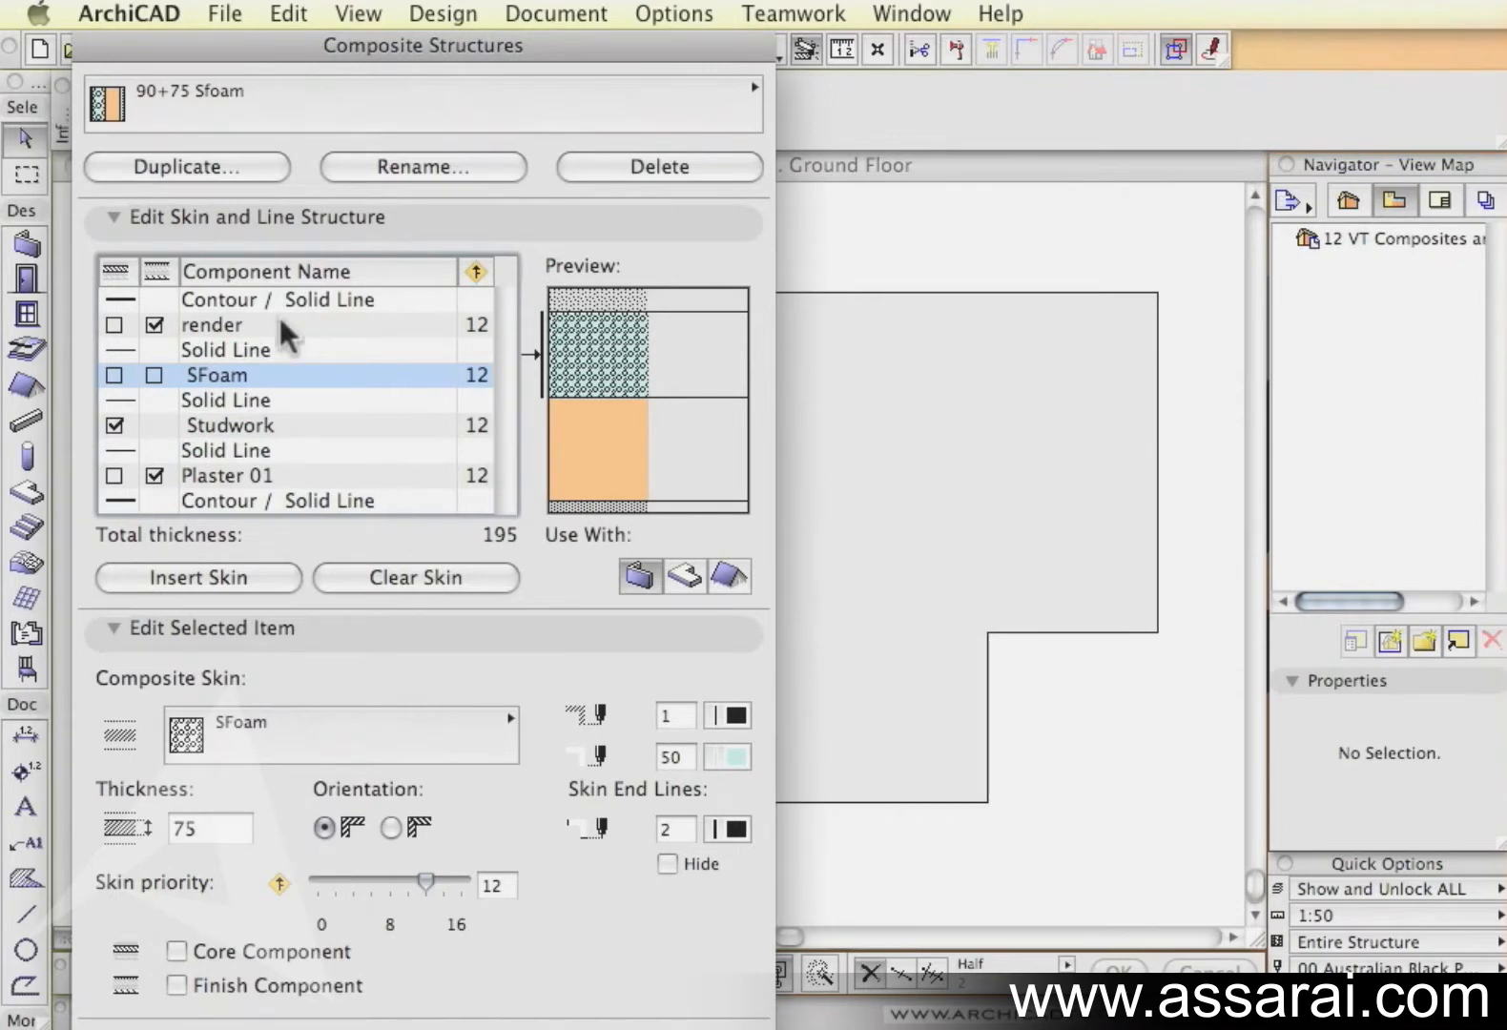
pyautogui.click(212, 325)
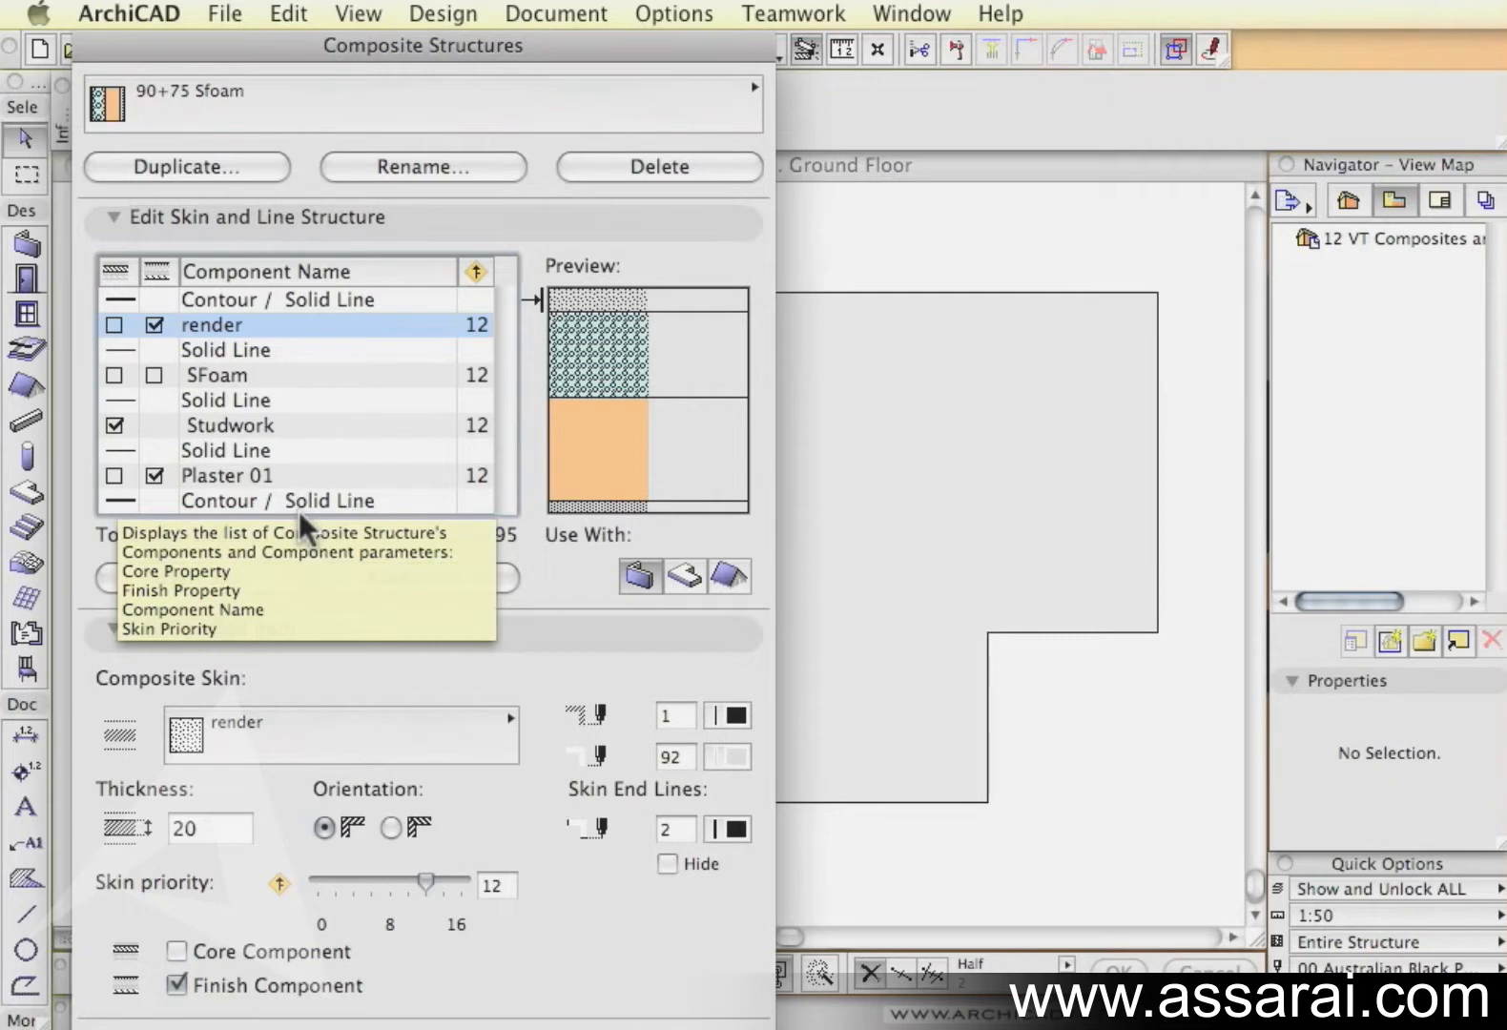
pyautogui.moveTo(244, 441)
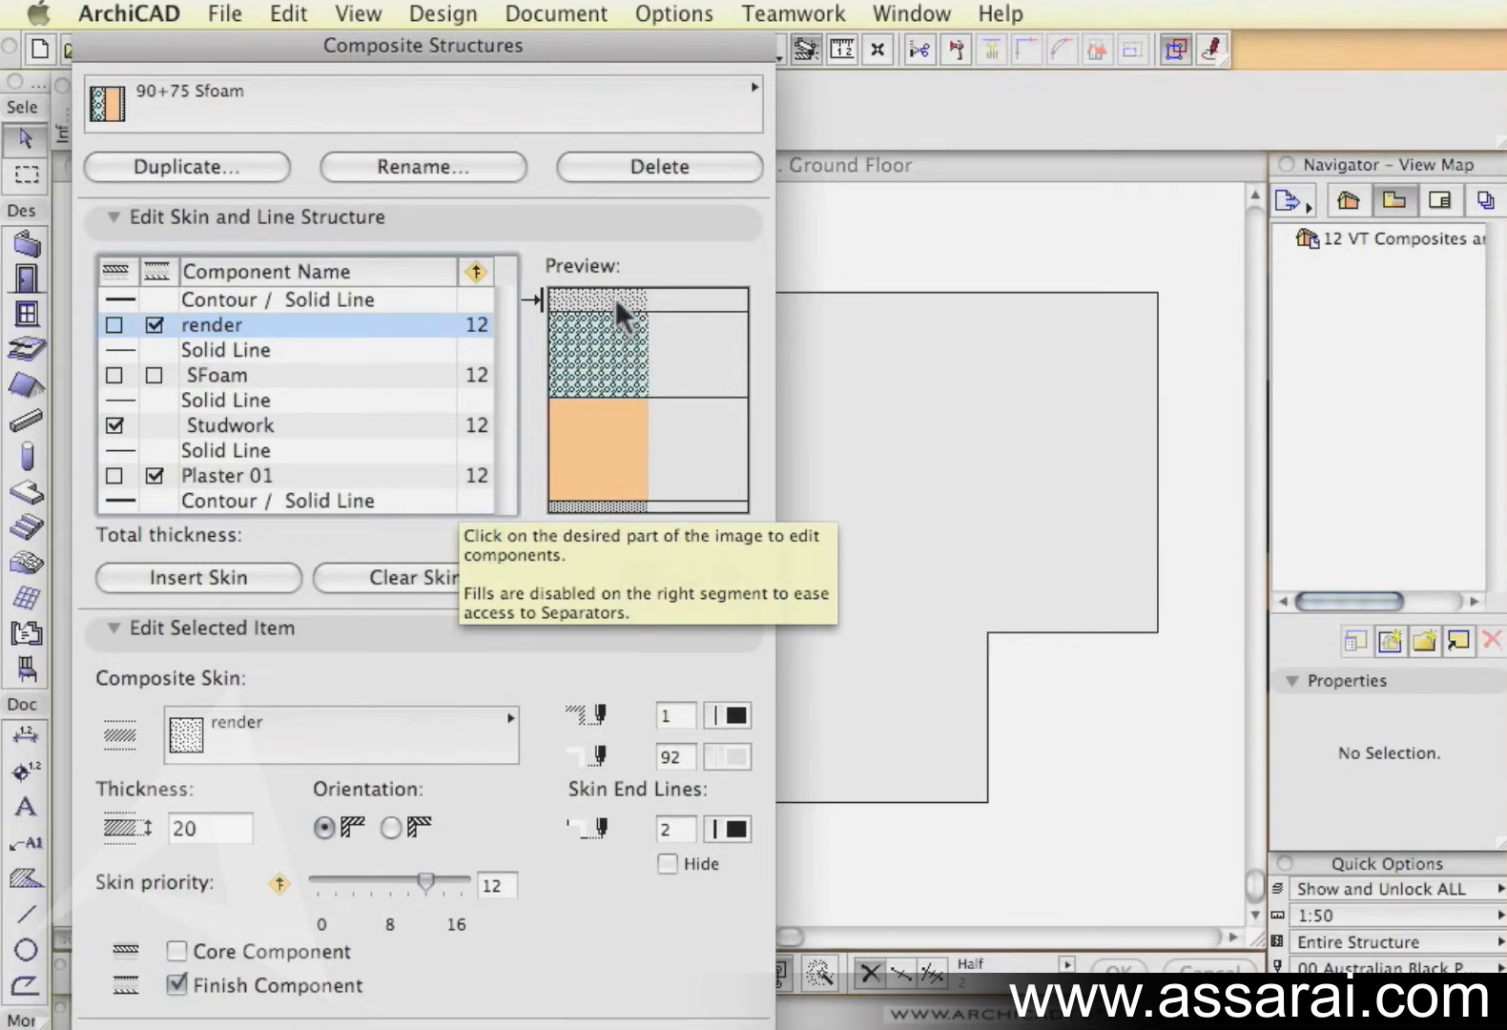
pyautogui.moveTo(603, 523)
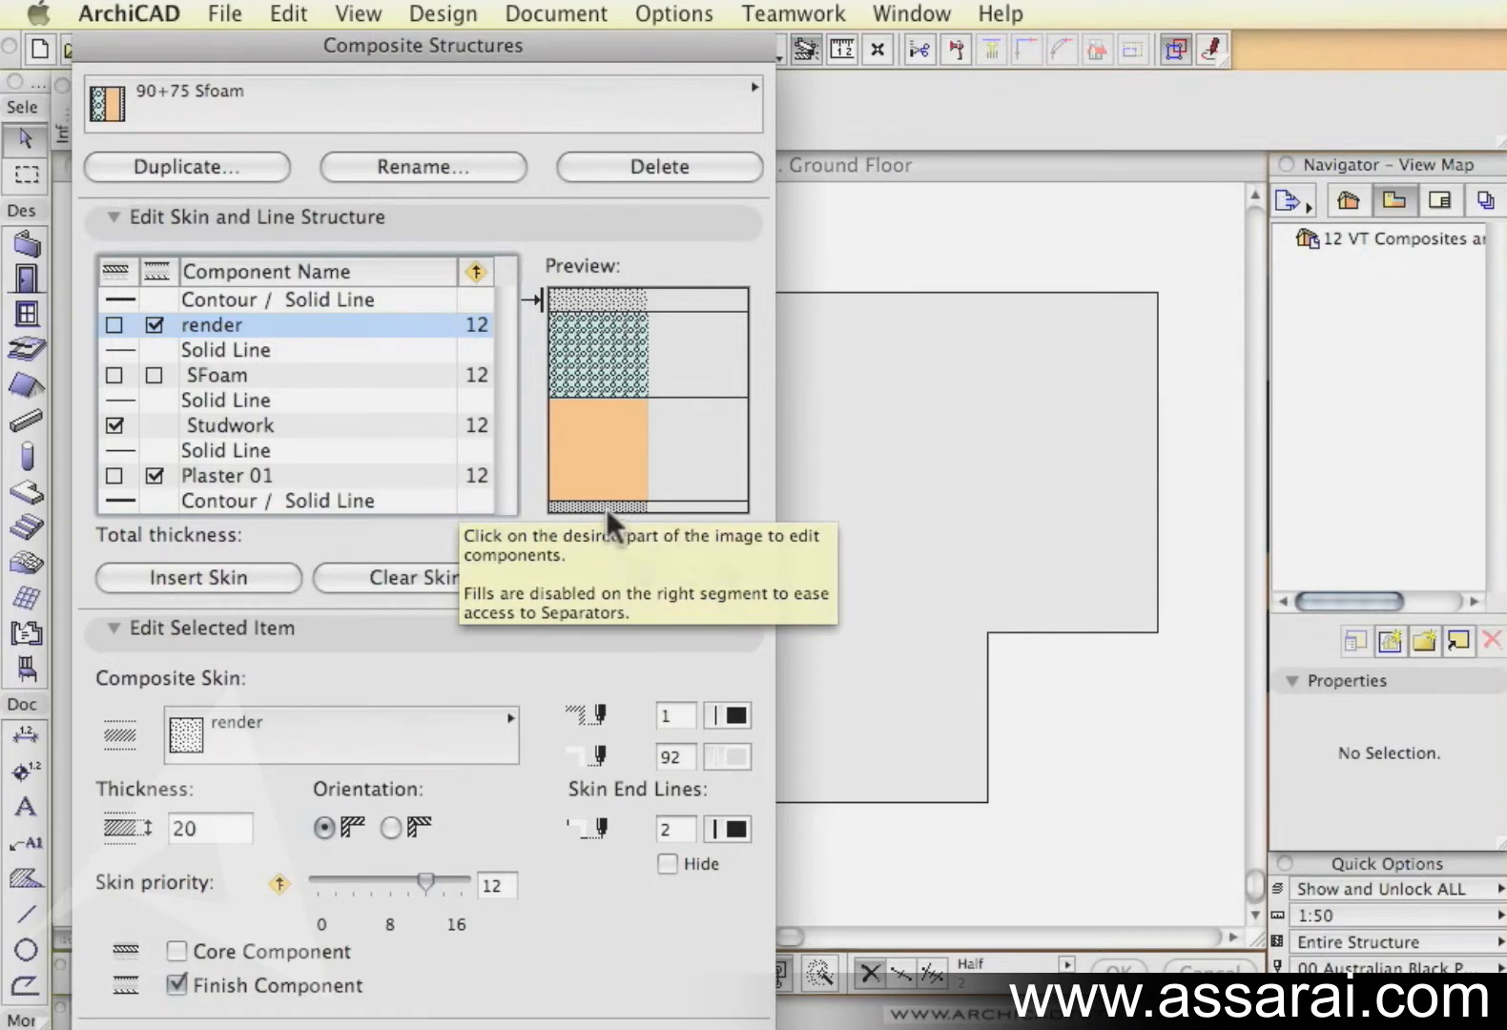
pyautogui.moveTo(649, 614)
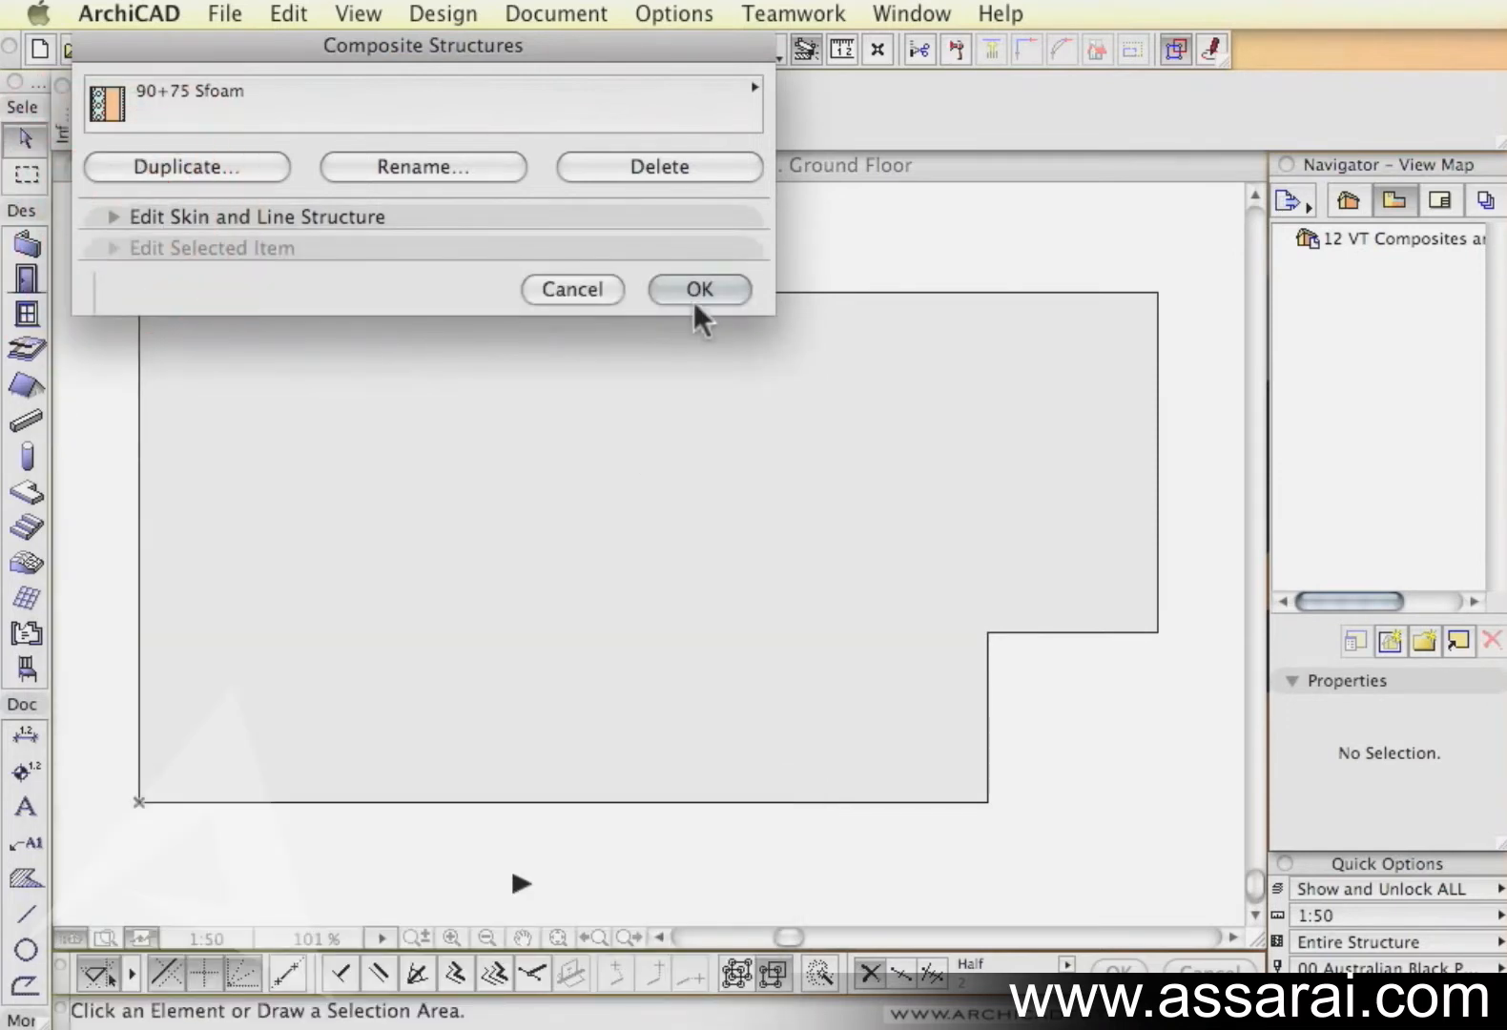
# Step: Confirm the composite, pan below the slab and activate the Wall tool, checking its floor plan display settings
pyautogui.click(698, 290)
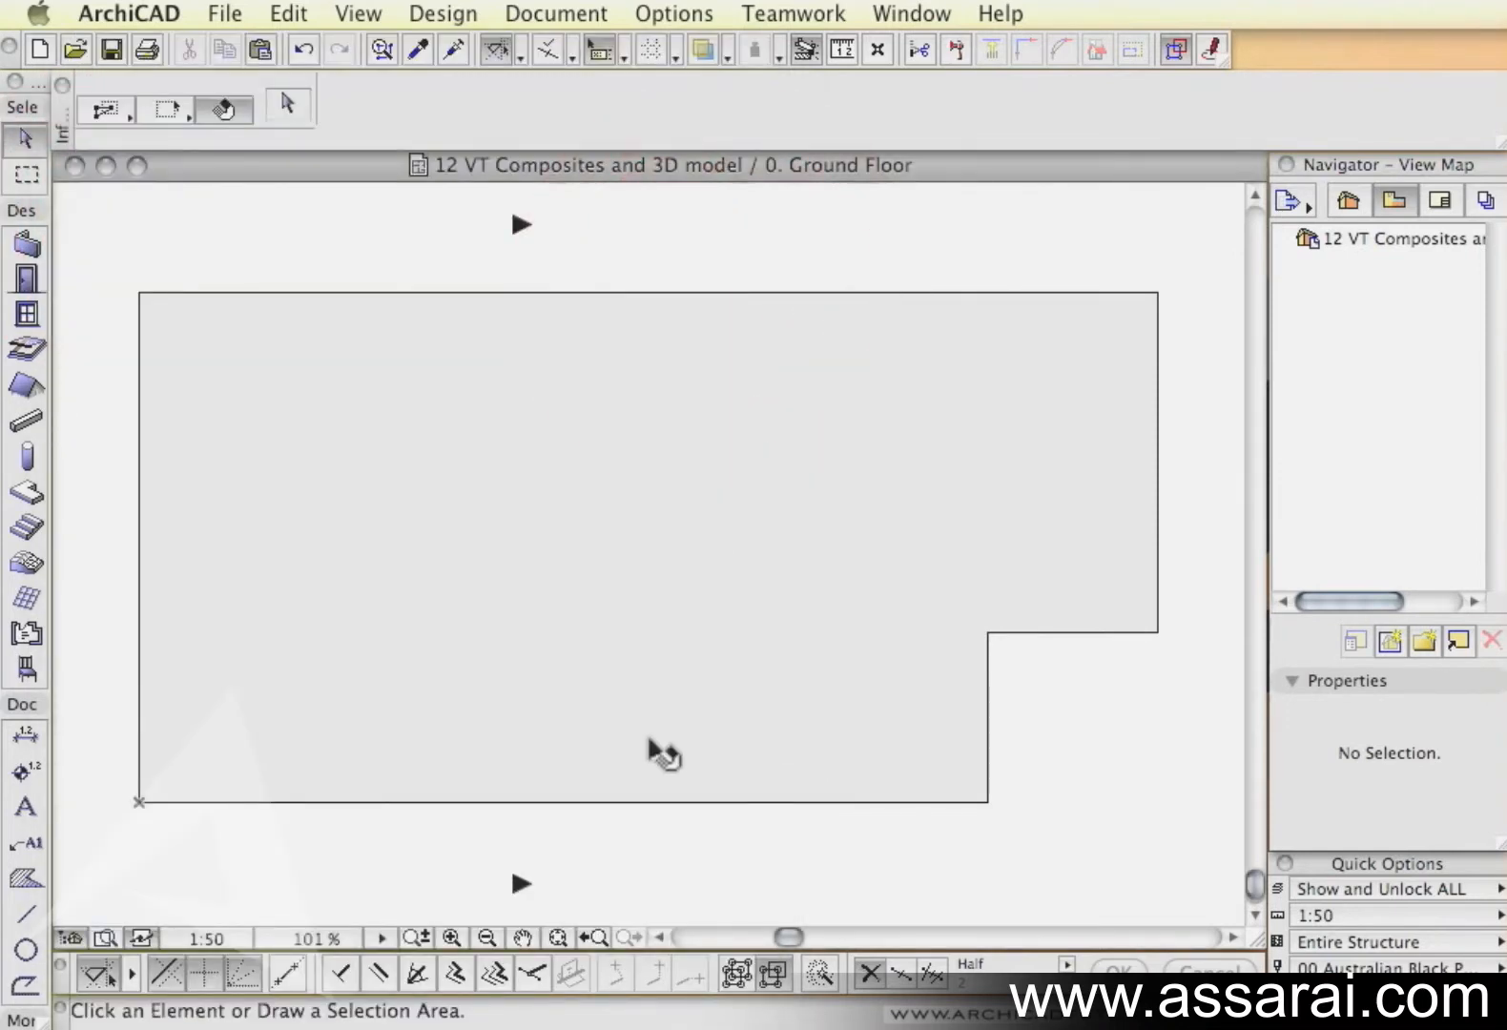
pyautogui.moveTo(663, 754); pyautogui.dragTo(709, 513)
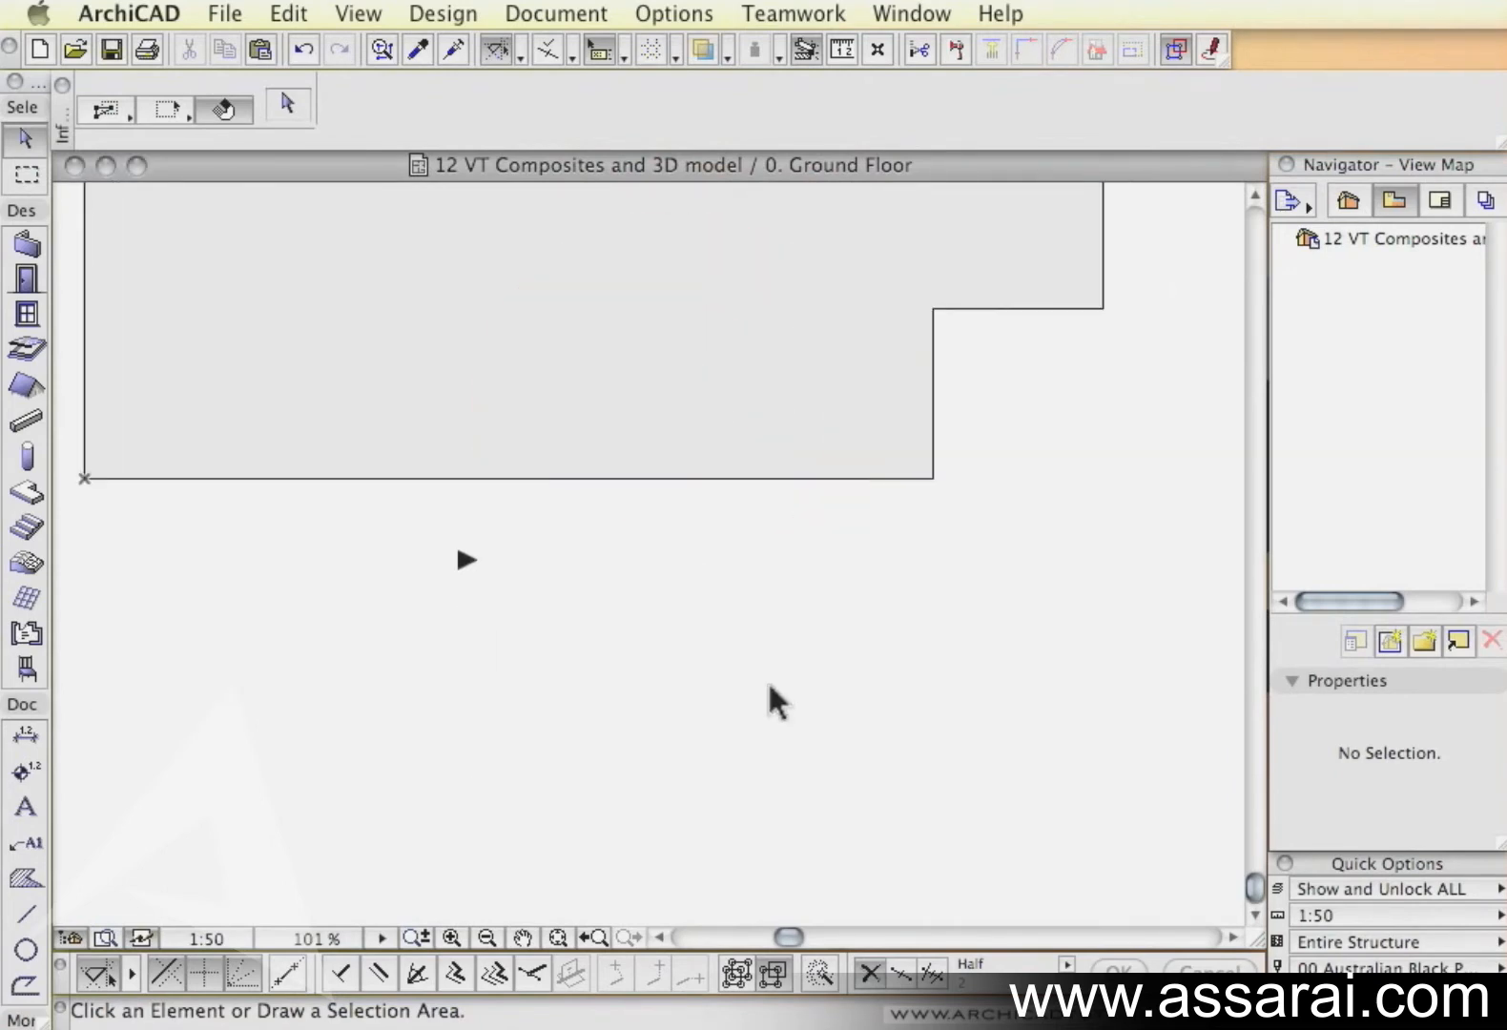
pyautogui.moveTo(38, 274)
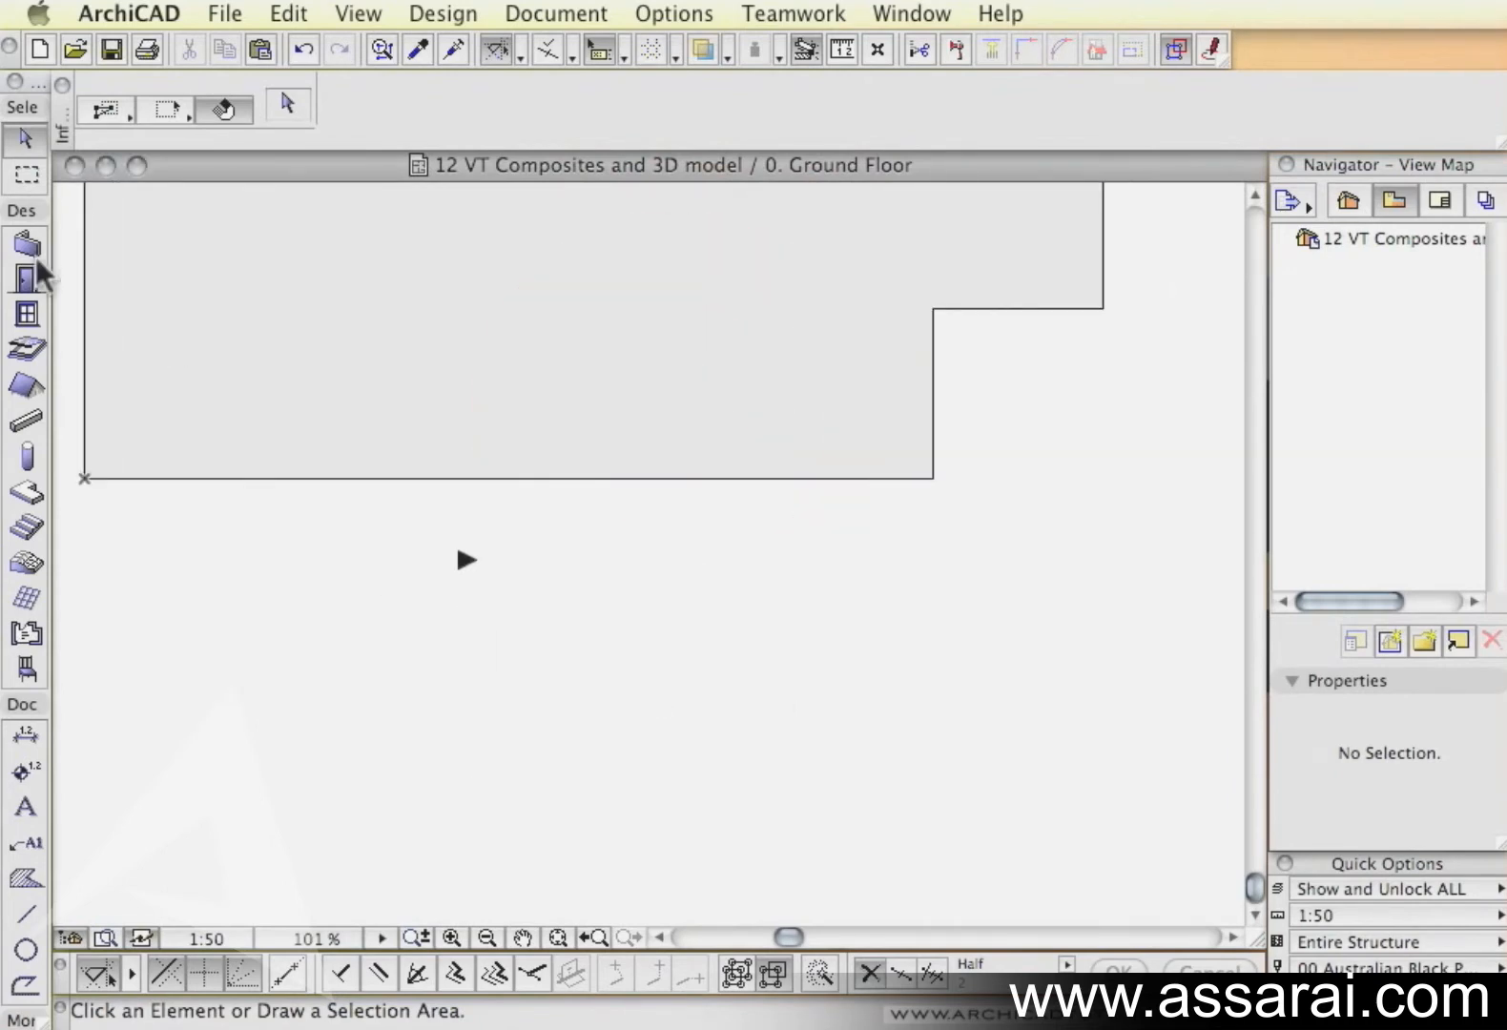
pyautogui.click(25, 246)
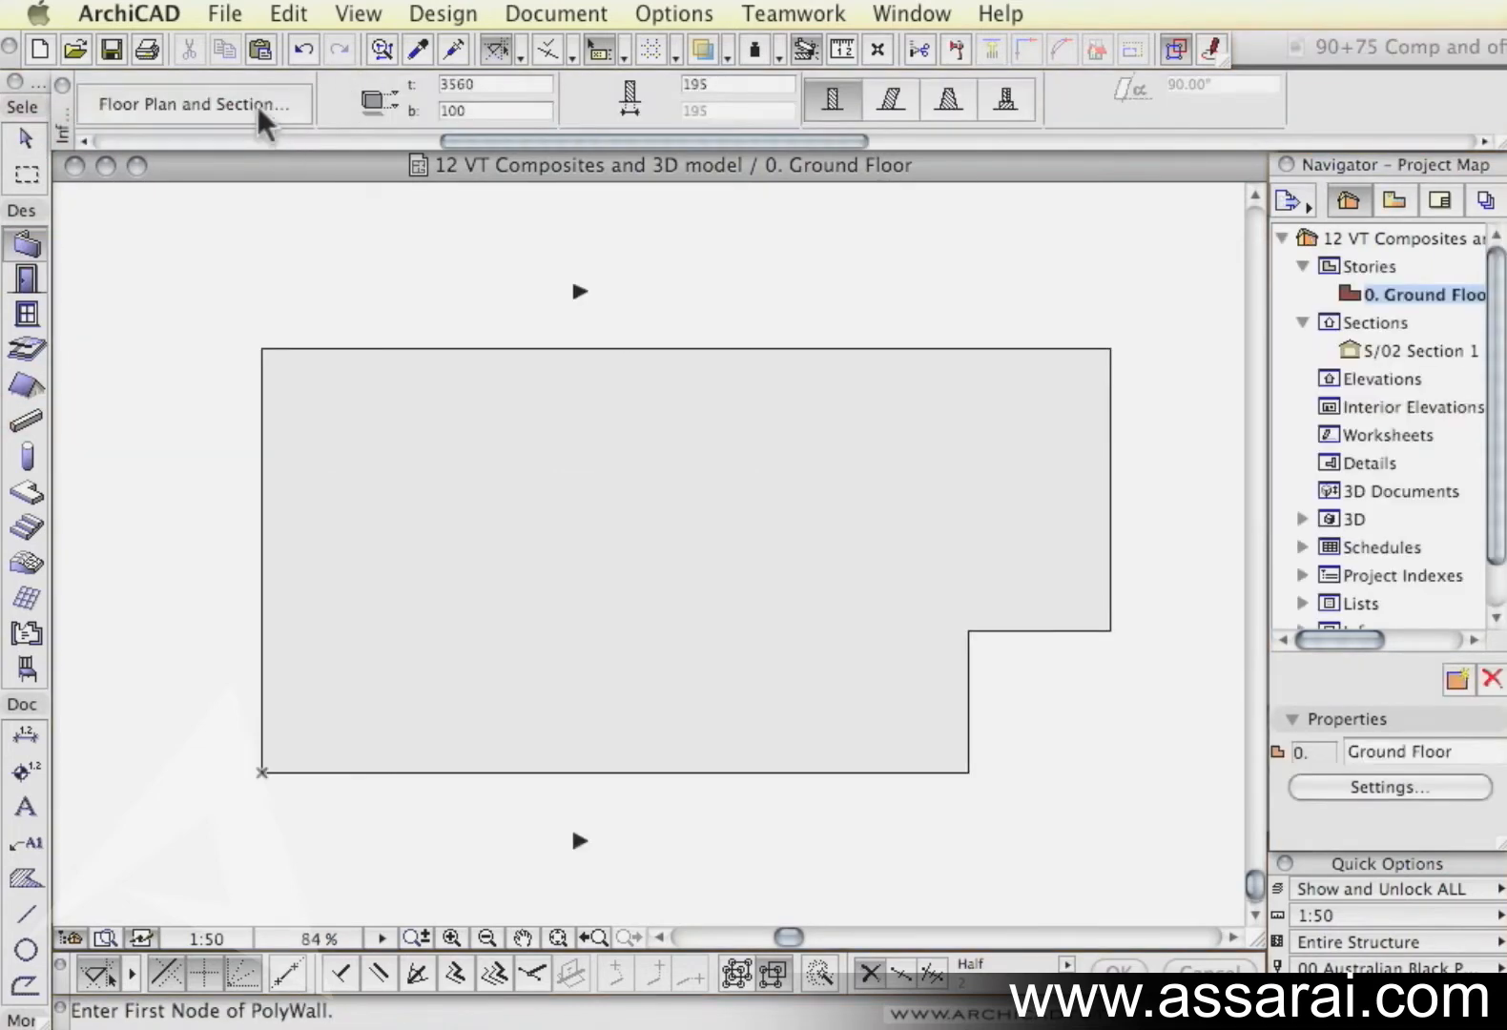
pyautogui.click(191, 103)
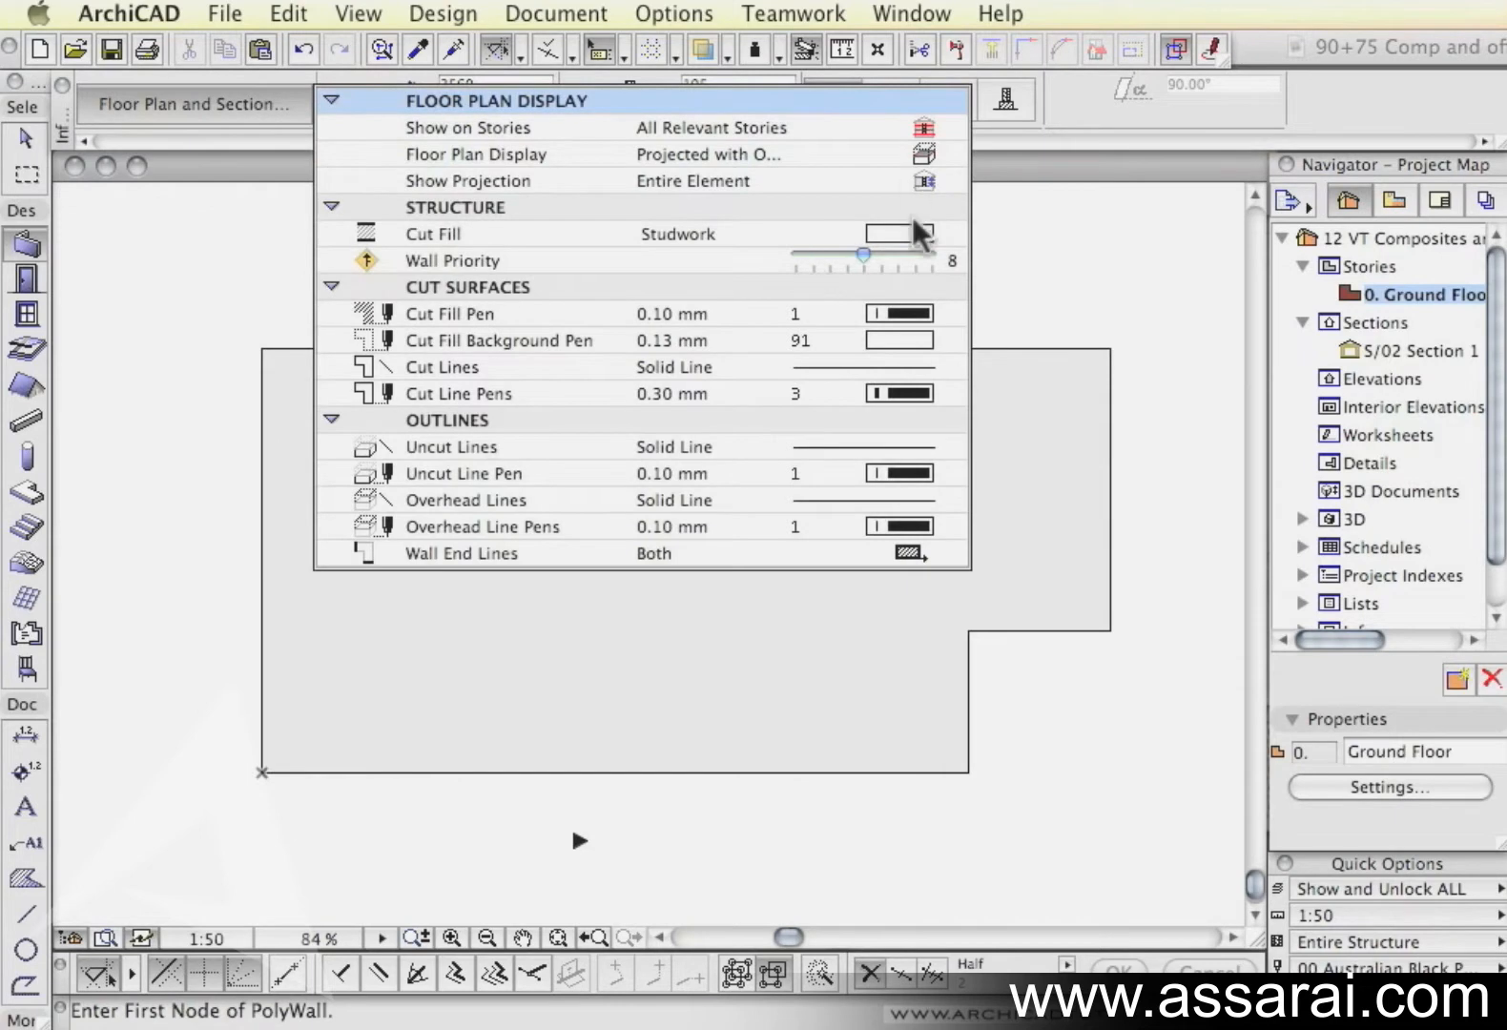
pyautogui.click(898, 232)
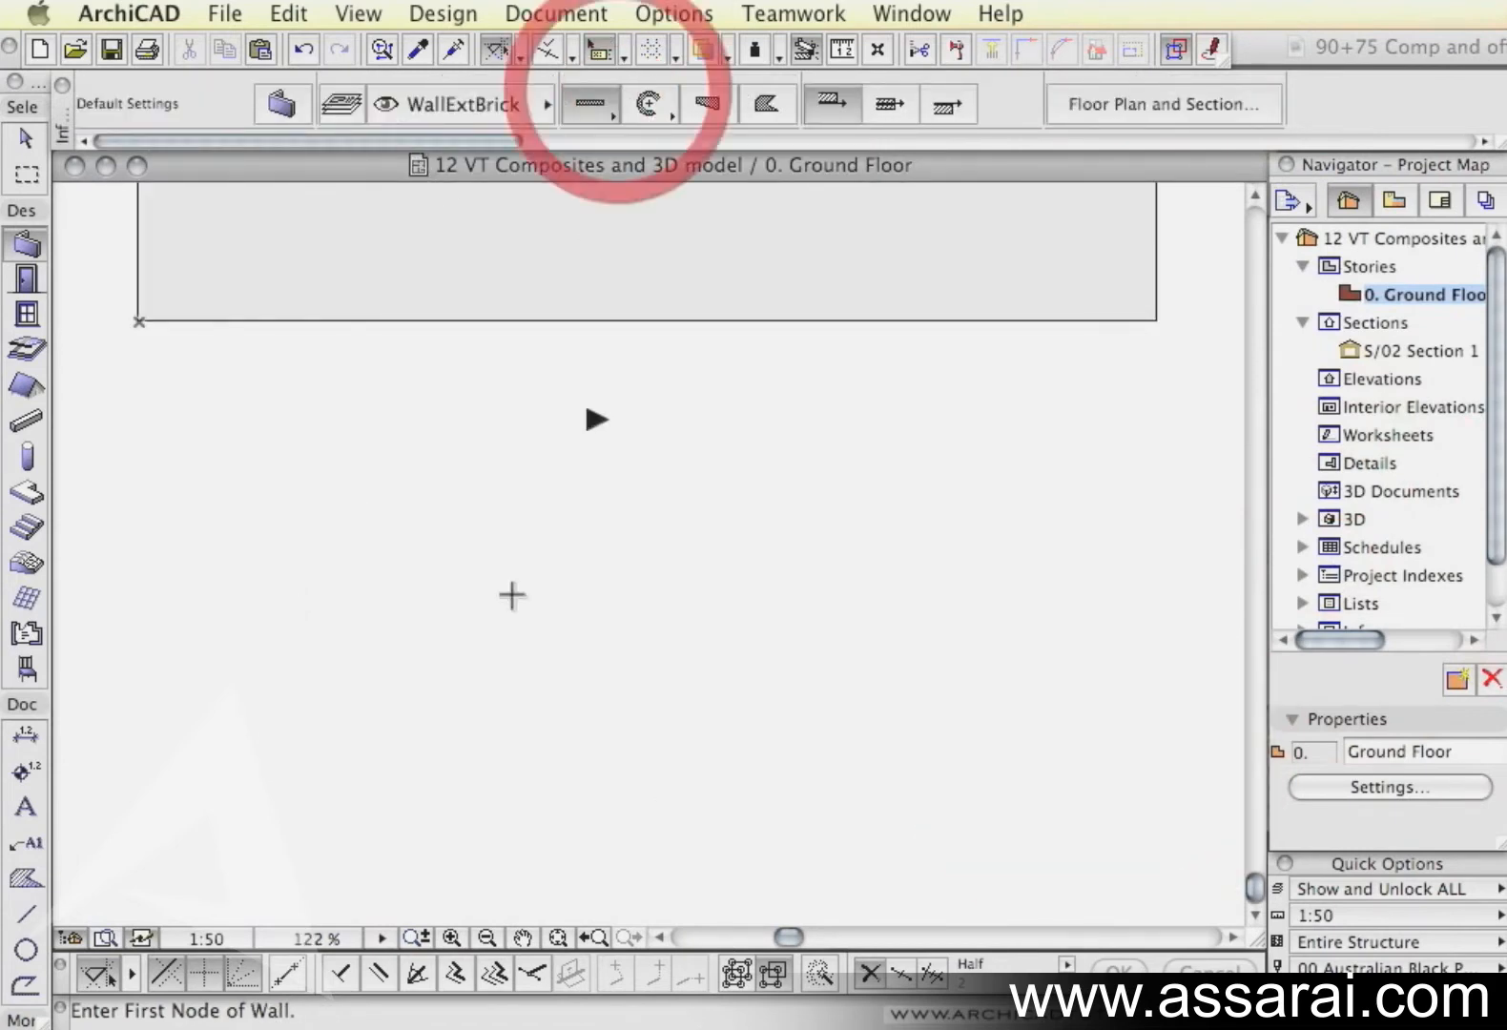
# Step: Choose the straight wall geometry method
pyautogui.click(334, 639)
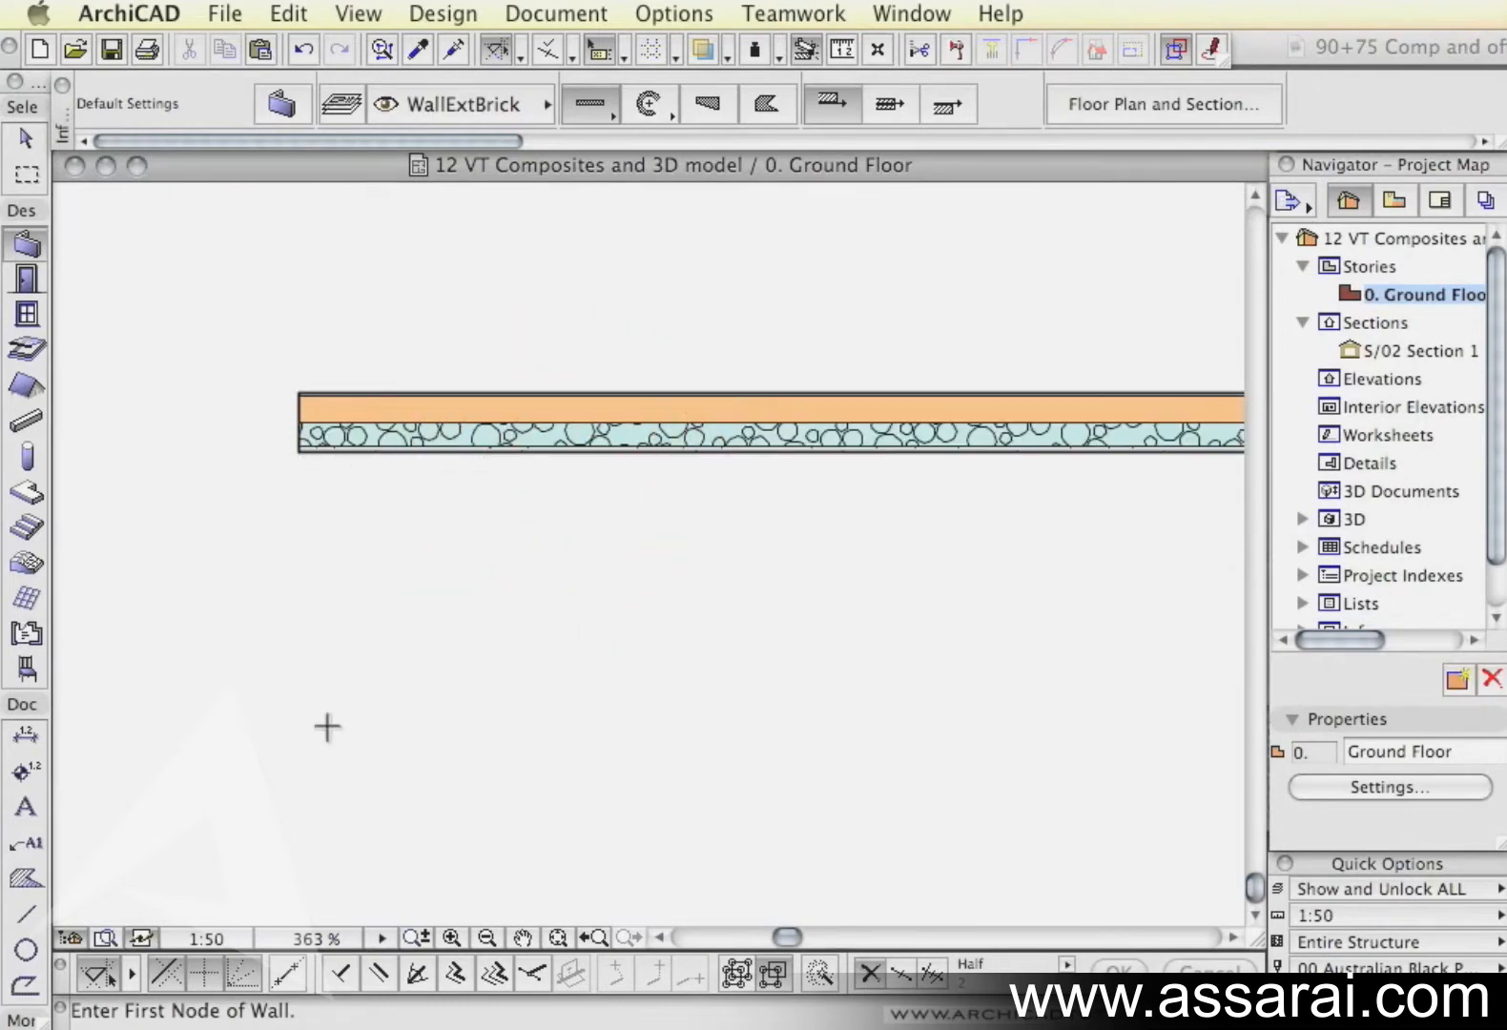
pyautogui.moveTo(315, 694)
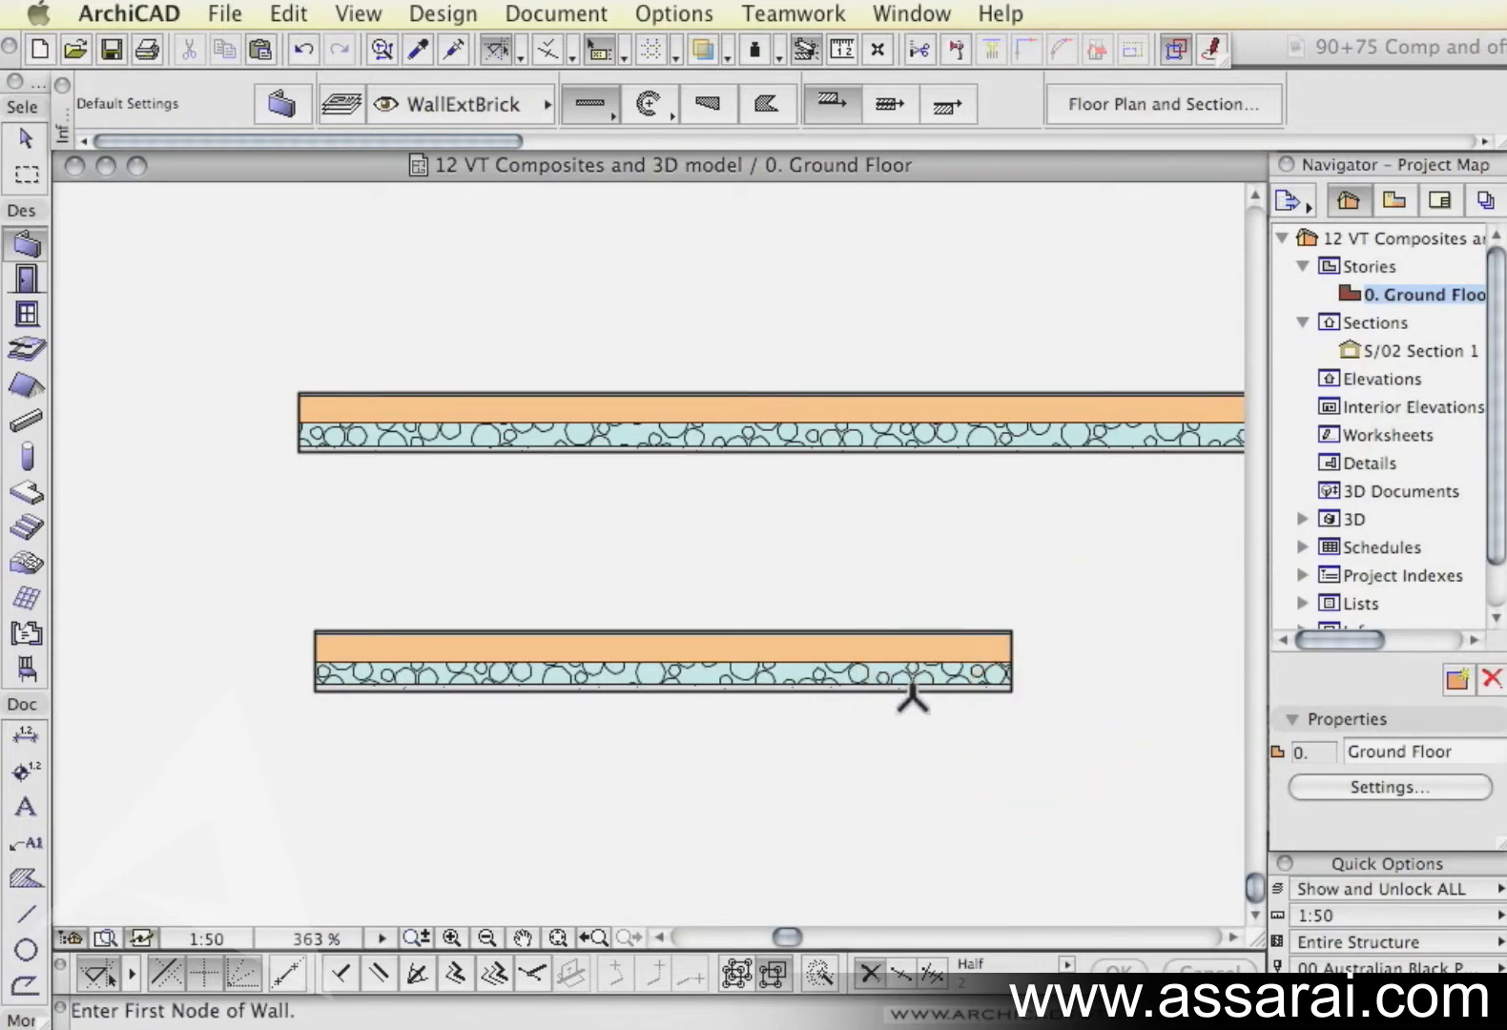
pyautogui.moveTo(862, 564)
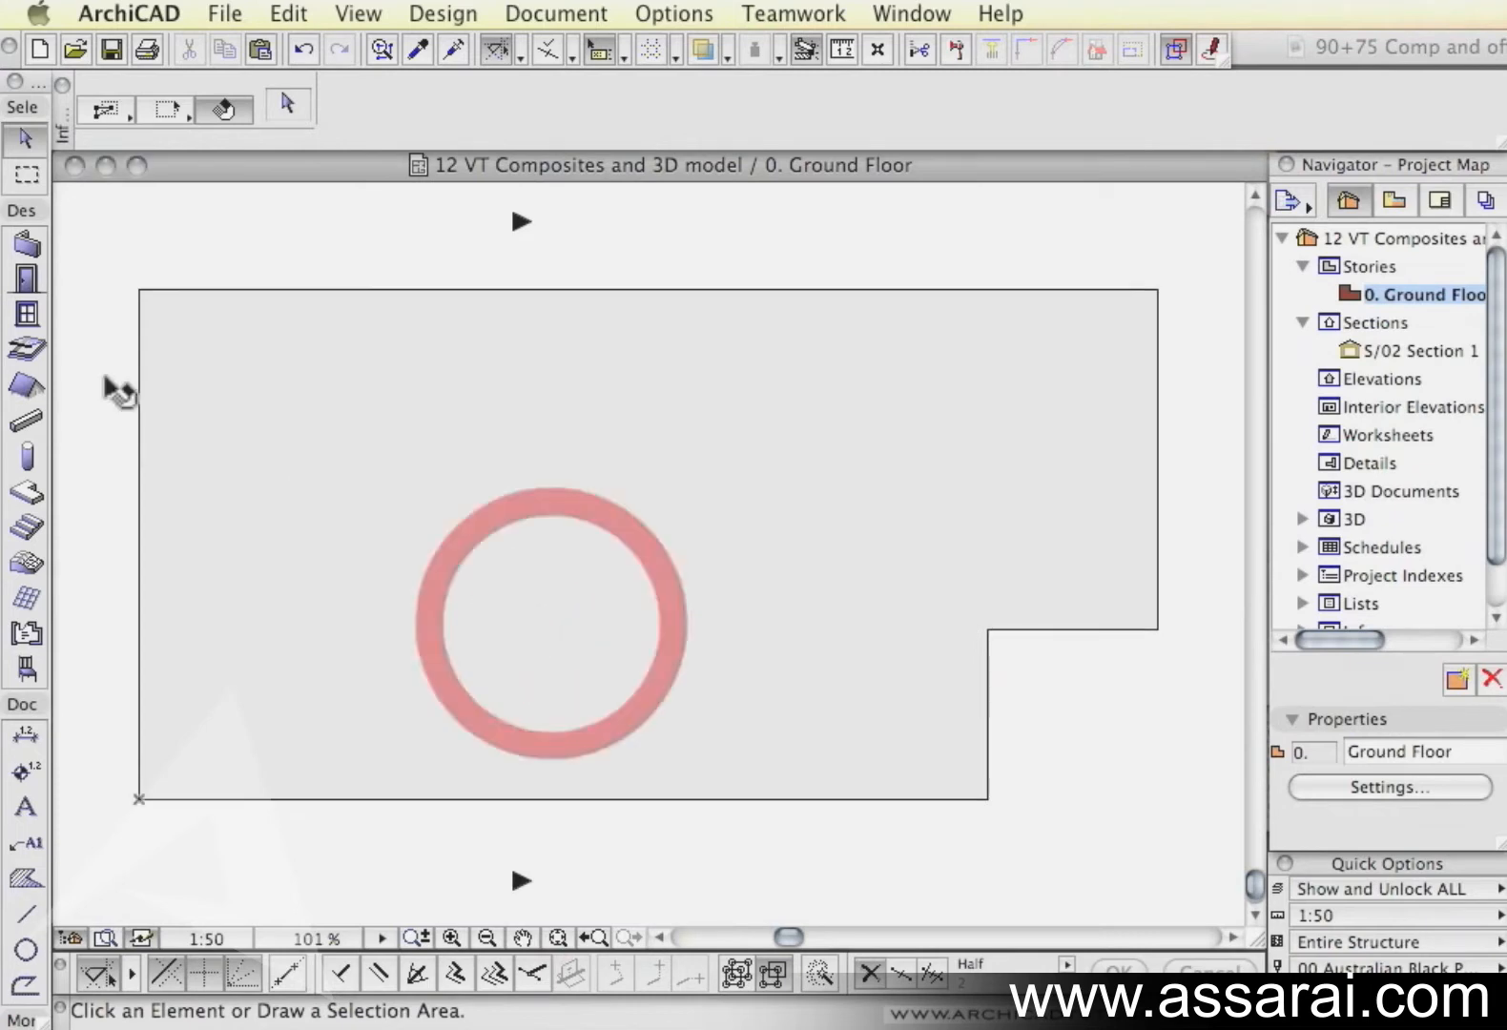
# Step: Activate the Wall tool and set the wall height to 3000 in the Info Box
pyautogui.click(26, 244)
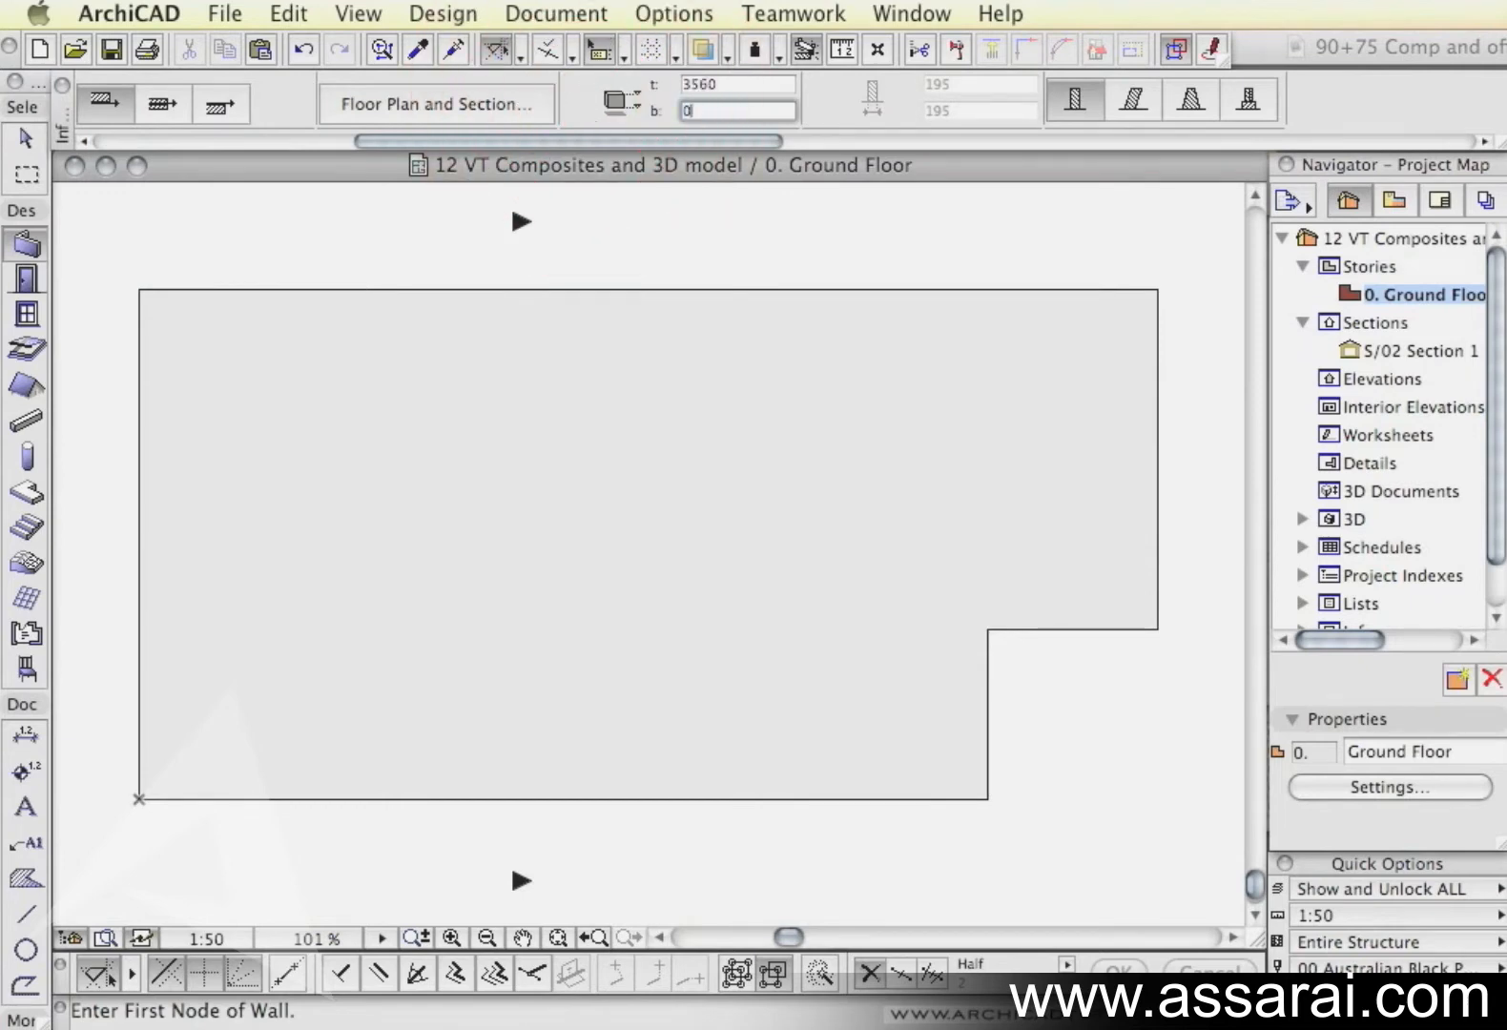
pyautogui.click(735, 84)
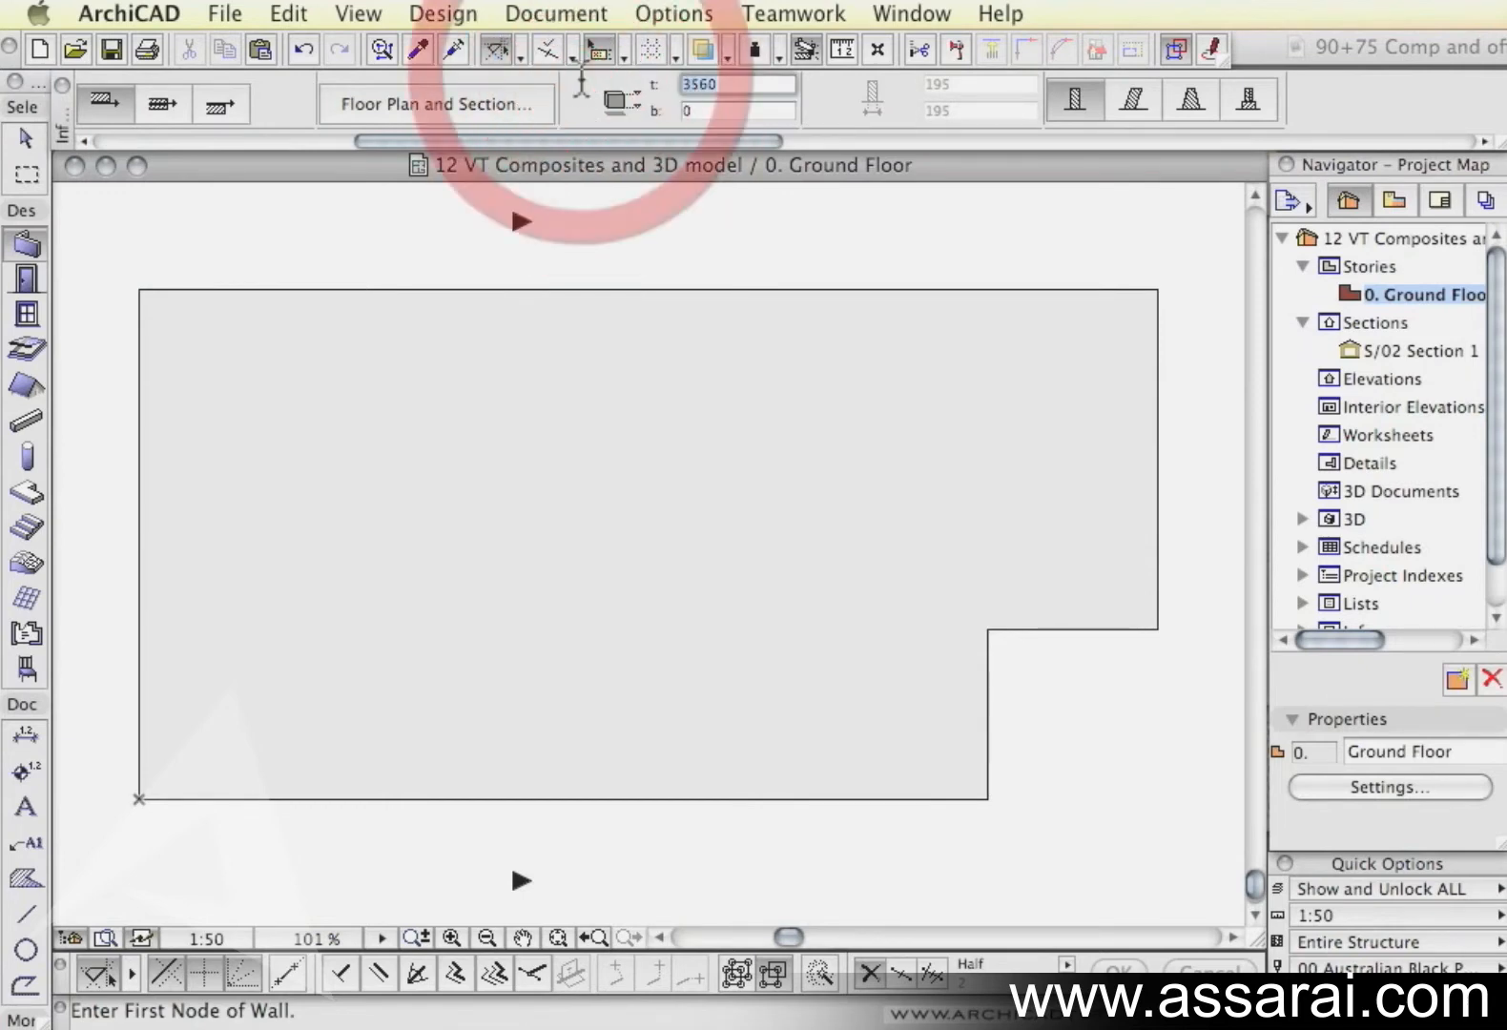
pyautogui.write('3000')
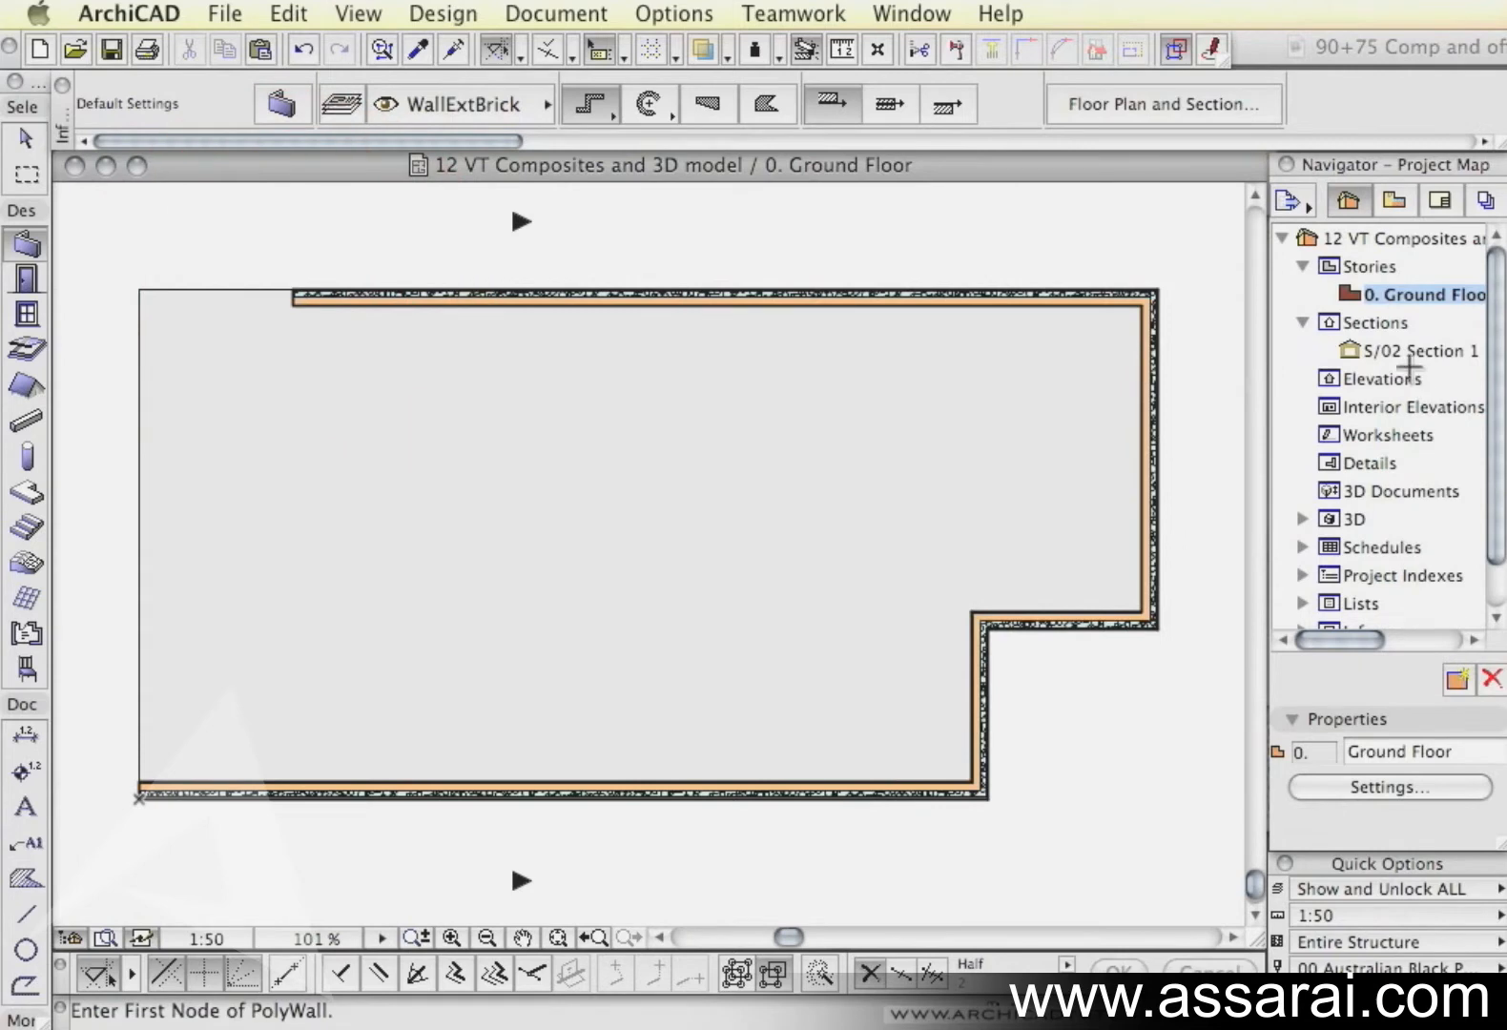
# Step: Inspect the wall in Section 1, then return to the 0. Ground Floor plan
pyautogui.doubleClick(1419, 351)
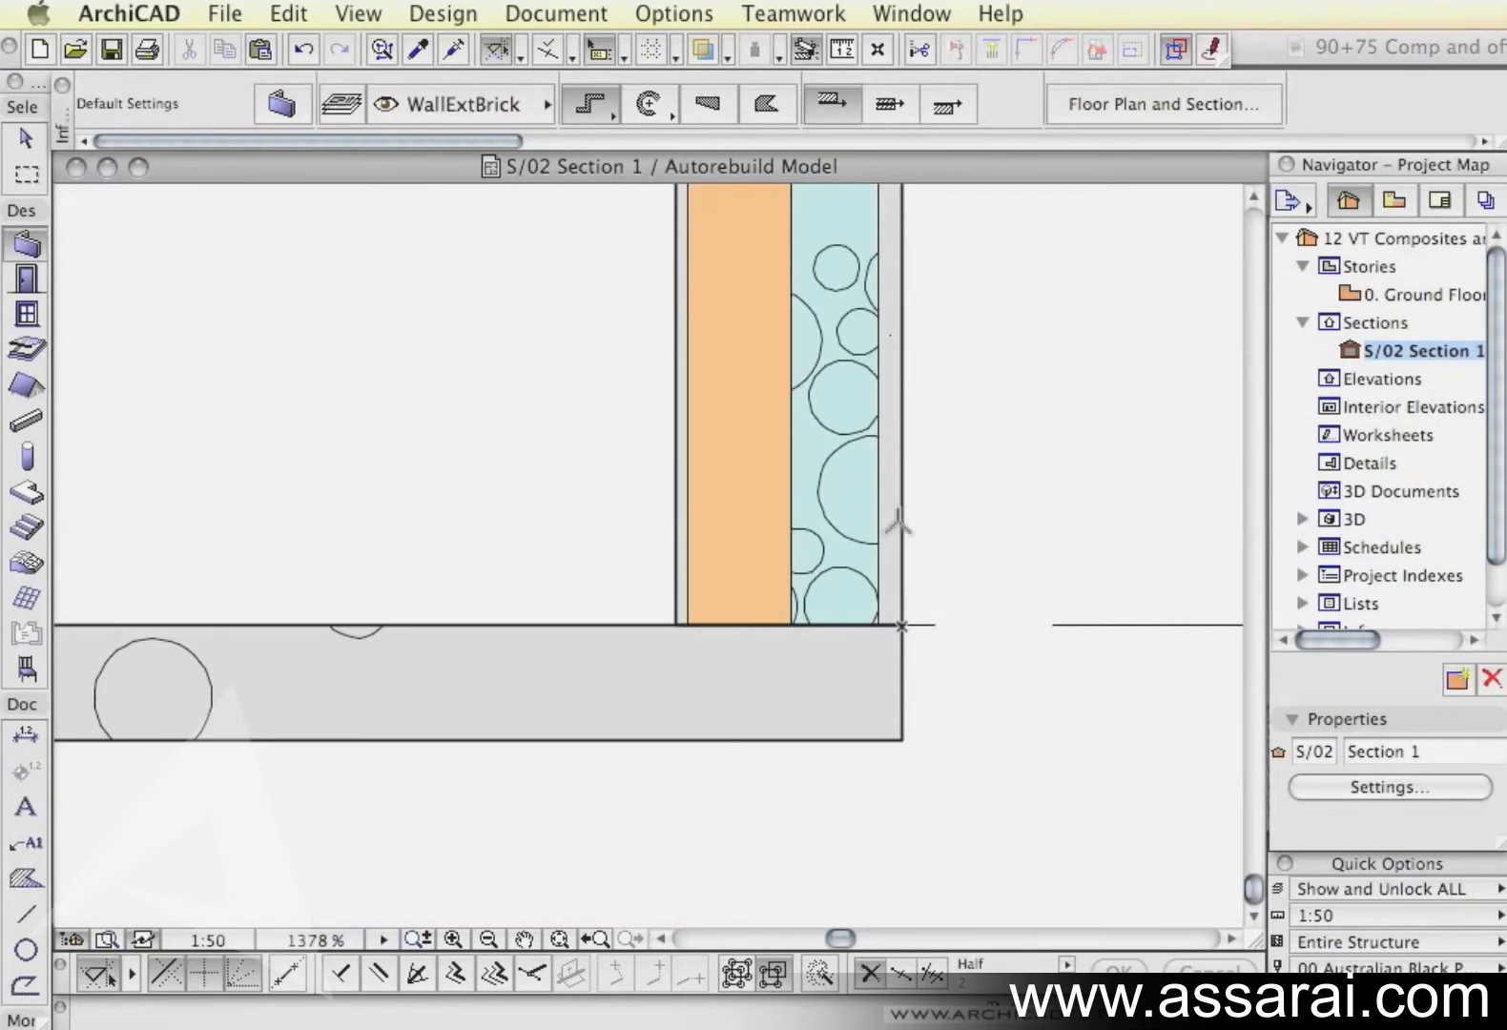
pyautogui.moveTo(870, 582)
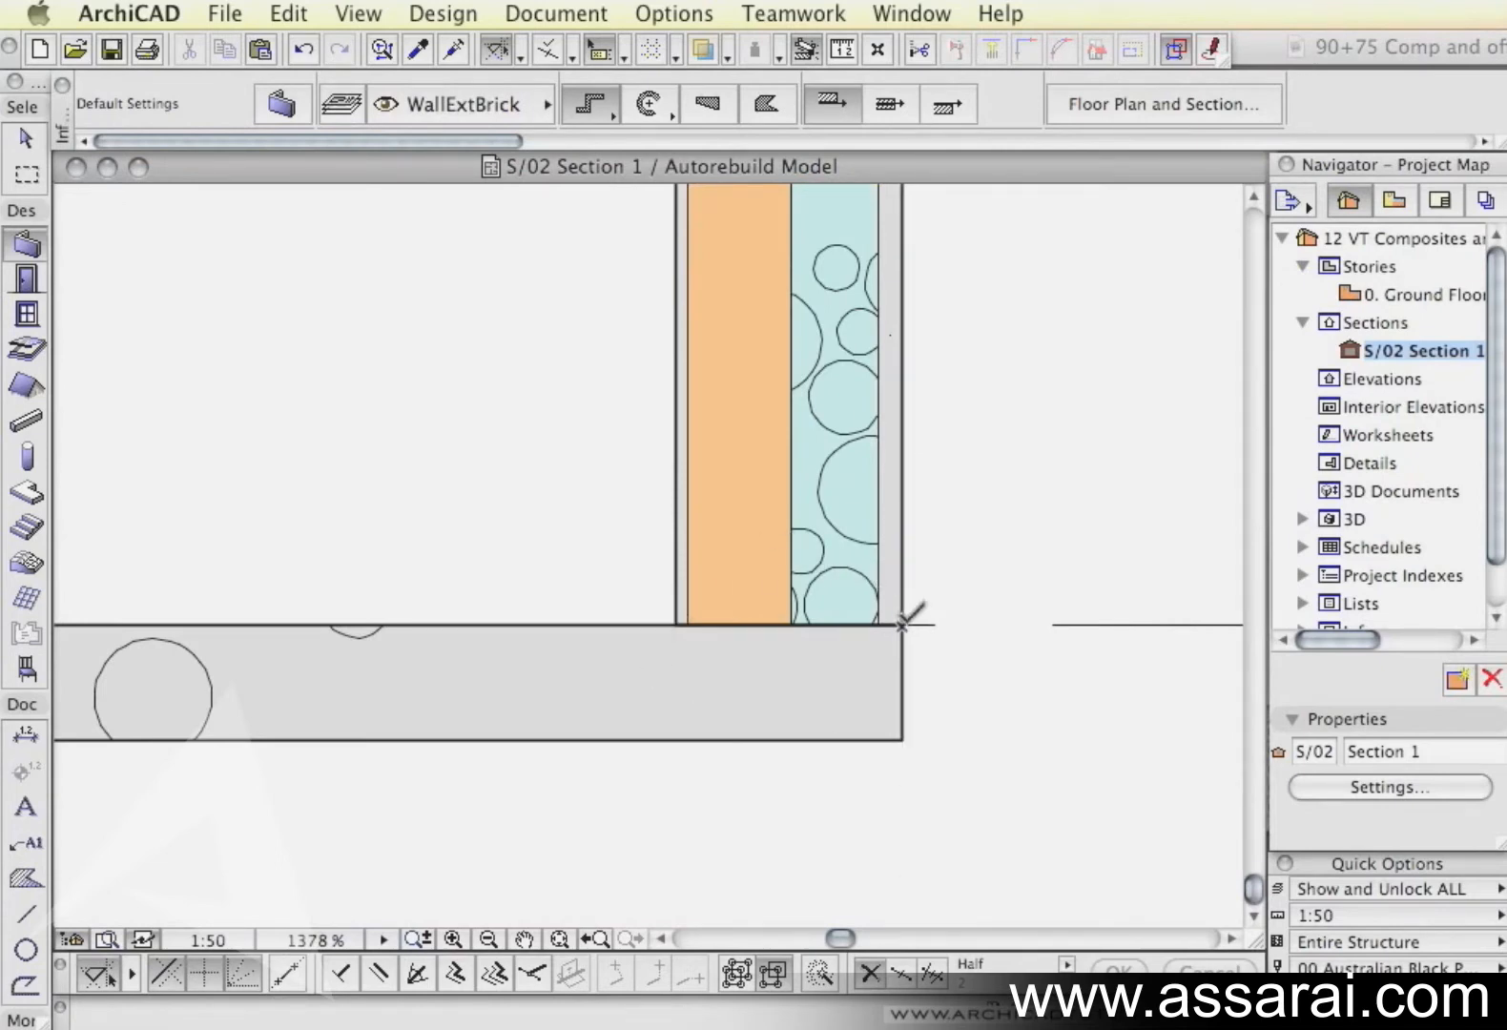
pyautogui.moveTo(740, 599)
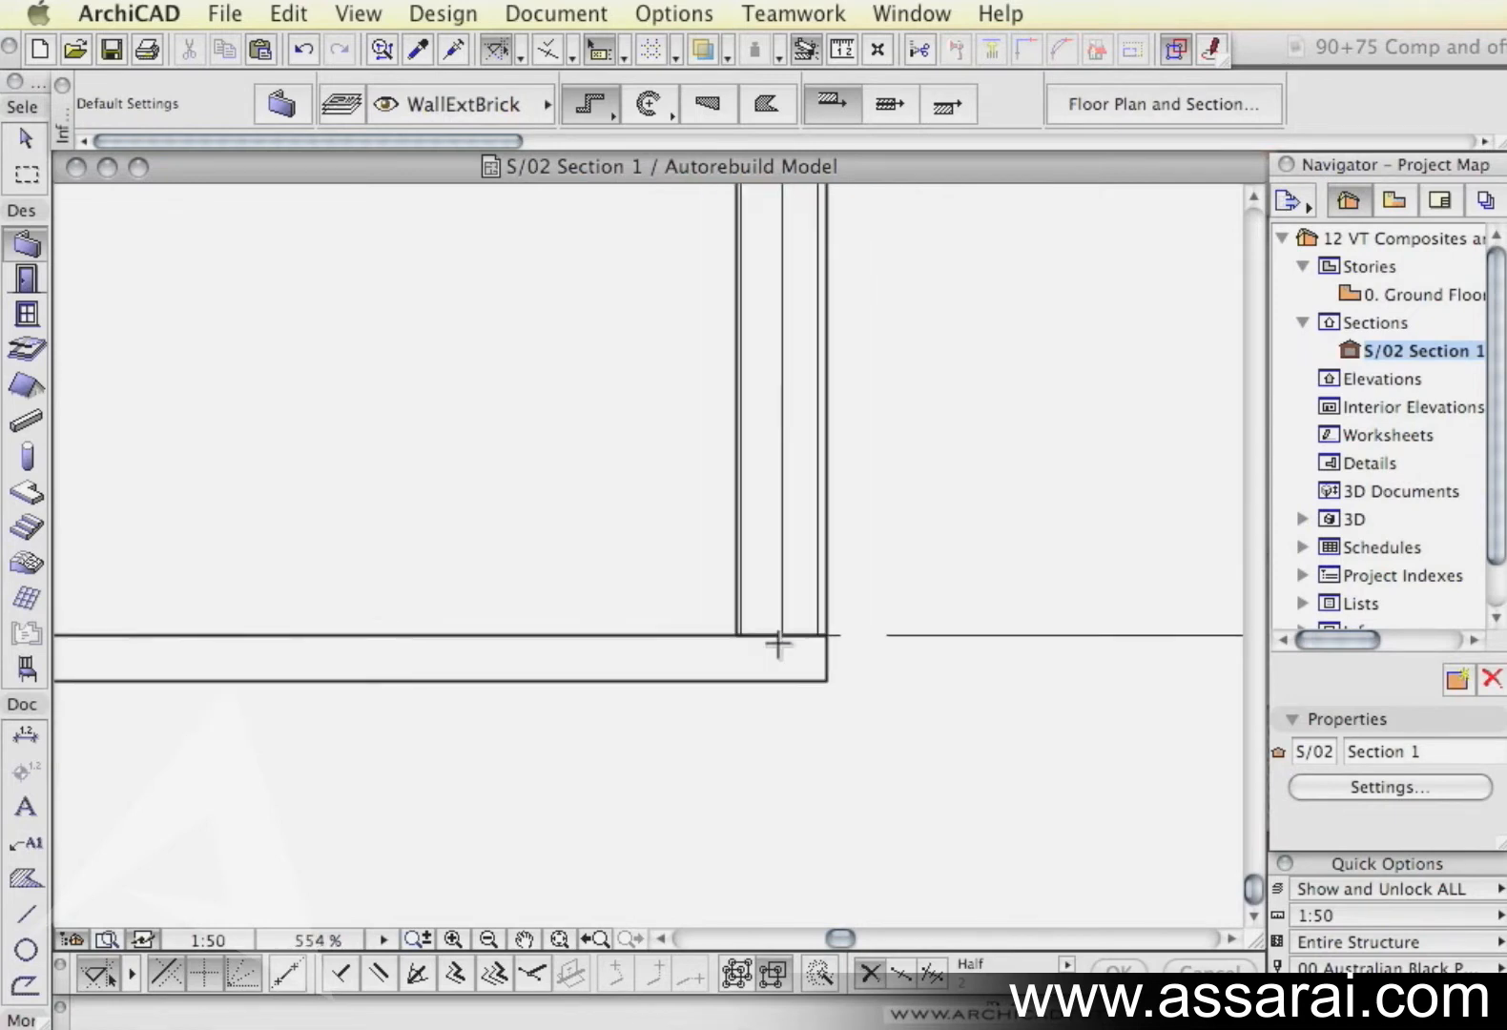
pyautogui.click(1421, 293)
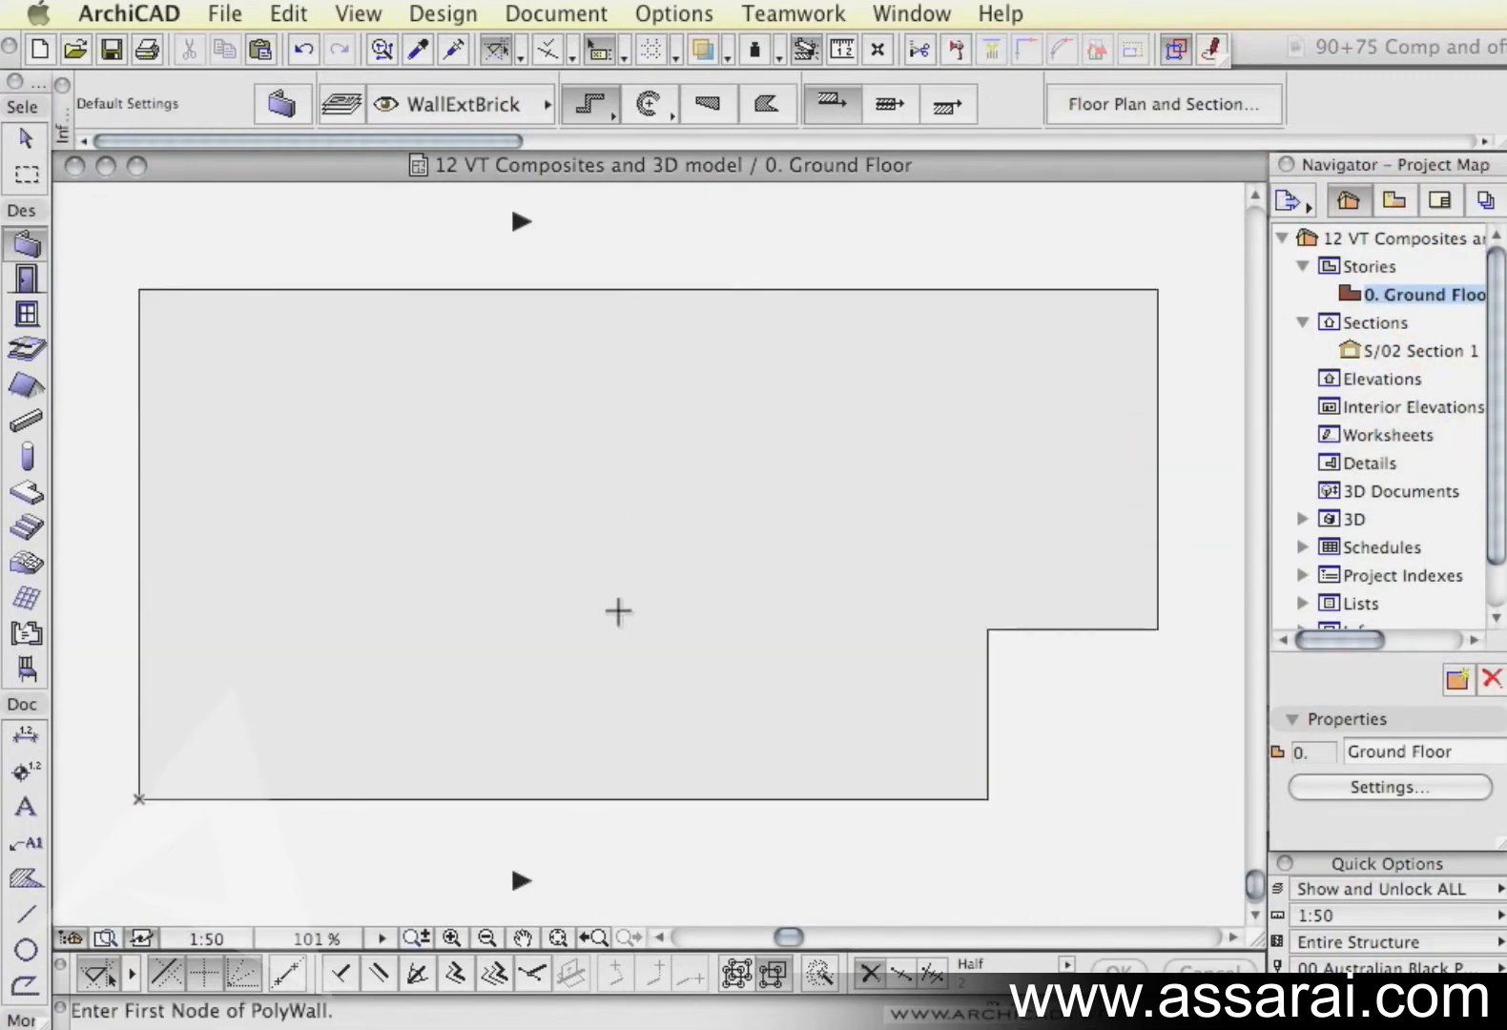
# Step: Magic-wand a composite polywall around the entire slab outline
pyautogui.click(691, 780)
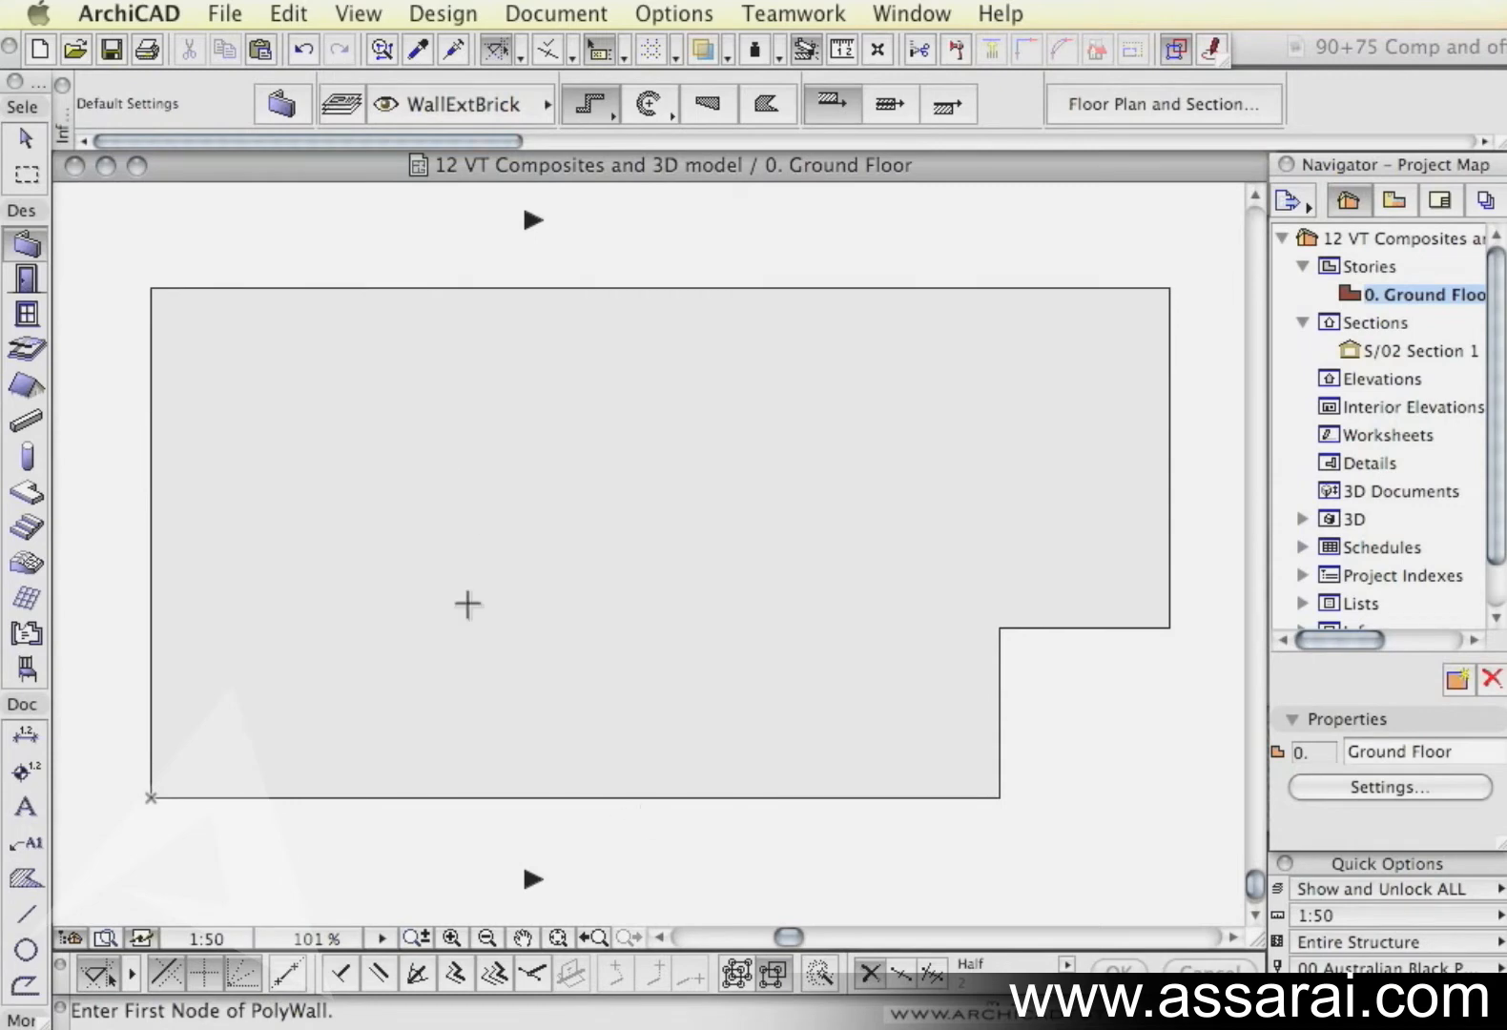
pyautogui.moveTo(454, 590)
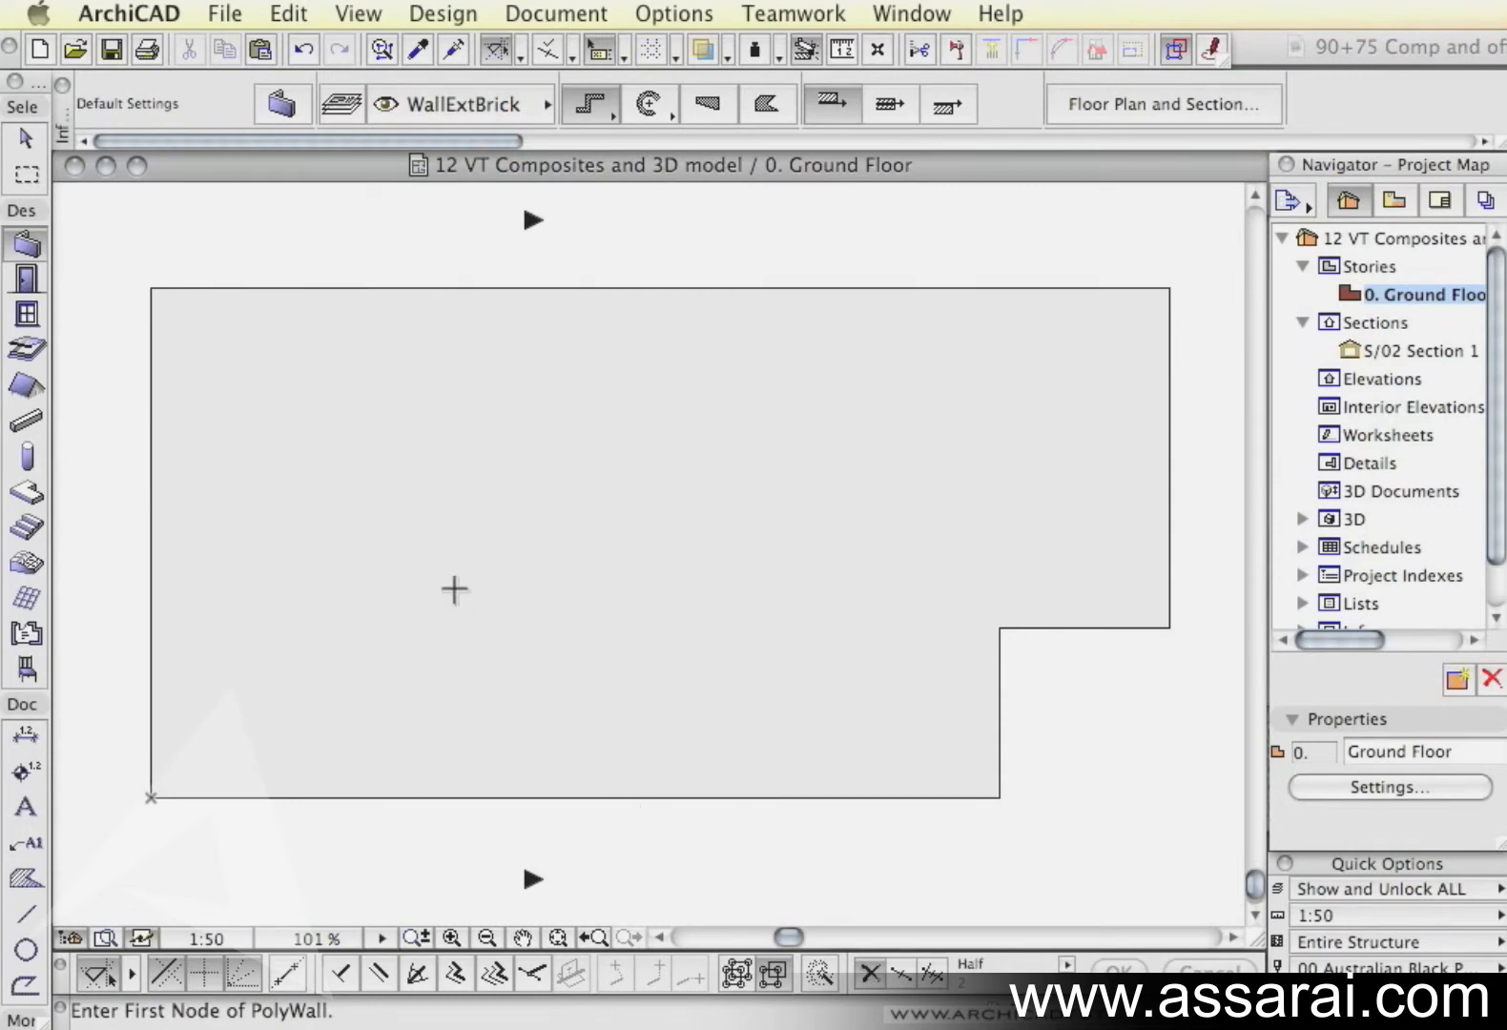
pyautogui.moveTo(679, 439)
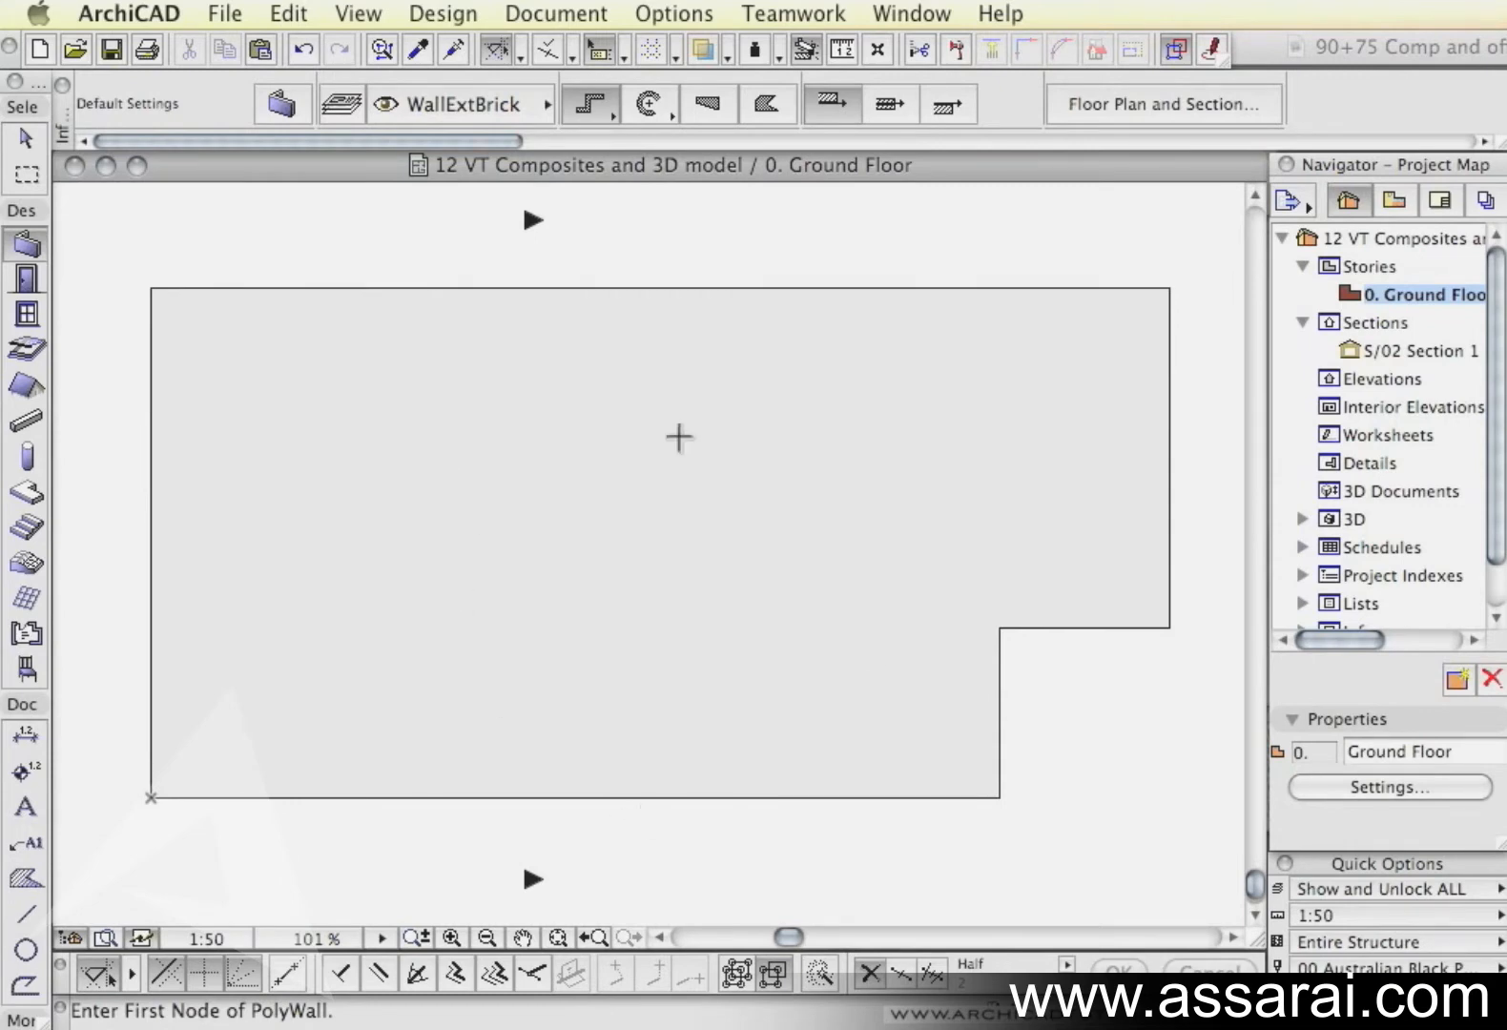
pyautogui.moveTo(883, 687)
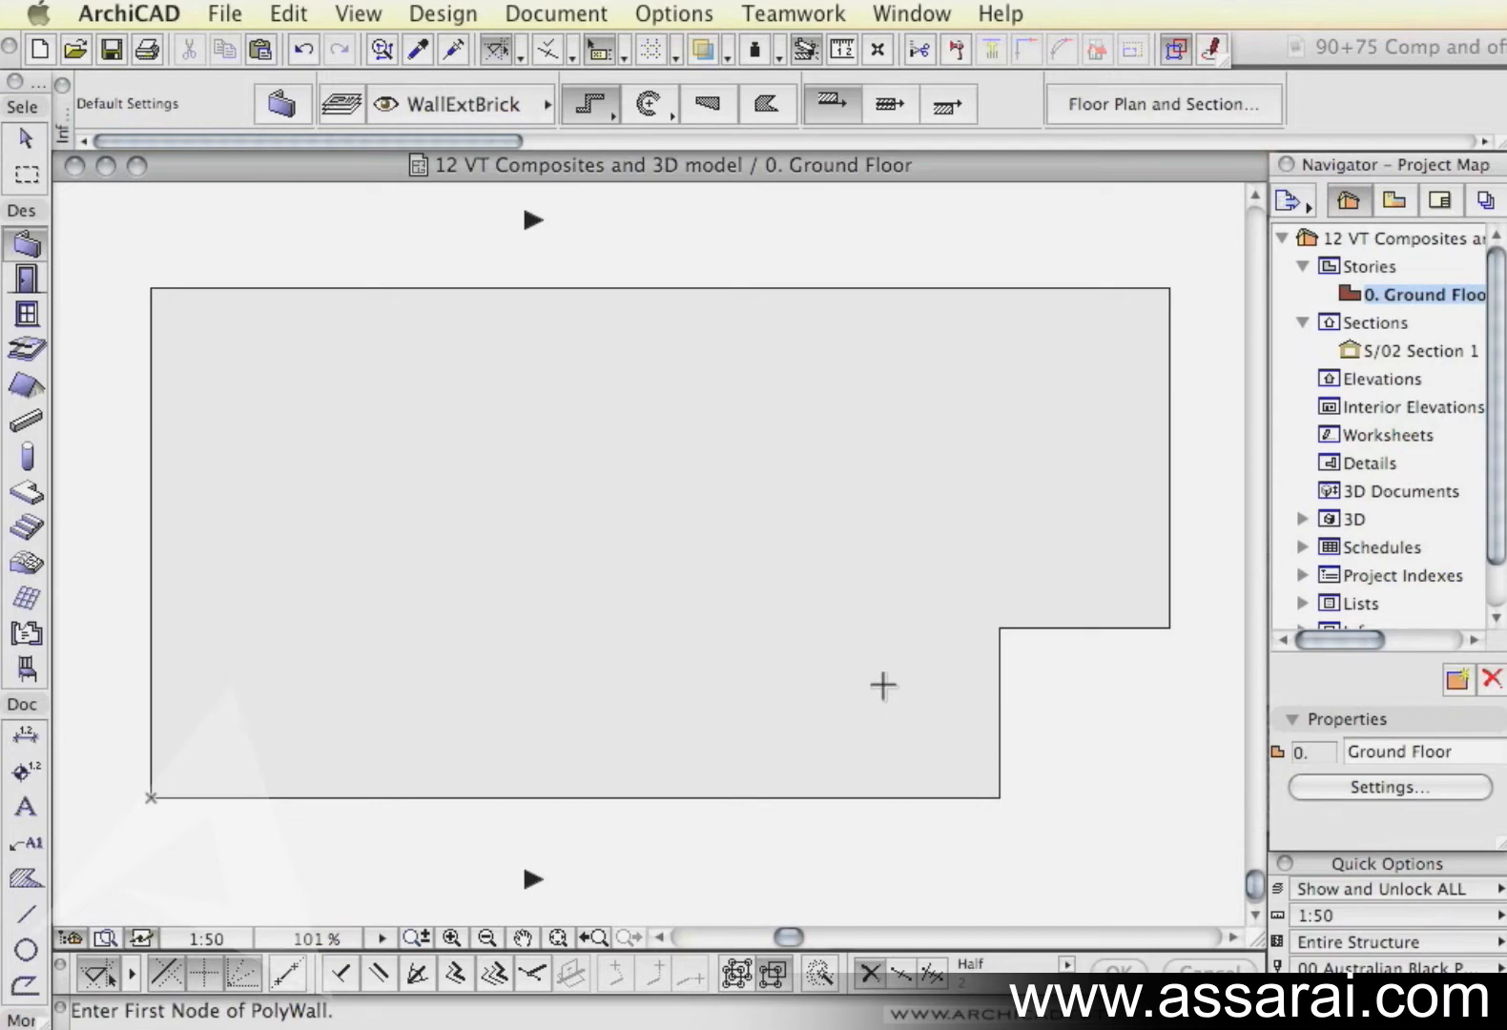
pyautogui.moveTo(862, 700)
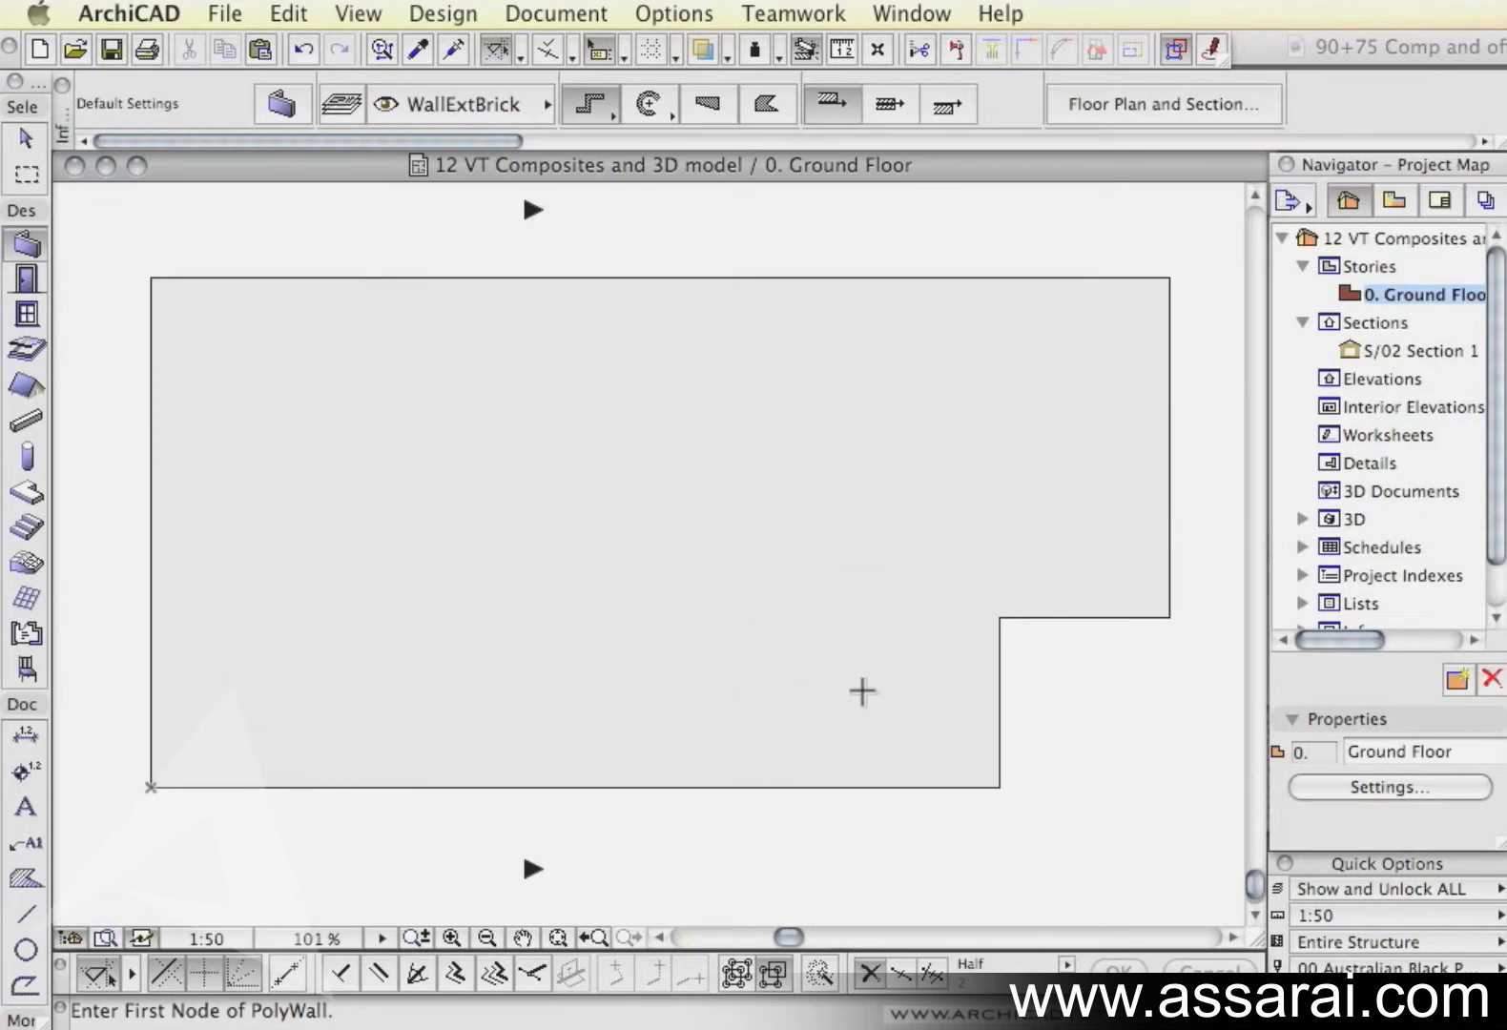
pyautogui.moveTo(290, 383)
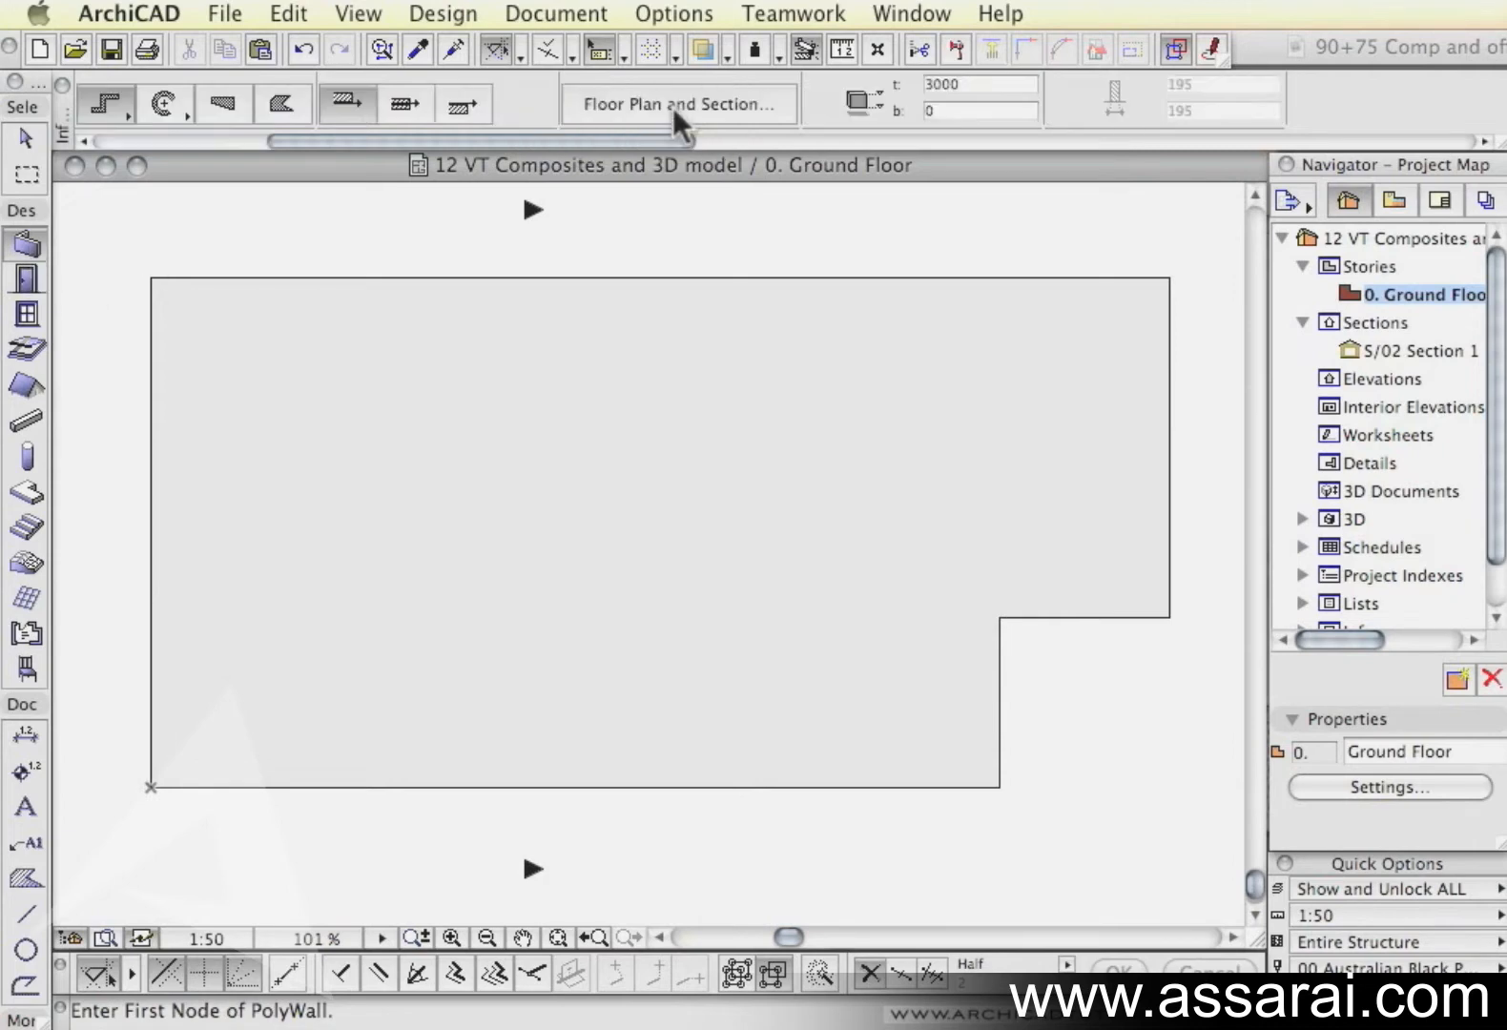
pyautogui.click(677, 103)
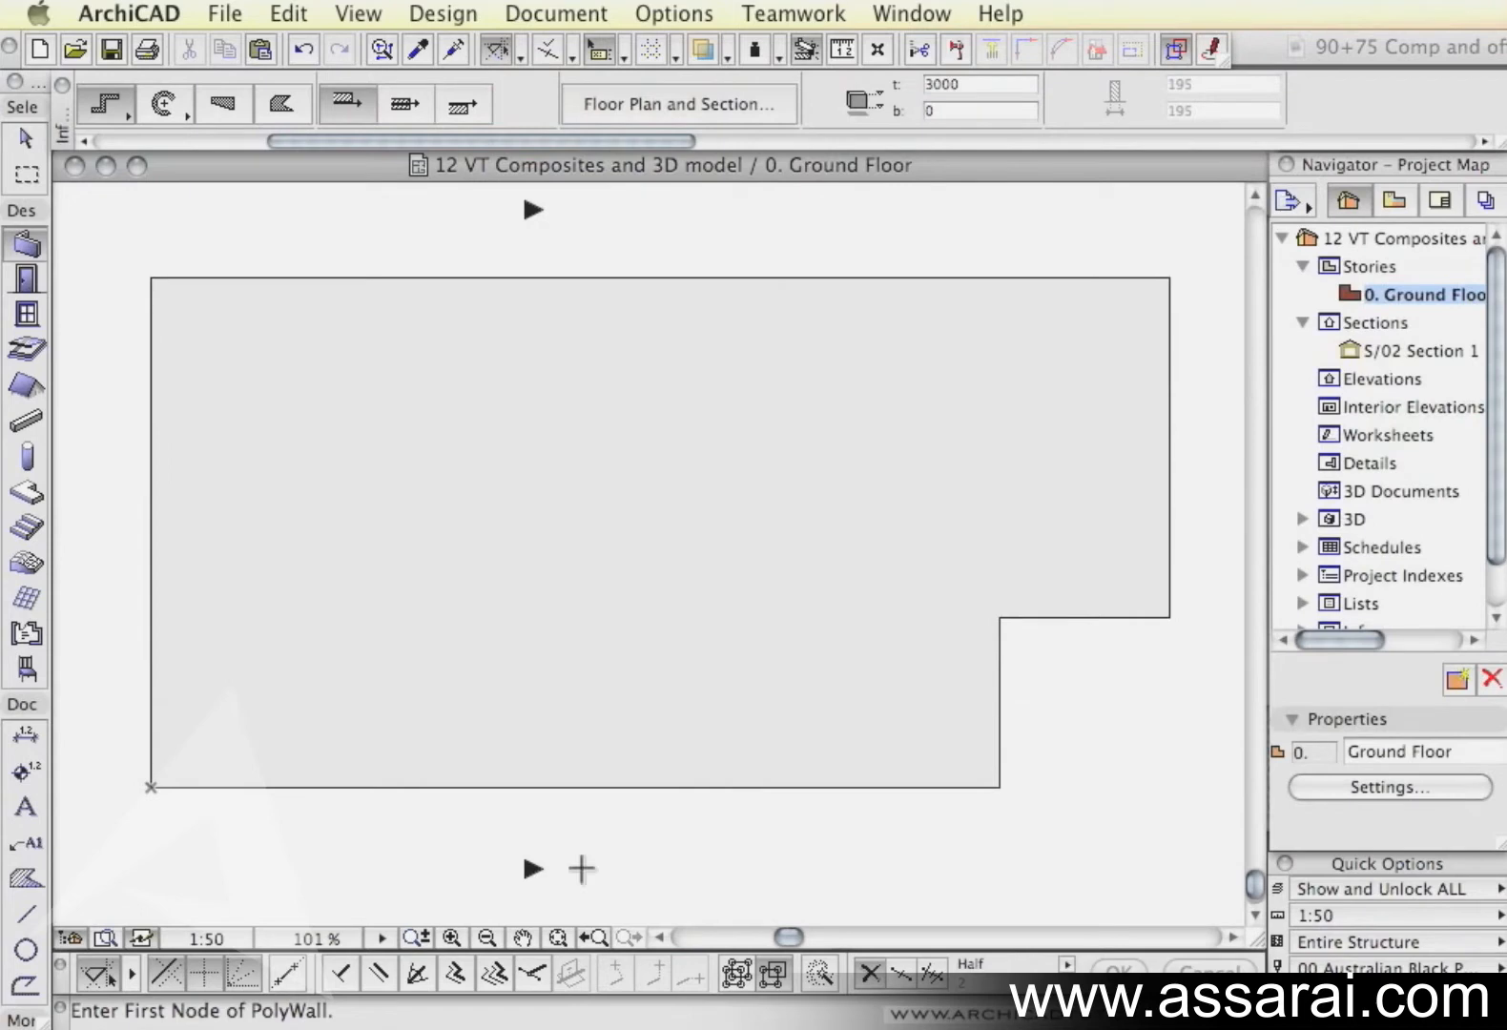
pyautogui.moveTo(811, 845)
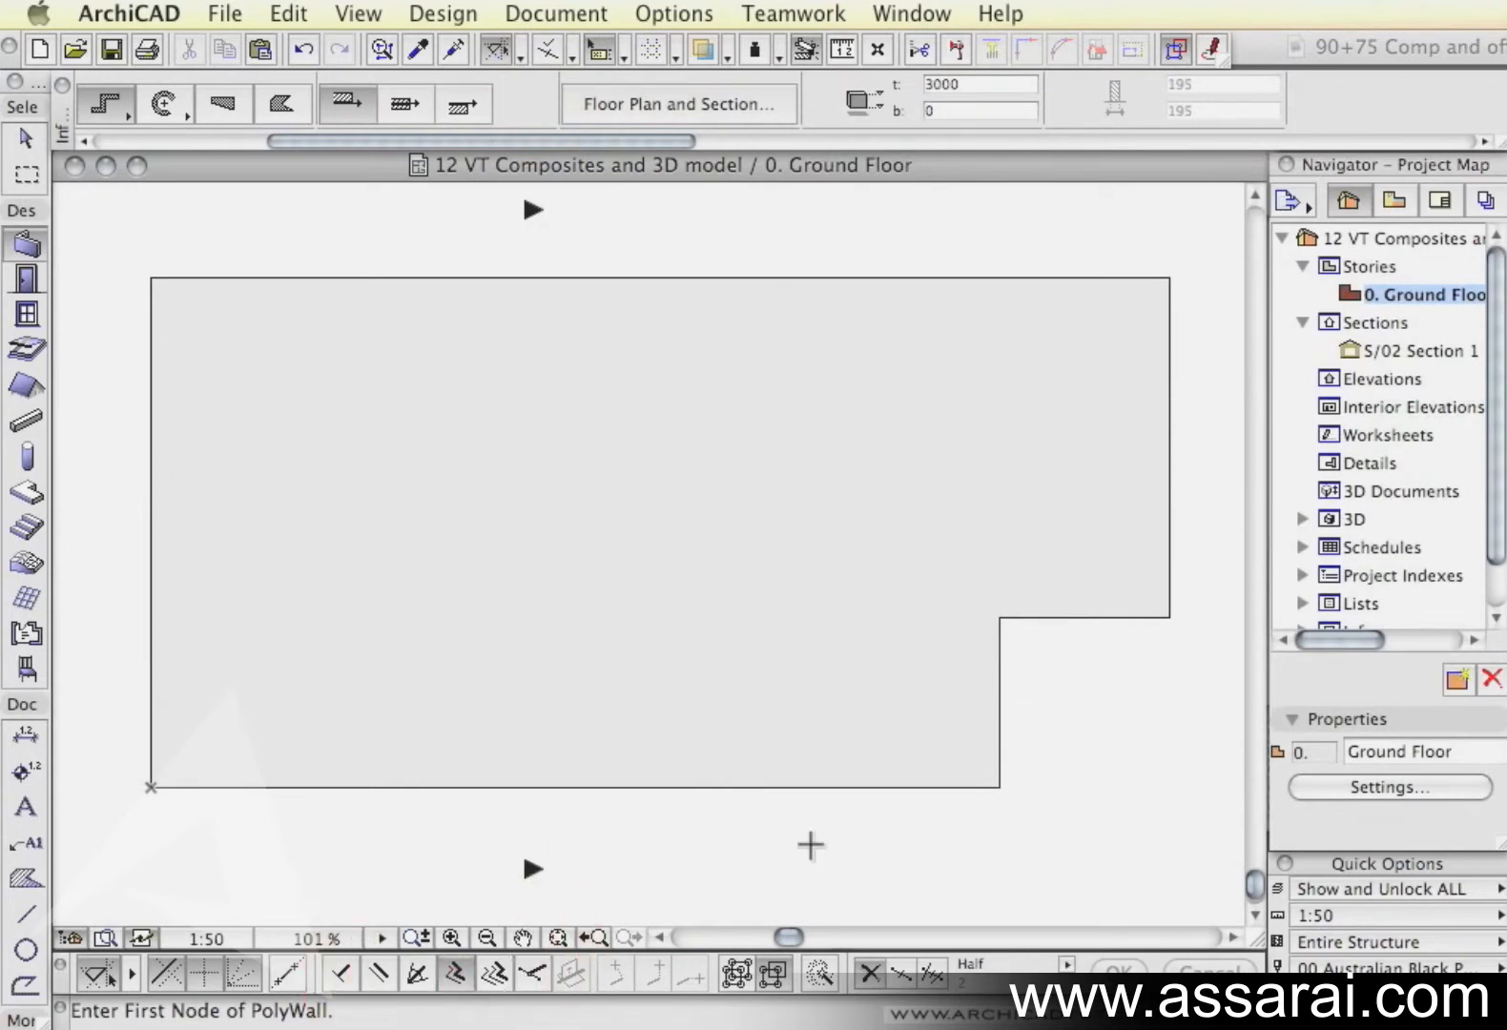
pyautogui.moveTo(1018, 824)
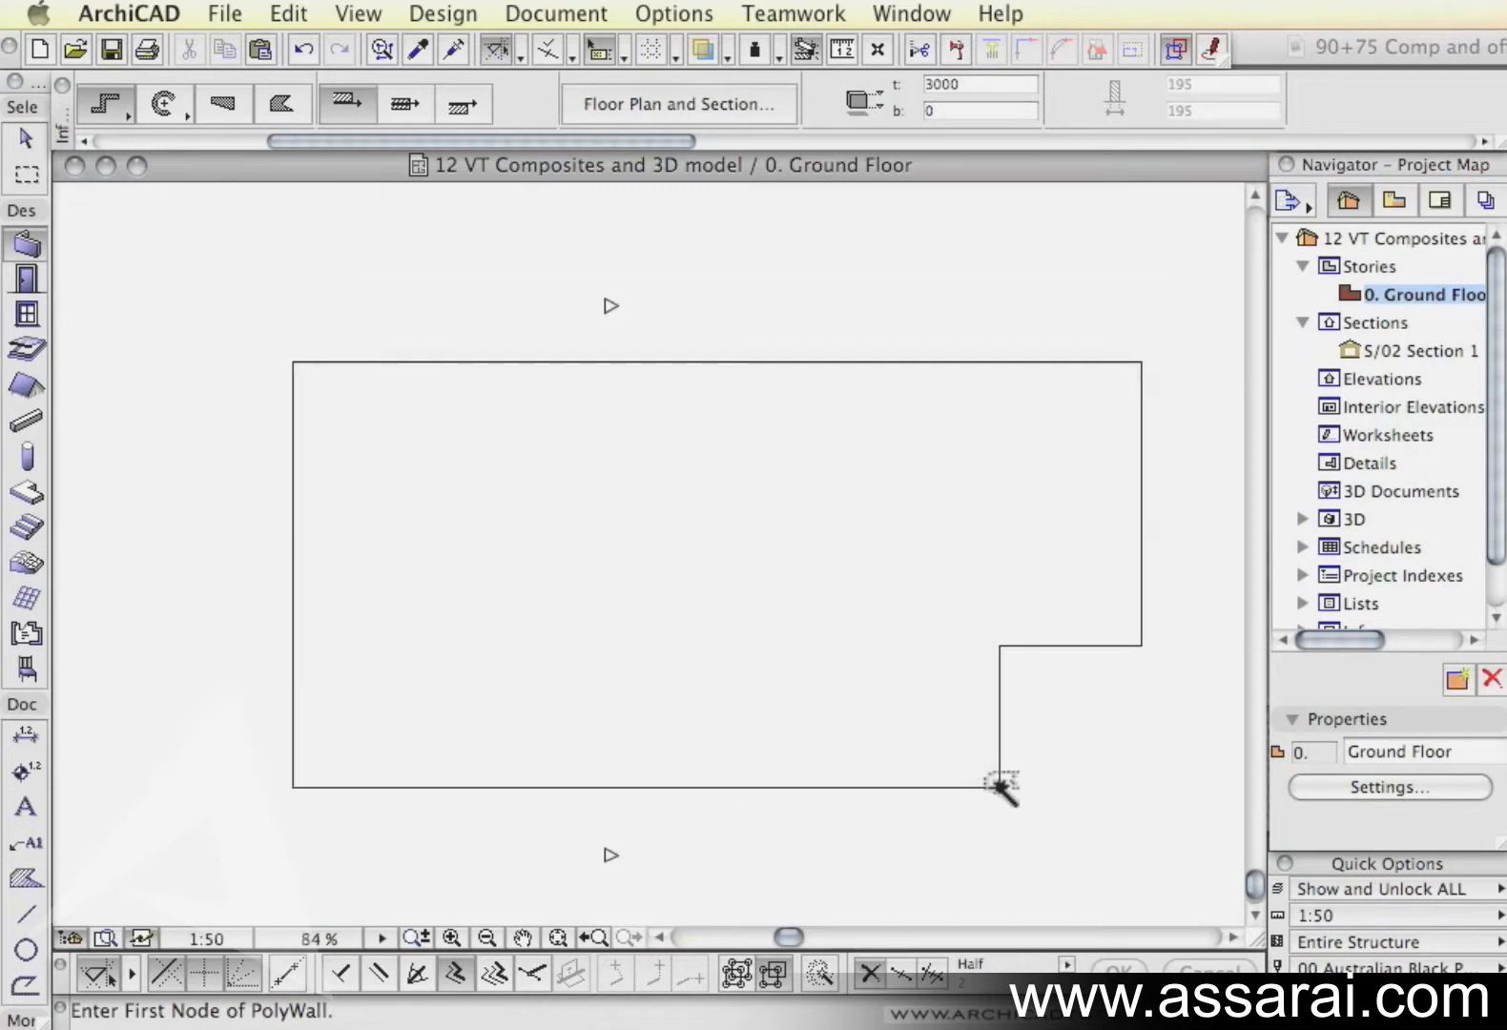
pyautogui.click(999, 786)
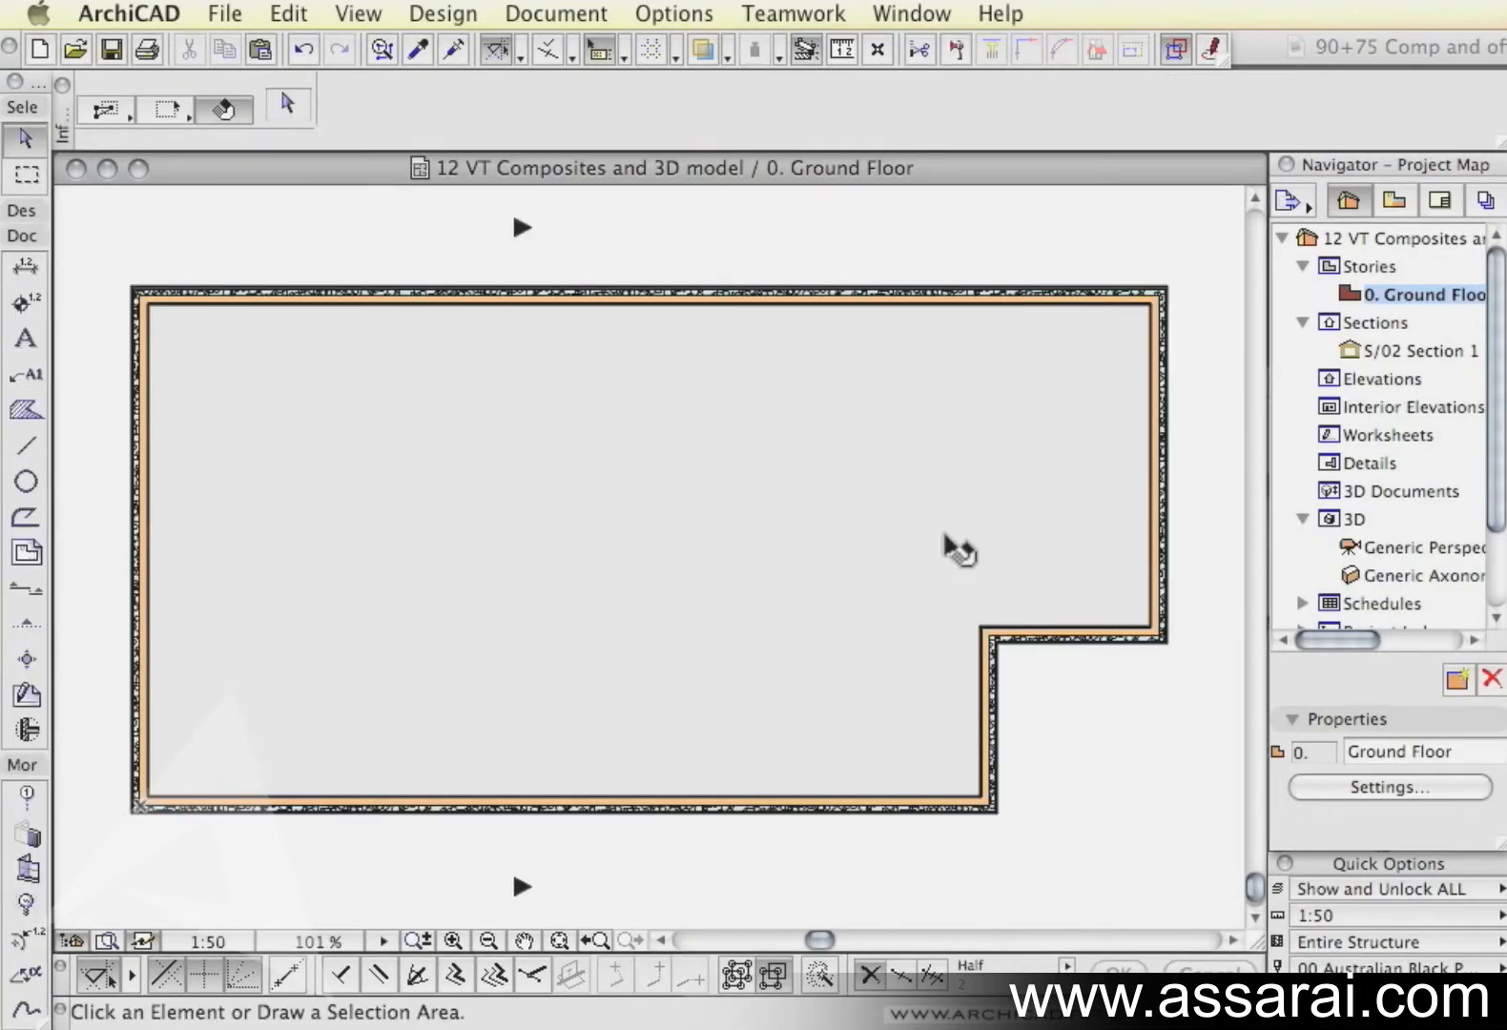
pyautogui.moveTo(1350, 393)
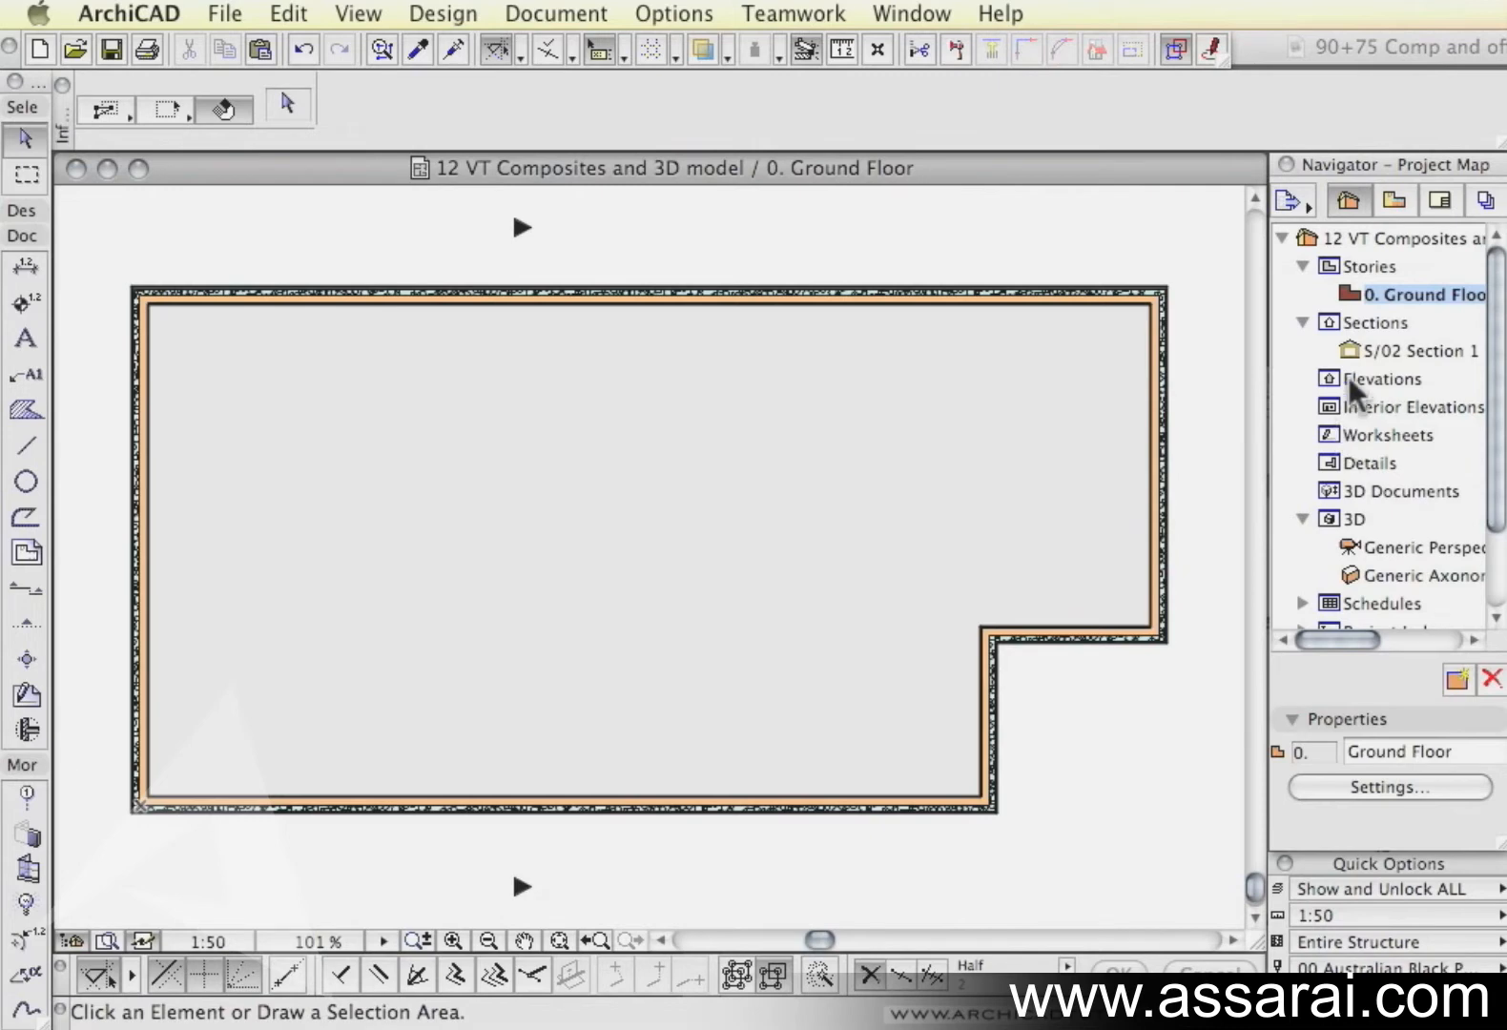
# Step: Open Section 1 from the Navigator to check the new 90+75 Sfoam wall on the slab
pyautogui.doubleClick(1419, 349)
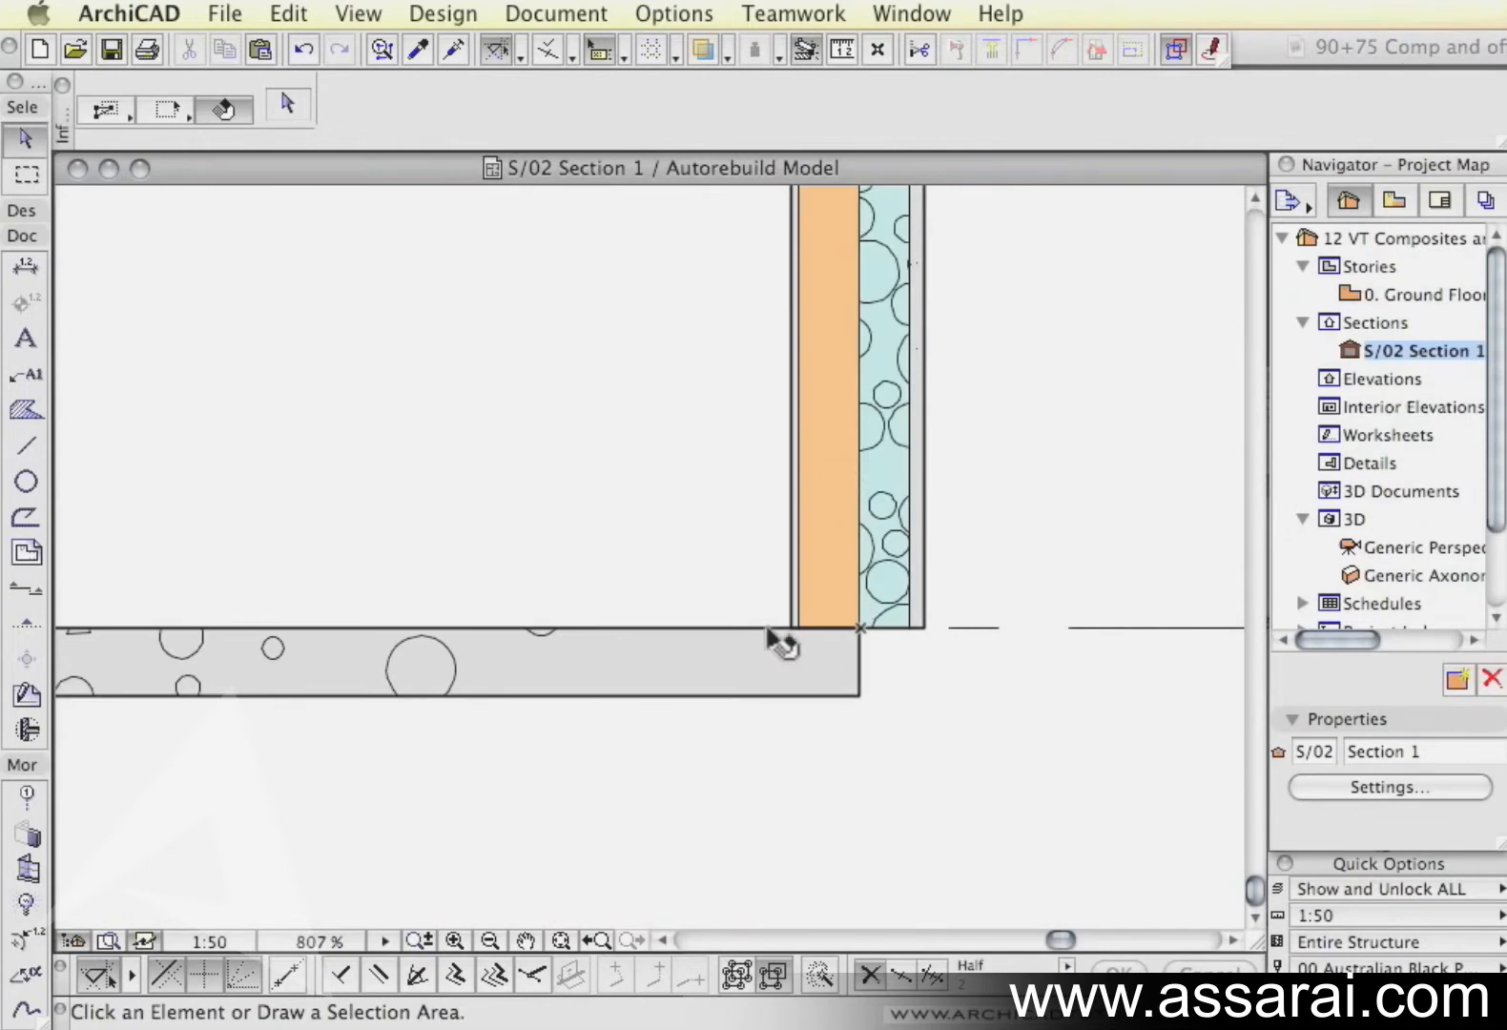
pyautogui.moveTo(991, 733)
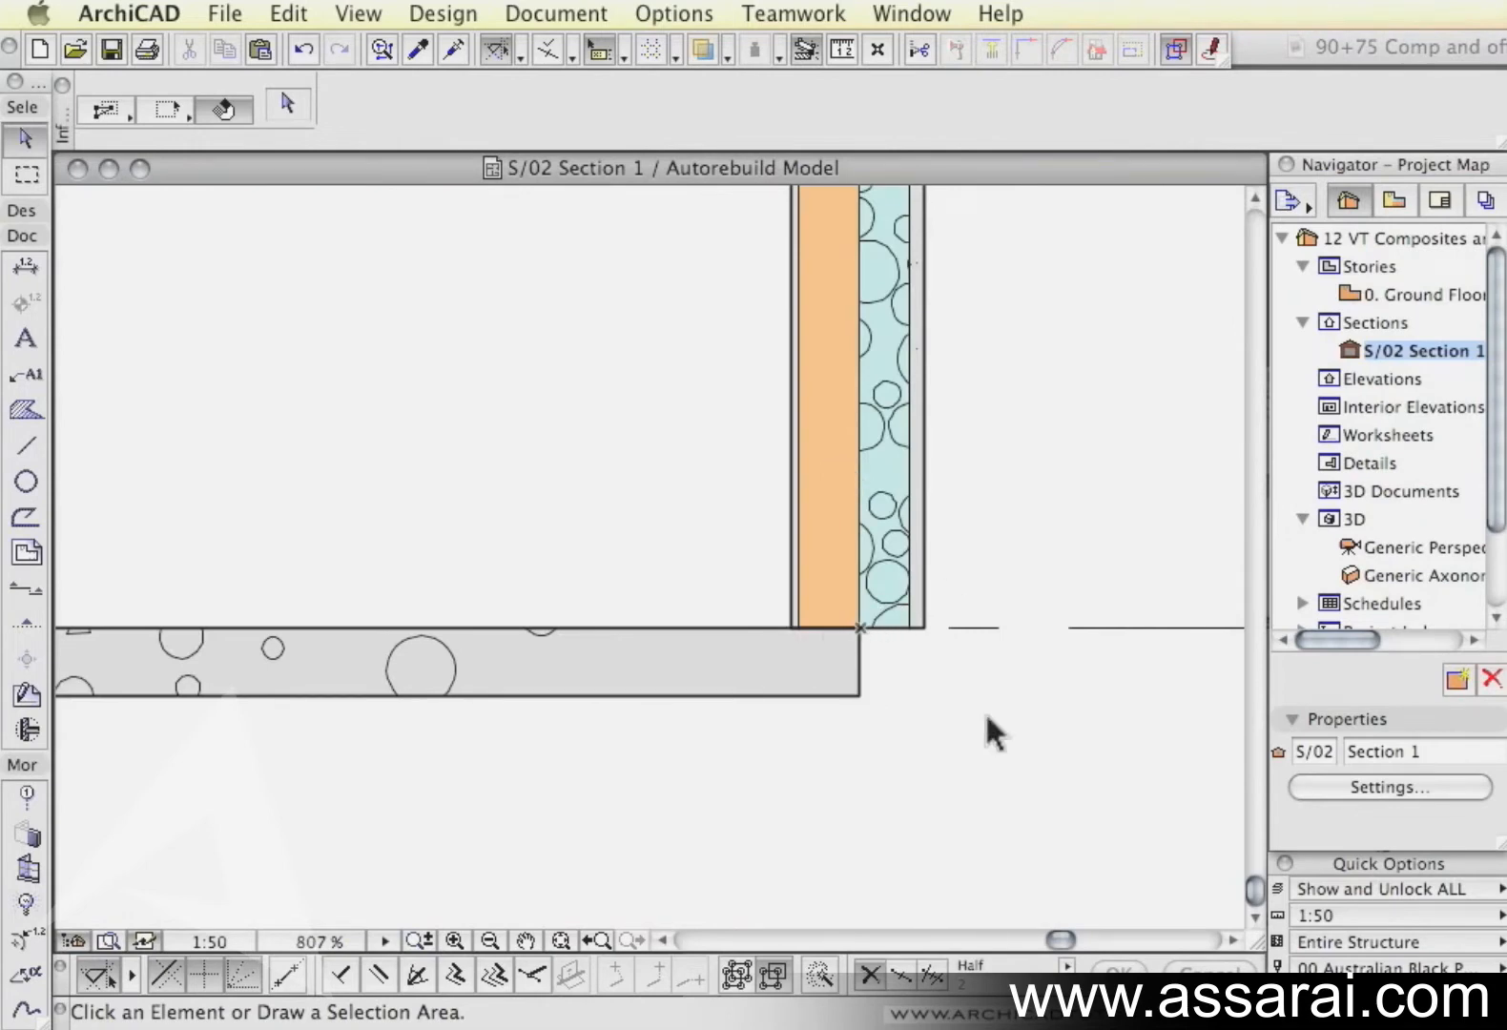
pyautogui.moveTo(902, 620)
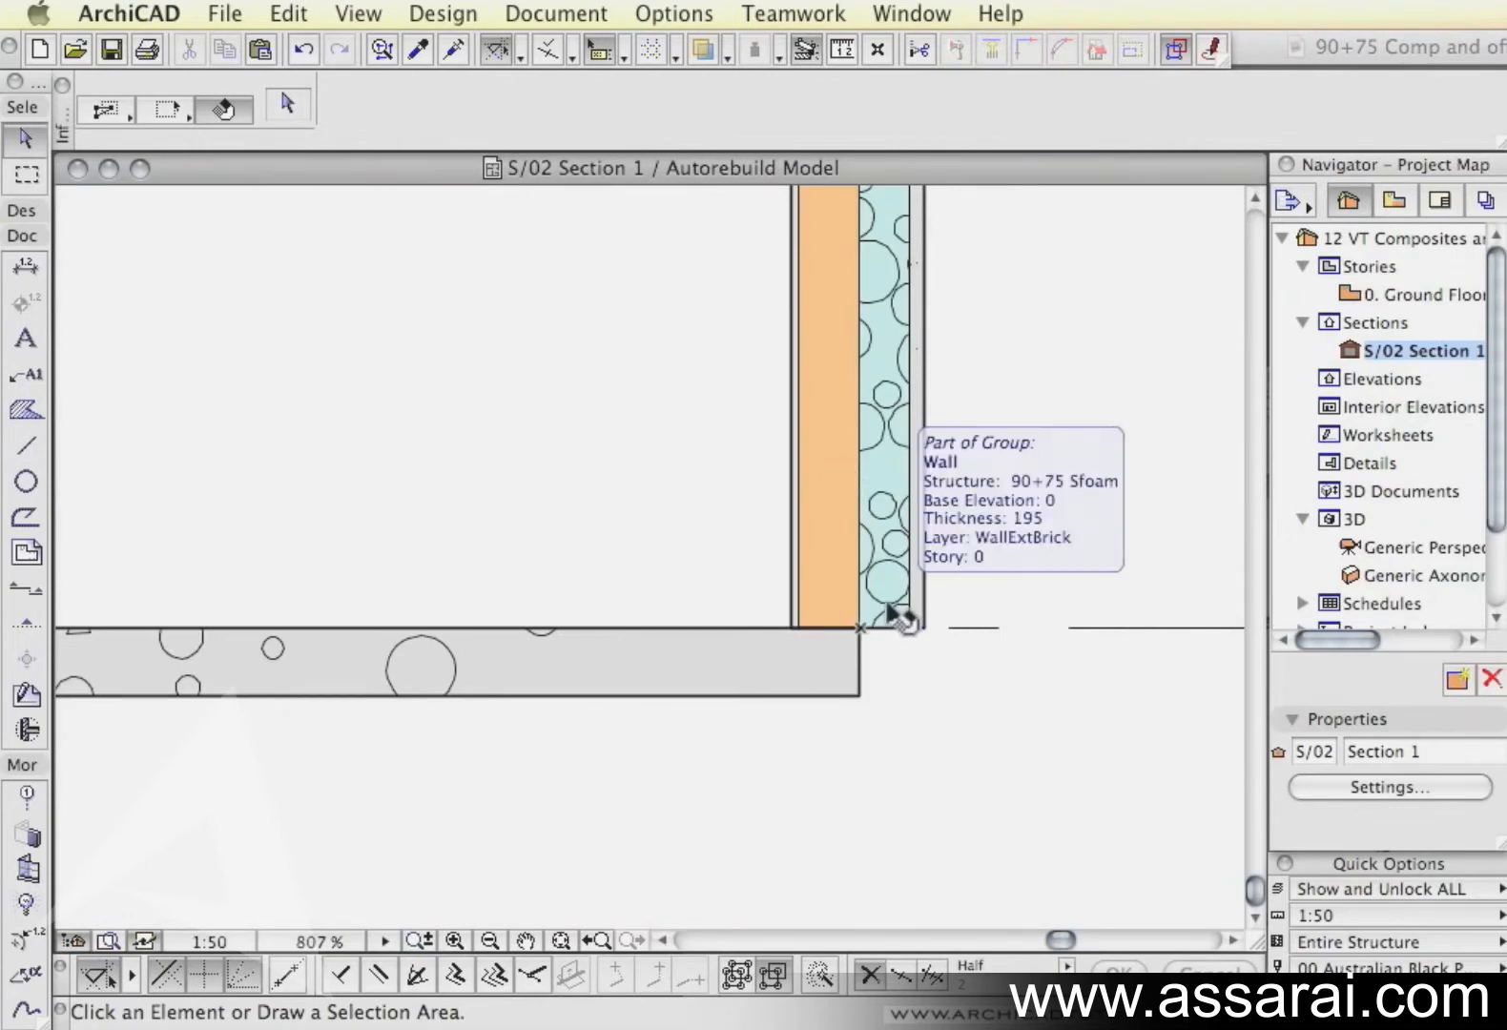
pyautogui.moveTo(957, 755)
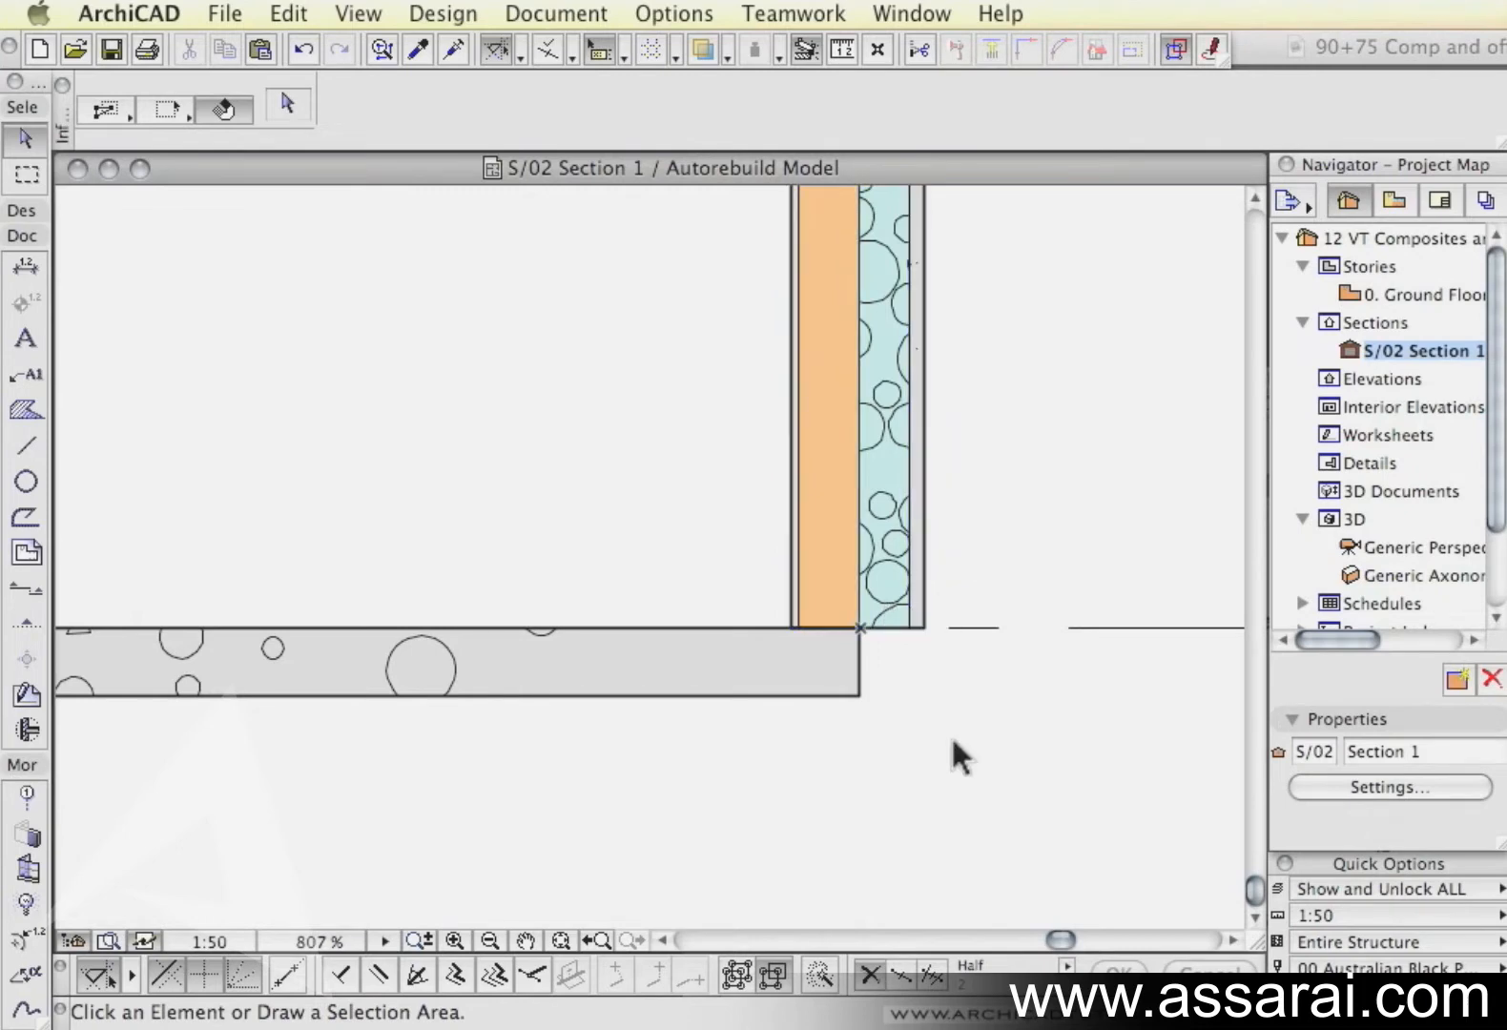
pyautogui.moveTo(952, 658)
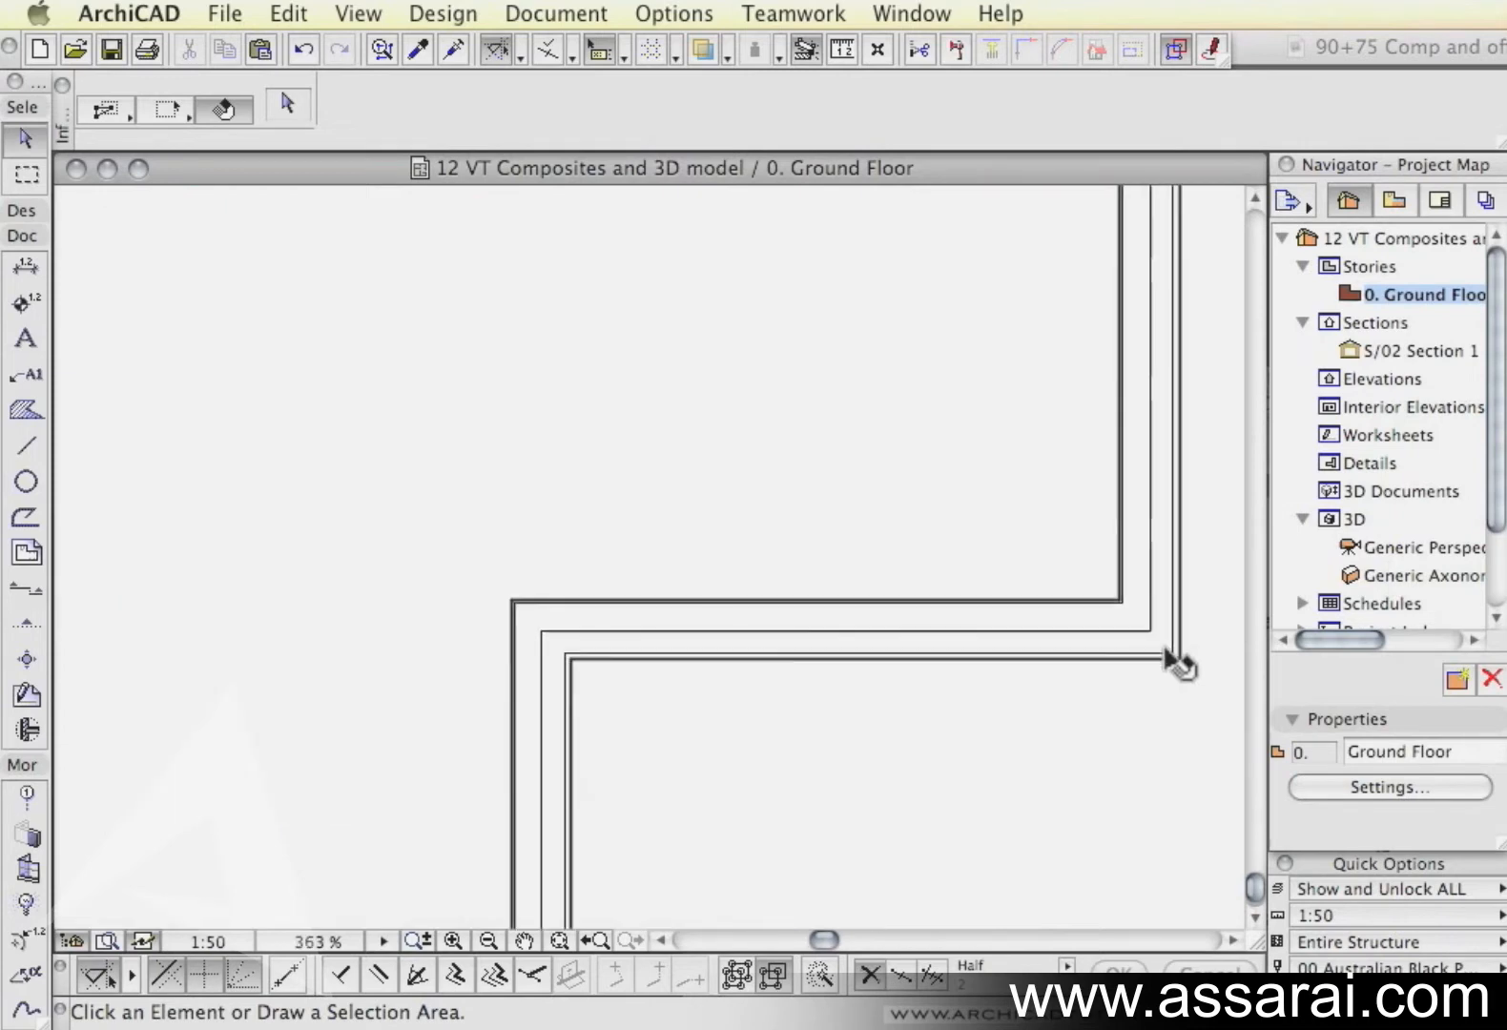
# Step: Cycle the Quick Options structure display through Core Only back to Entire Structure on the plan
pyautogui.moveTo(1173, 665); pyautogui.dragTo(774, 445)
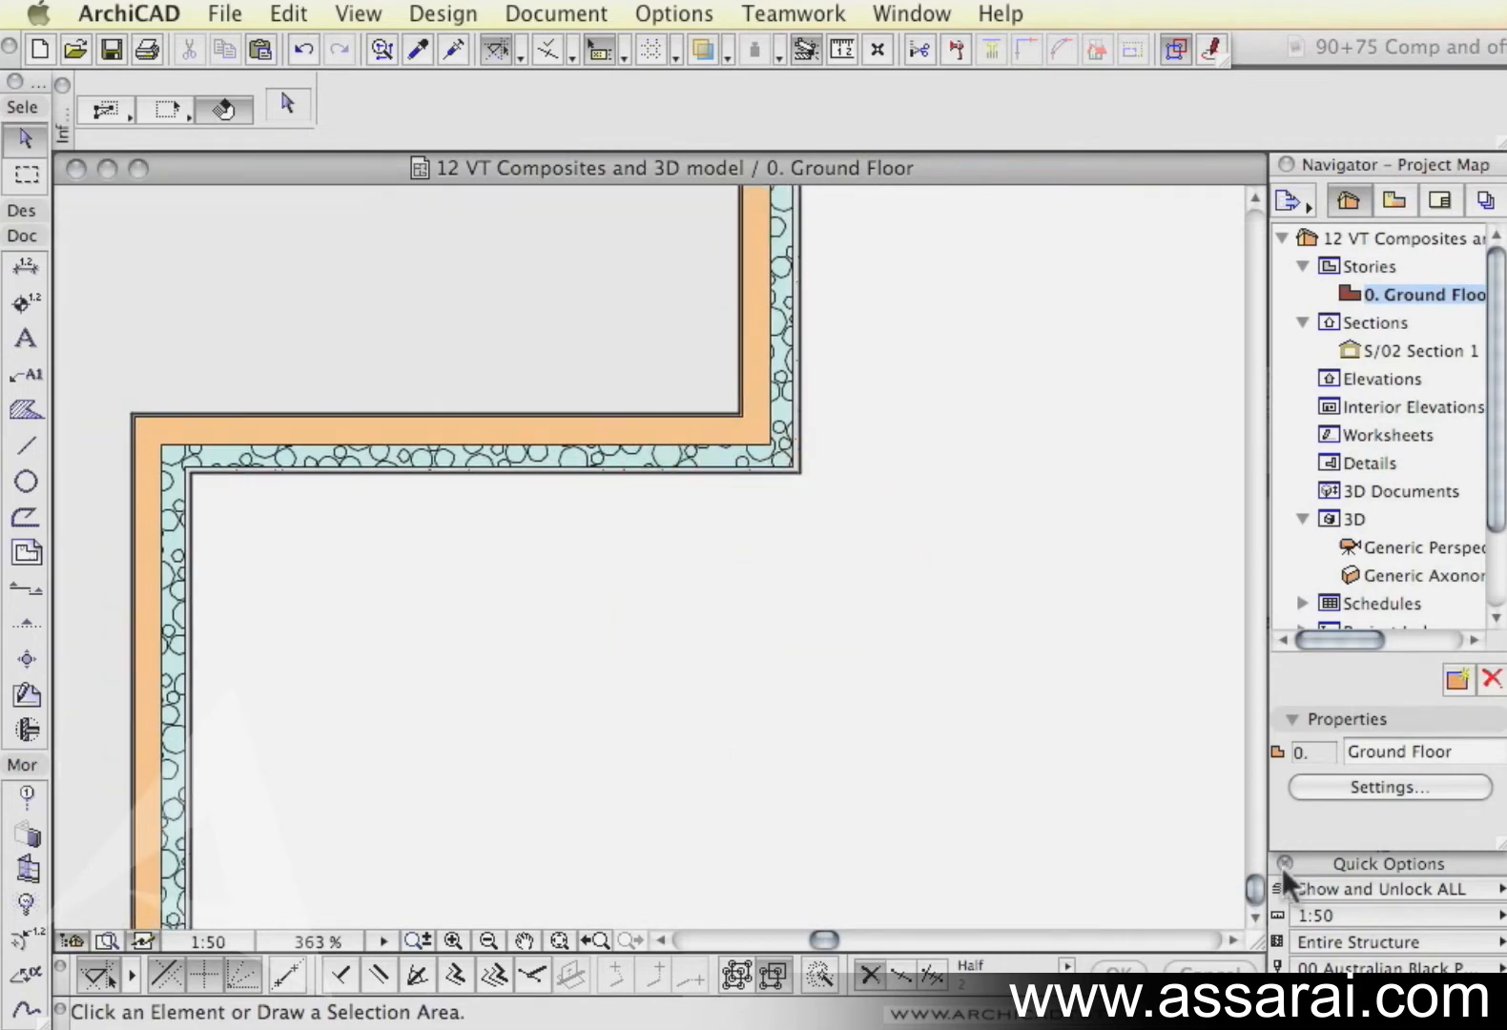
pyautogui.click(1385, 863)
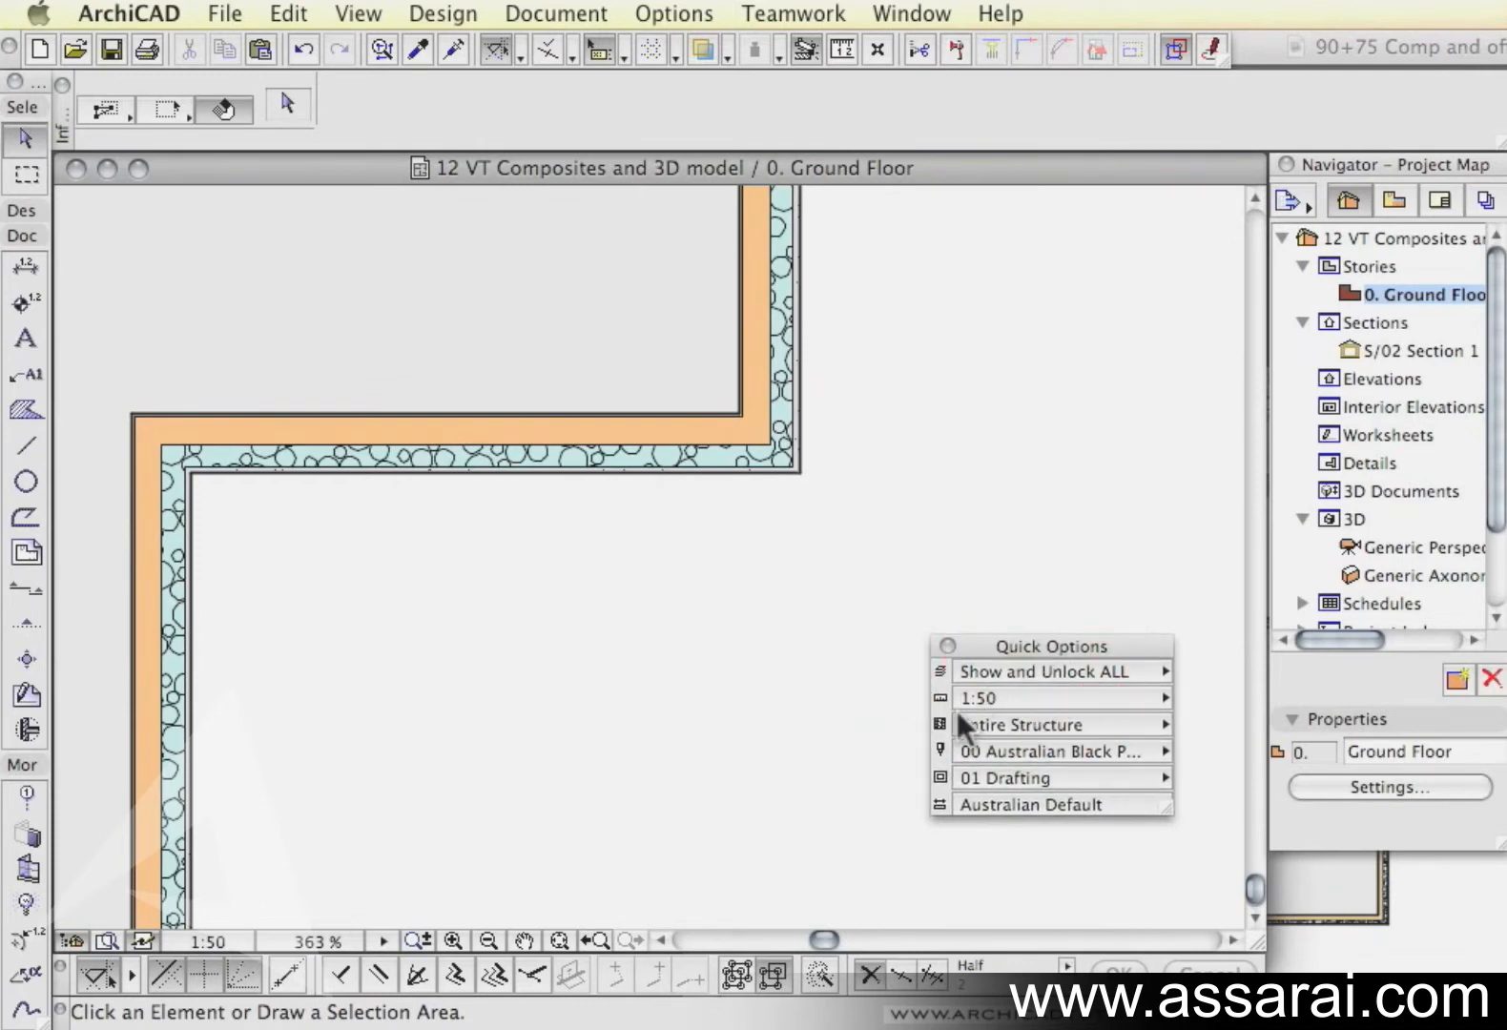
pyautogui.moveTo(1043, 734)
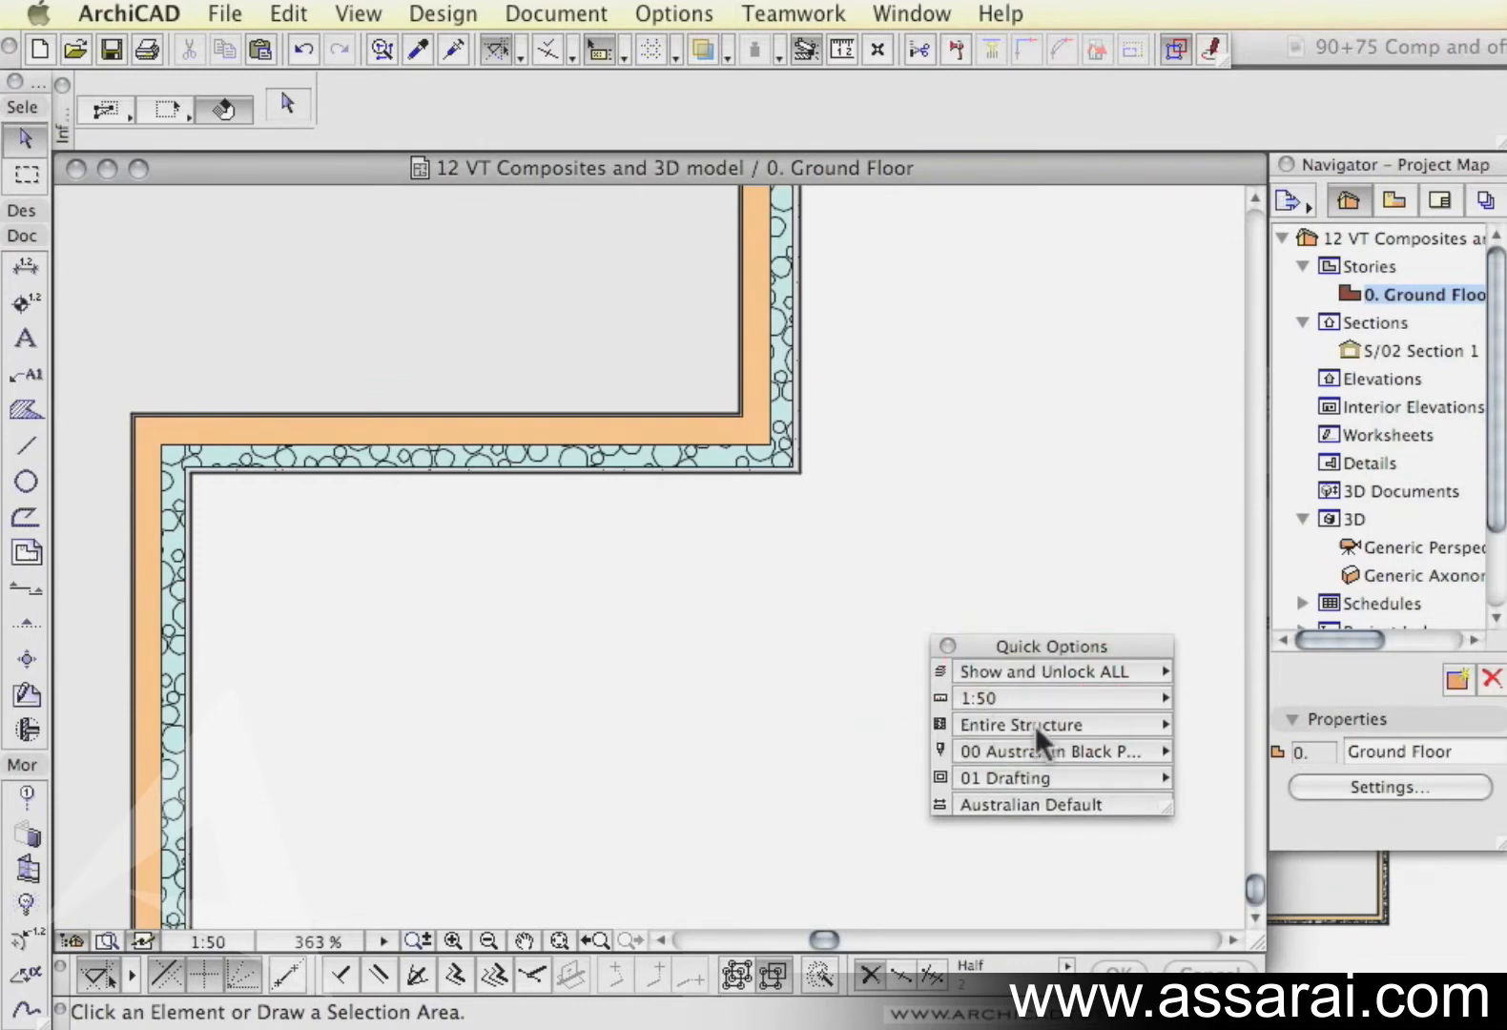
pyautogui.moveTo(769, 471)
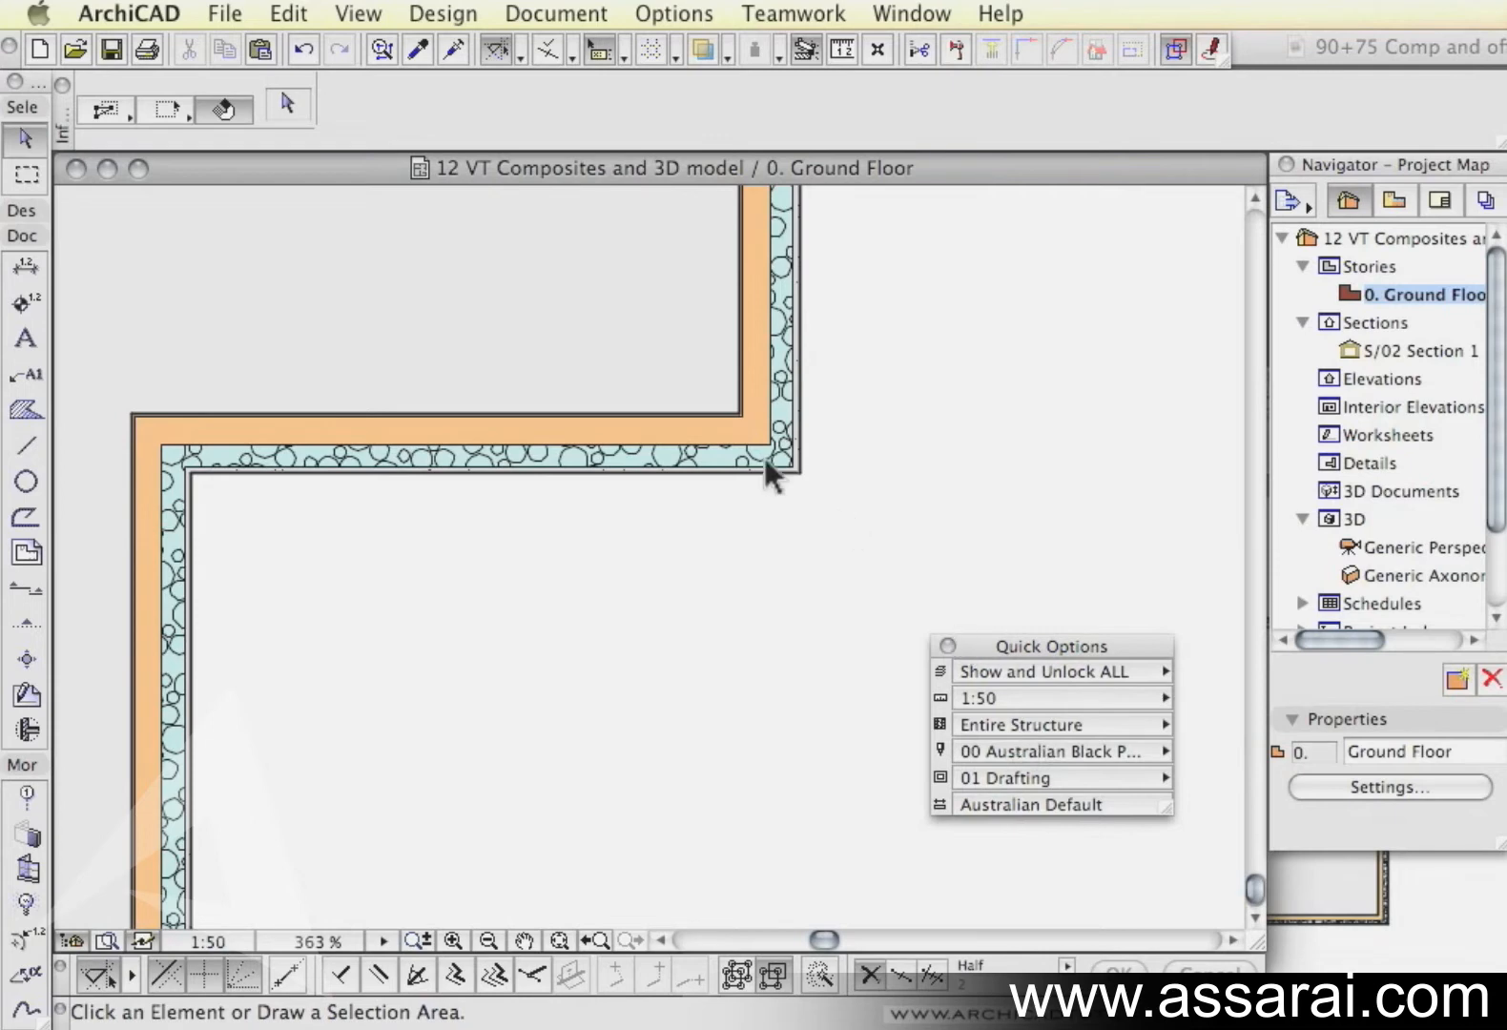
pyautogui.moveTo(913, 734)
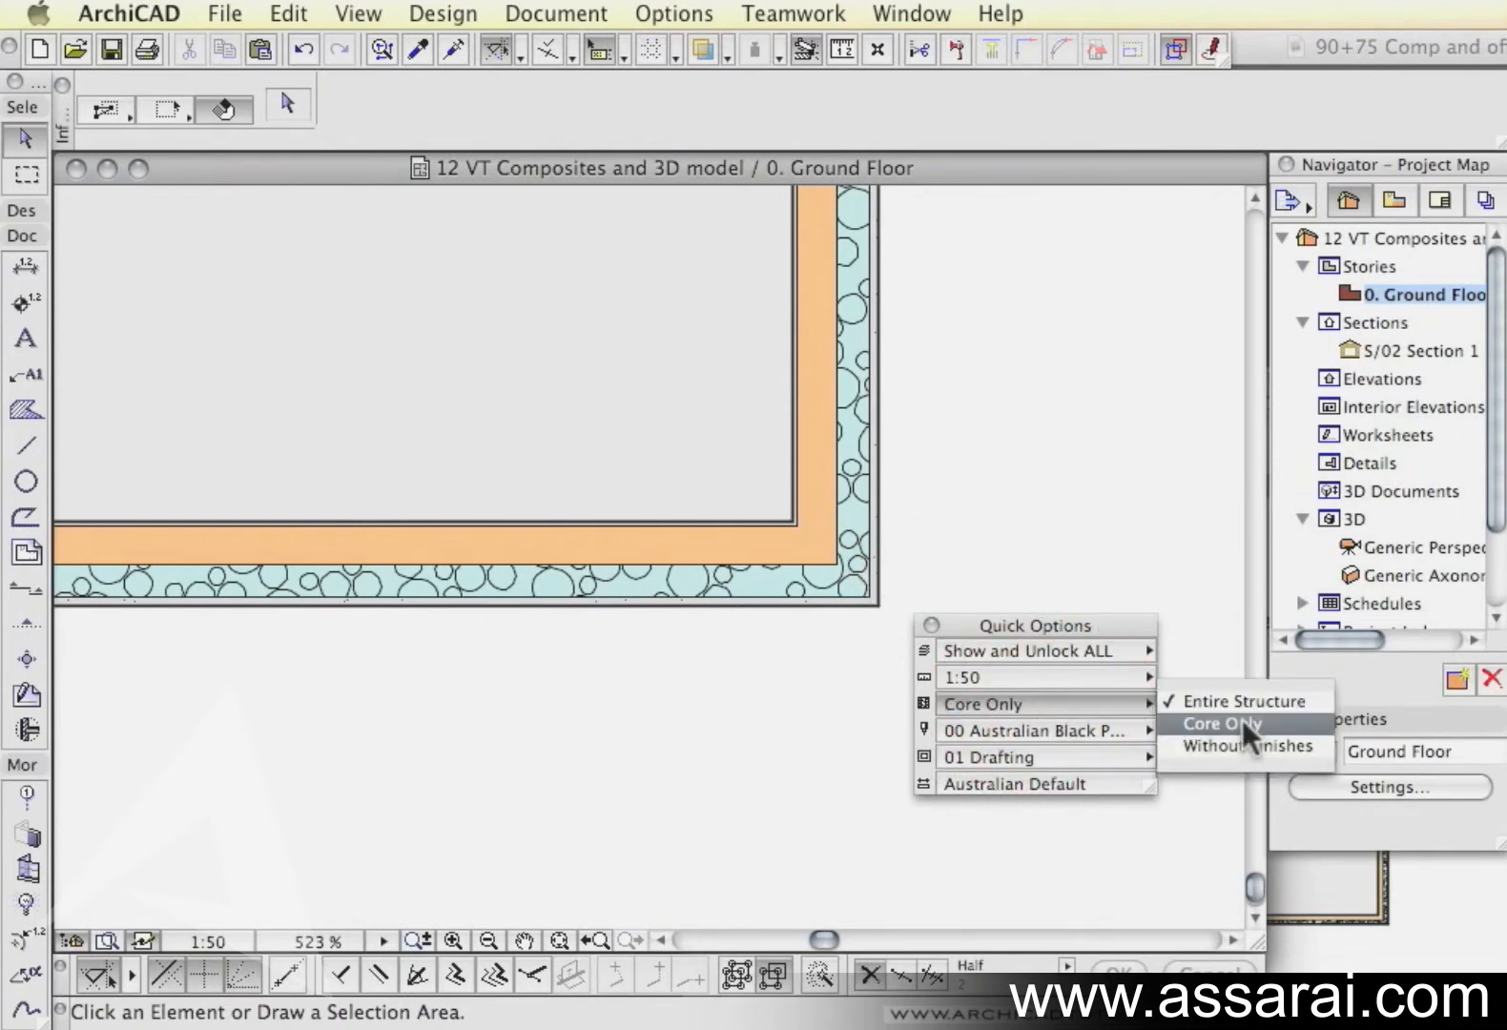
pyautogui.click(1221, 722)
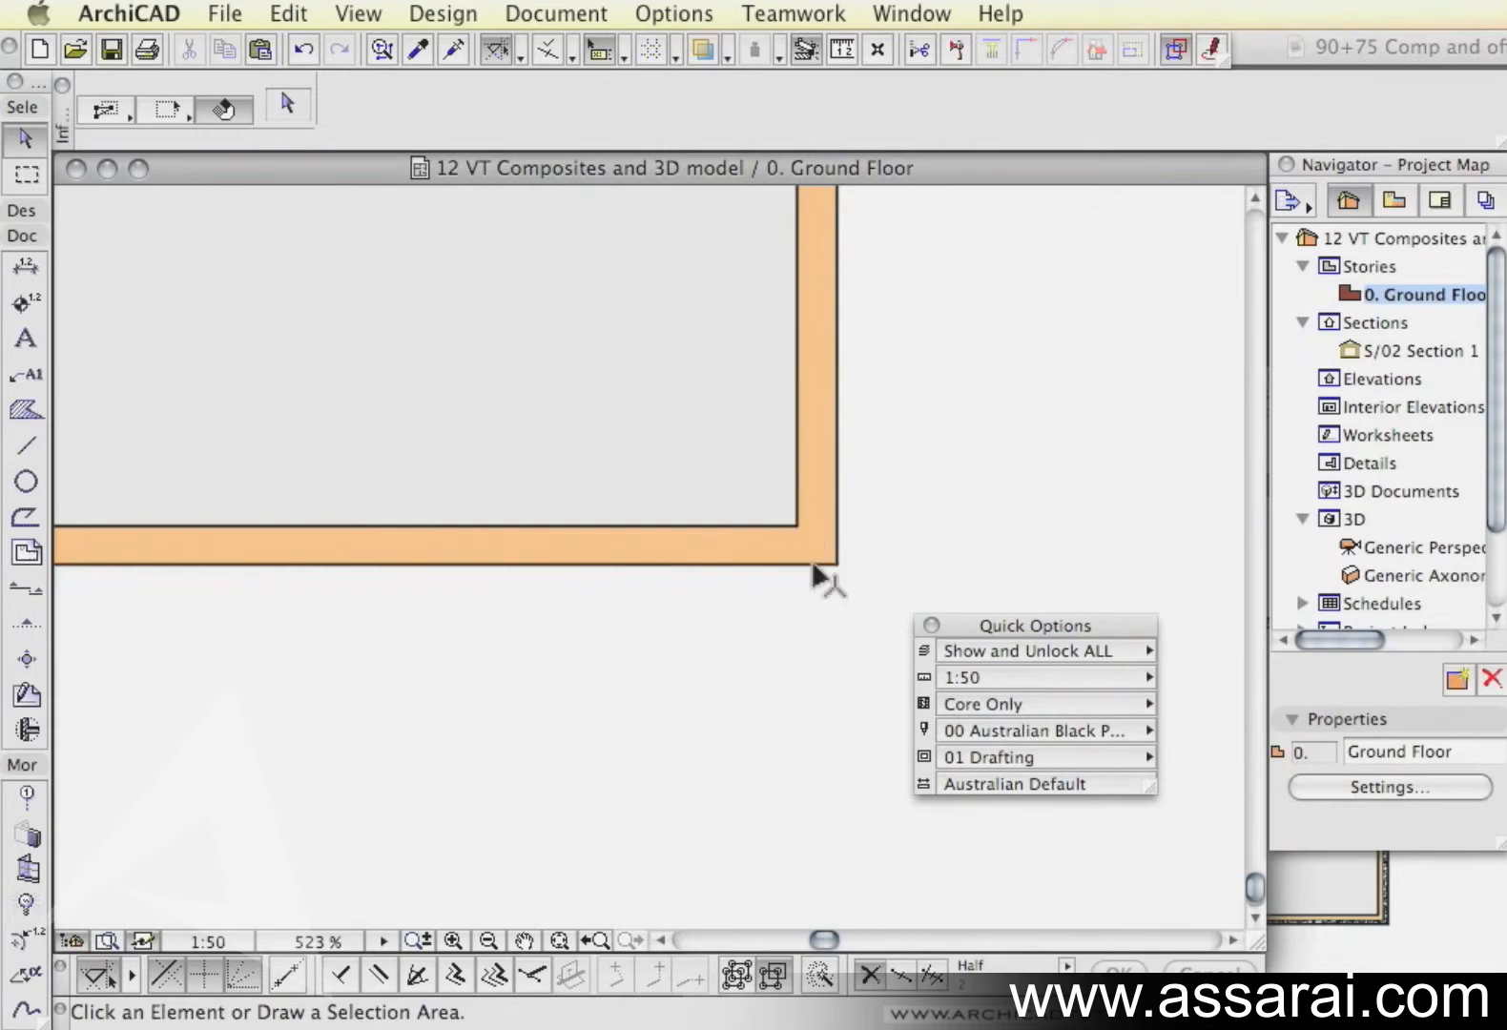
pyautogui.moveTo(1057, 719)
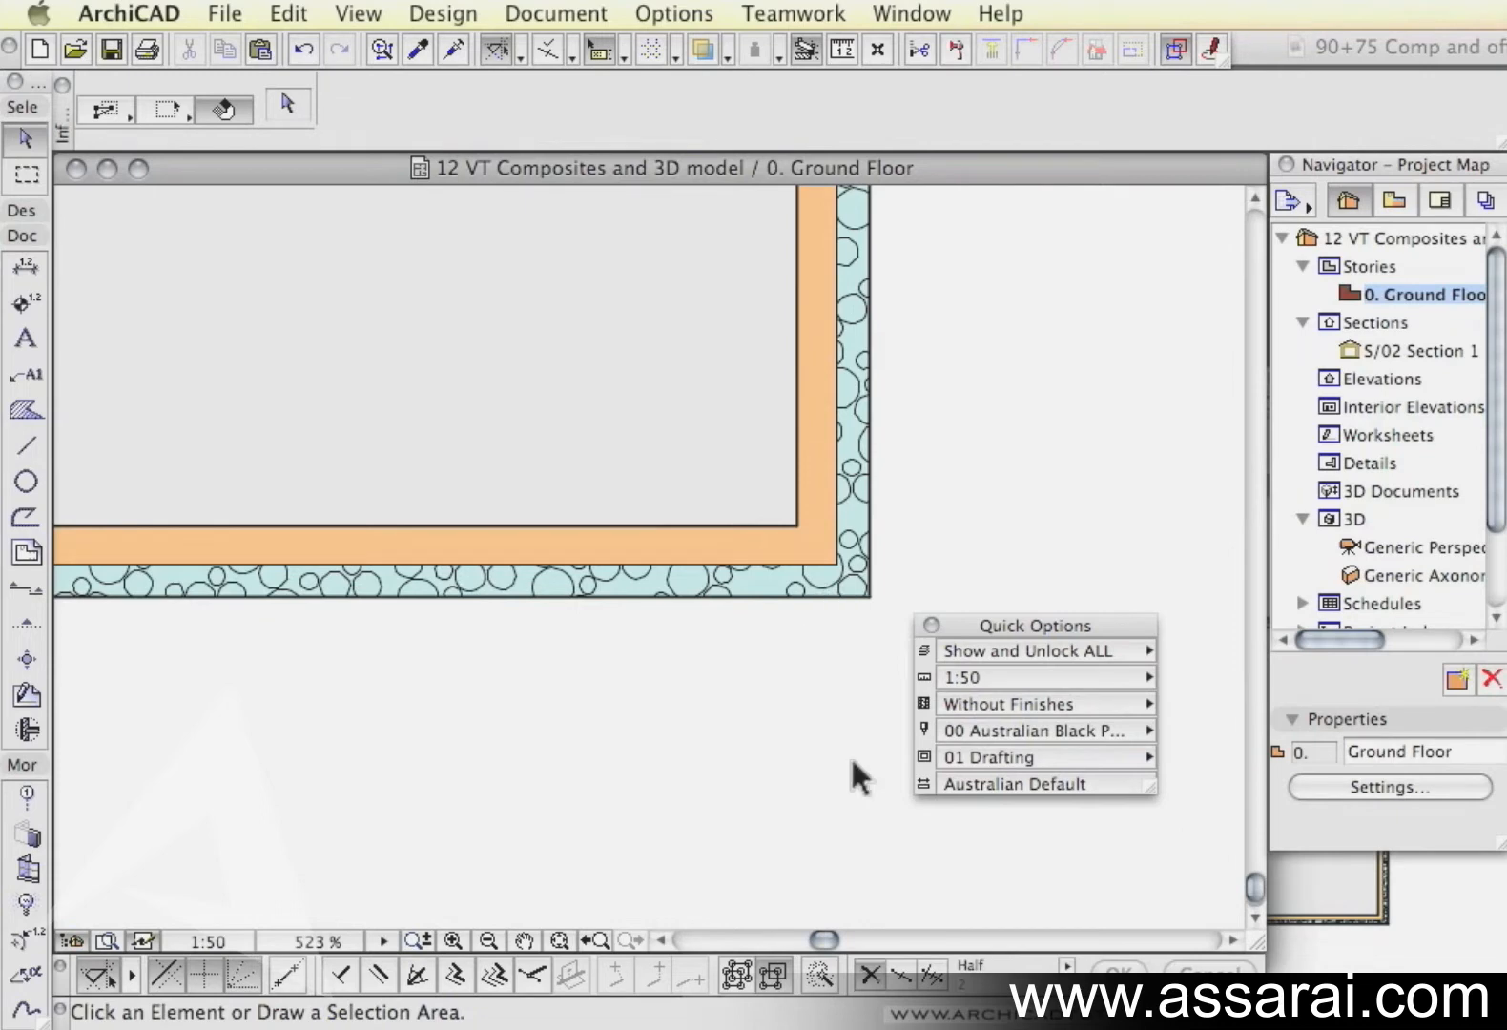
pyautogui.moveTo(845, 595)
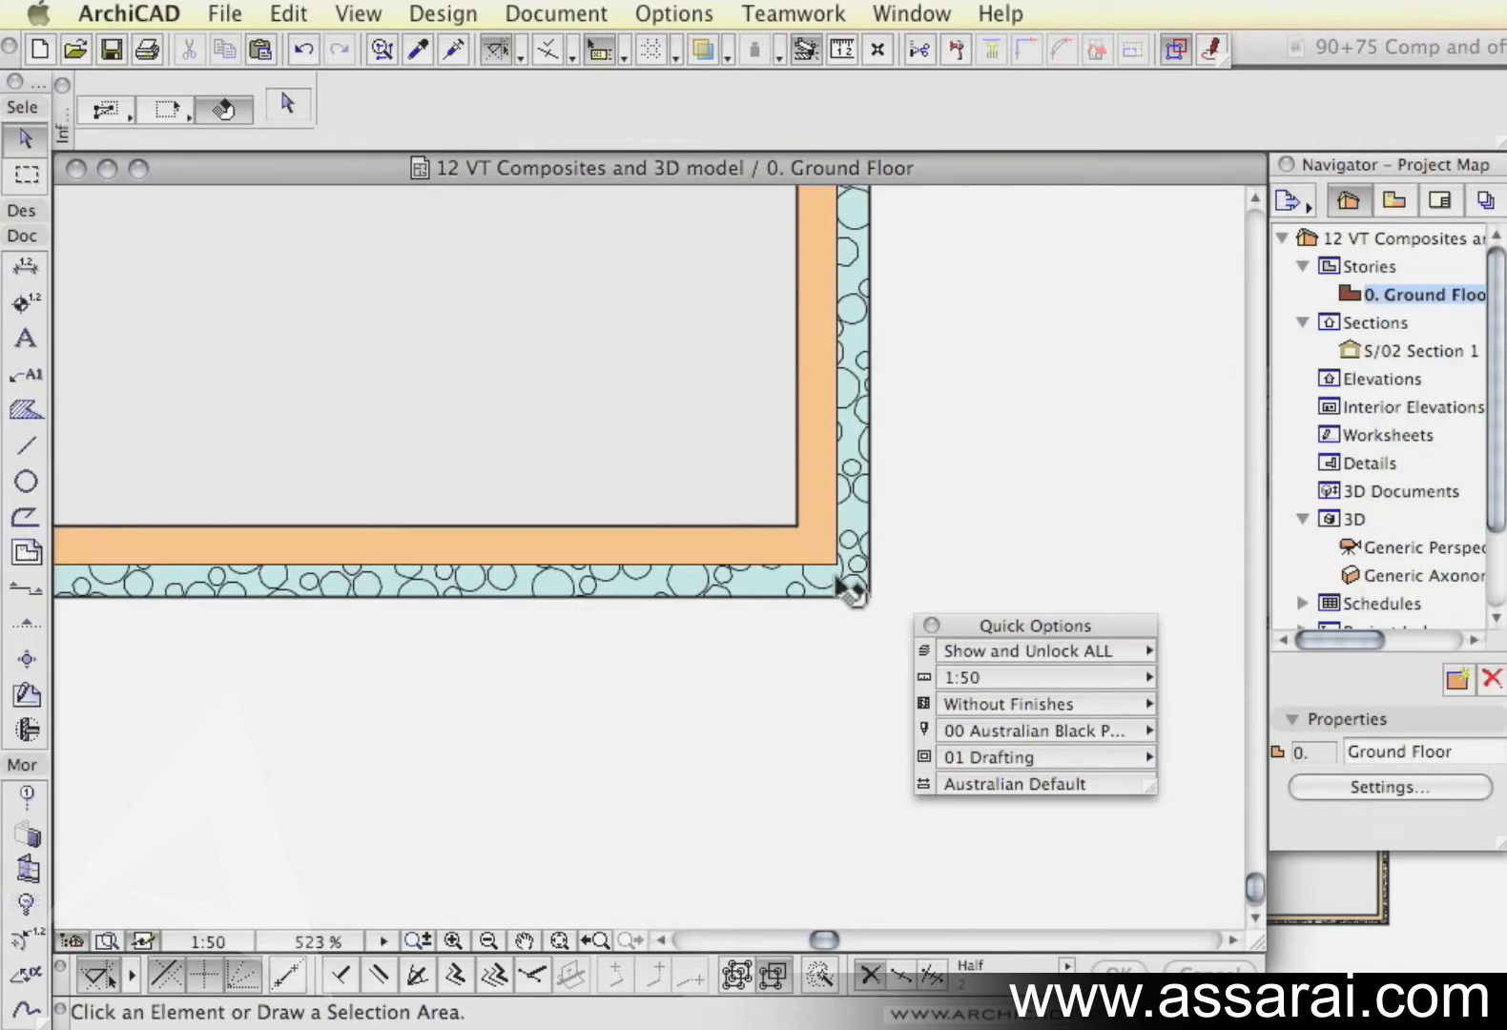
pyautogui.moveTo(862, 620)
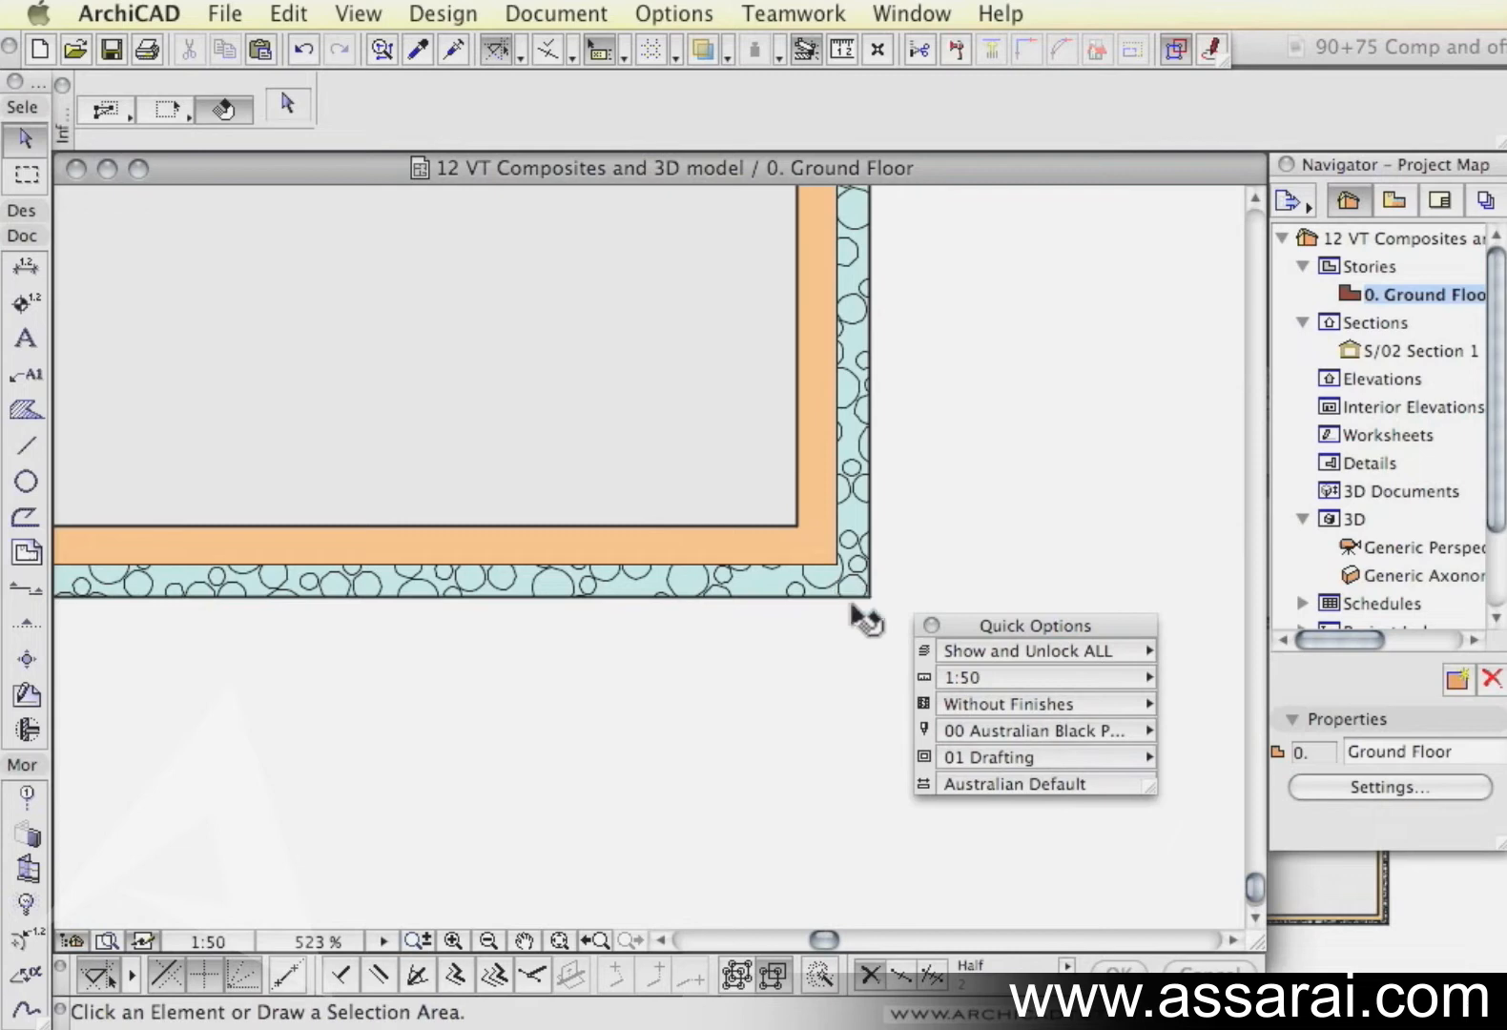
pyautogui.click(1034, 704)
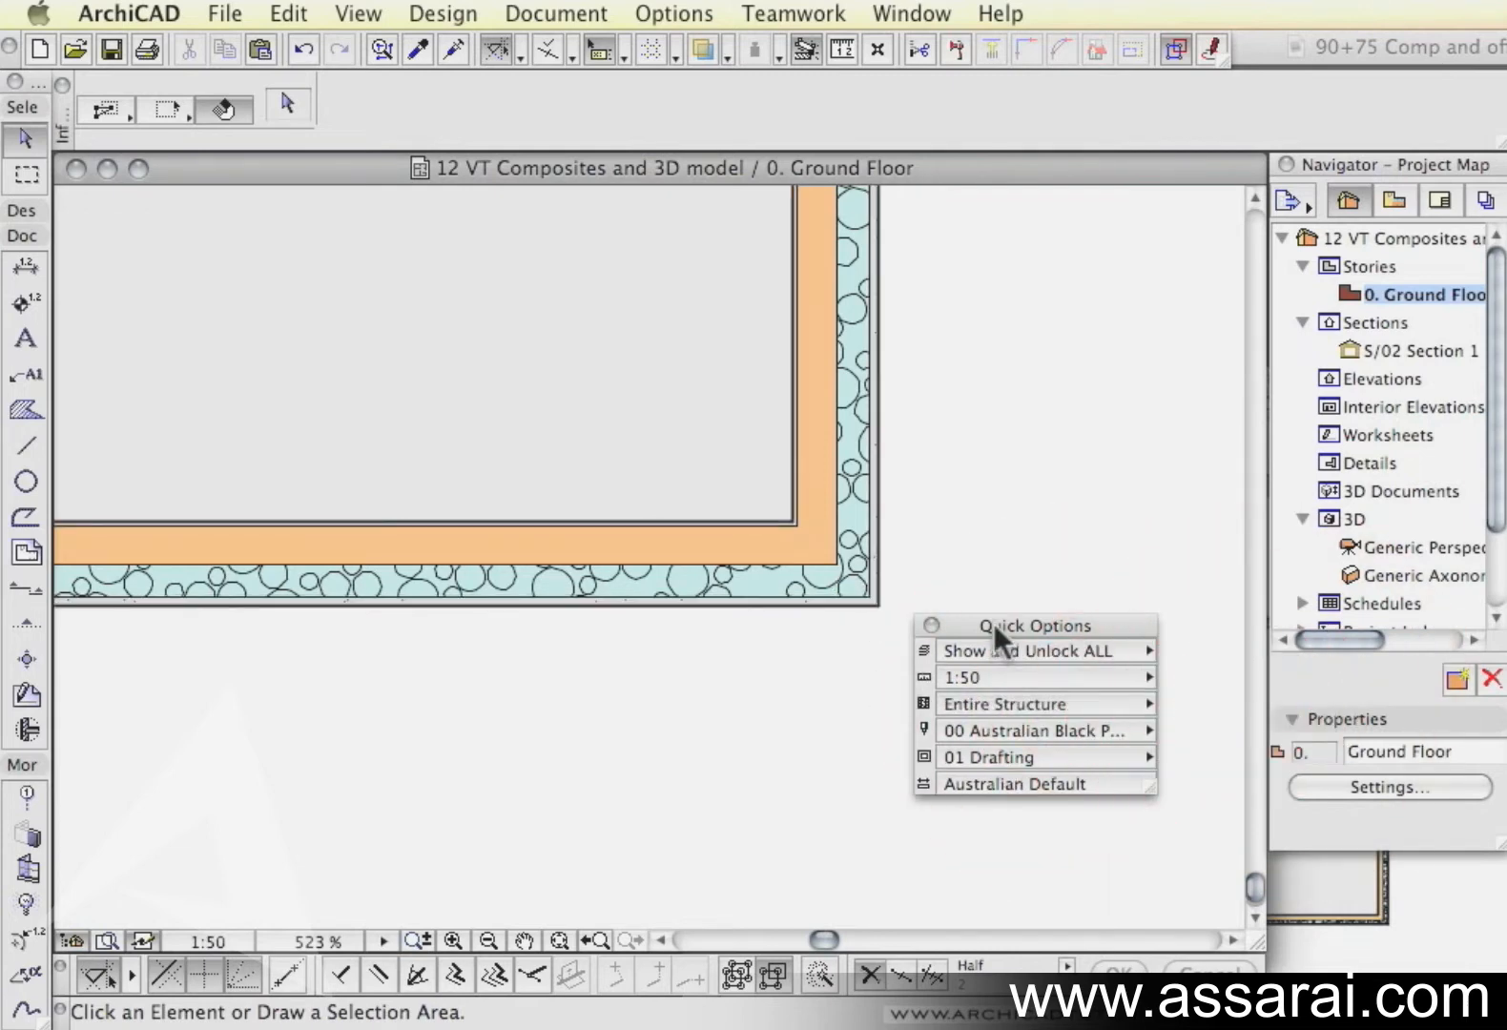
pyautogui.moveTo(1030, 625); pyautogui.dragTo(1251, 826)
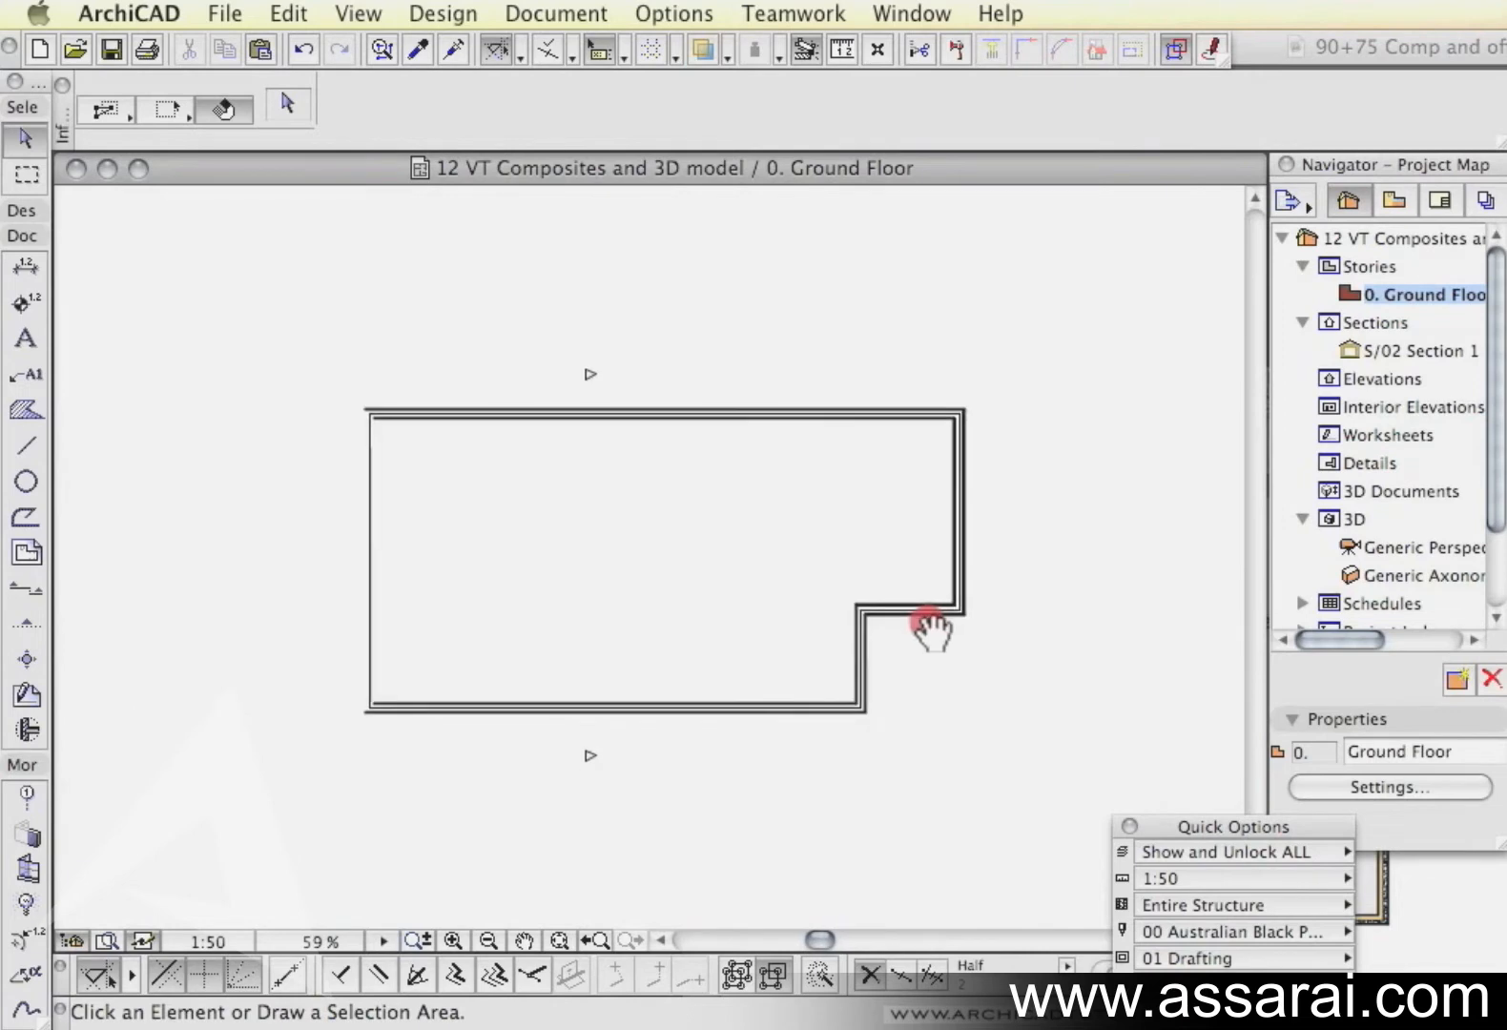
# Step: Save the Entire Structure ground floor view in the Organizer and rename it 'Ground Floor ES'
pyautogui.click(1293, 200)
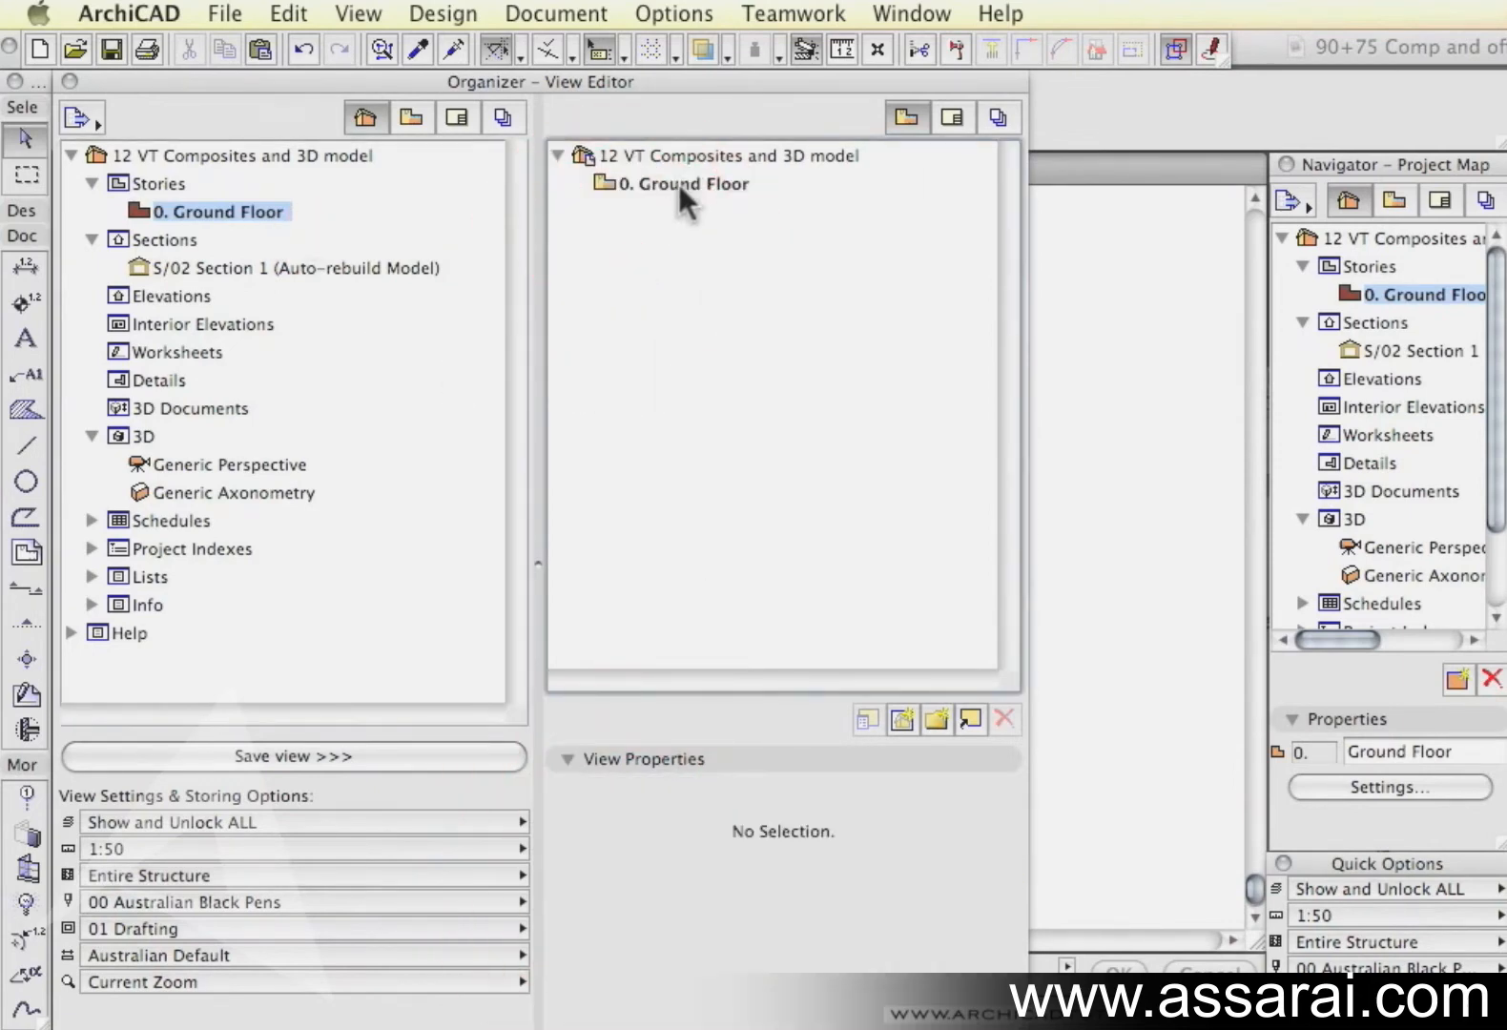
pyautogui.click(691, 183)
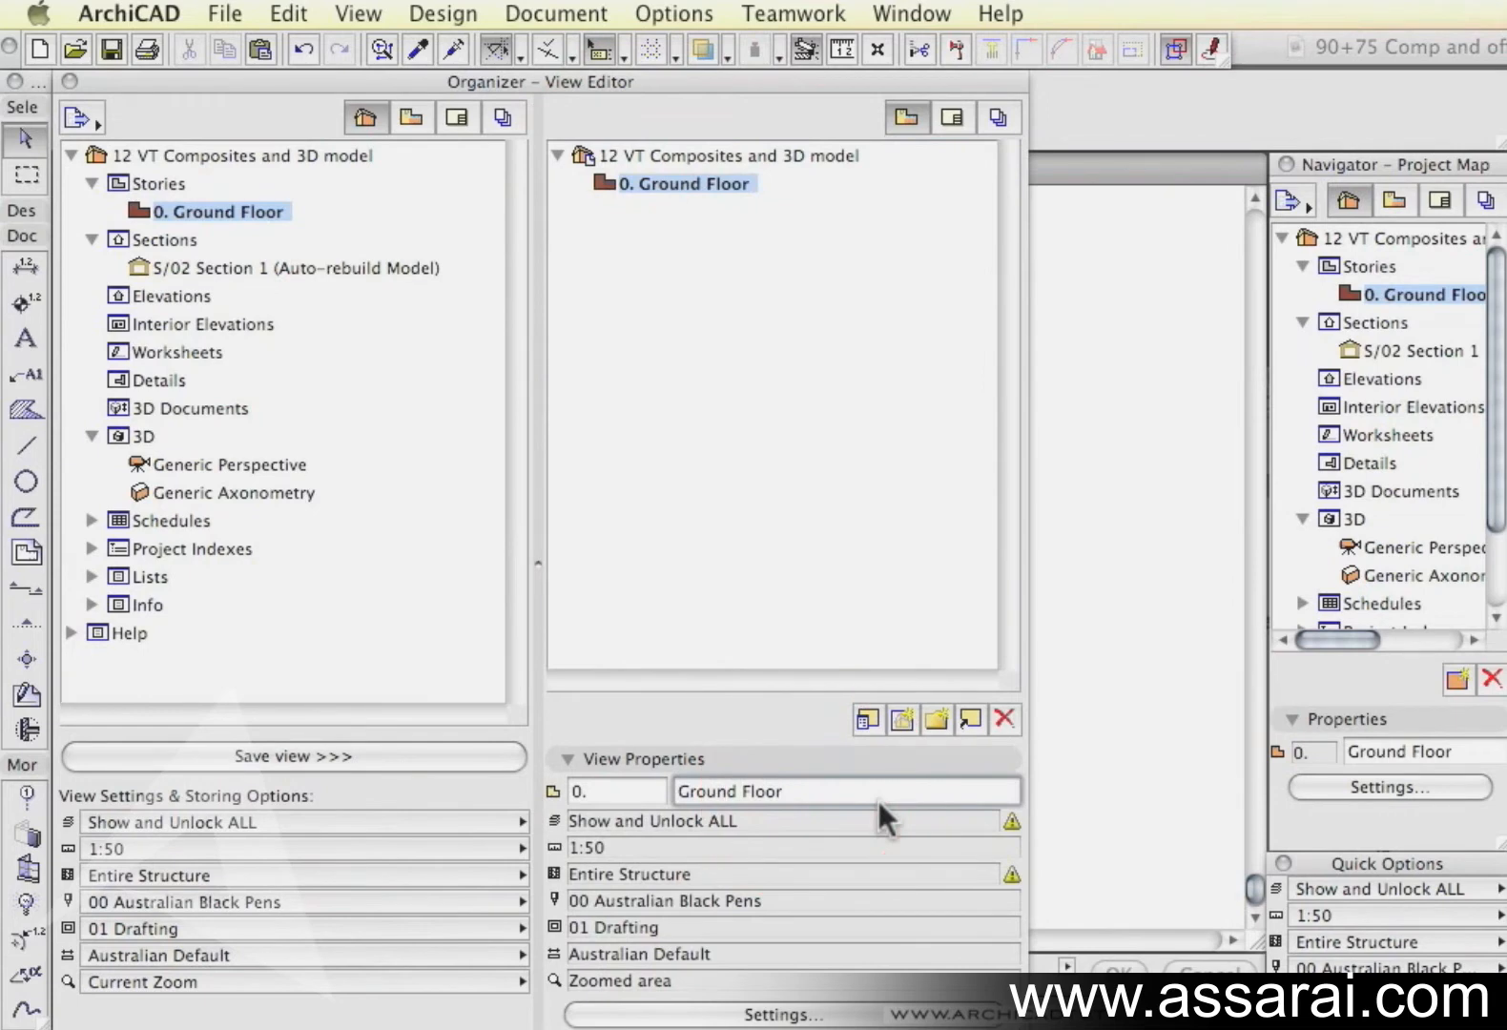
pyautogui.write('ES')
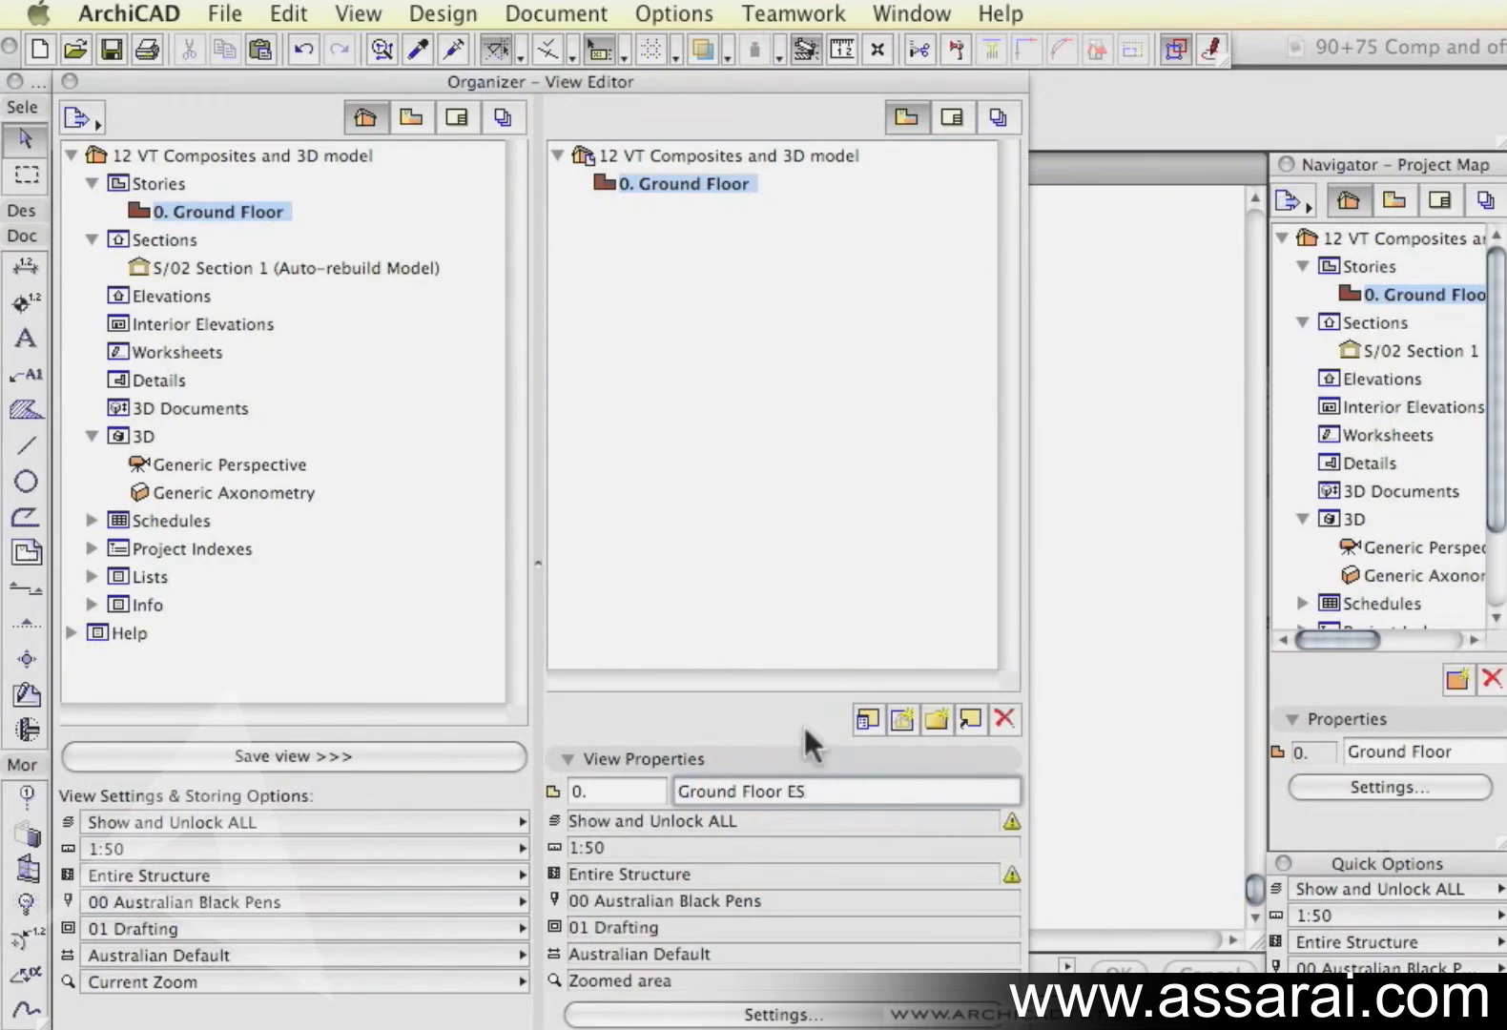
# Step: Save a Core Only ground floor view named 'Ground Floor Core'
pyautogui.click(288, 875)
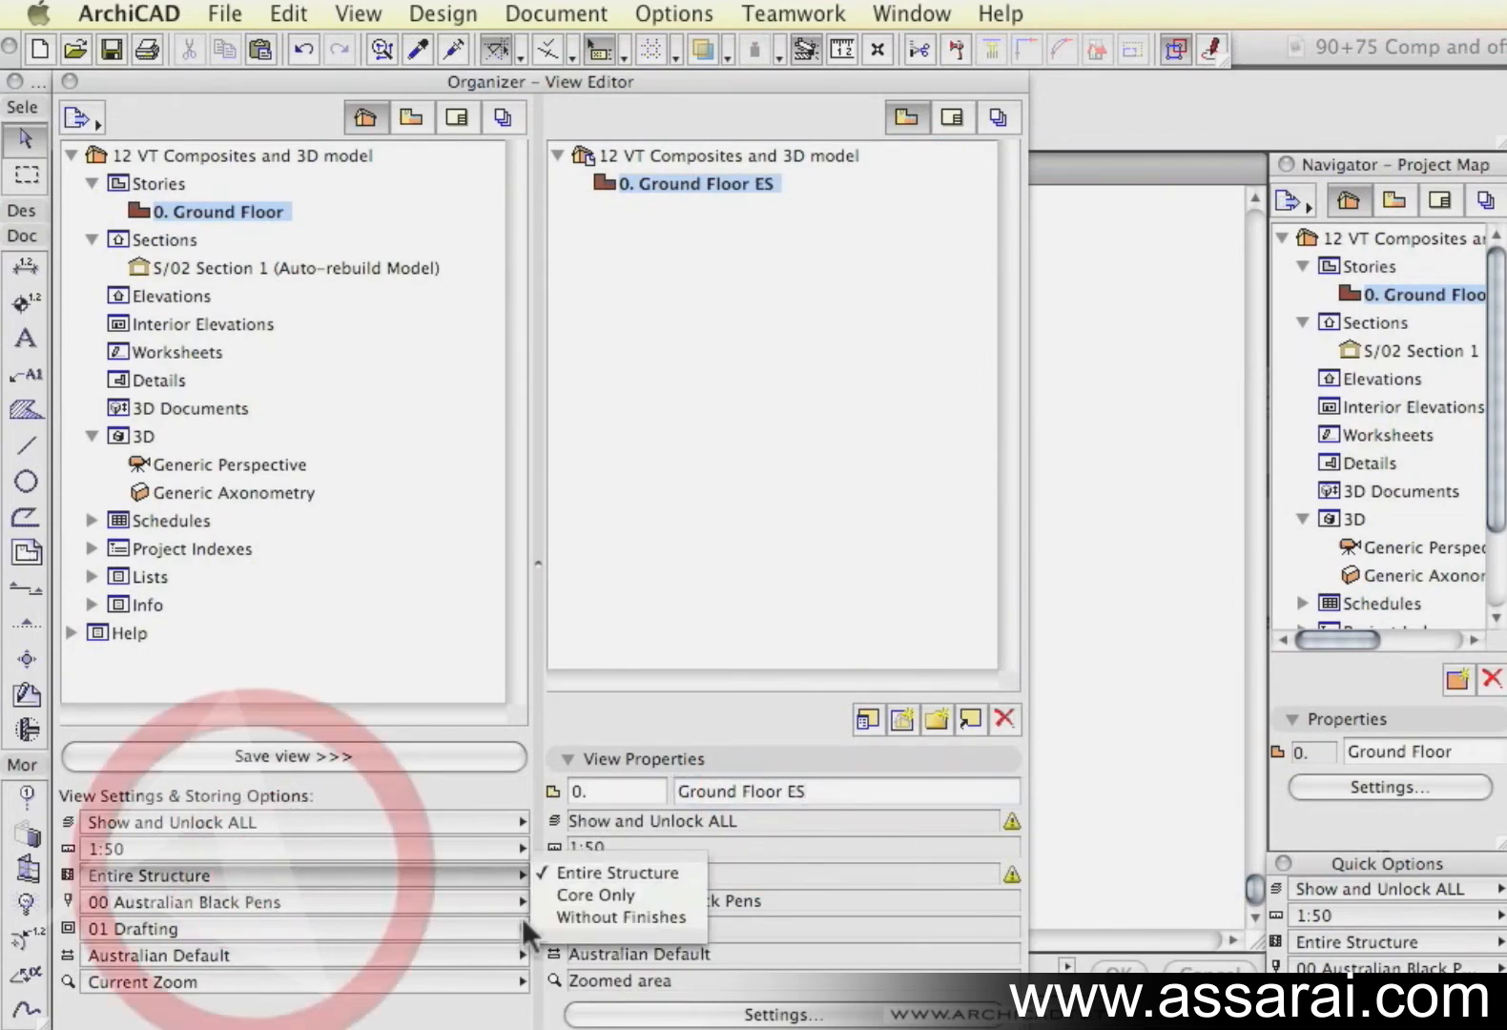
pyautogui.click(597, 894)
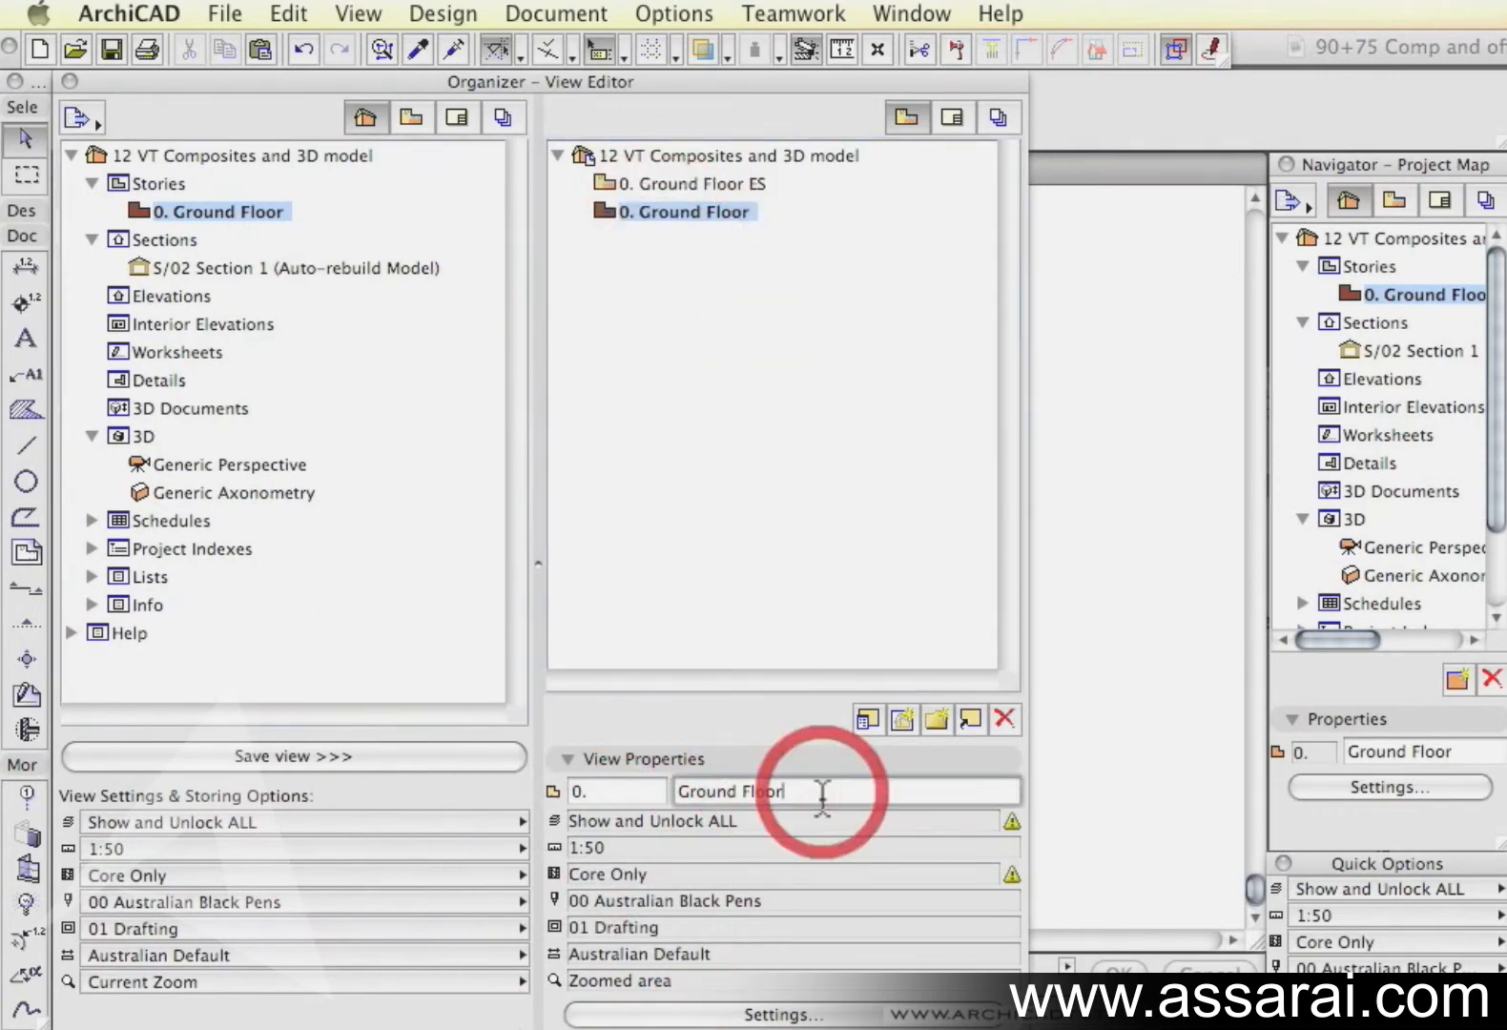
pyautogui.write('Core')
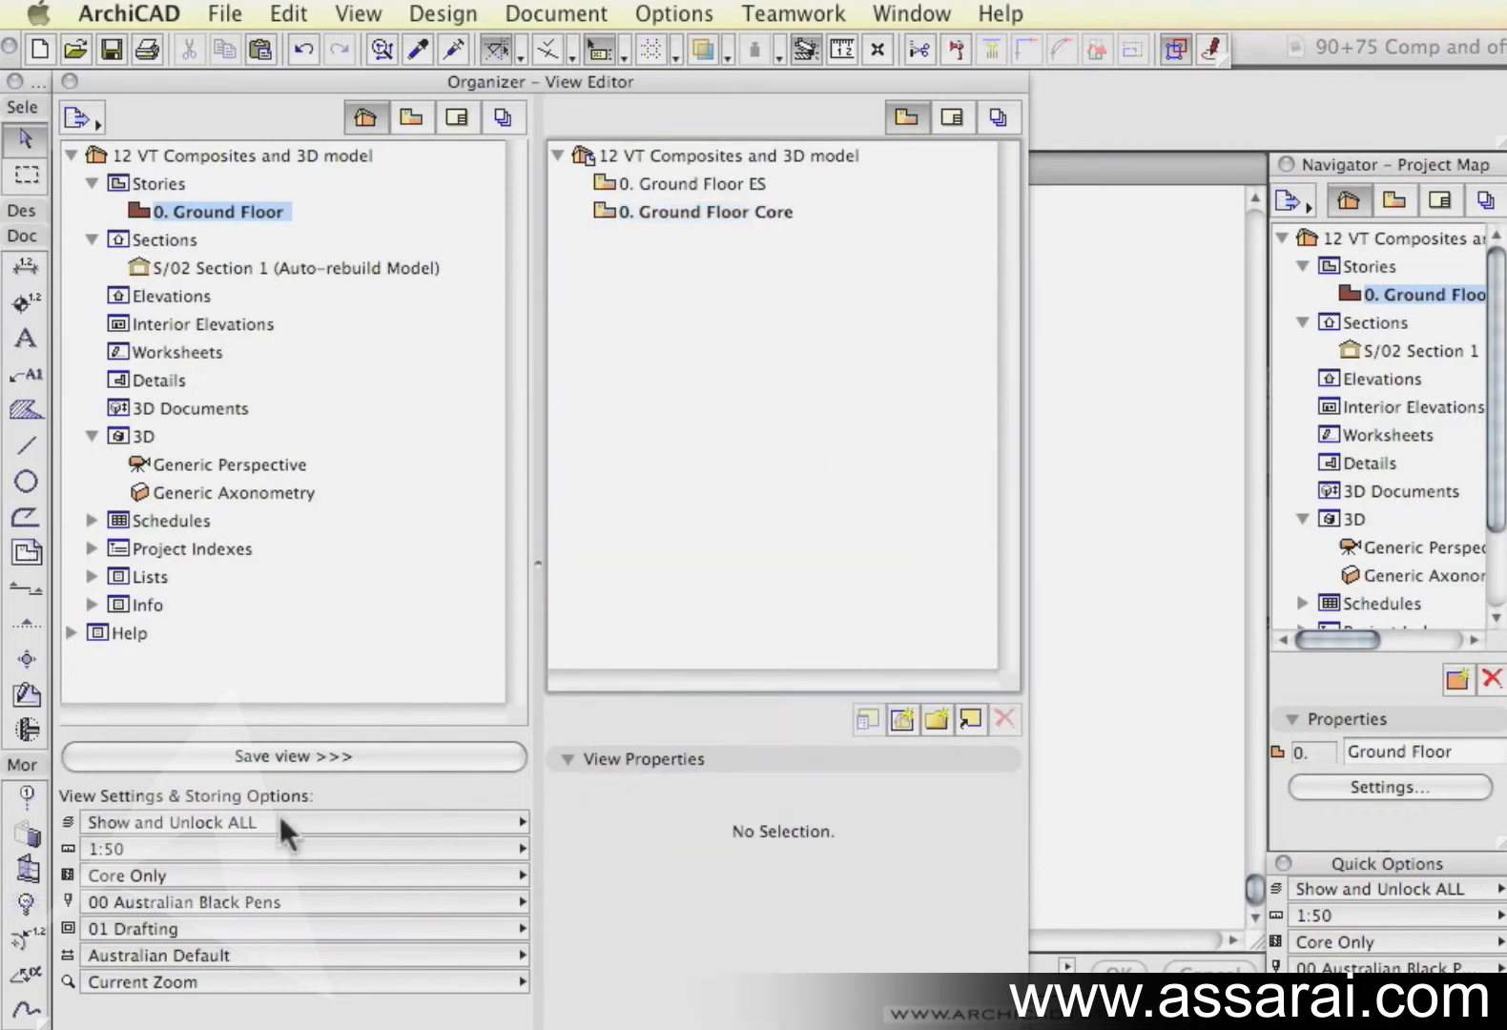
# Step: Save a Without Finishes ground floor view named 'Ground Floor WO fins'
pyautogui.click(303, 873)
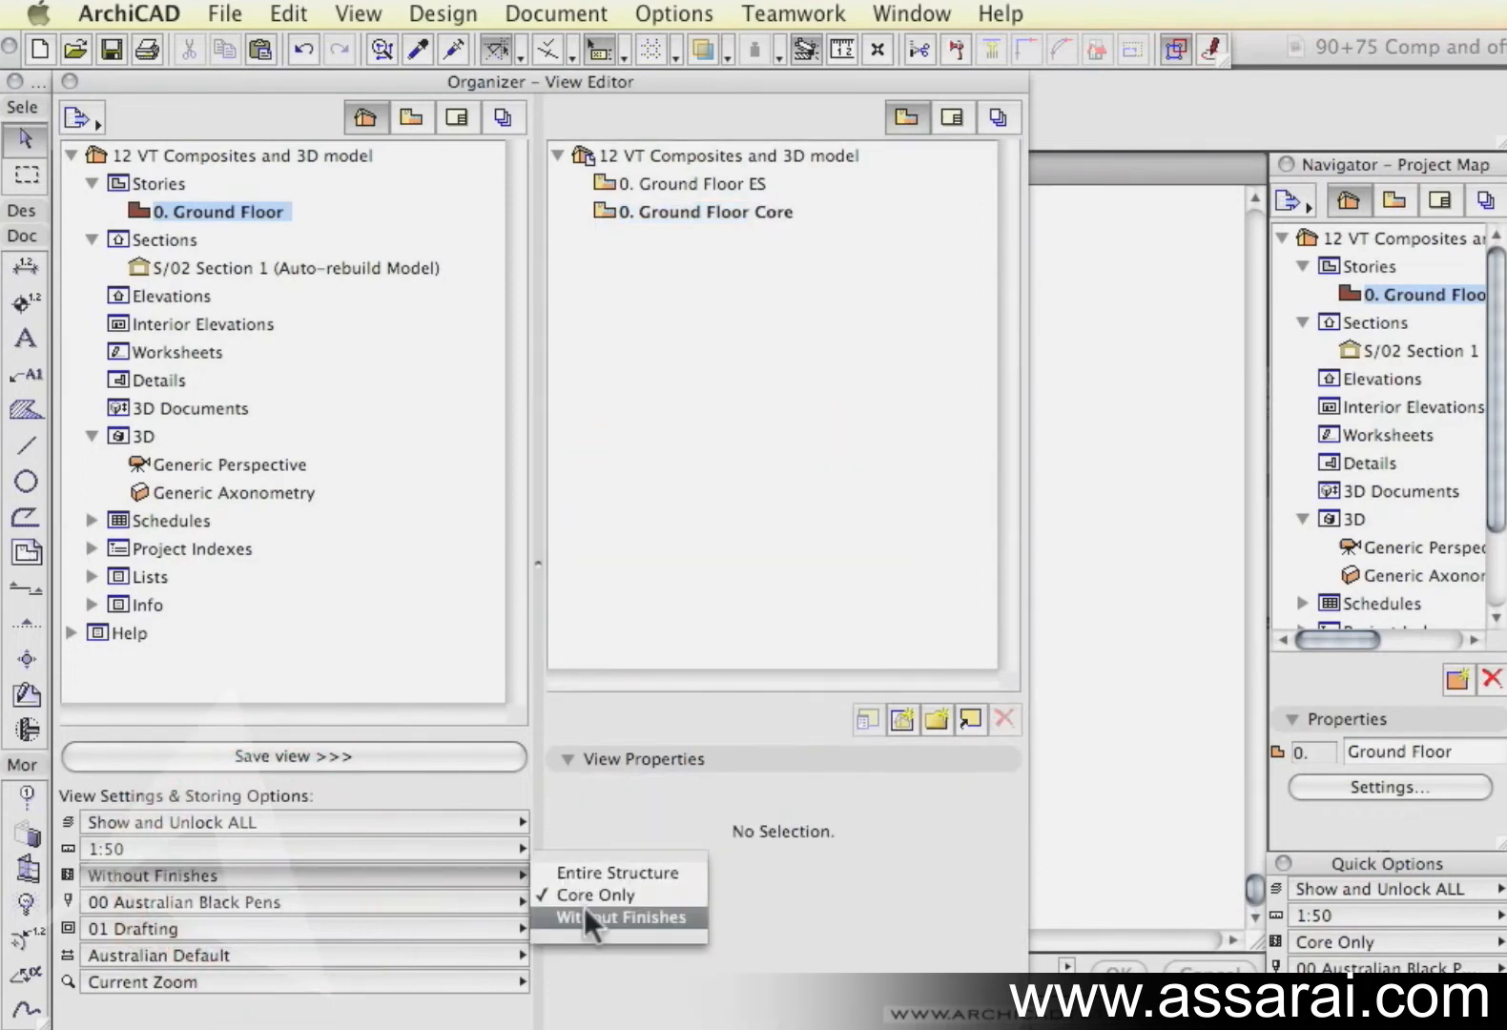
pyautogui.click(618, 917)
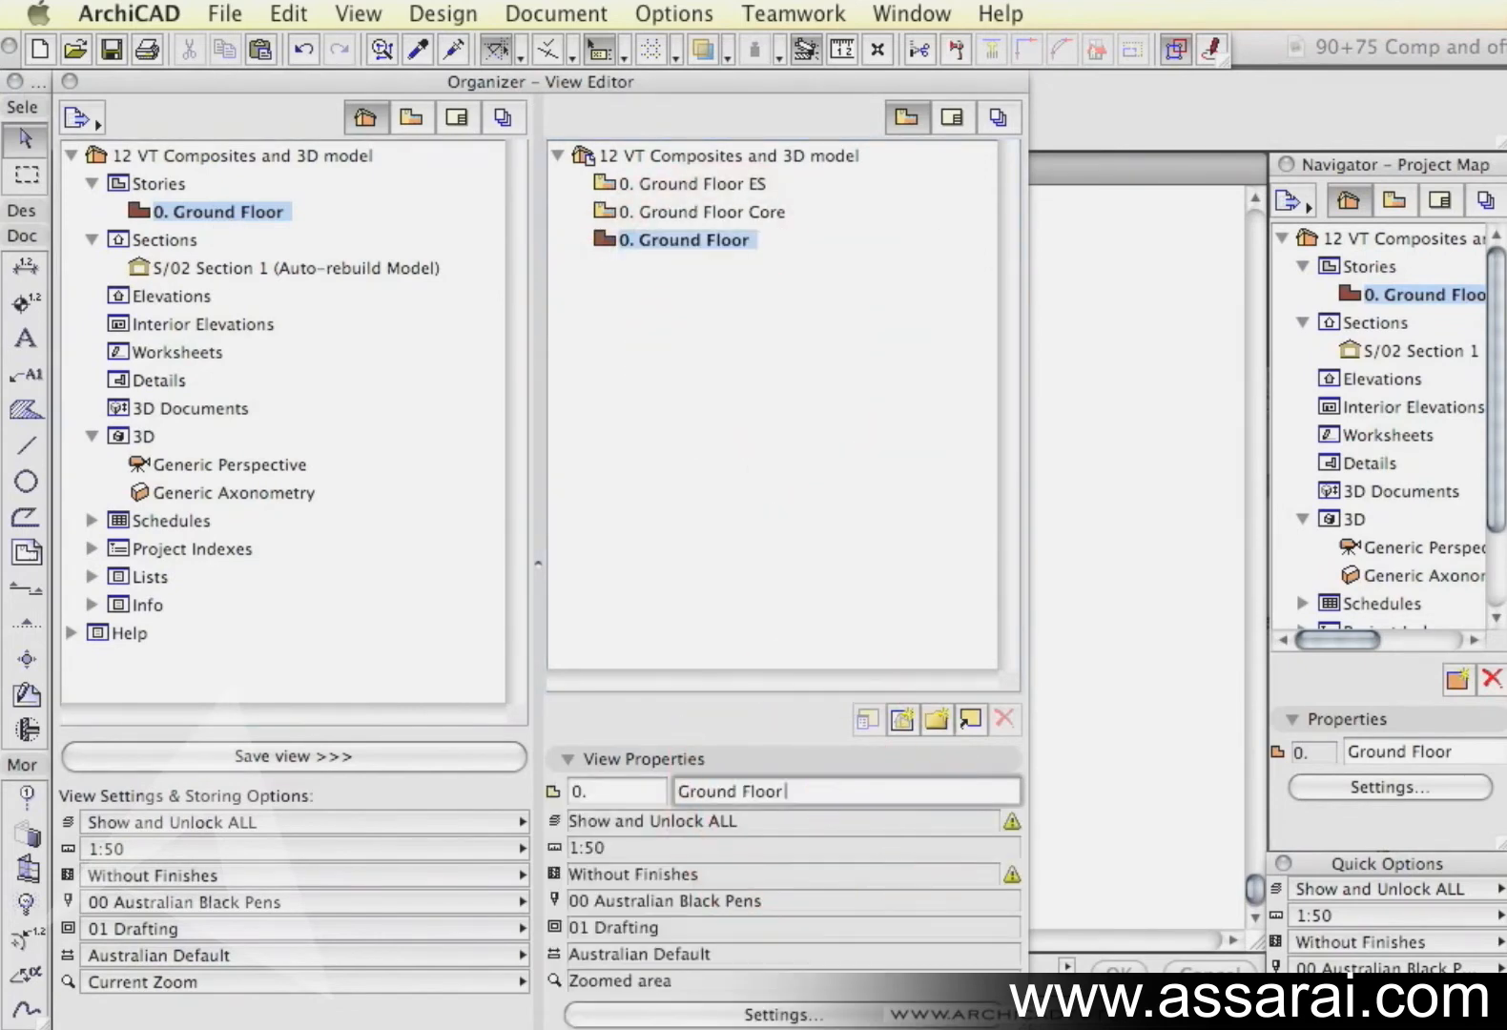
pyautogui.write('WO')
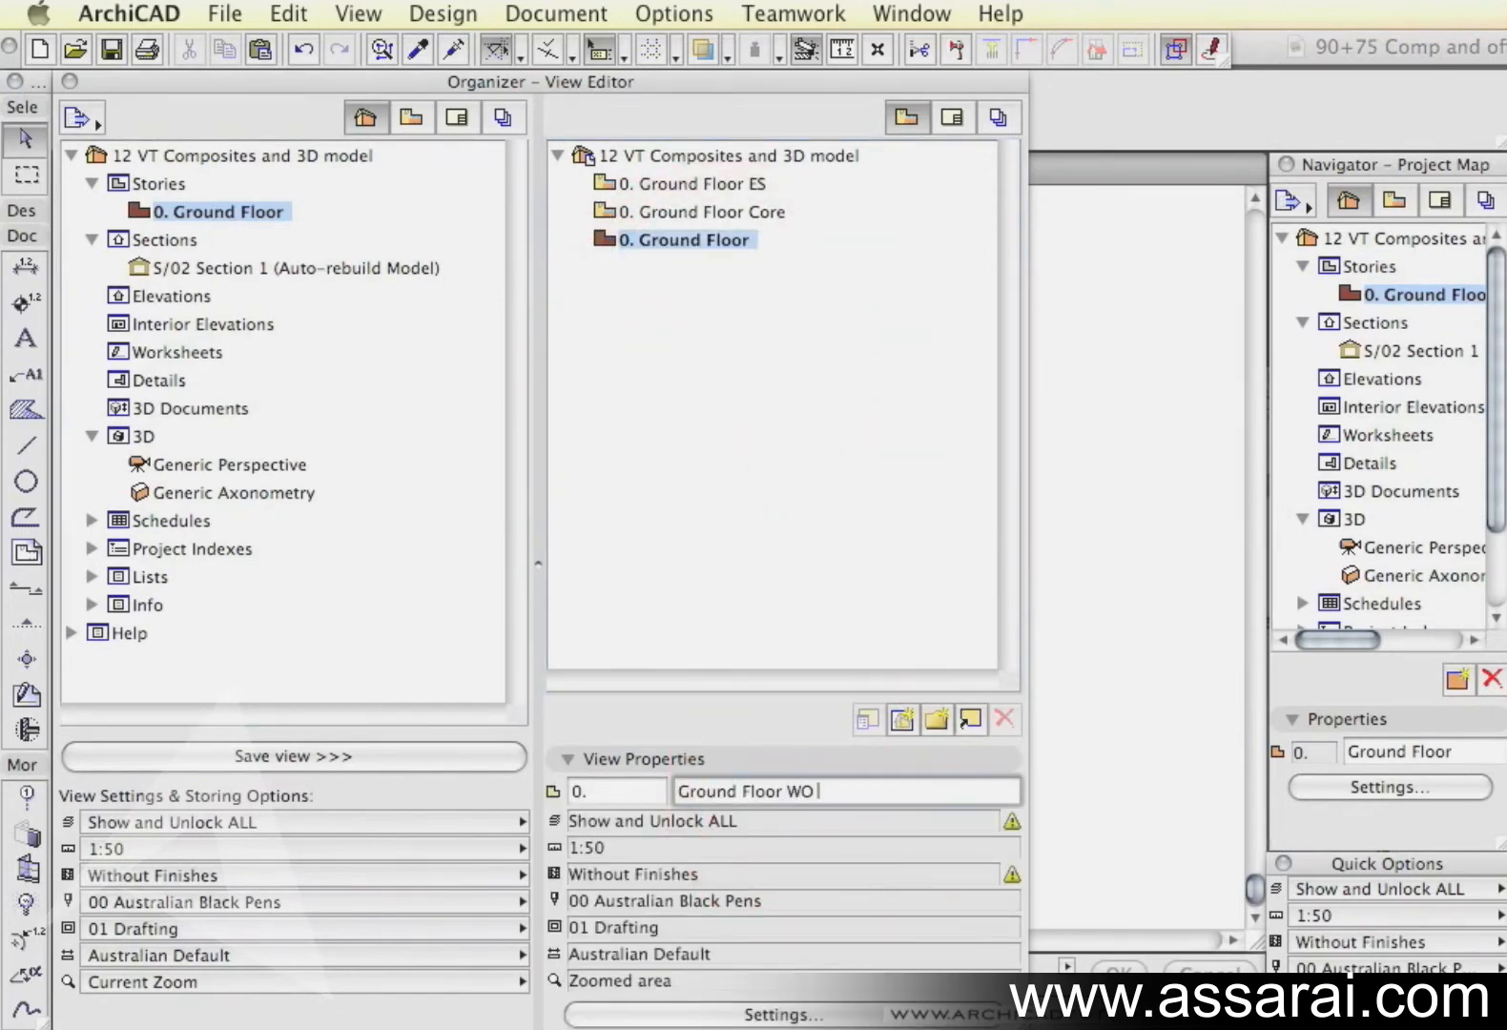
pyautogui.write('fins')
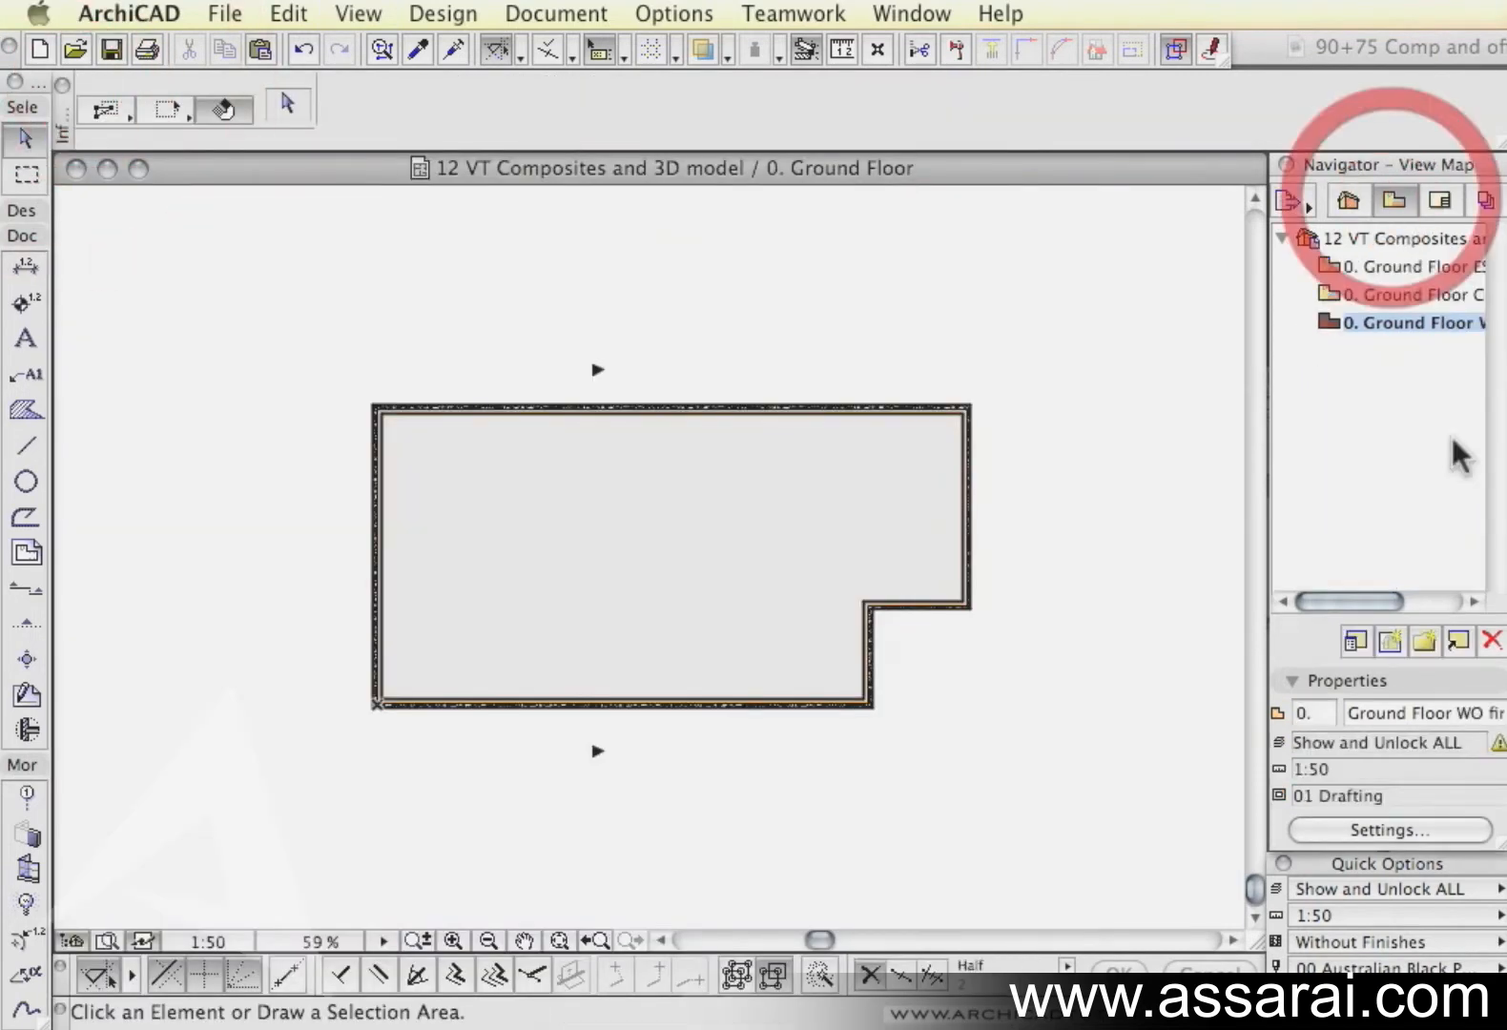
# Step: Display the saved Ground Floor ES, Core and WO fins views in turn from the View Map
pyautogui.click(1404, 267)
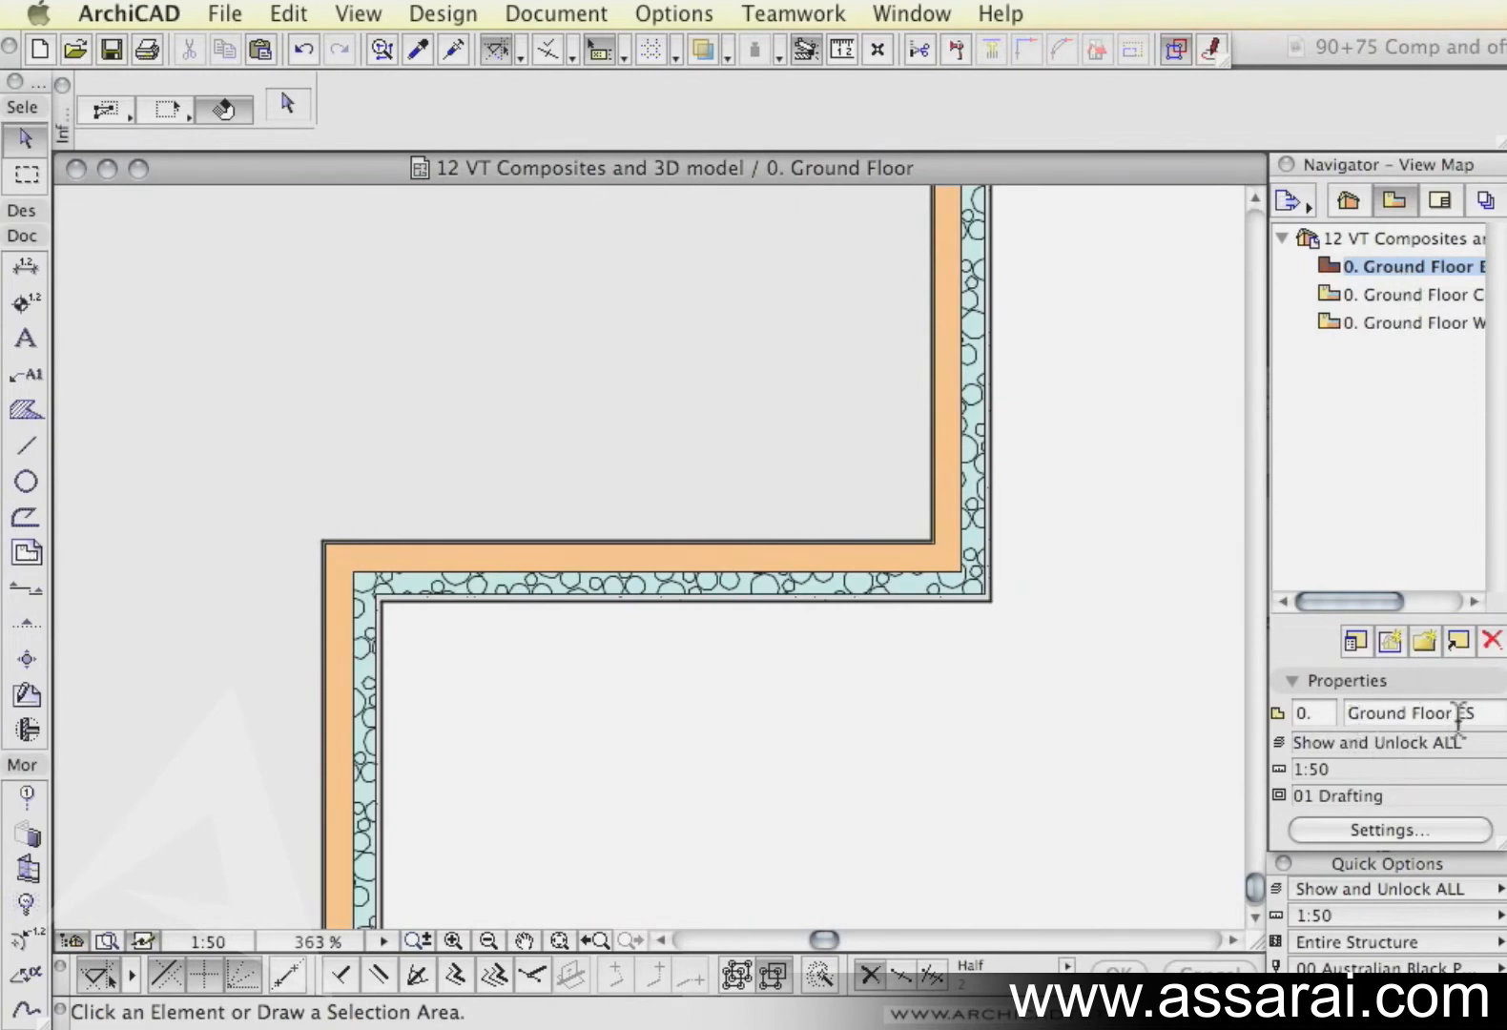
pyautogui.click(1404, 294)
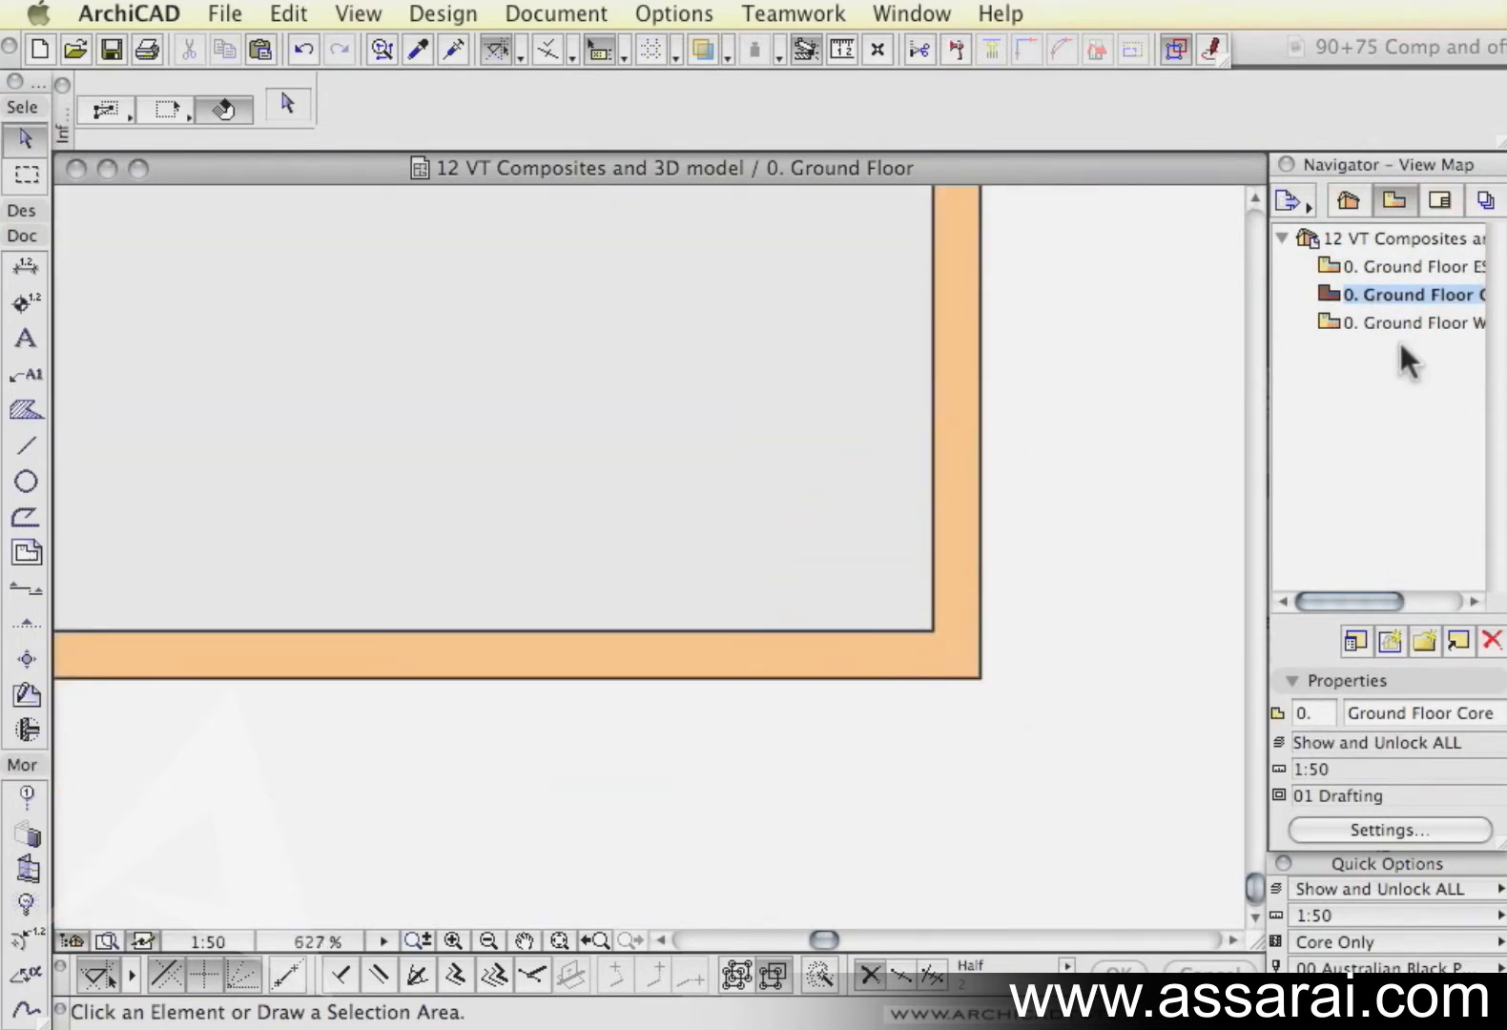
pyautogui.click(1413, 322)
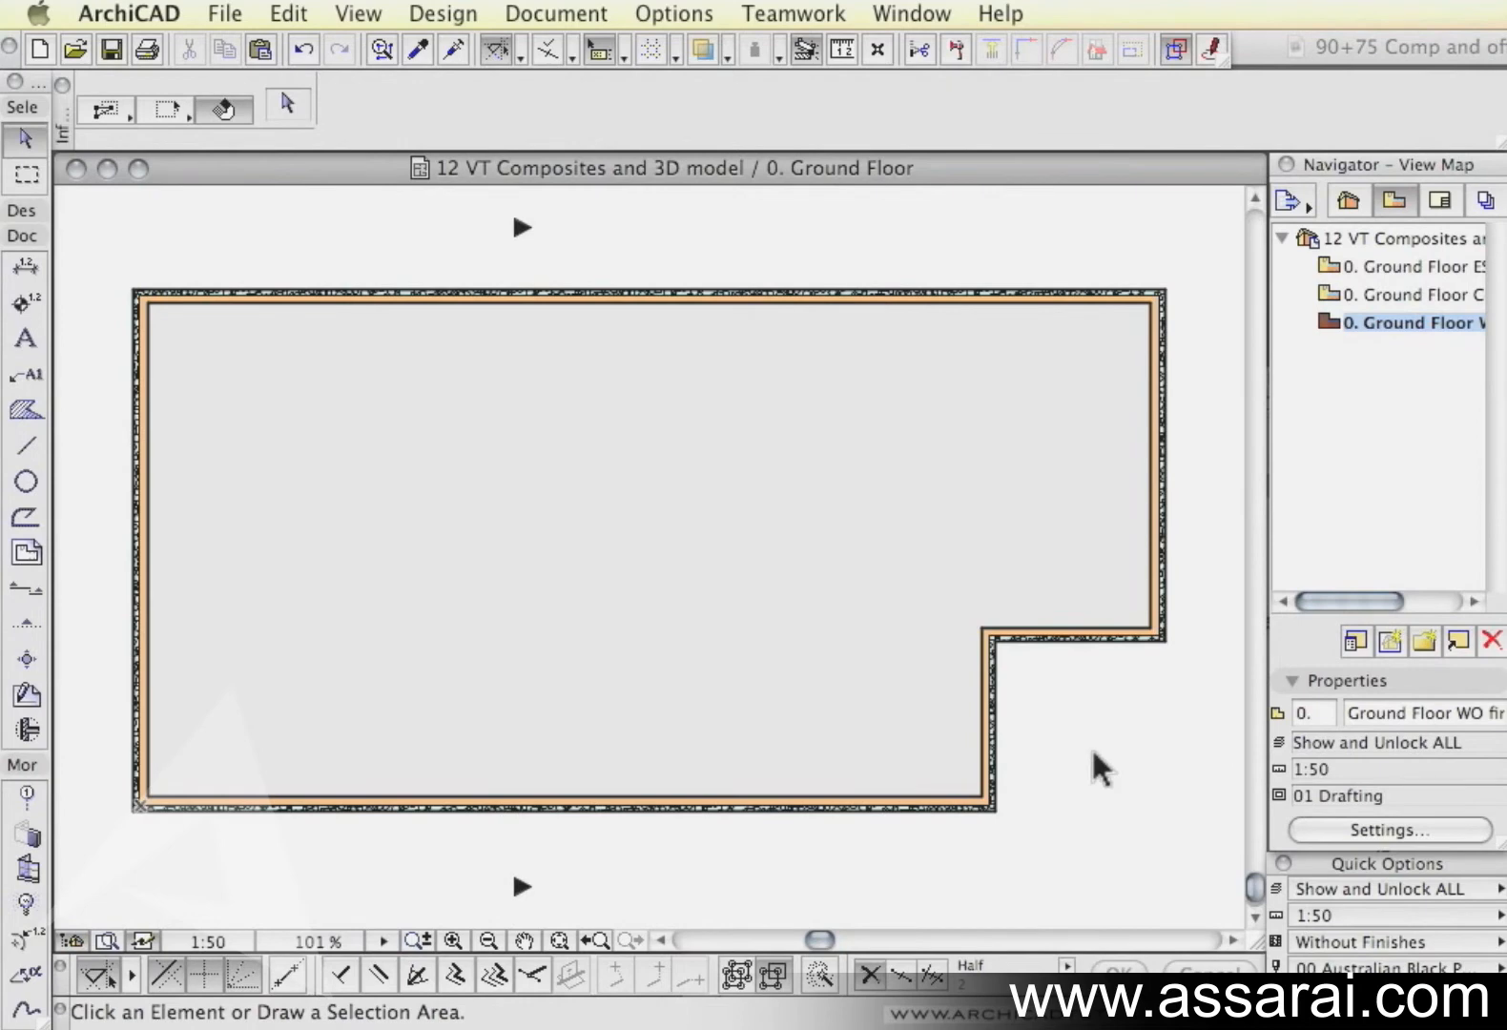
pyautogui.moveTo(1098, 754)
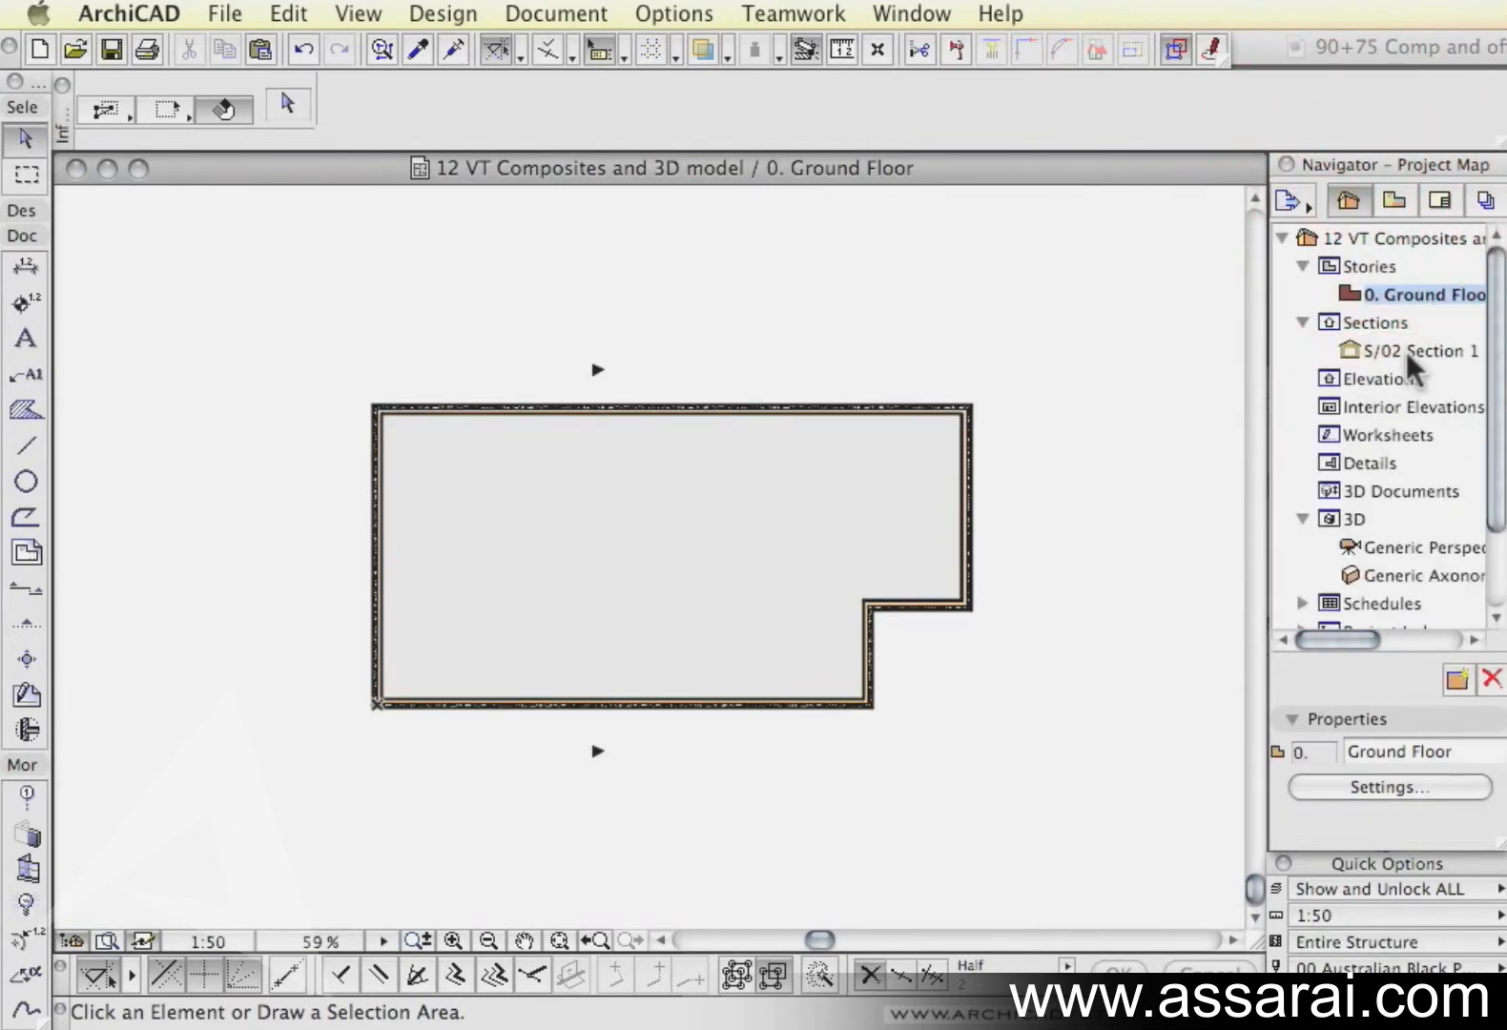
# Step: Check Section 1 in Core Only and Without Finishes displays, ending back on Entire Structure
pyautogui.doubleClick(1421, 351)
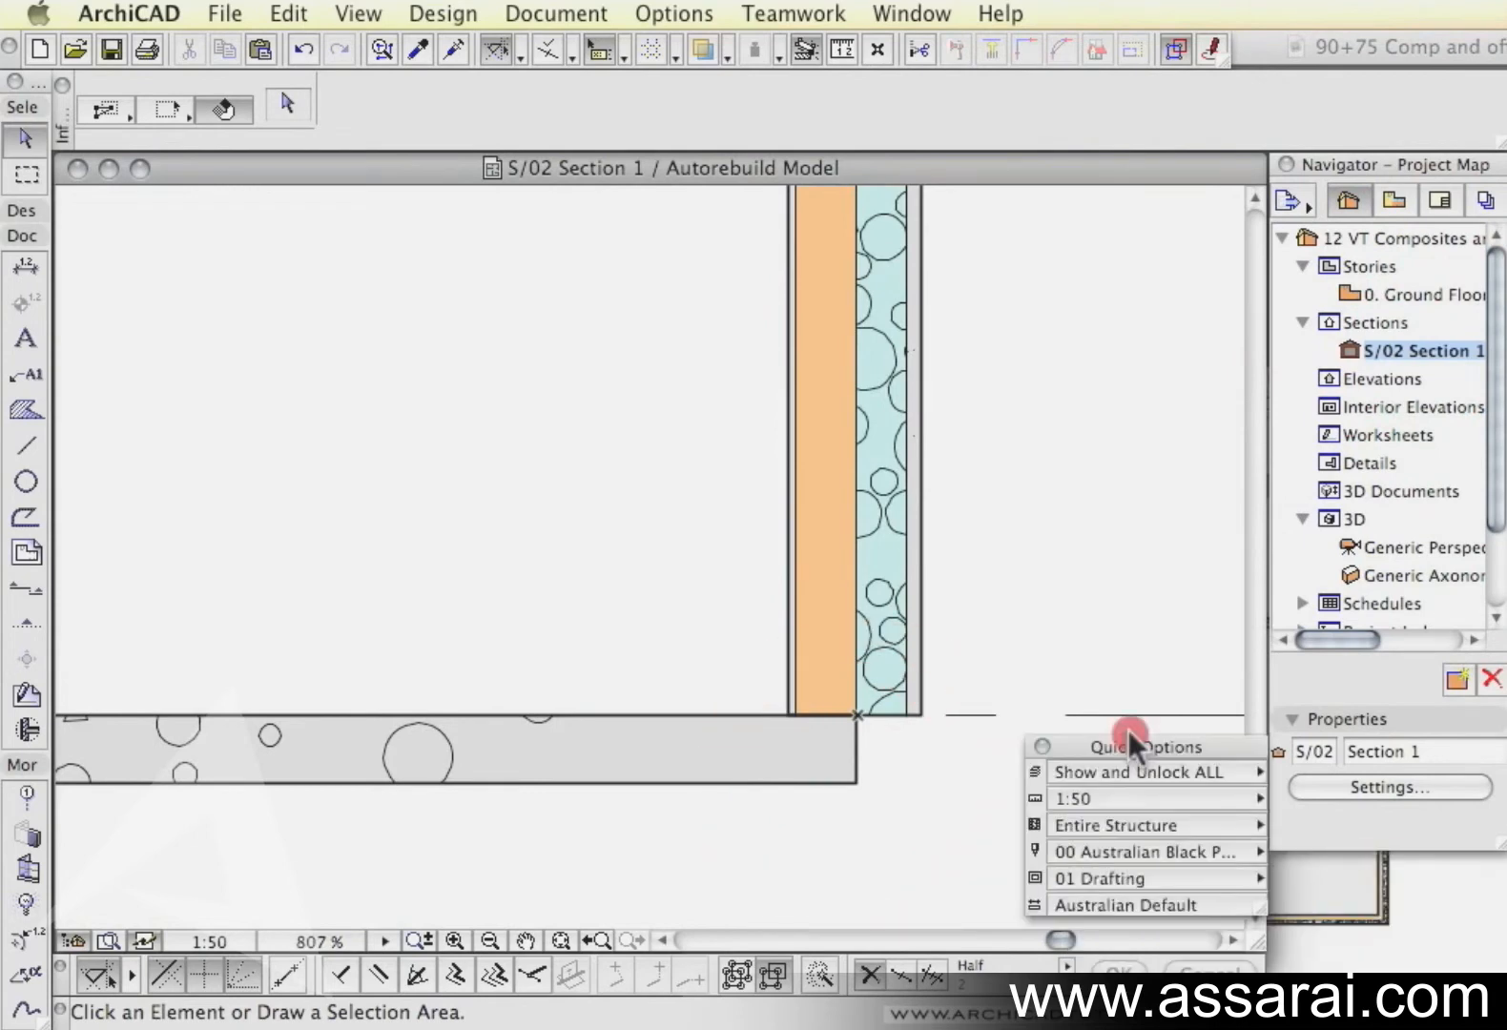
pyautogui.click(1113, 747)
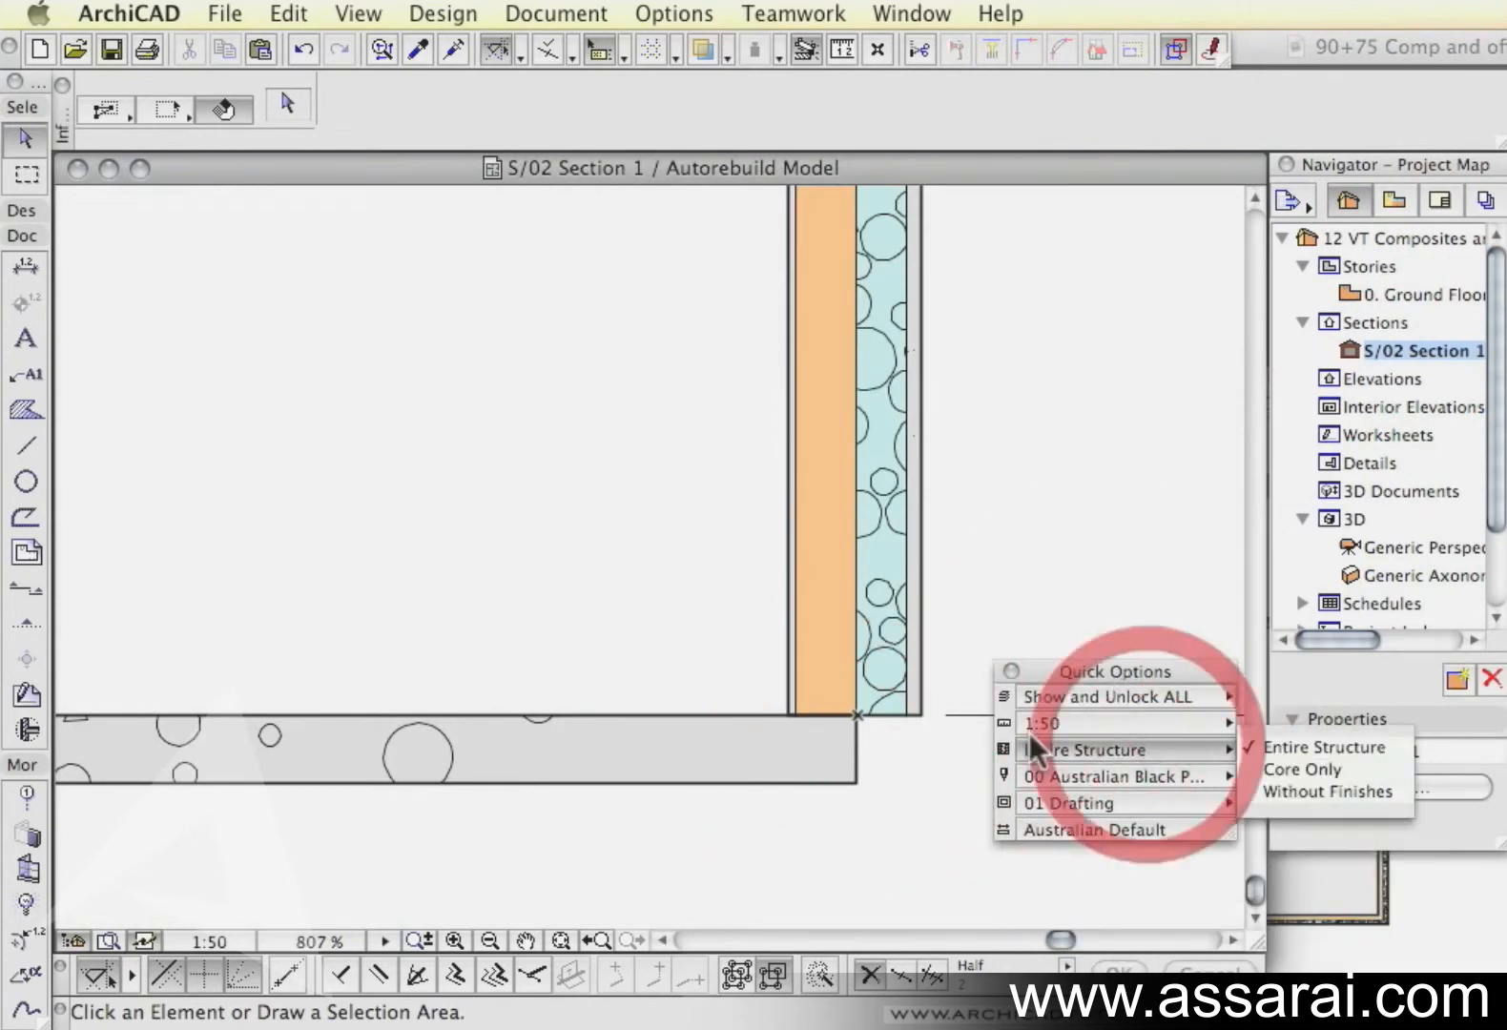
pyautogui.click(1303, 769)
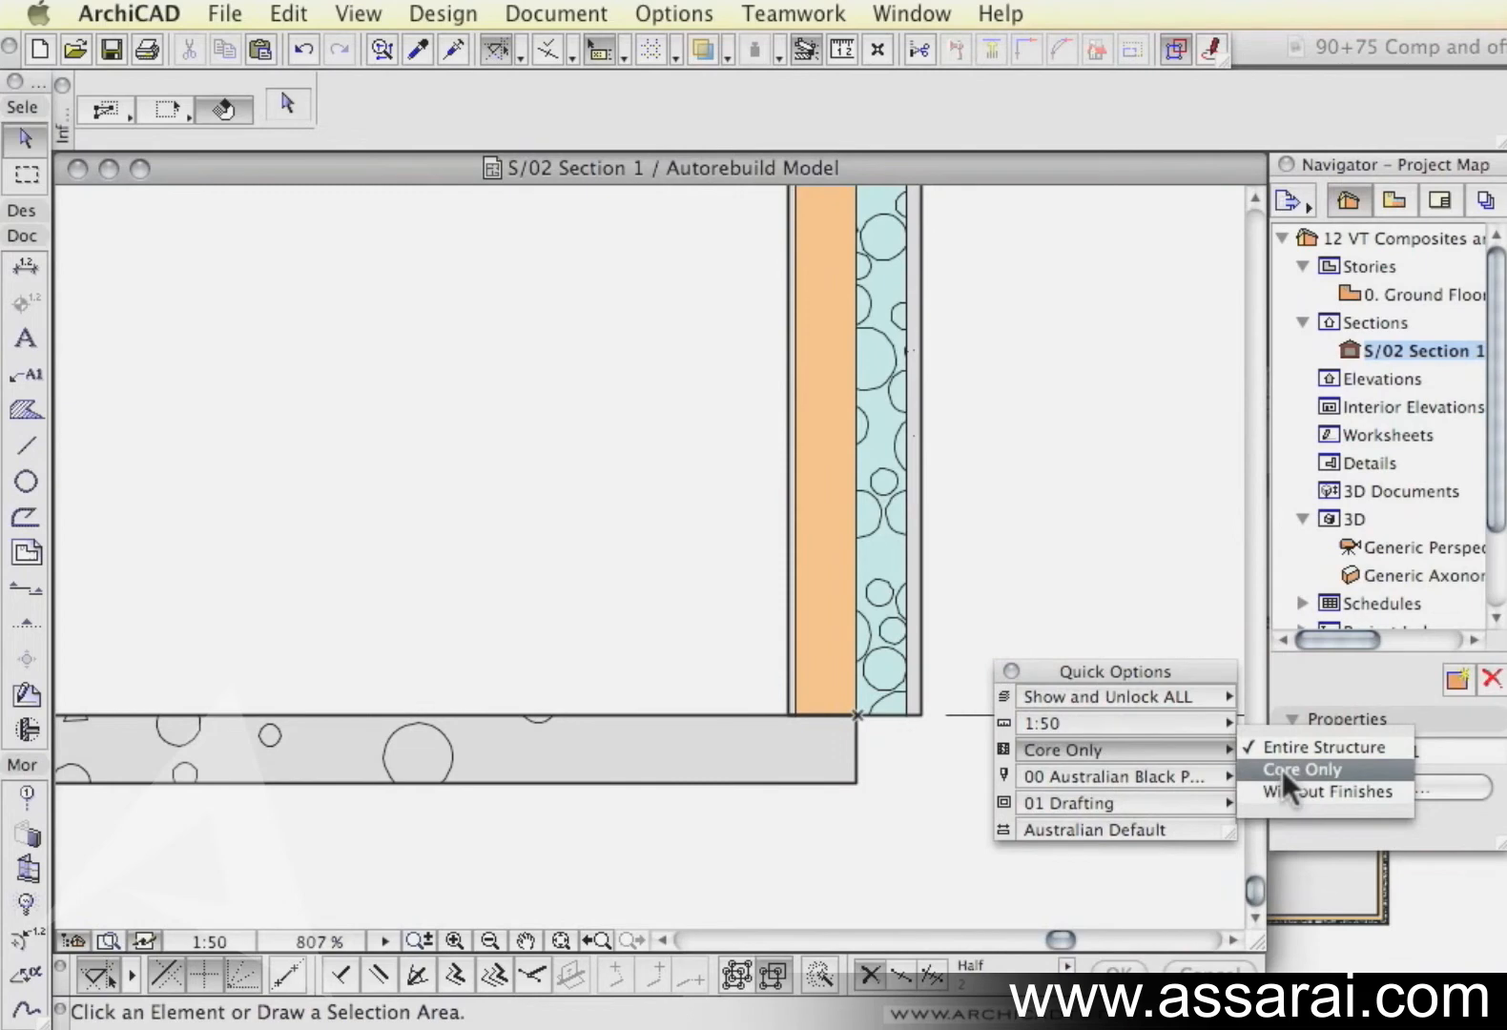
pyautogui.click(1325, 791)
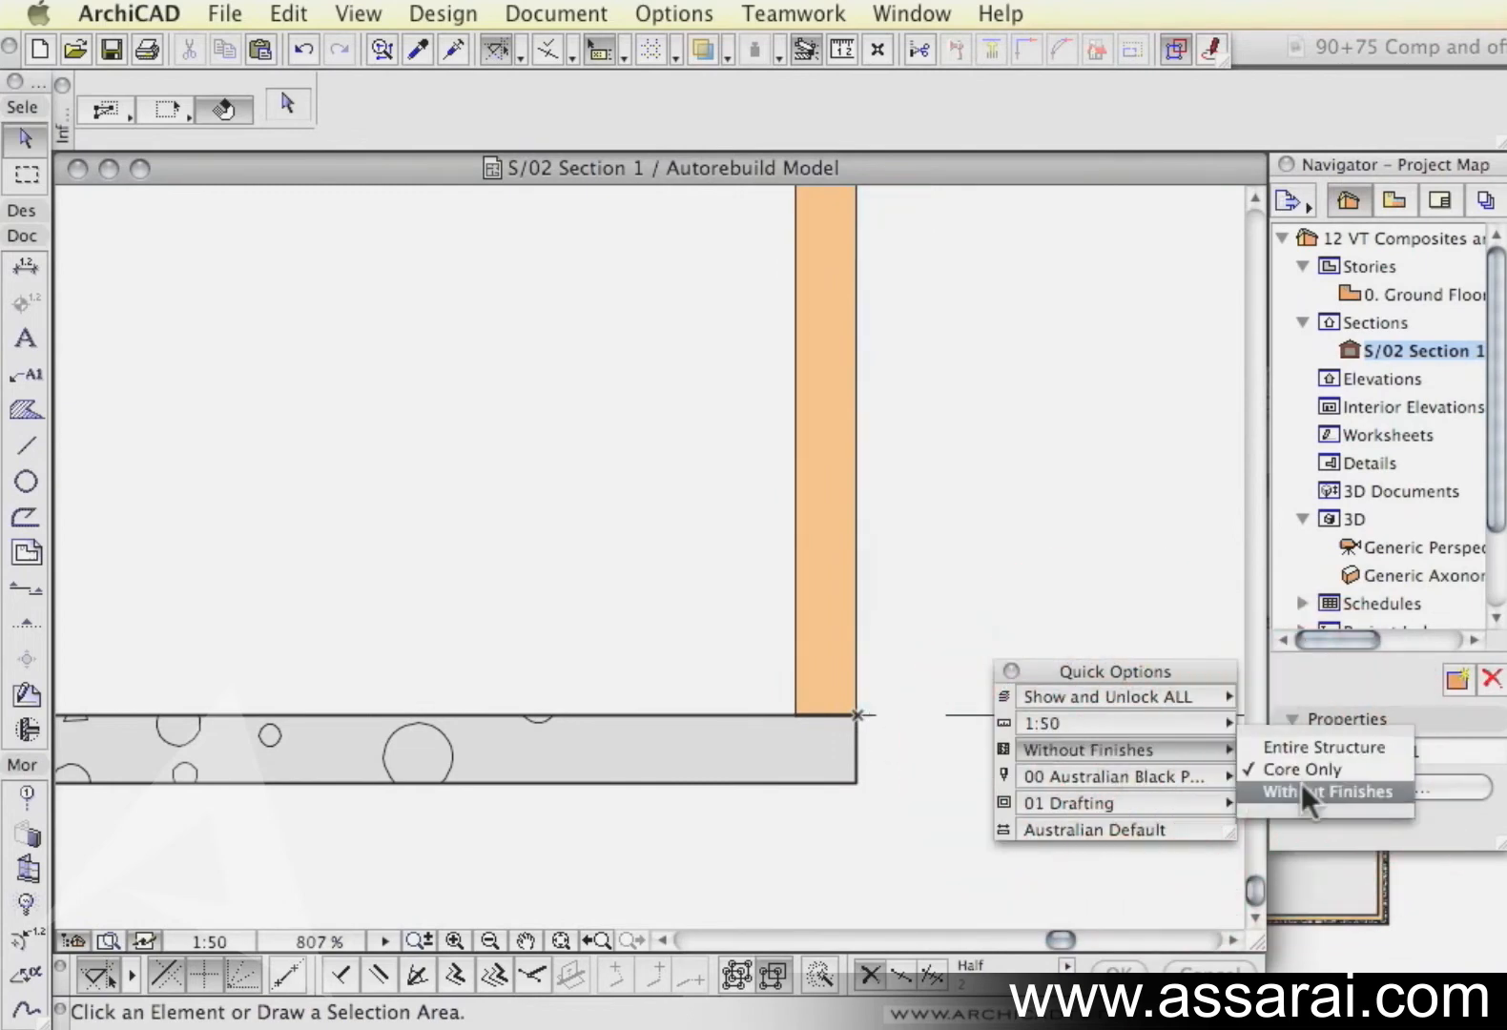
pyautogui.click(1327, 745)
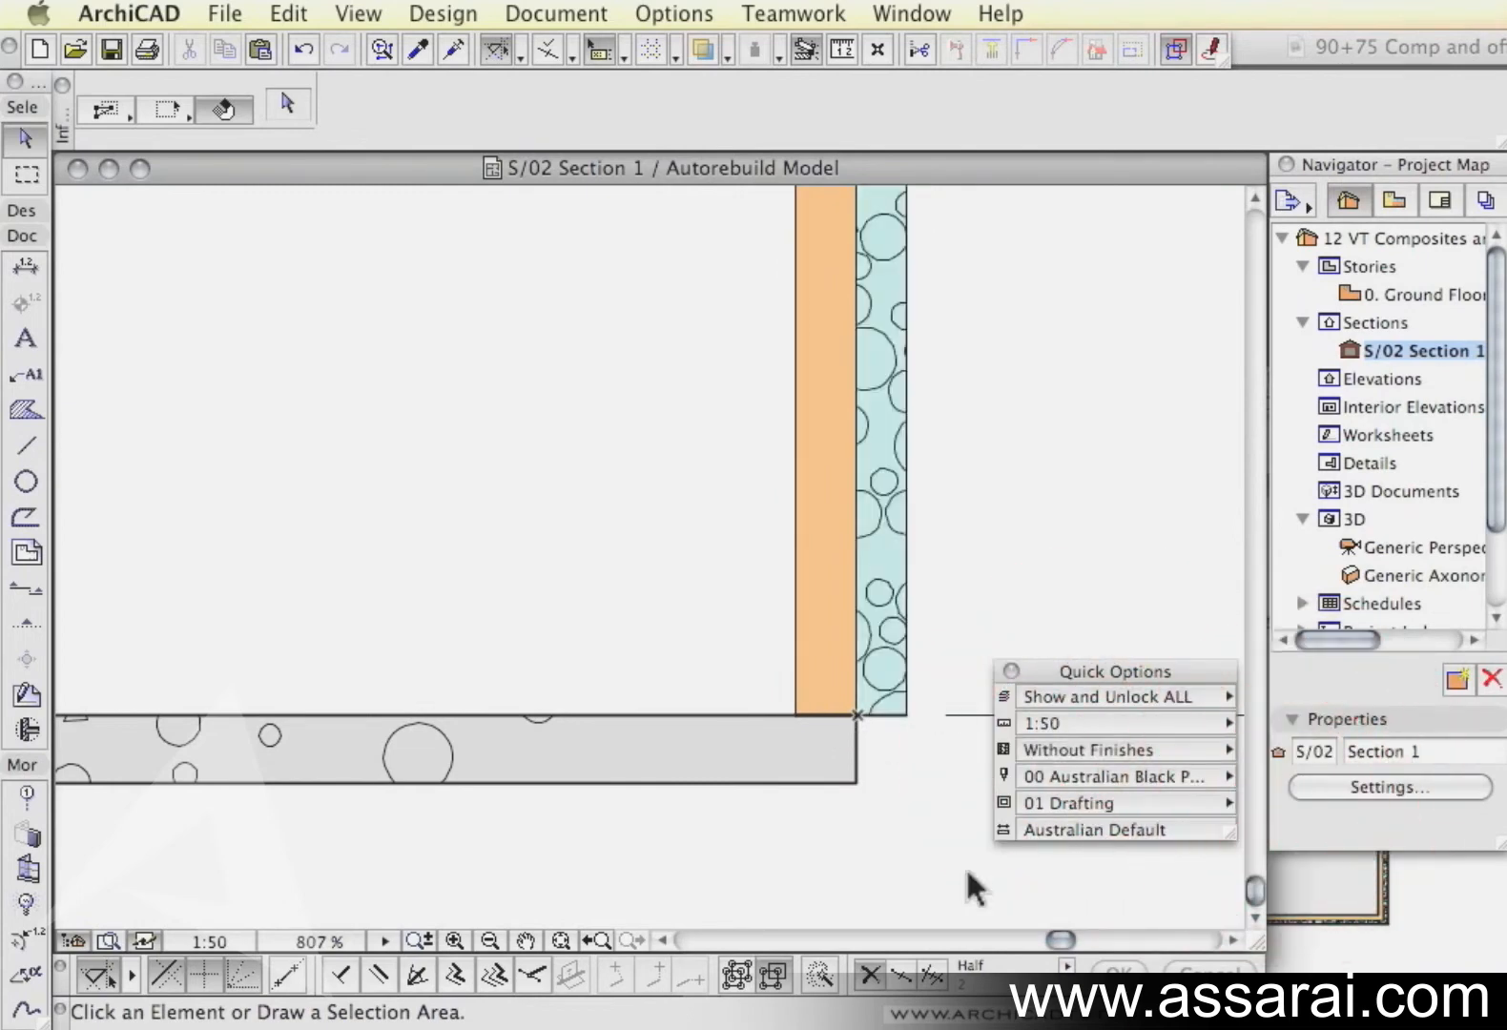
pyautogui.moveTo(1087, 750)
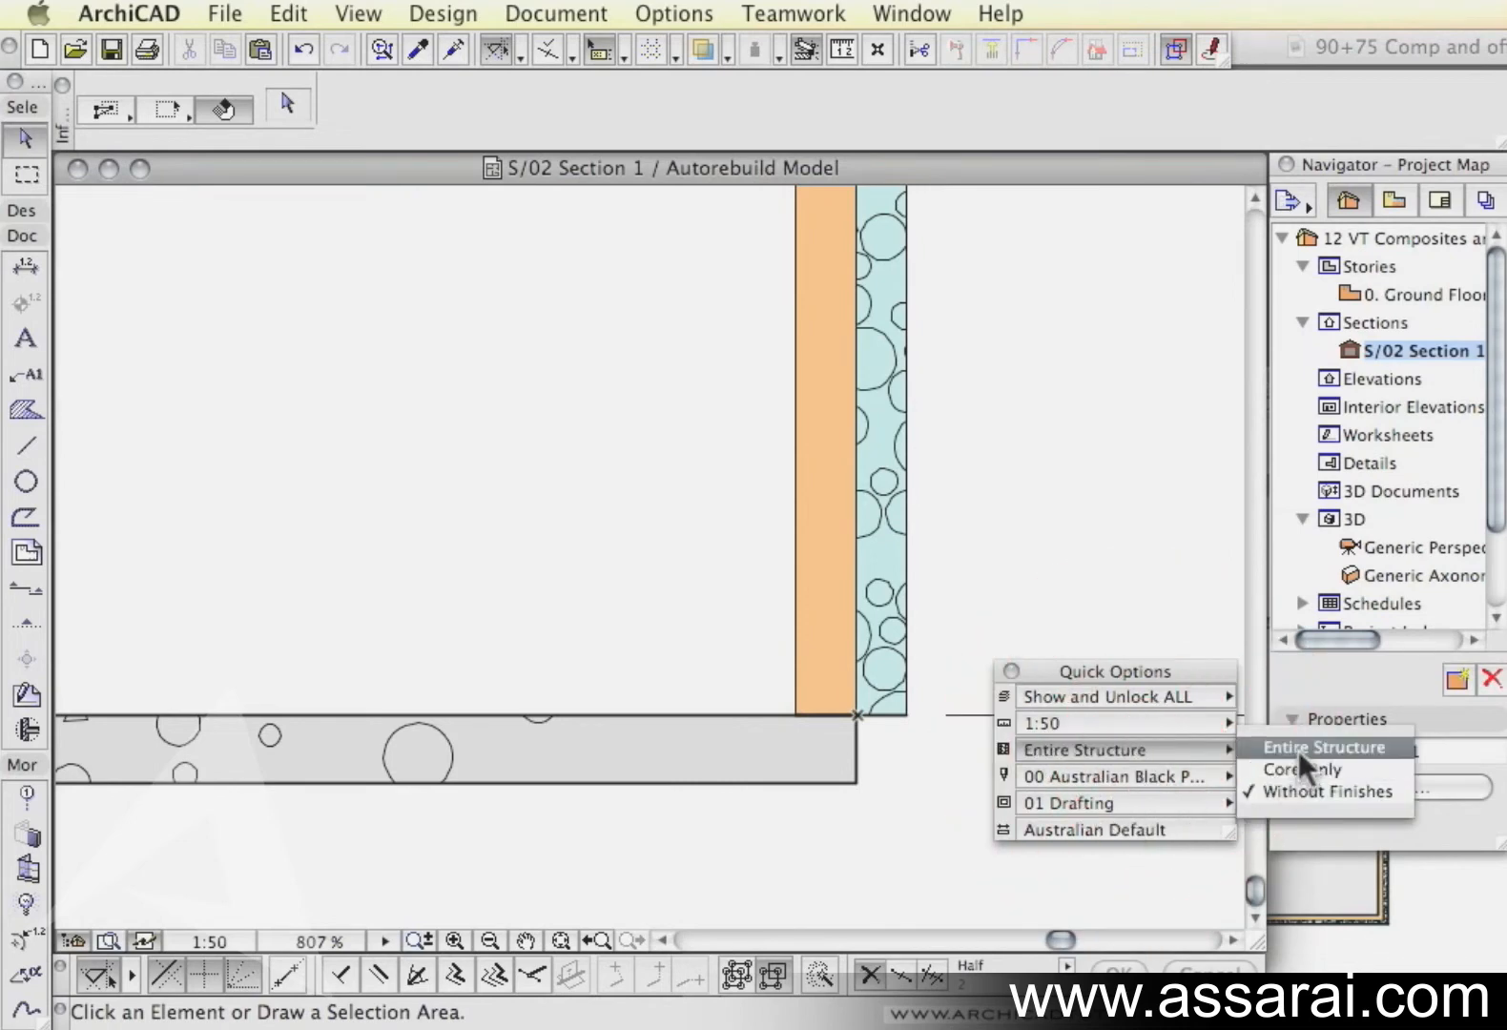
pyautogui.click(1324, 745)
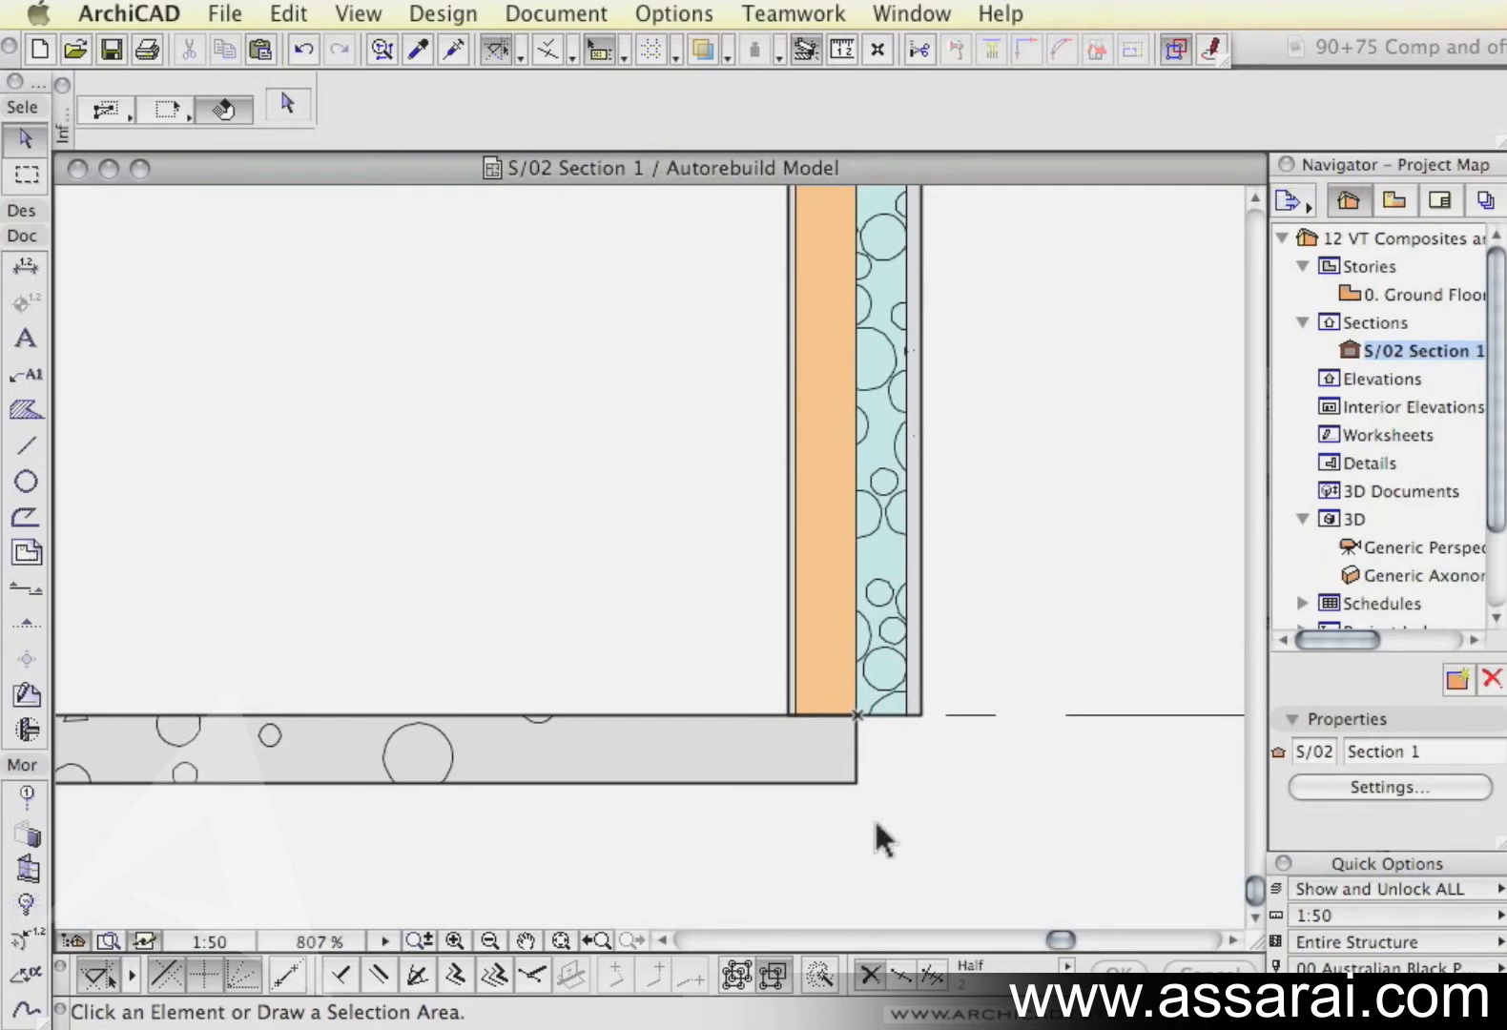
pyautogui.moveTo(917, 837)
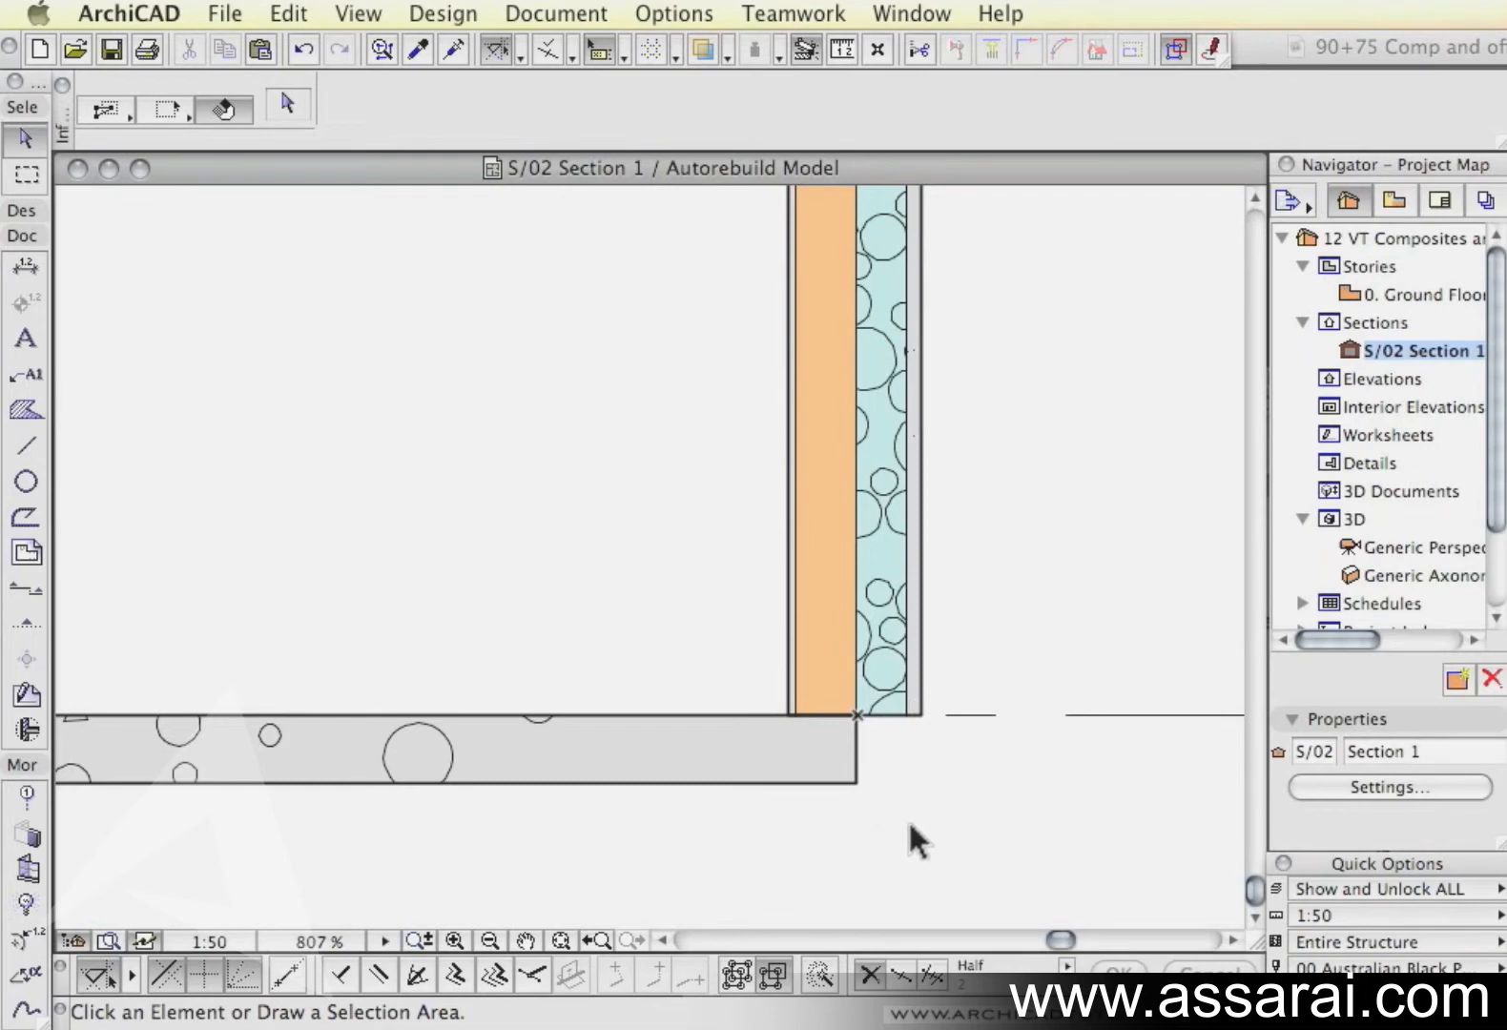
pyautogui.moveTo(913, 769)
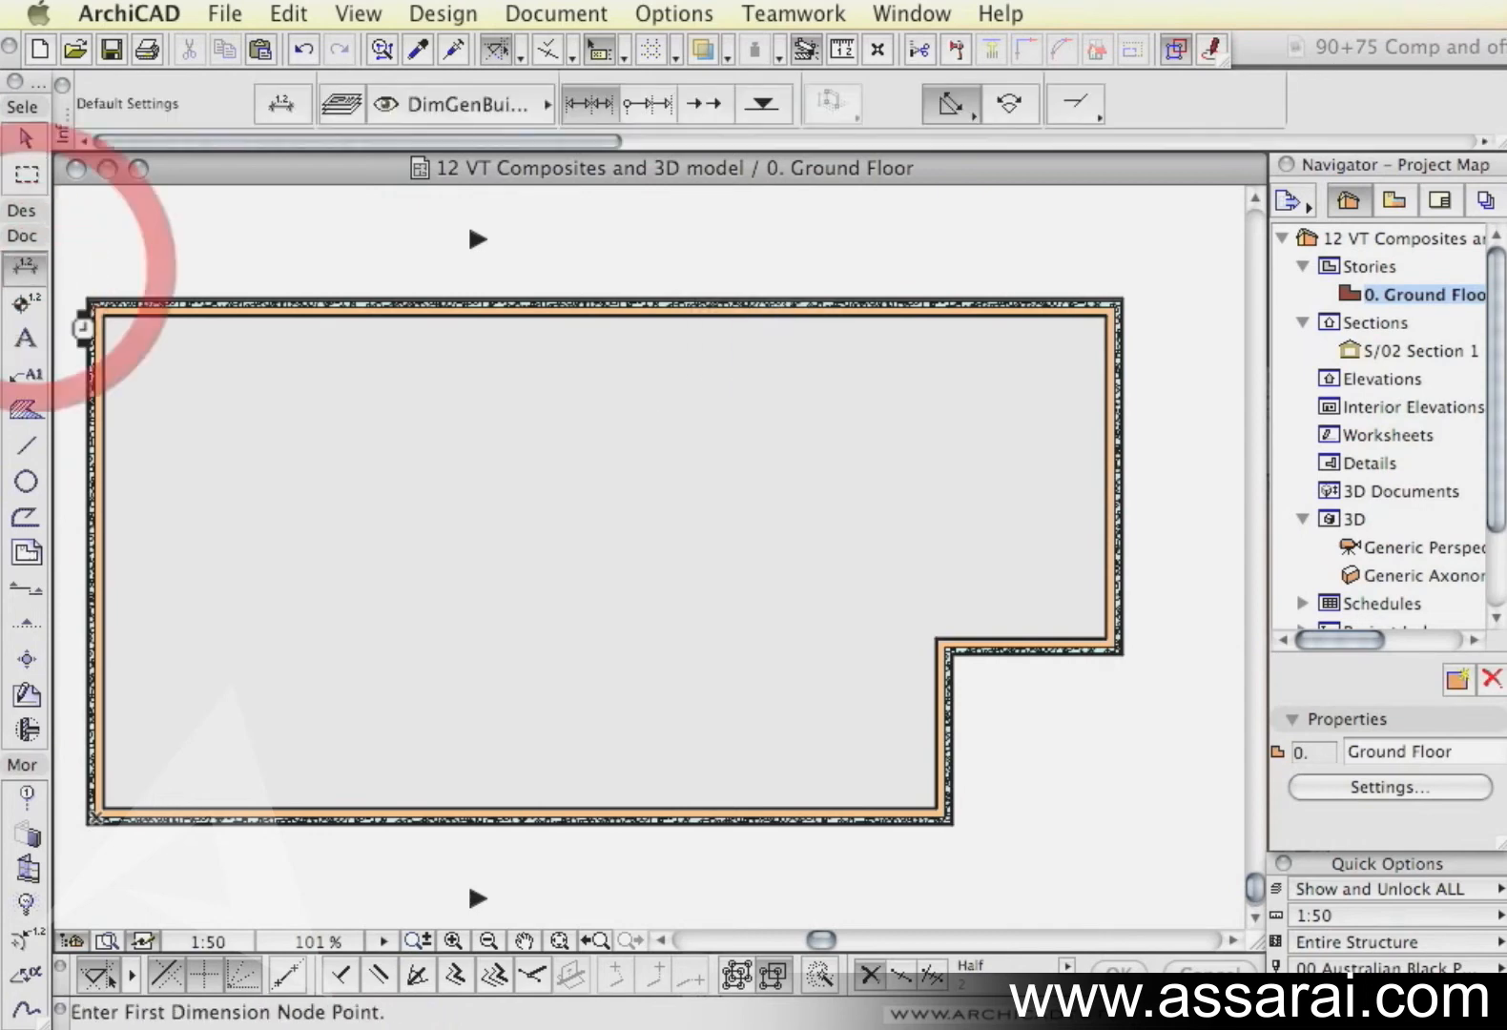
# Step: Set dimension defaults to measure only the core of composite and complex walls
pyautogui.click(282, 103)
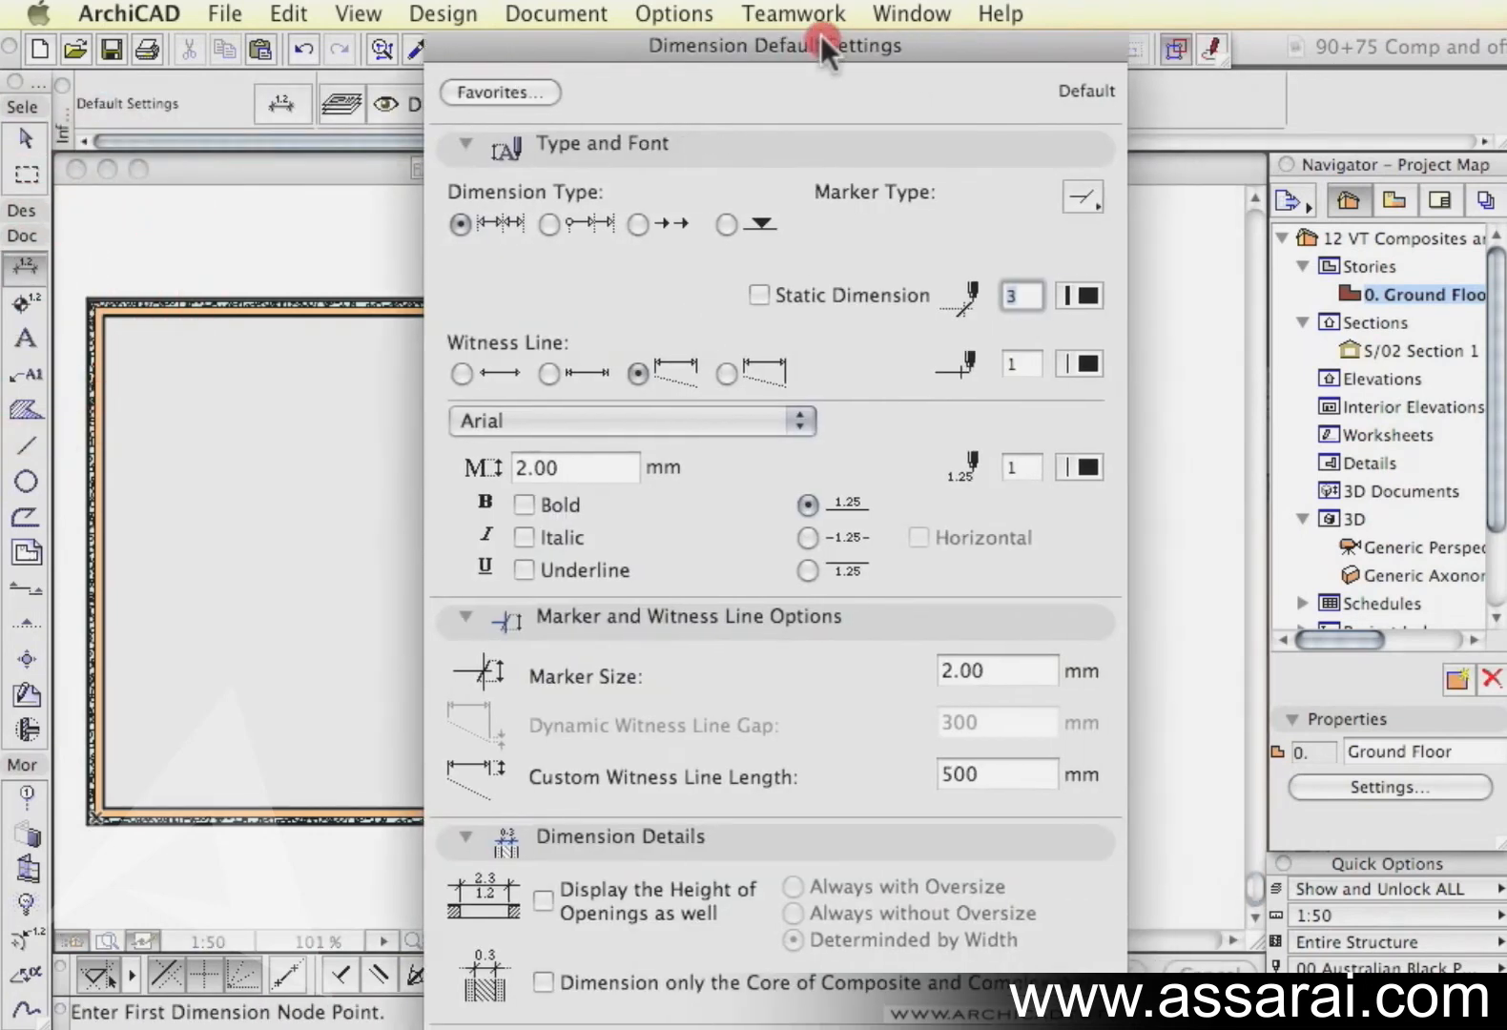
pyautogui.click(538, 982)
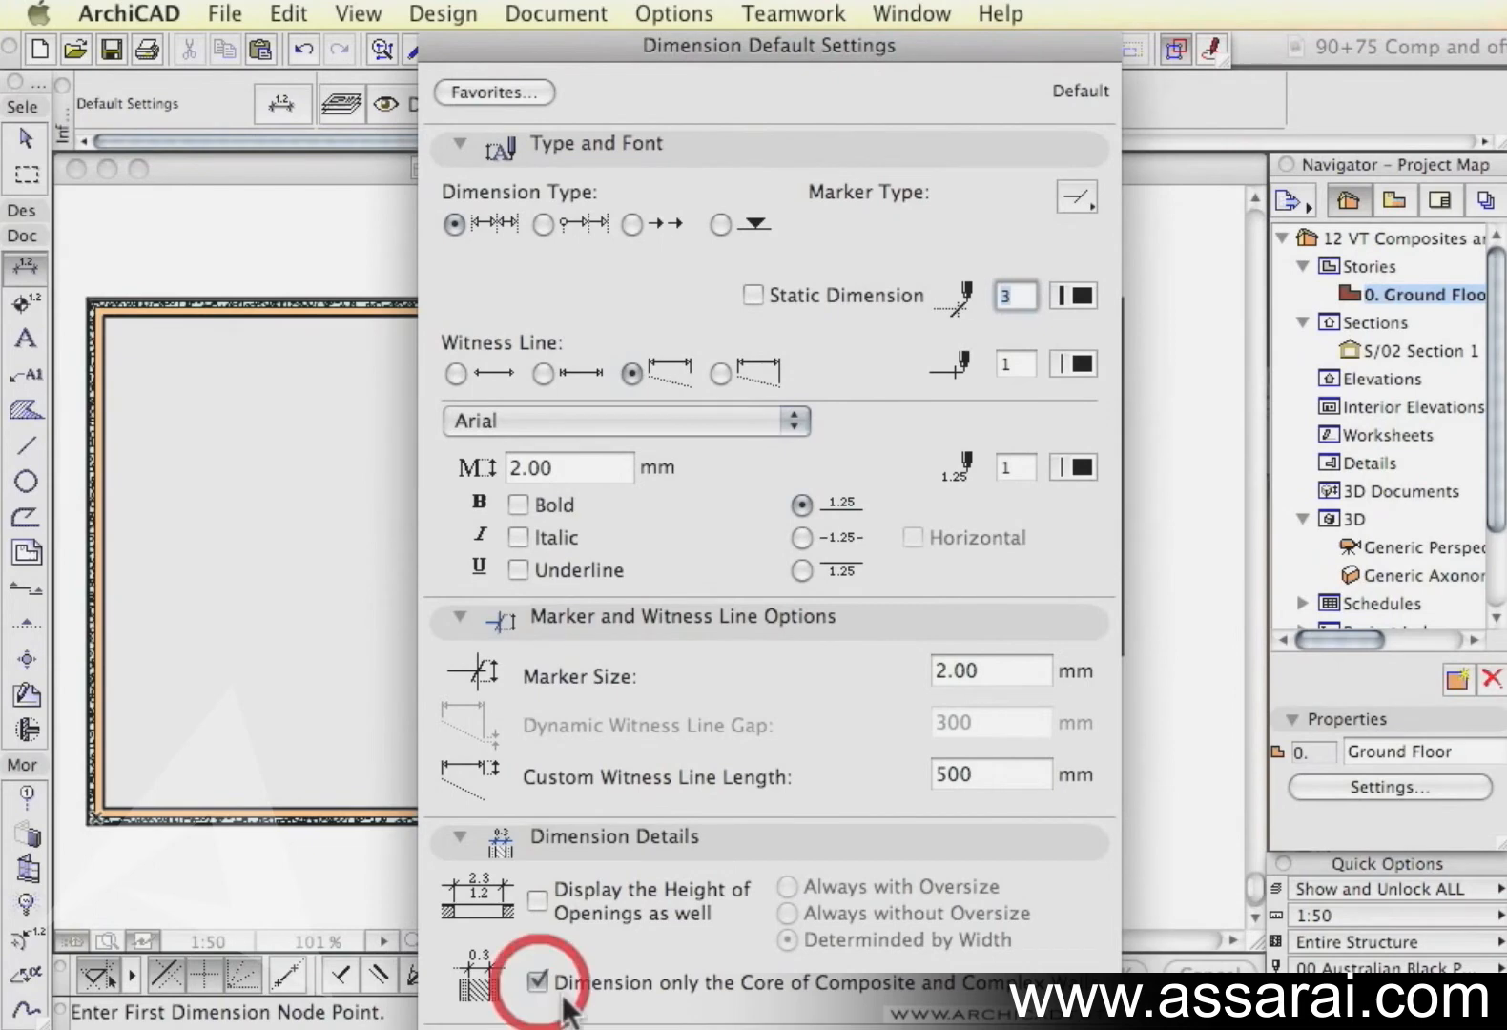
pyautogui.click(538, 982)
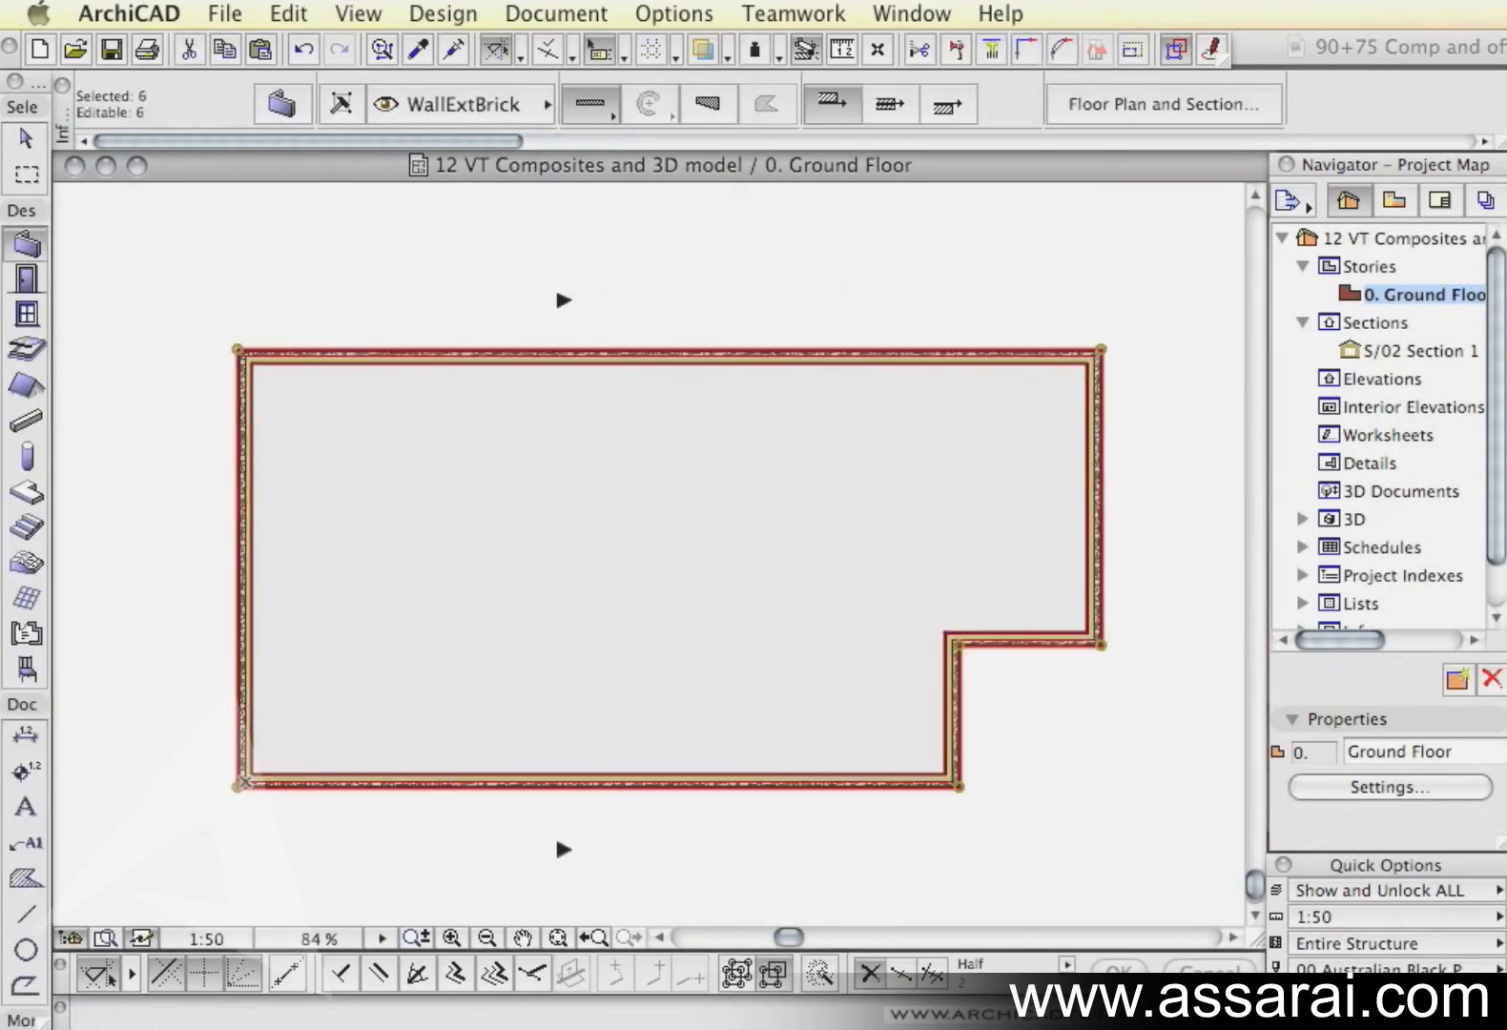
# Step: Run Automatic Dimensioning > Exterior Dimensions from the Document menu for the perimeter walls
pyautogui.click(554, 13)
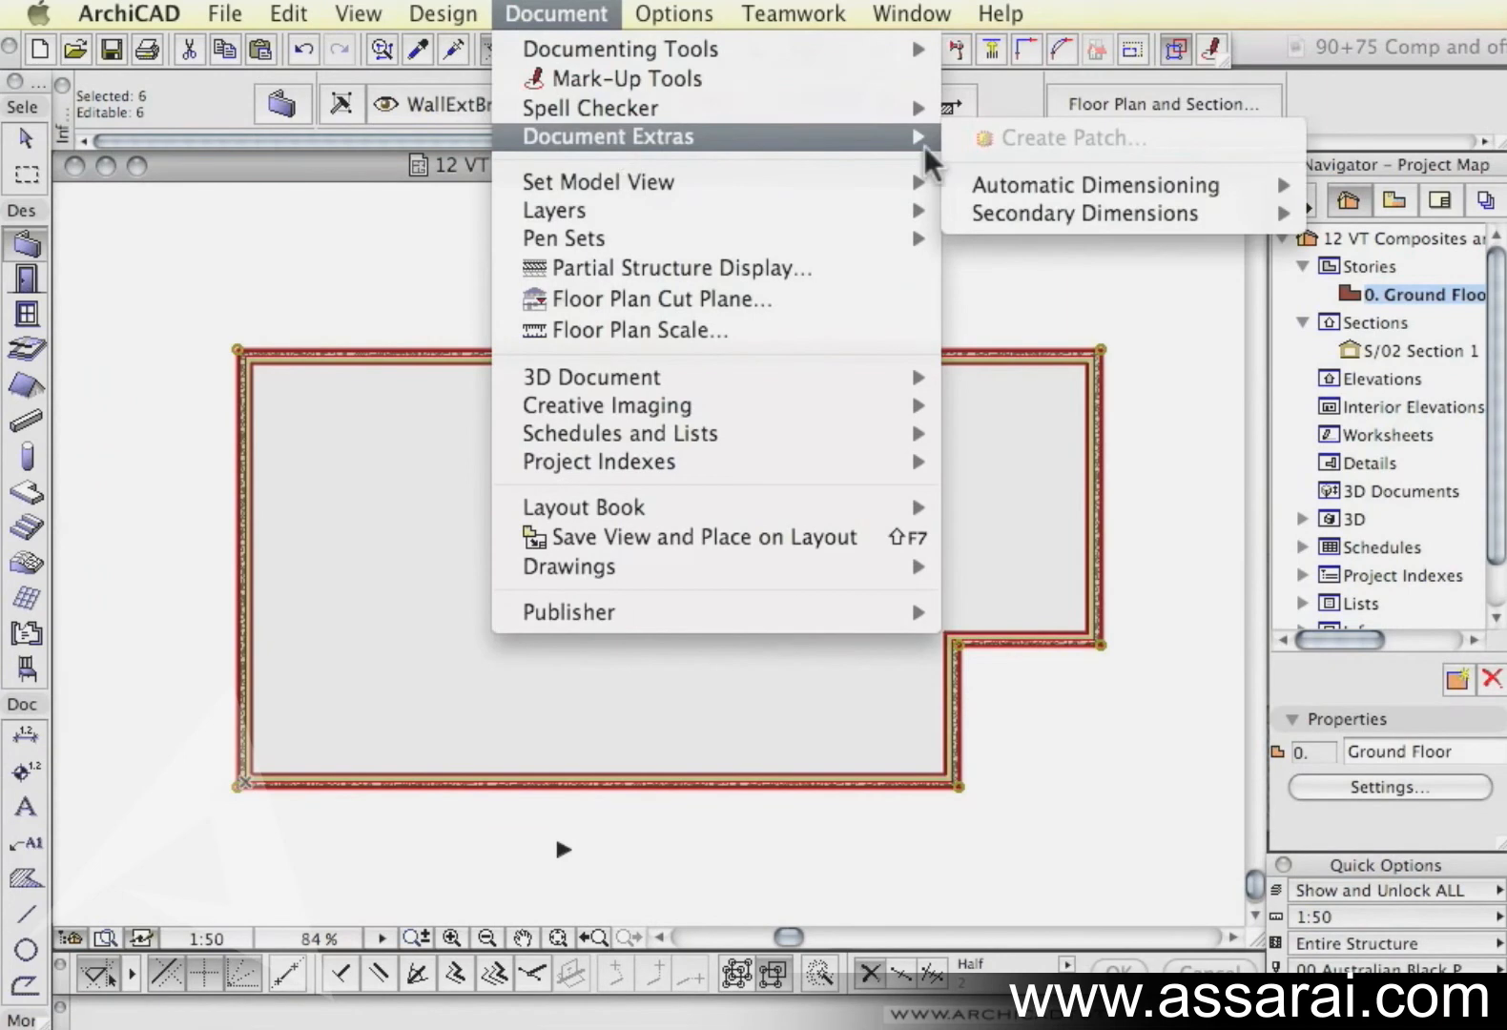
pyautogui.click(1095, 185)
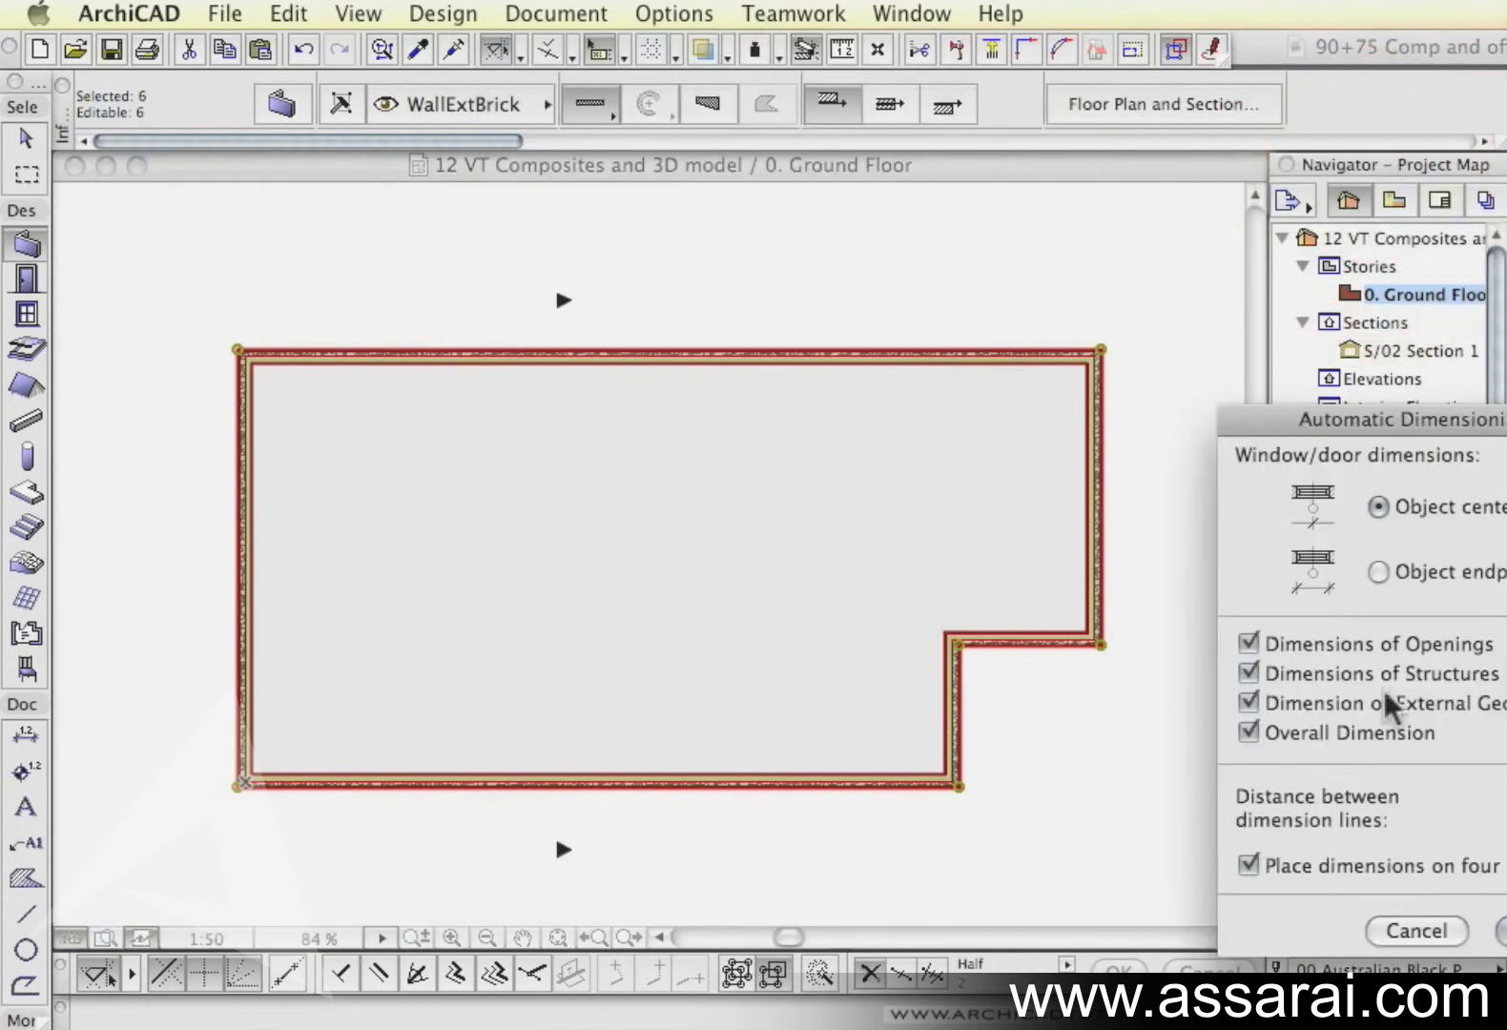
pyautogui.moveTo(1389, 702)
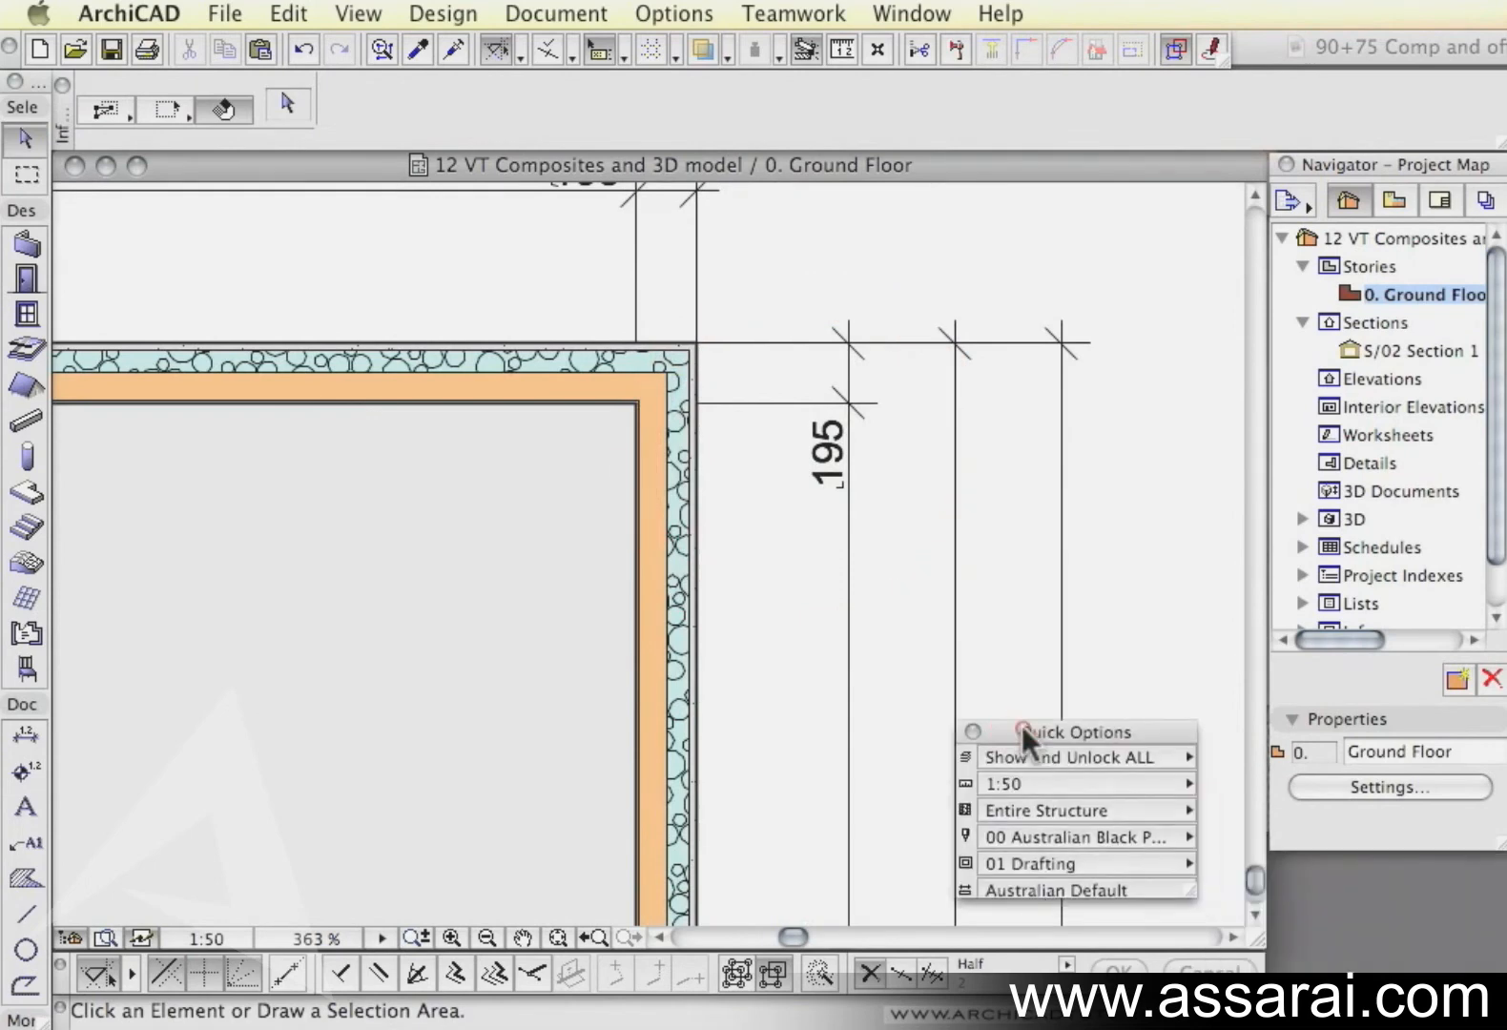
# Step: With finishes hidden, regenerate exterior automatic dimensions so the corner measures 165
pyautogui.click(1075, 810)
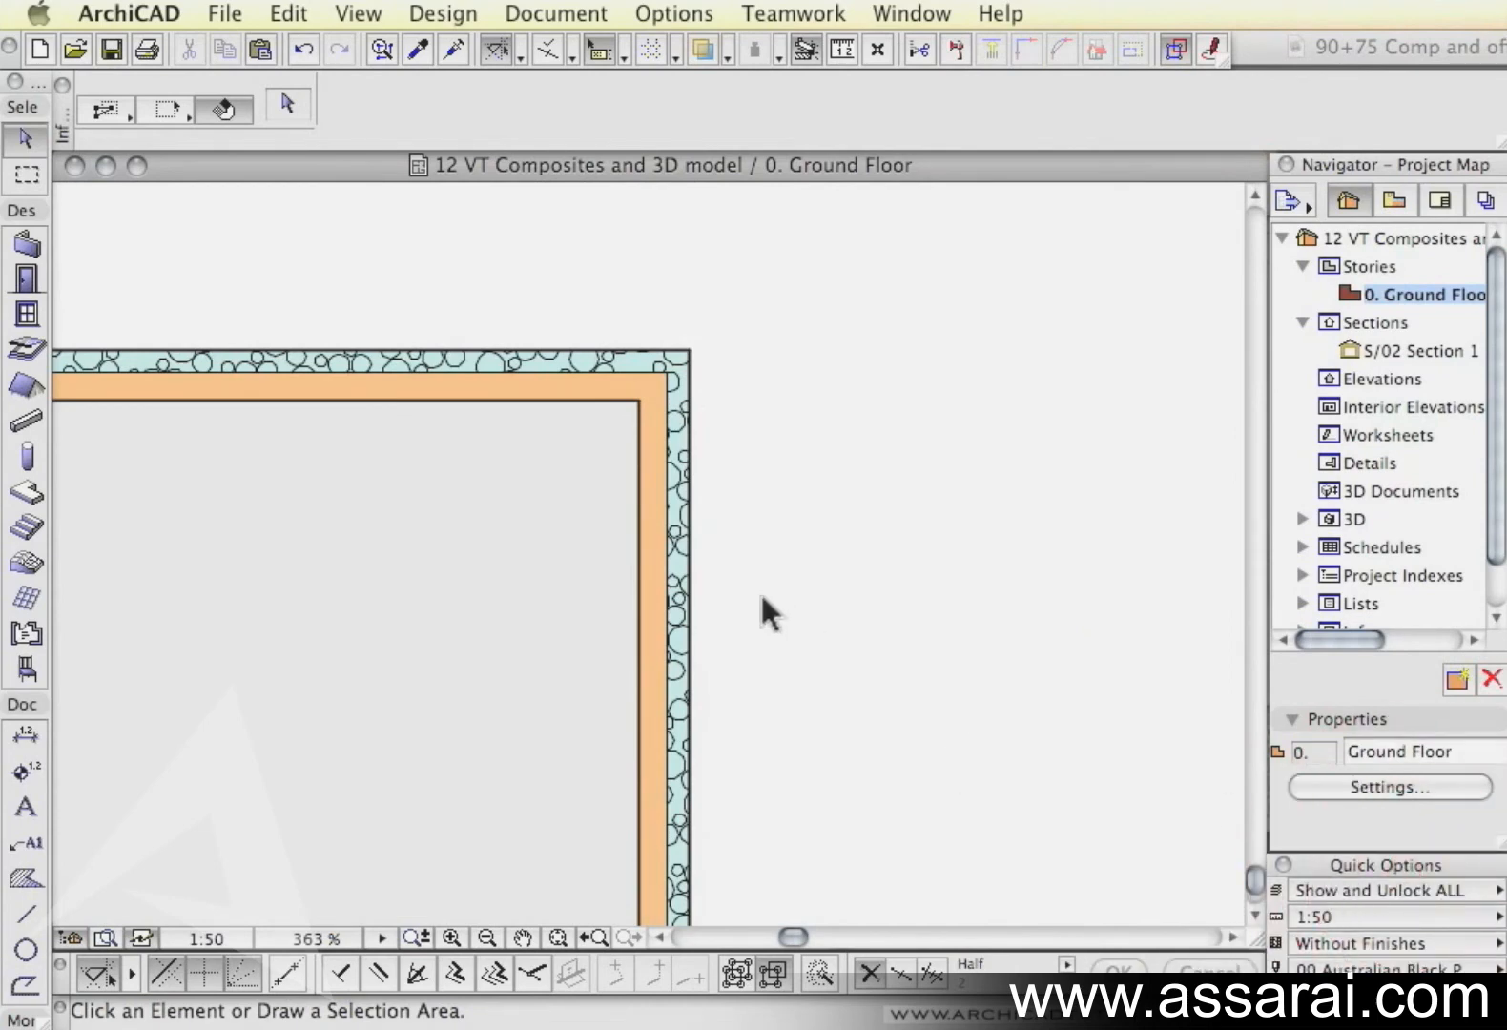
pyautogui.moveTo(1166, 893)
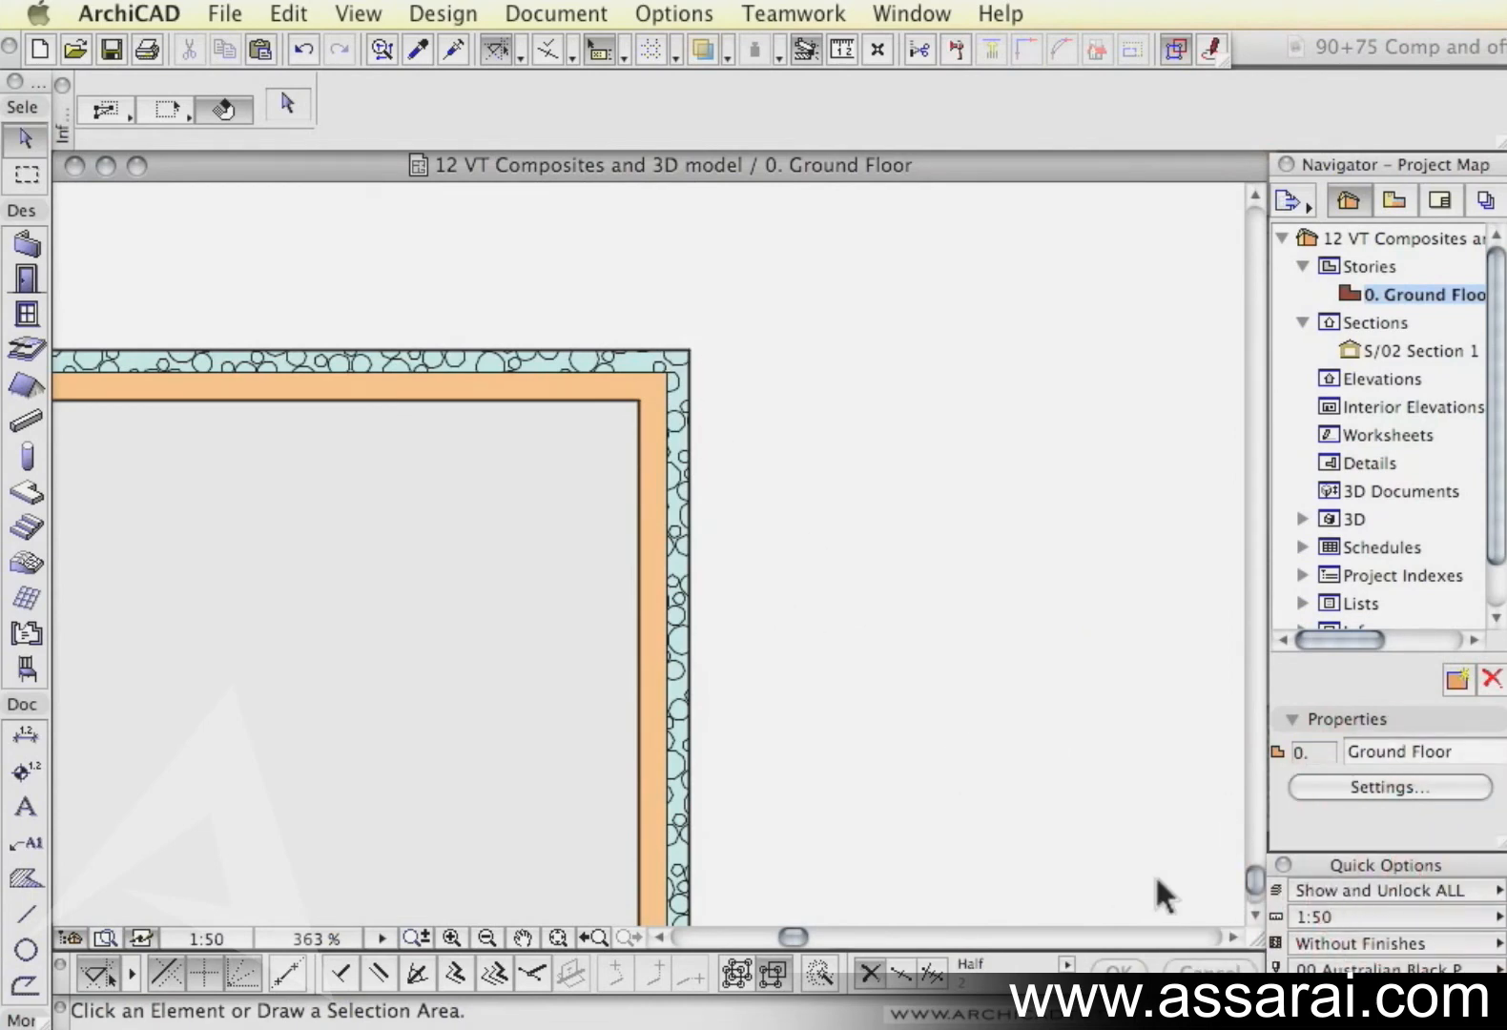
pyautogui.click(385, 364)
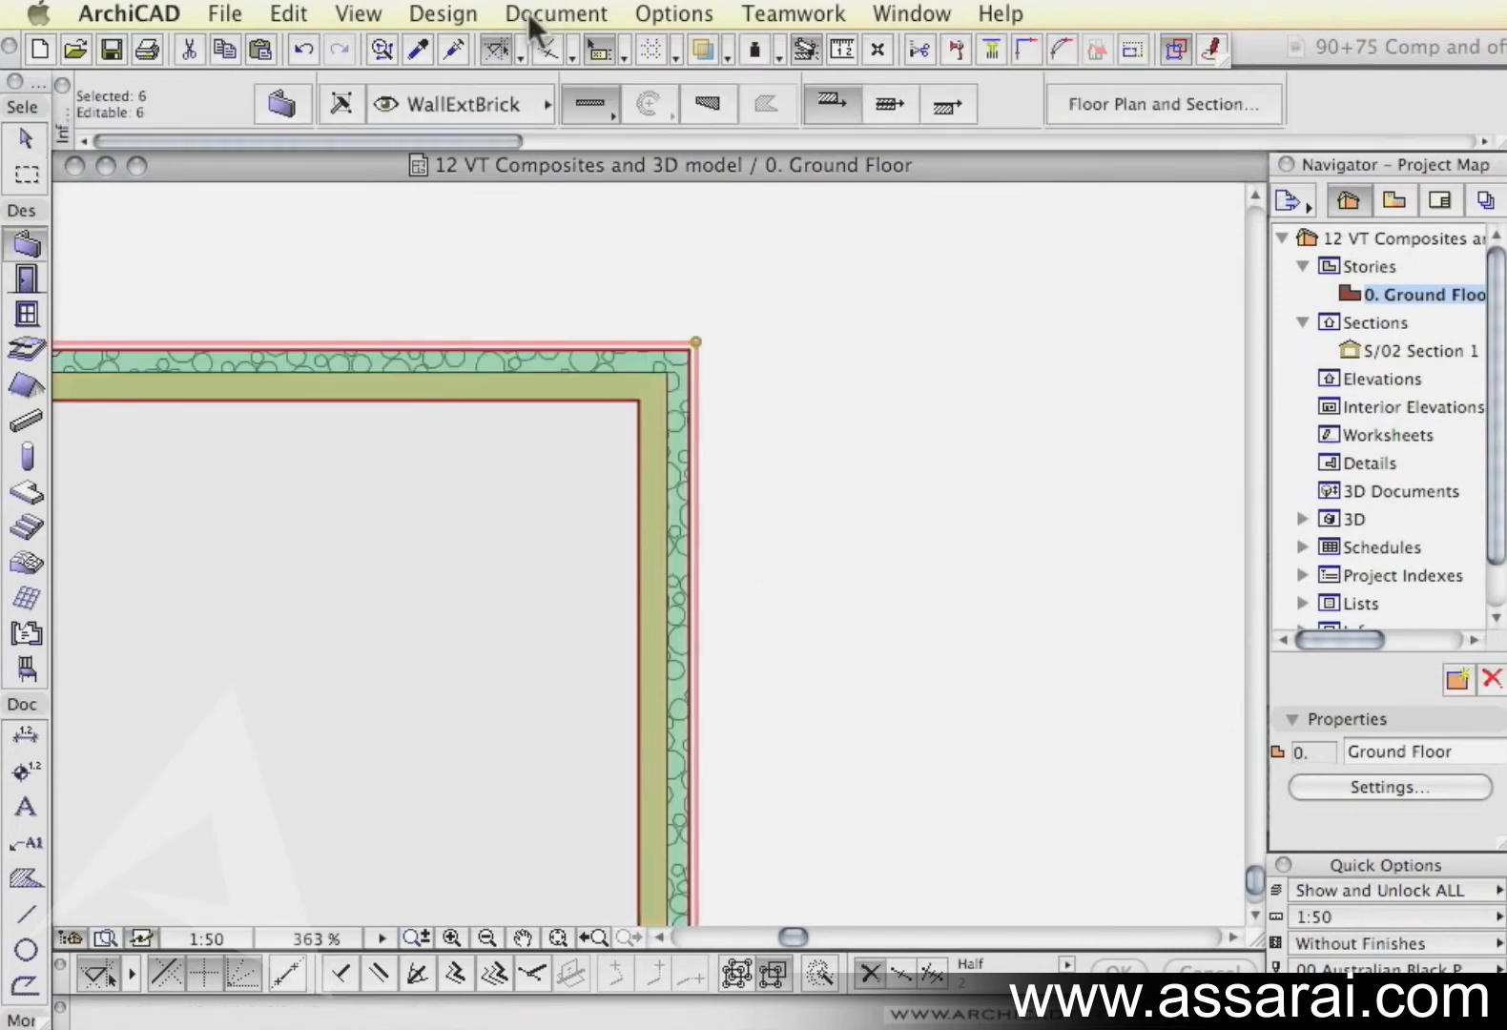
pyautogui.click(555, 14)
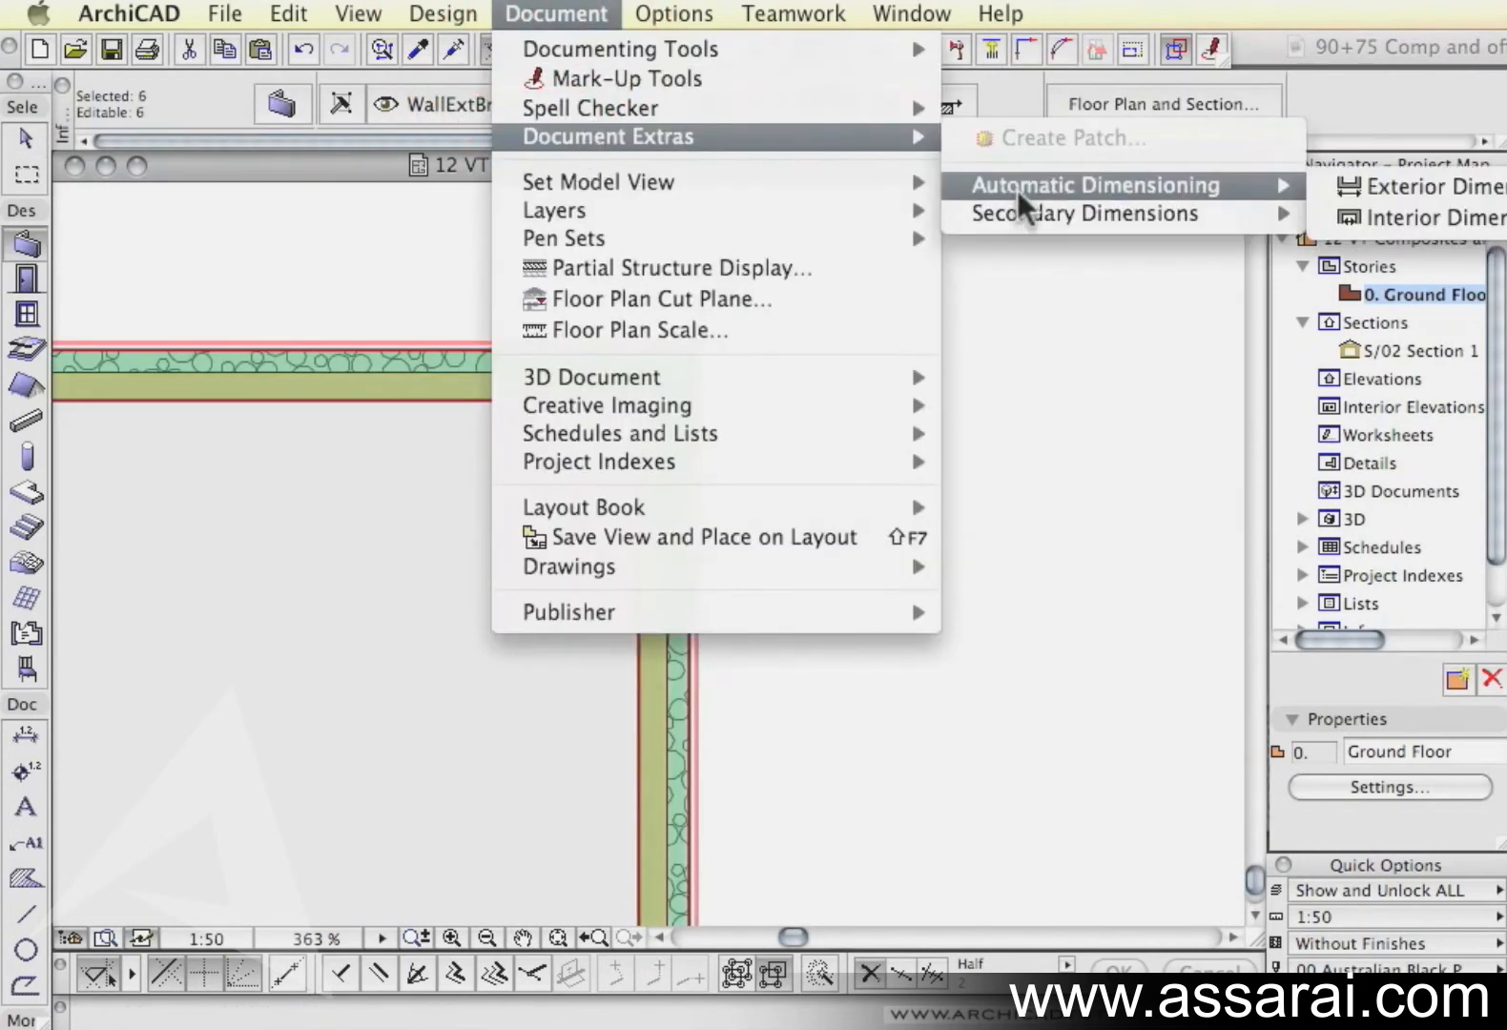
pyautogui.click(1089, 185)
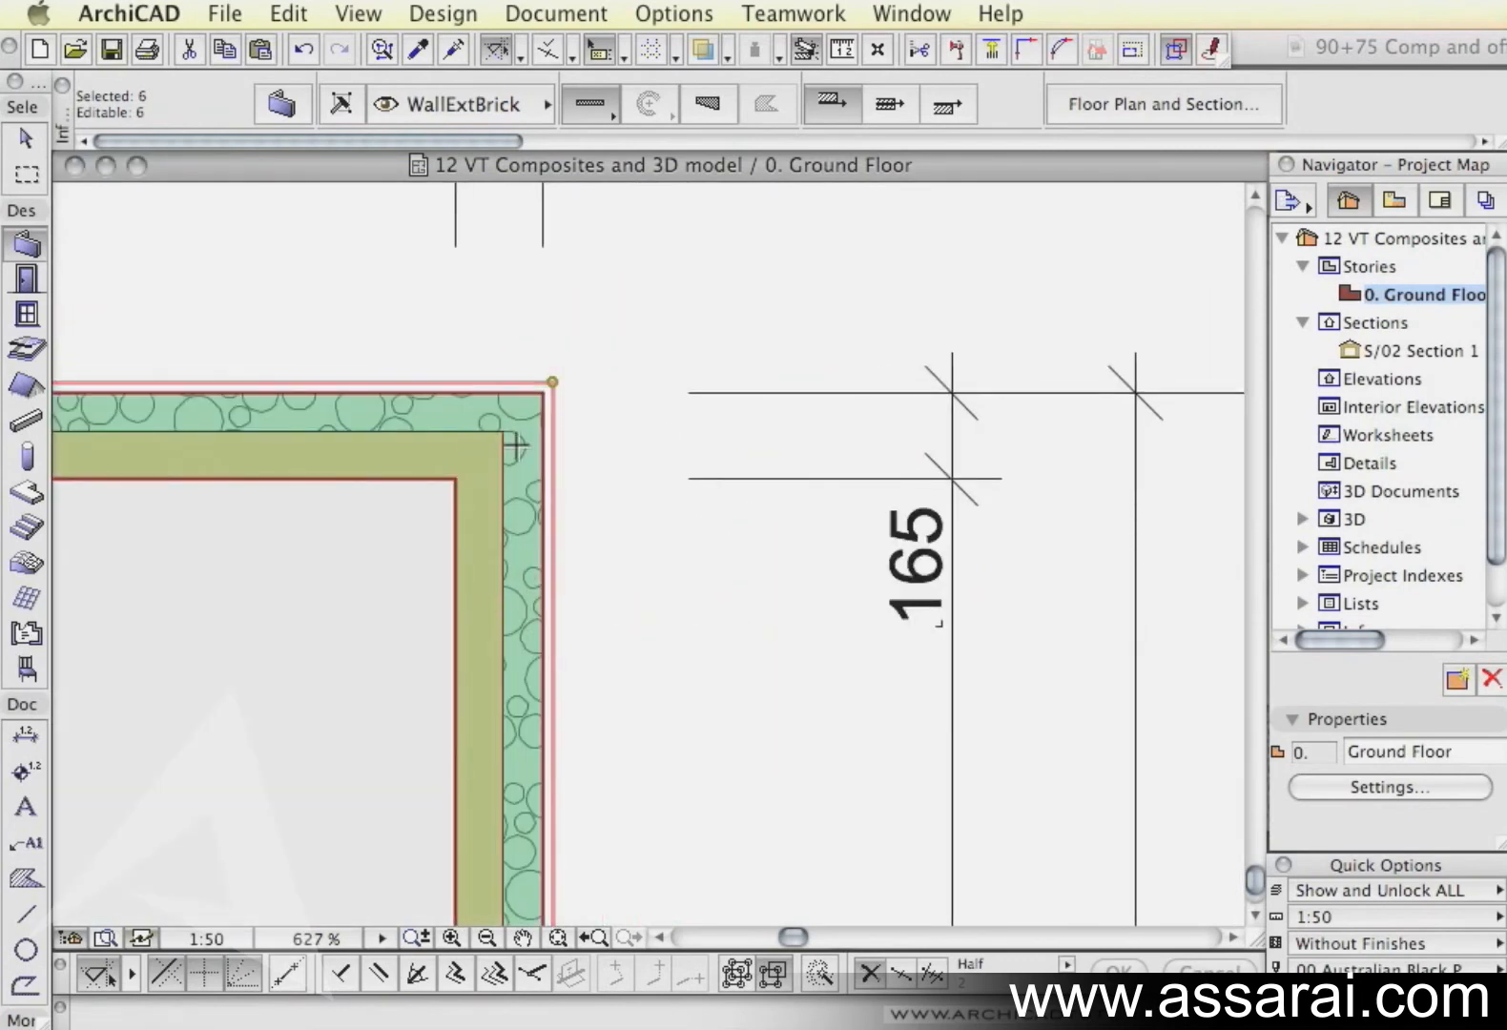
pyautogui.moveTo(238, 233)
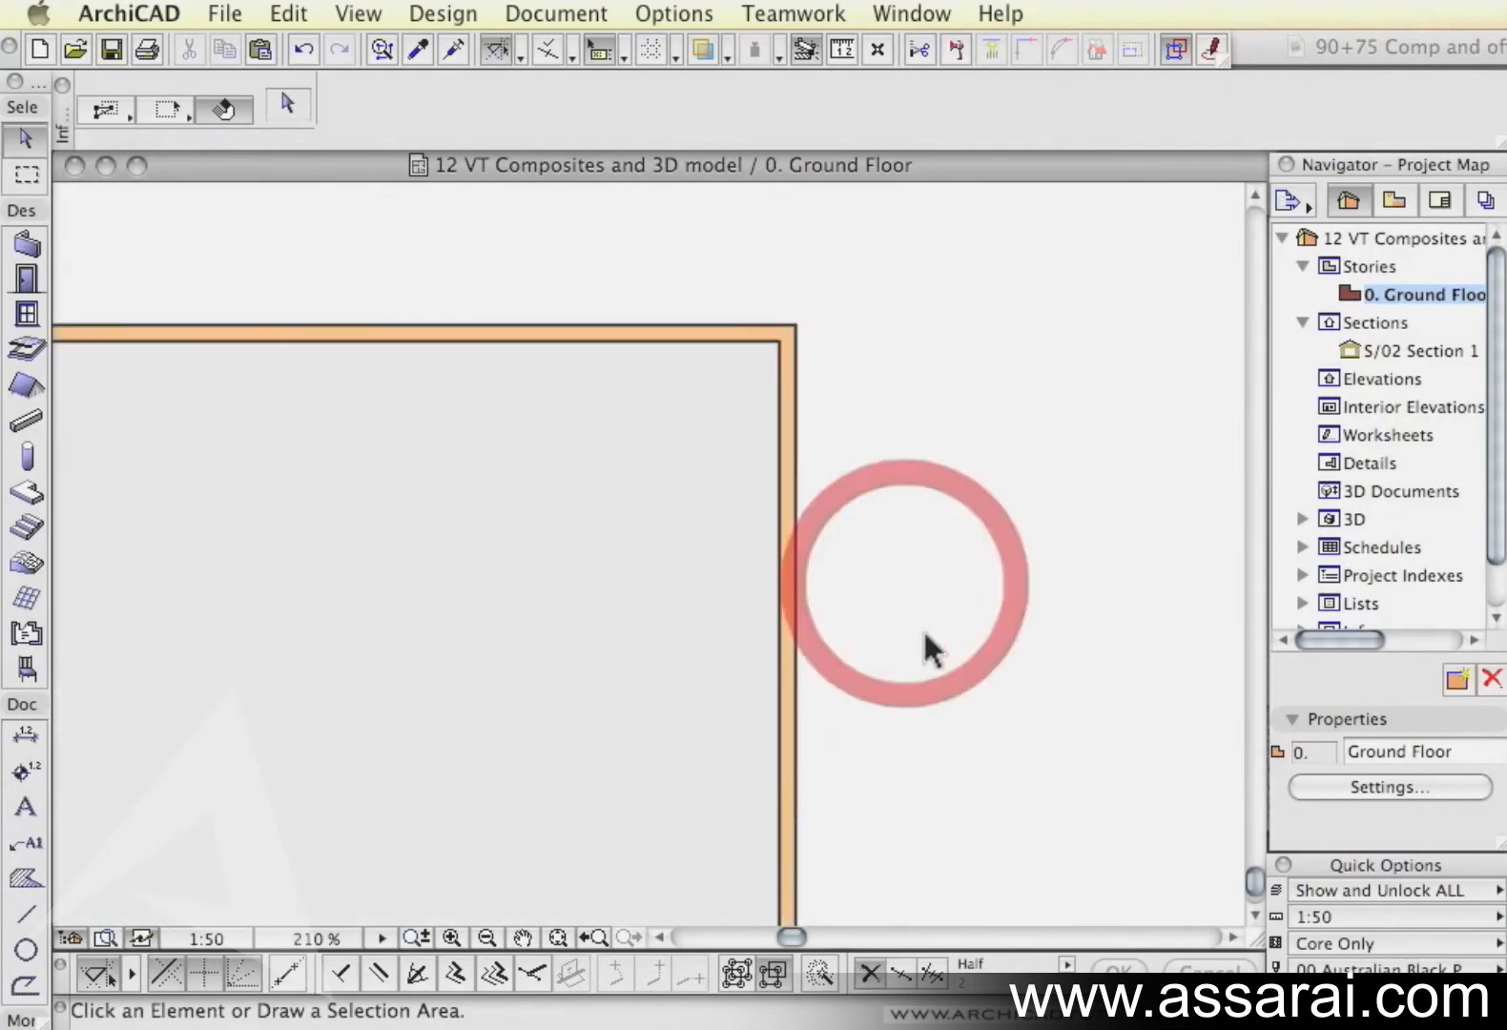
# Step: Dimension the core-only walls, then return to Entire Structure reading 195 and 6,190 overall
pyautogui.click(27, 244)
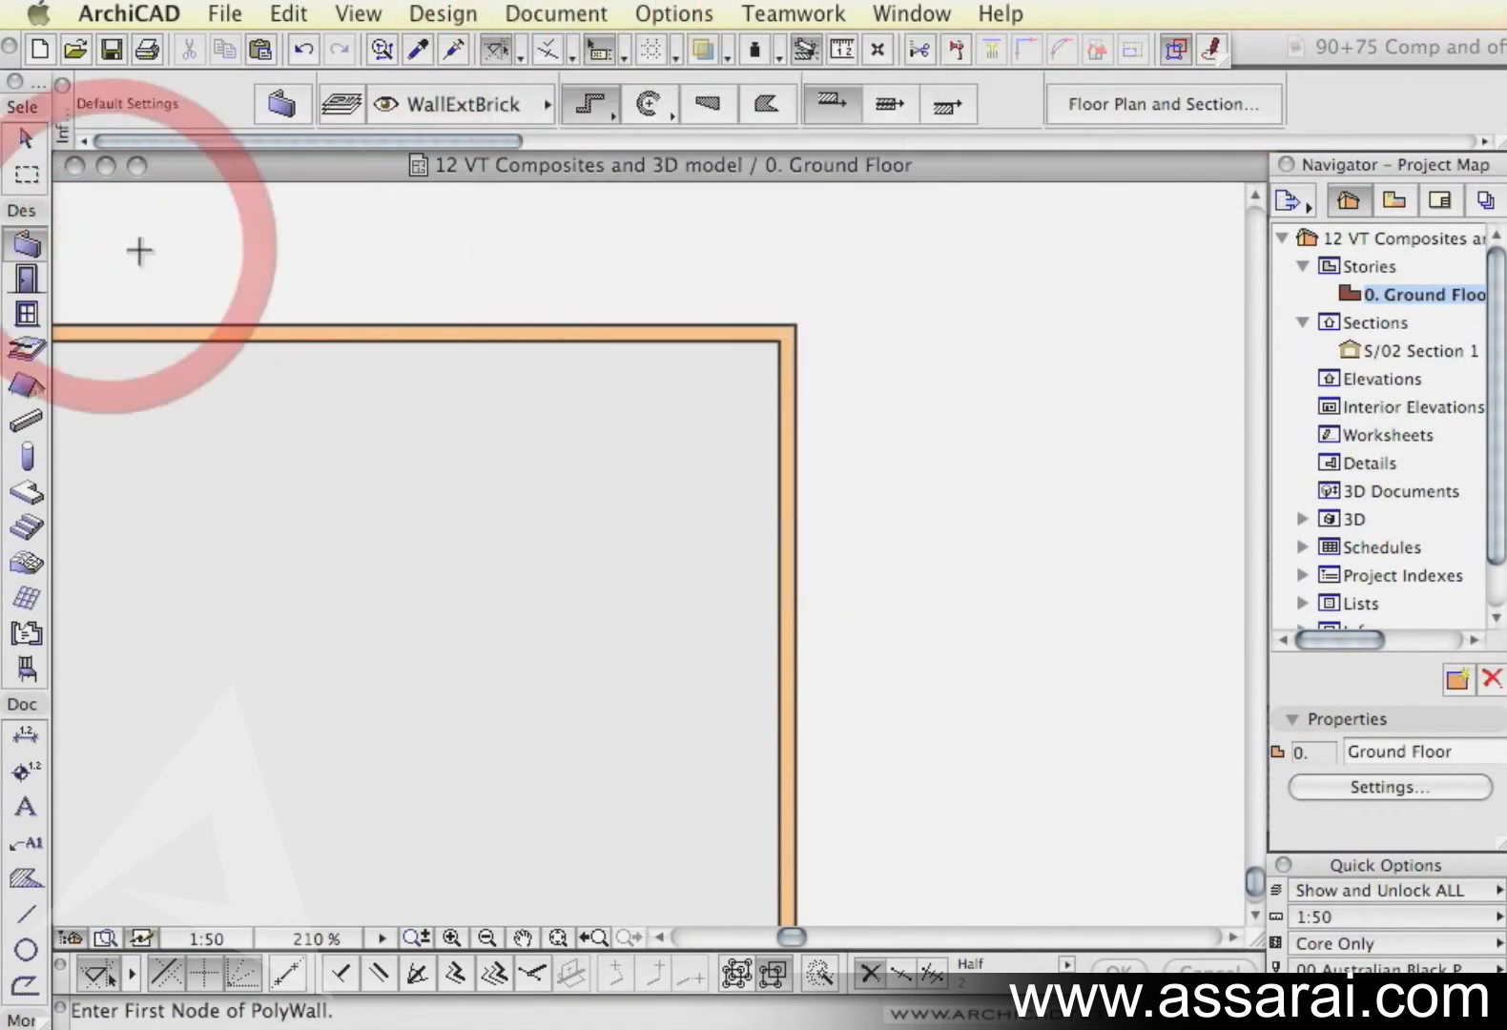
pyautogui.click(555, 14)
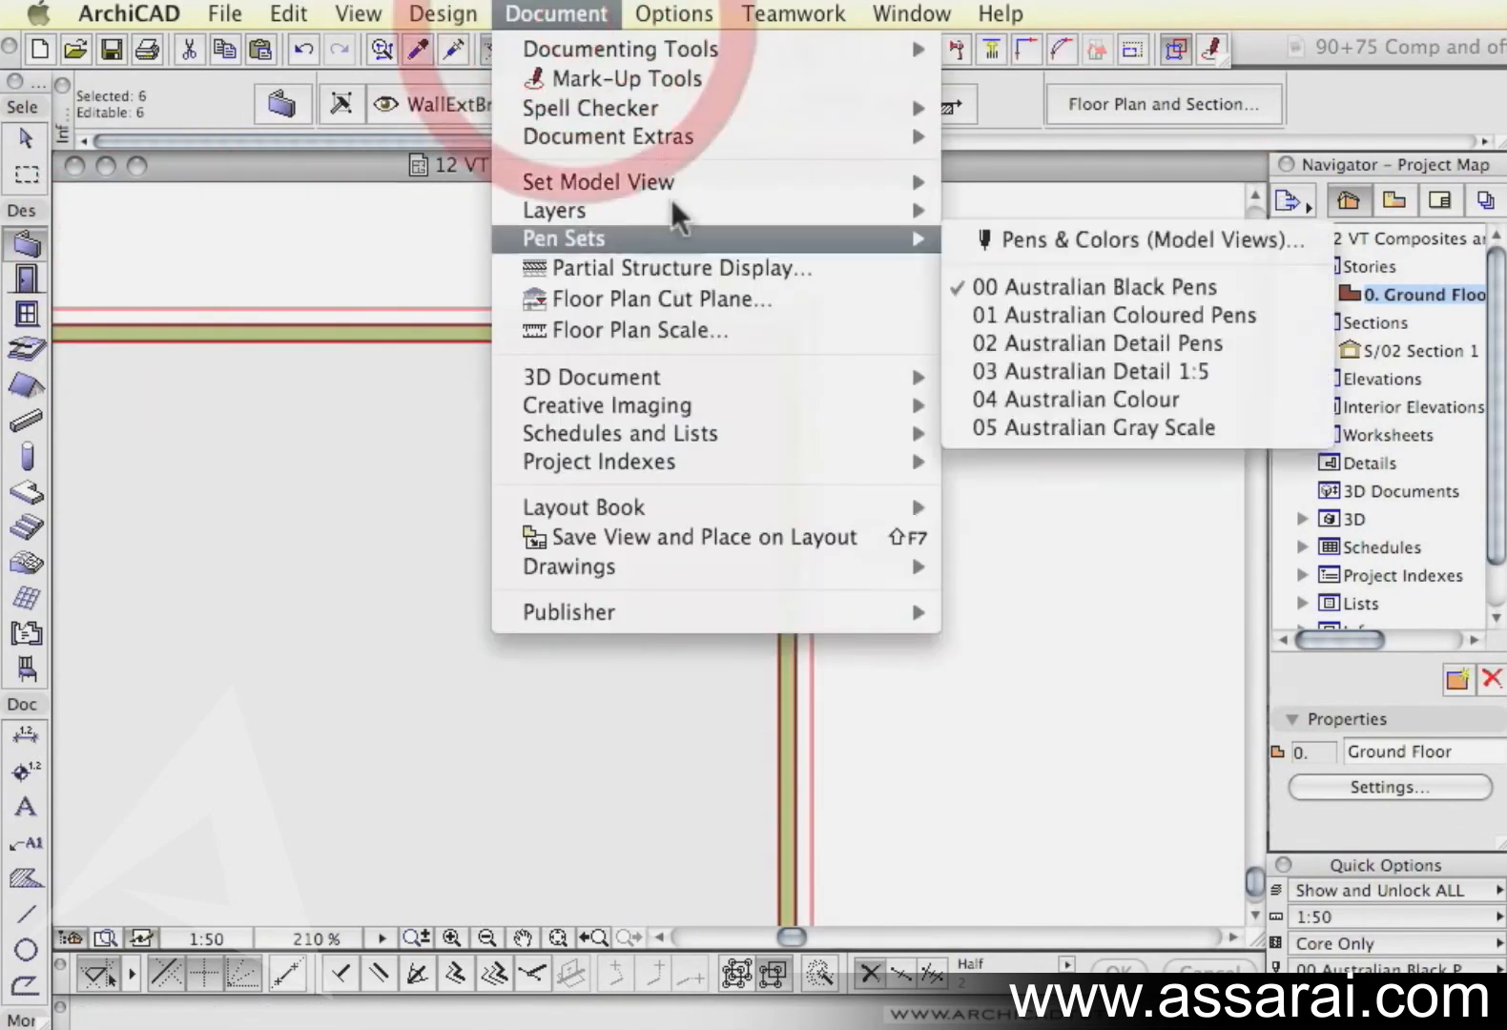
pyautogui.moveTo(605, 137)
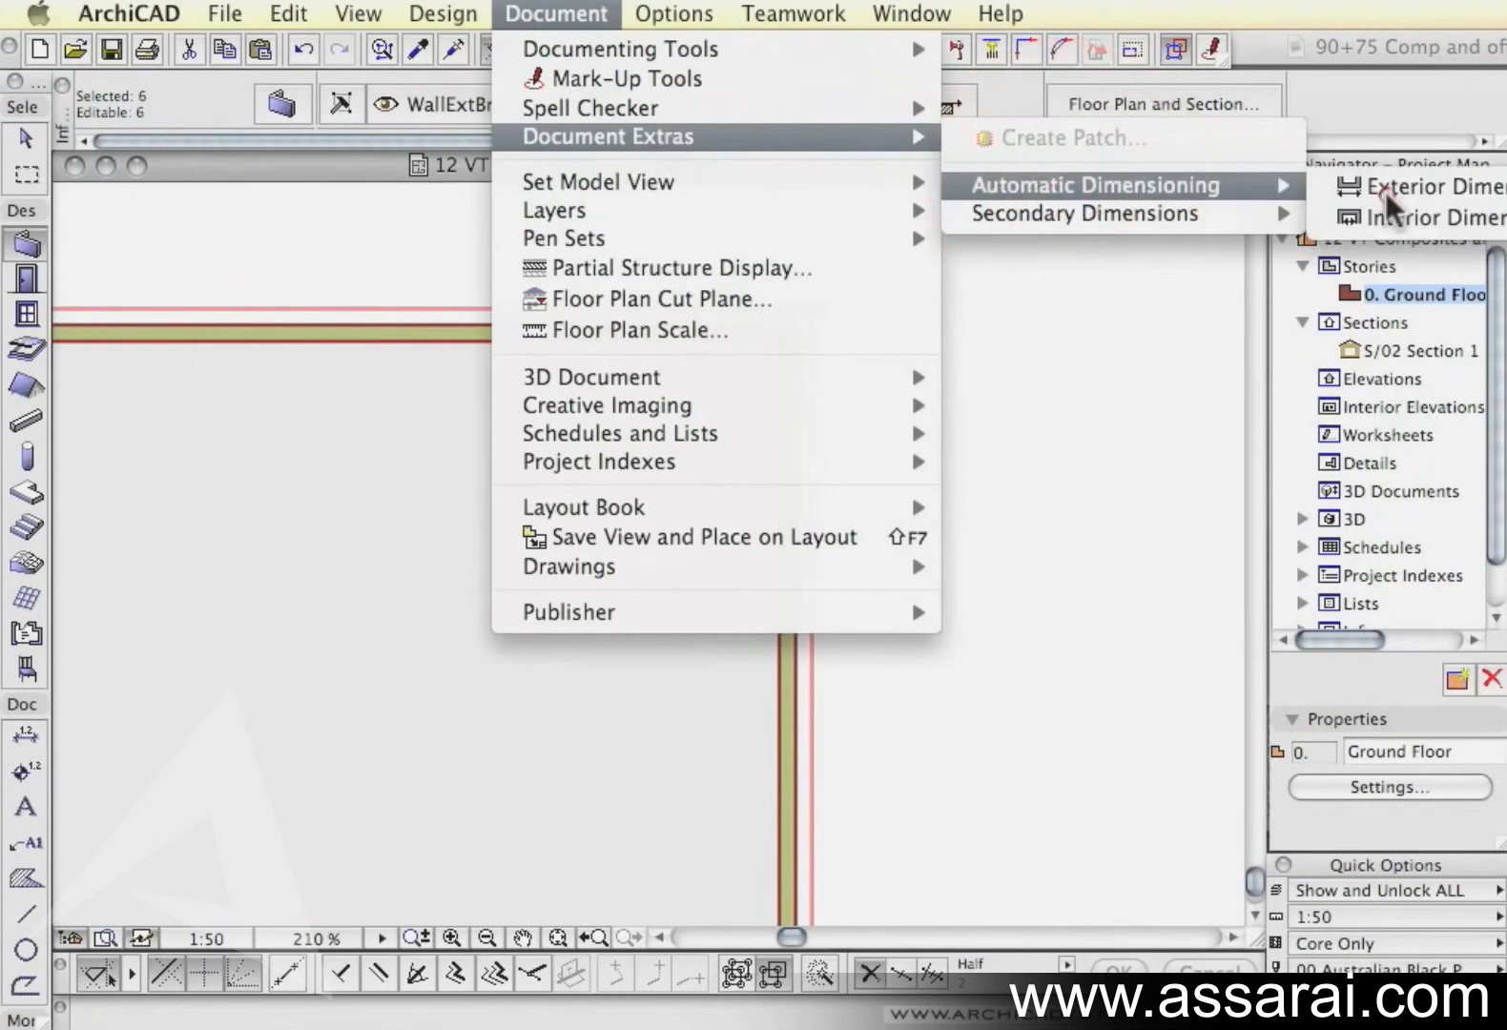
pyautogui.click(1432, 189)
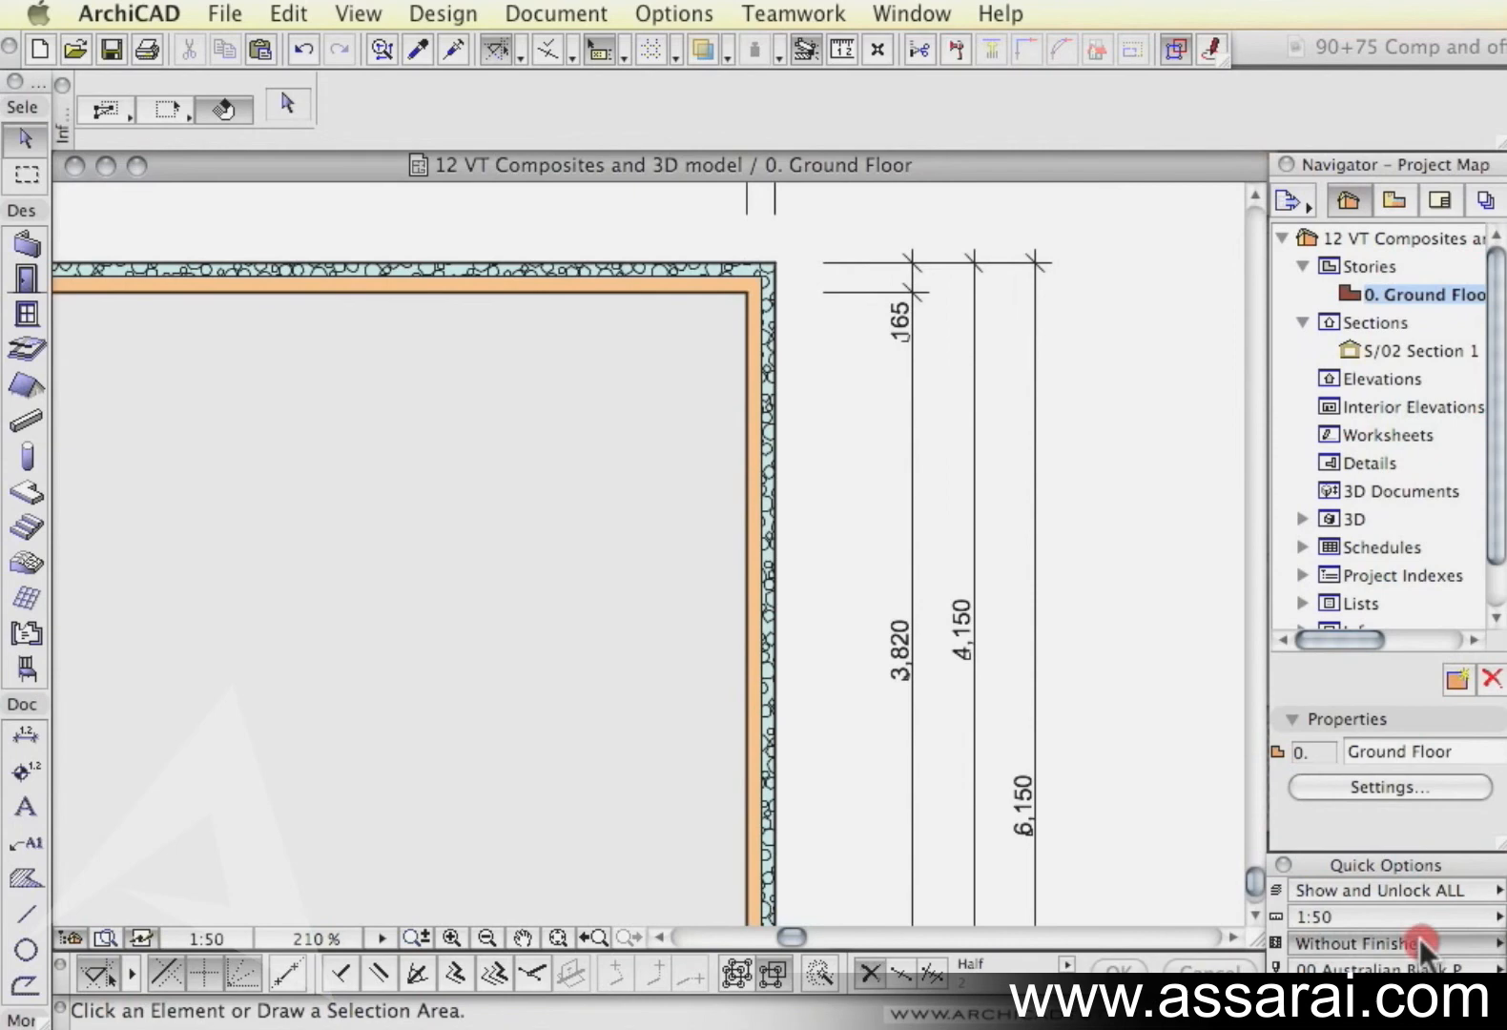
pyautogui.click(1386, 943)
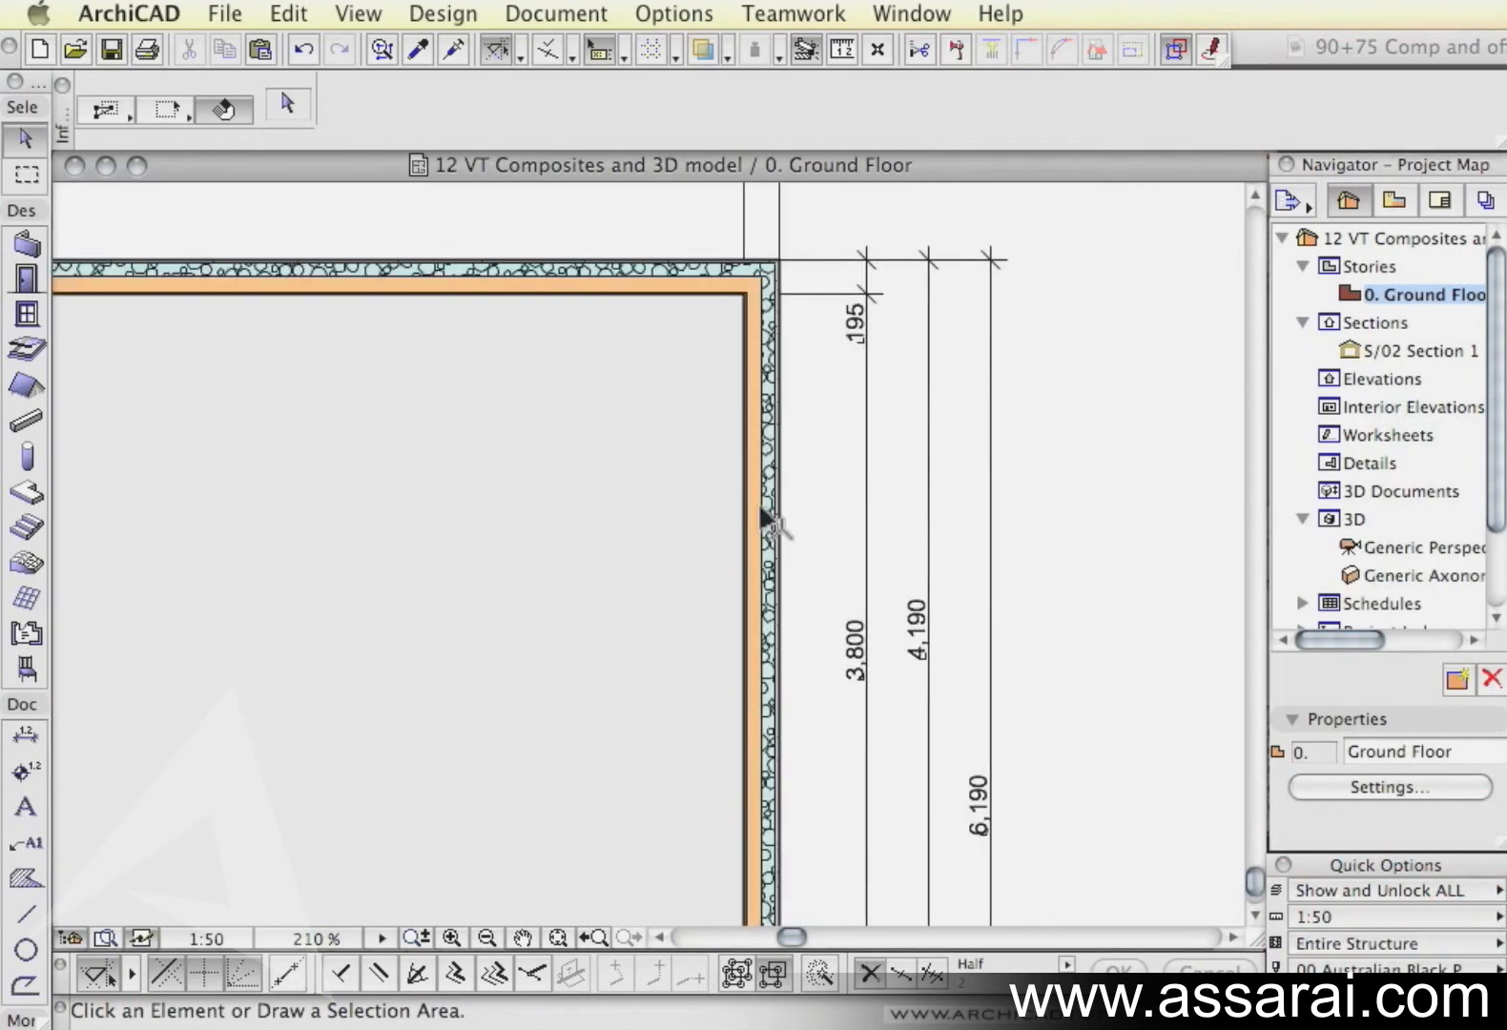
pyautogui.moveTo(755, 572)
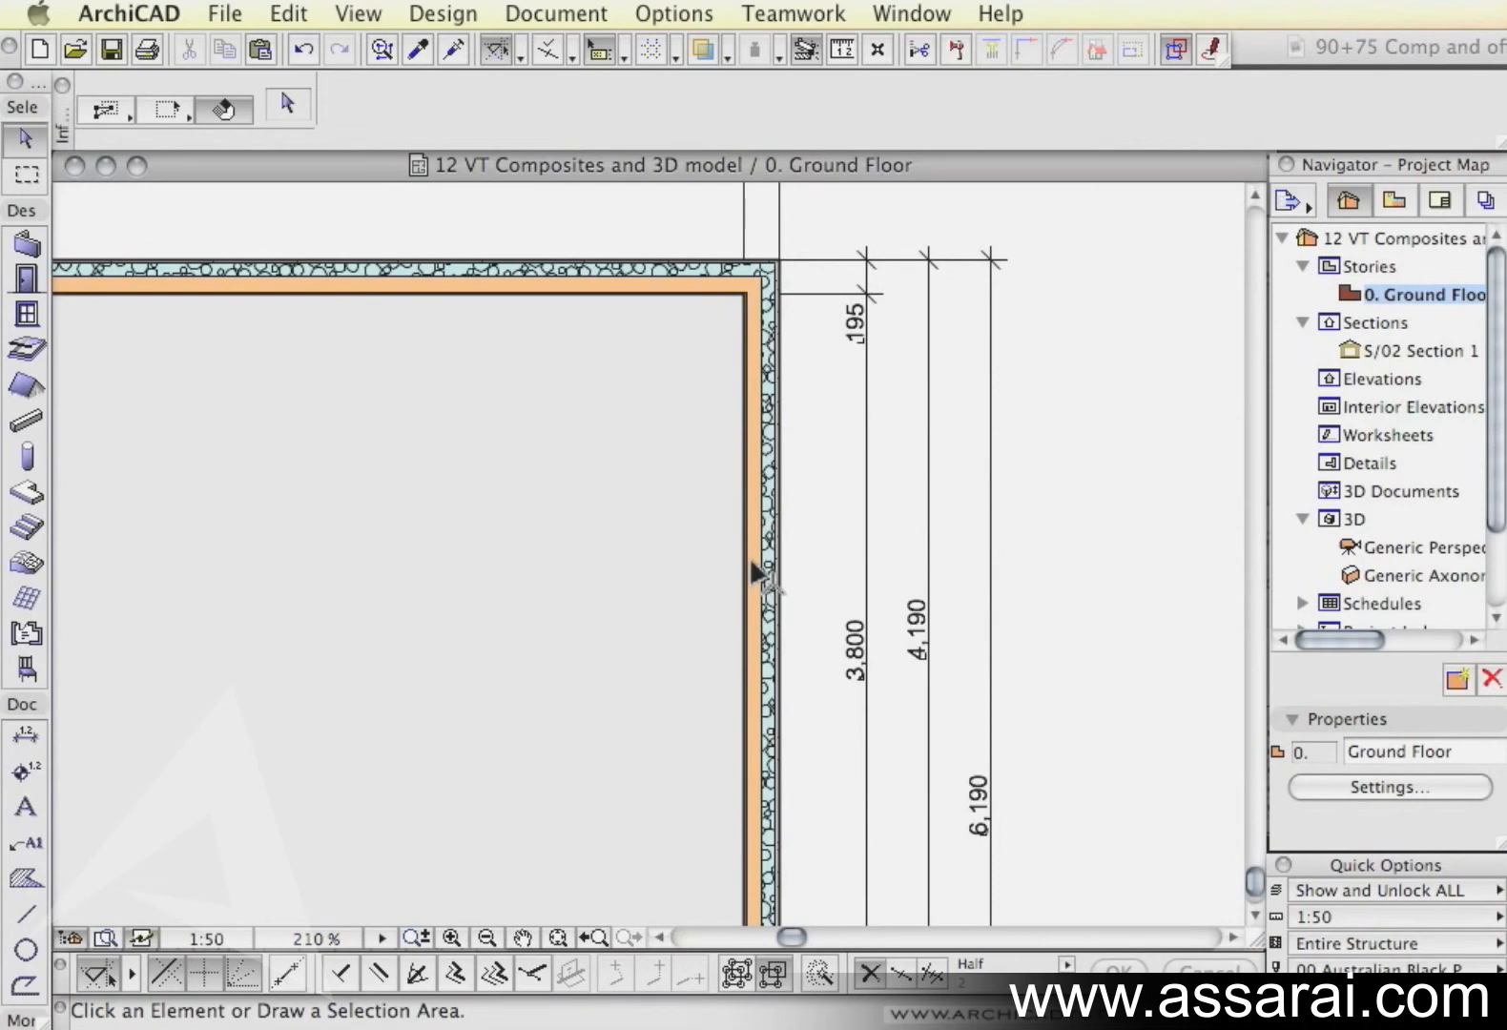
pyautogui.moveTo(1003, 644)
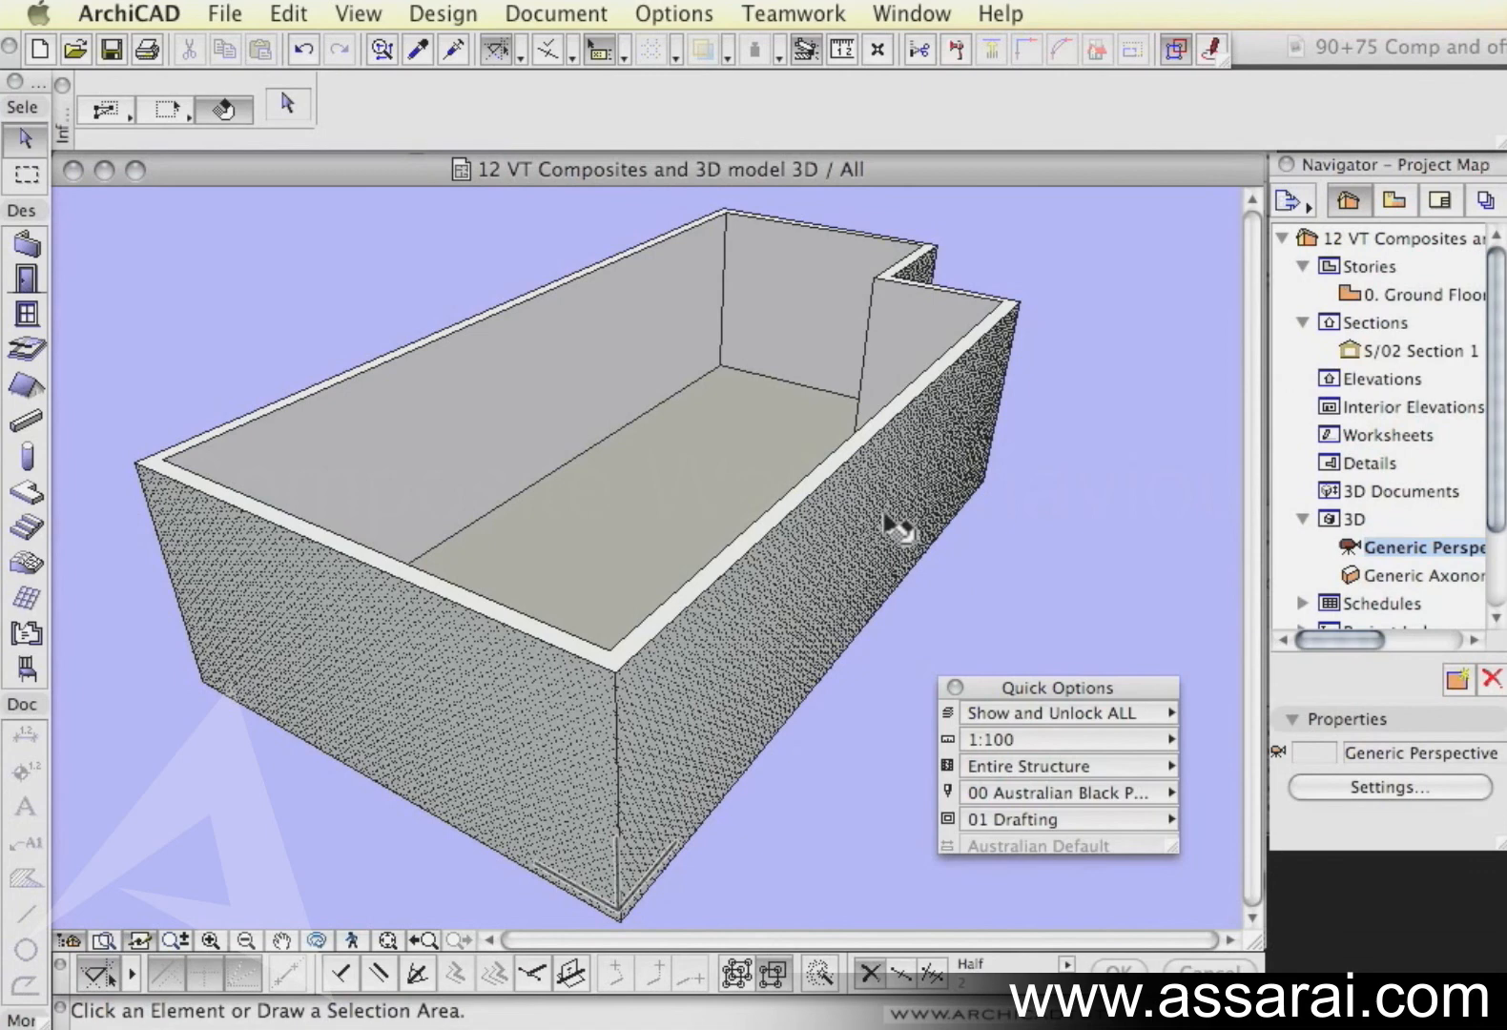
pyautogui.moveTo(797, 721)
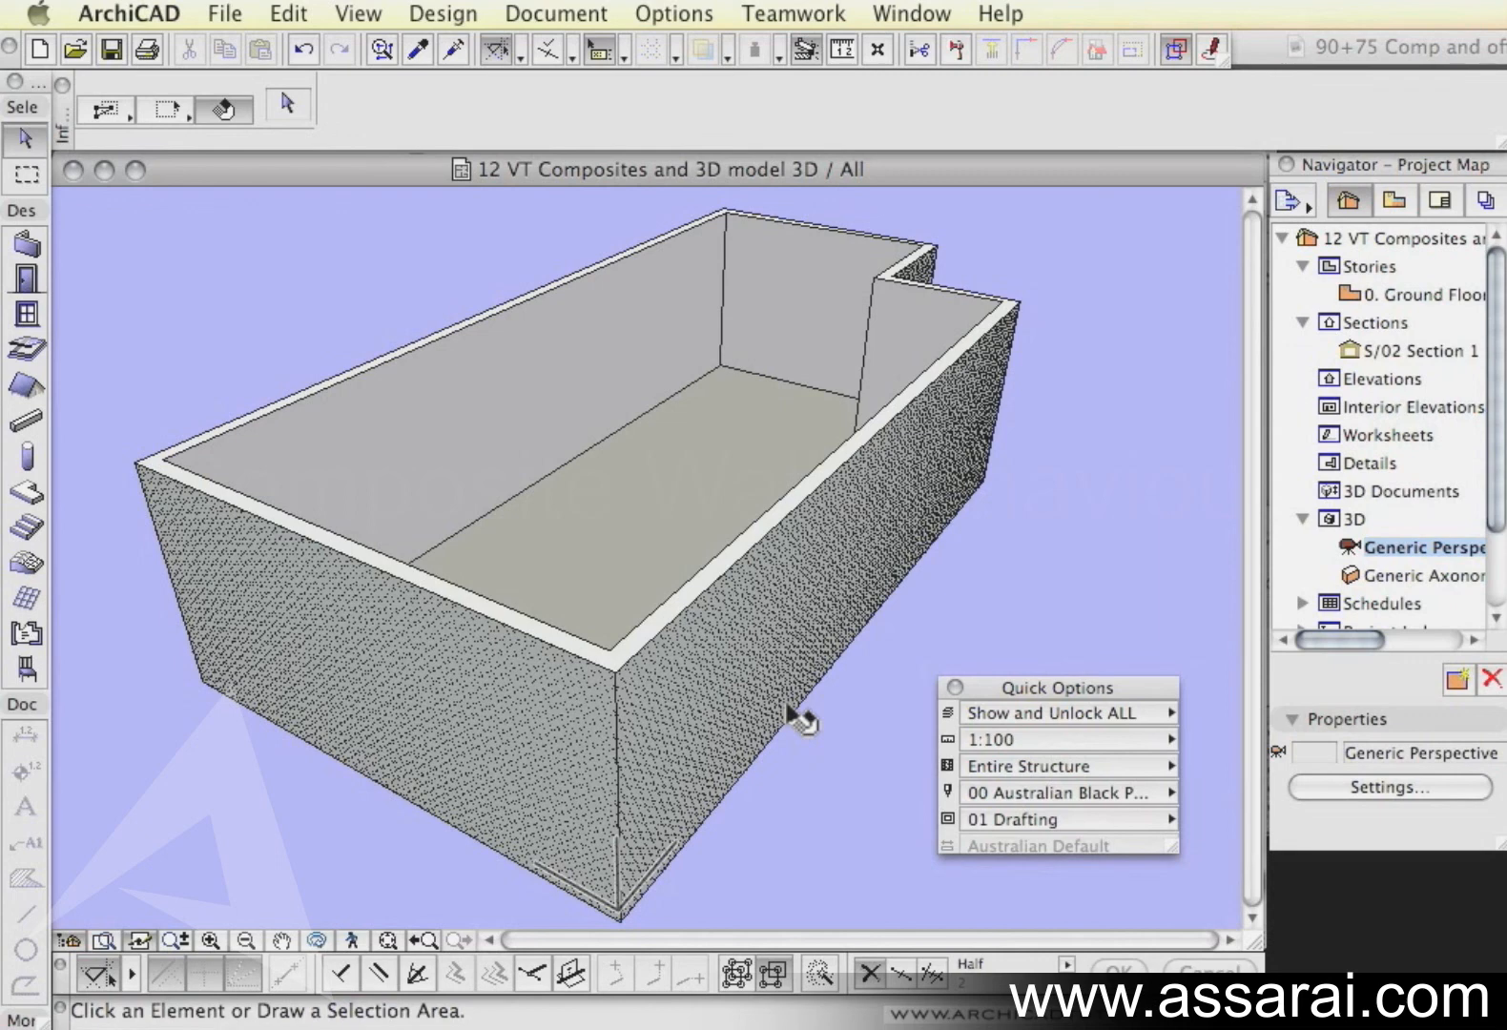
pyautogui.moveTo(1064, 782)
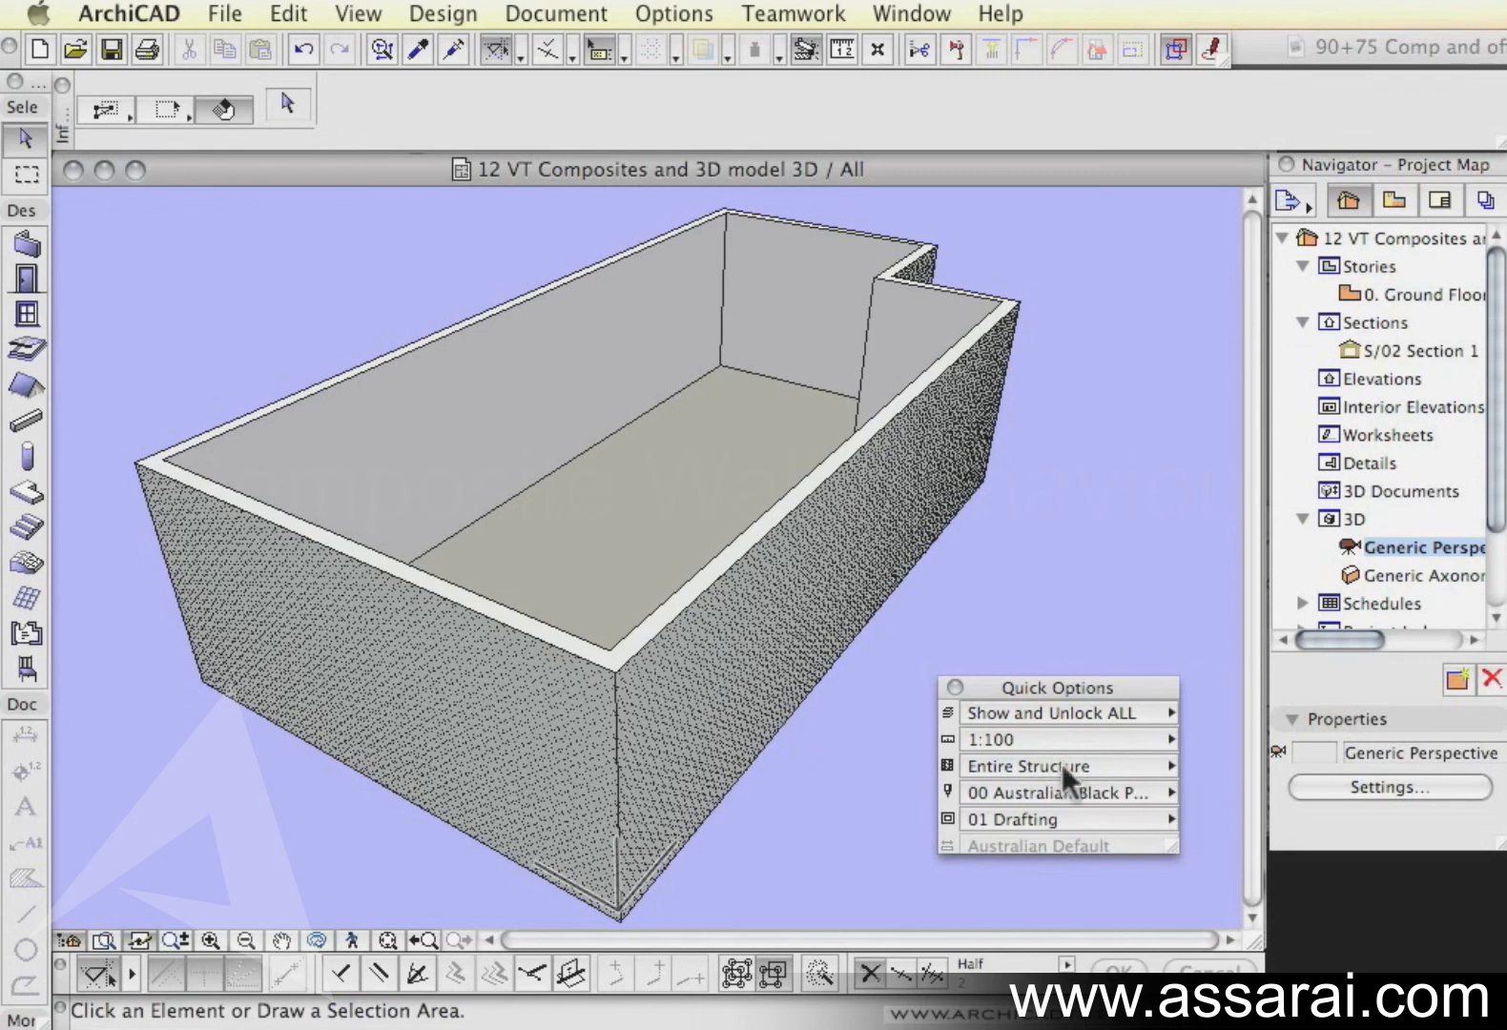
pyautogui.click(1057, 765)
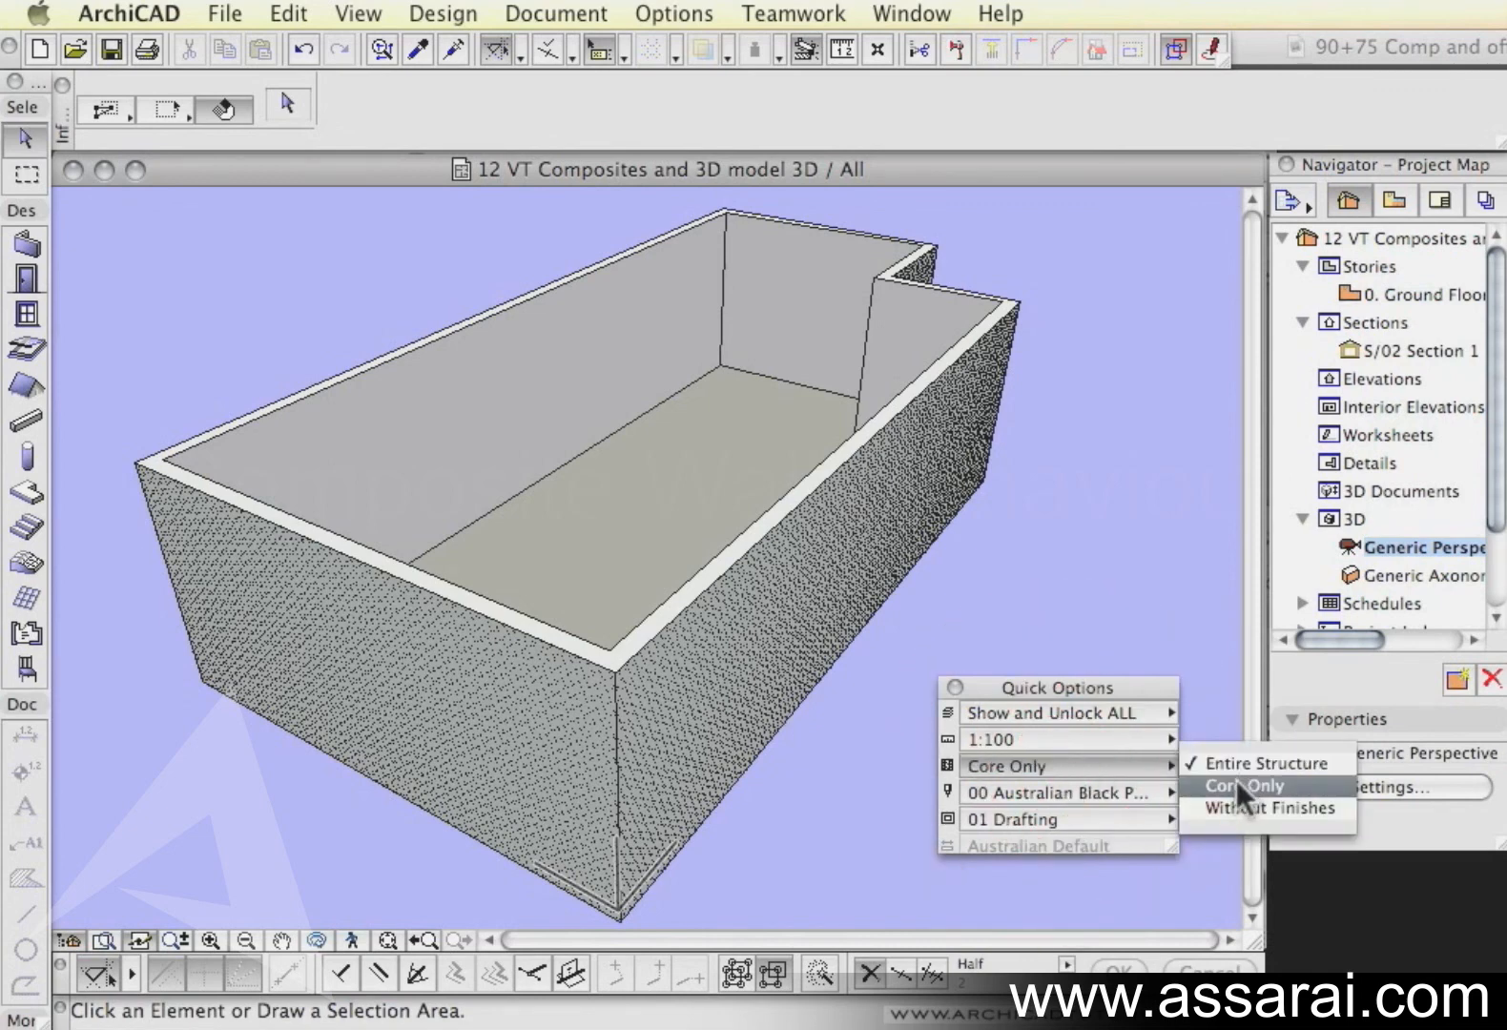
pyautogui.click(1262, 761)
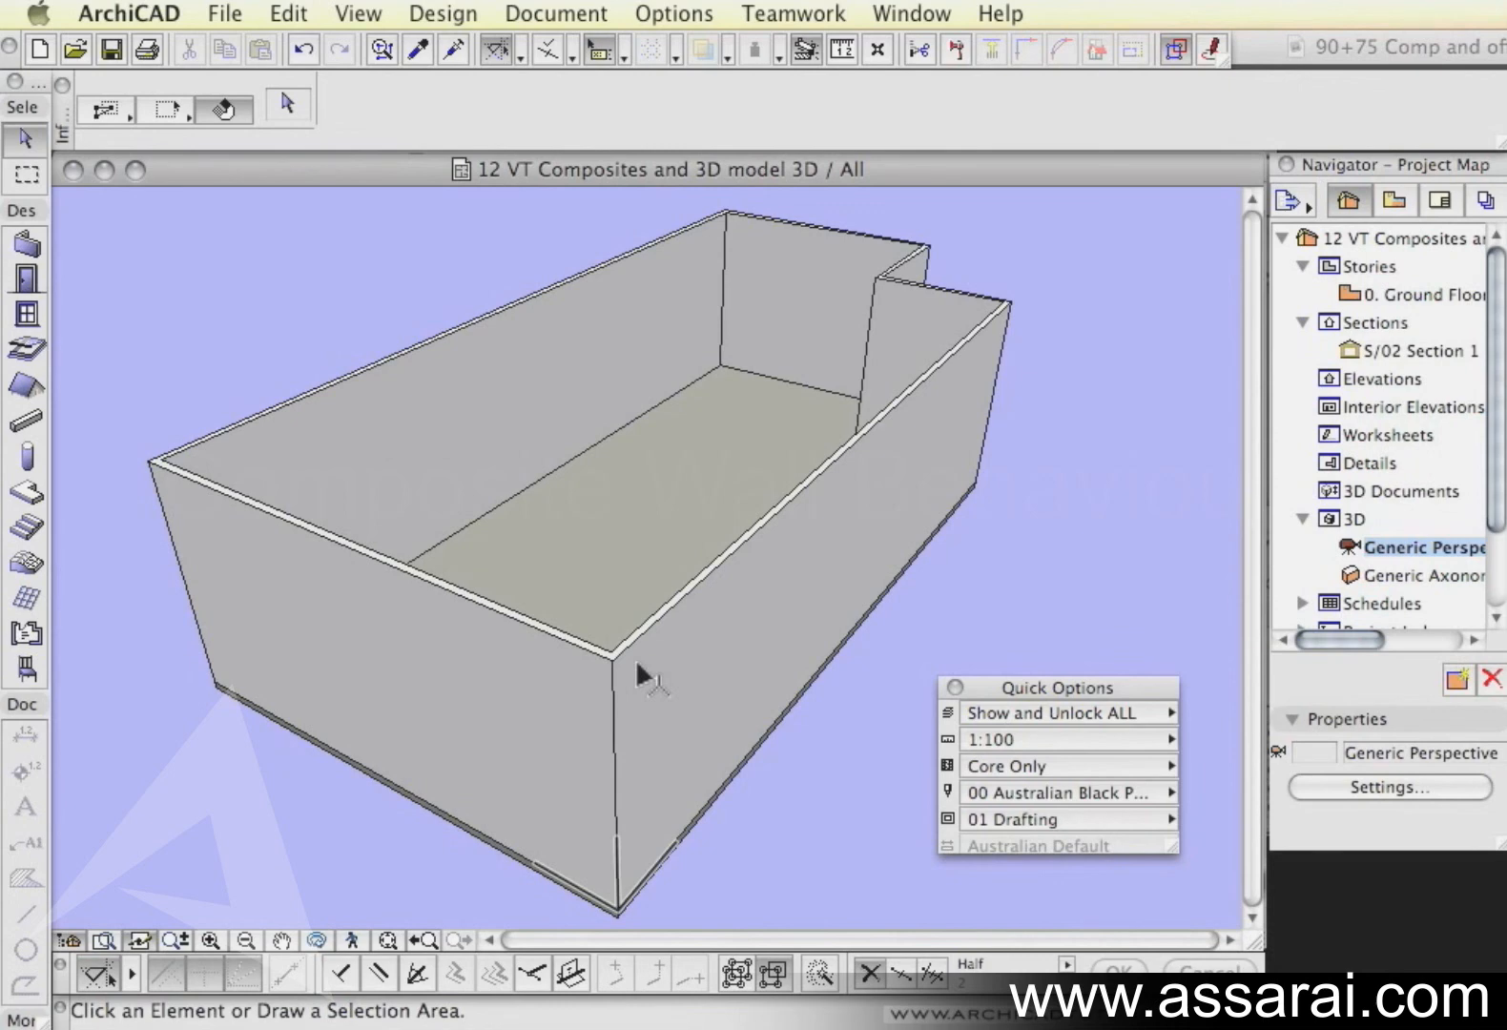
pyautogui.moveTo(435, 454)
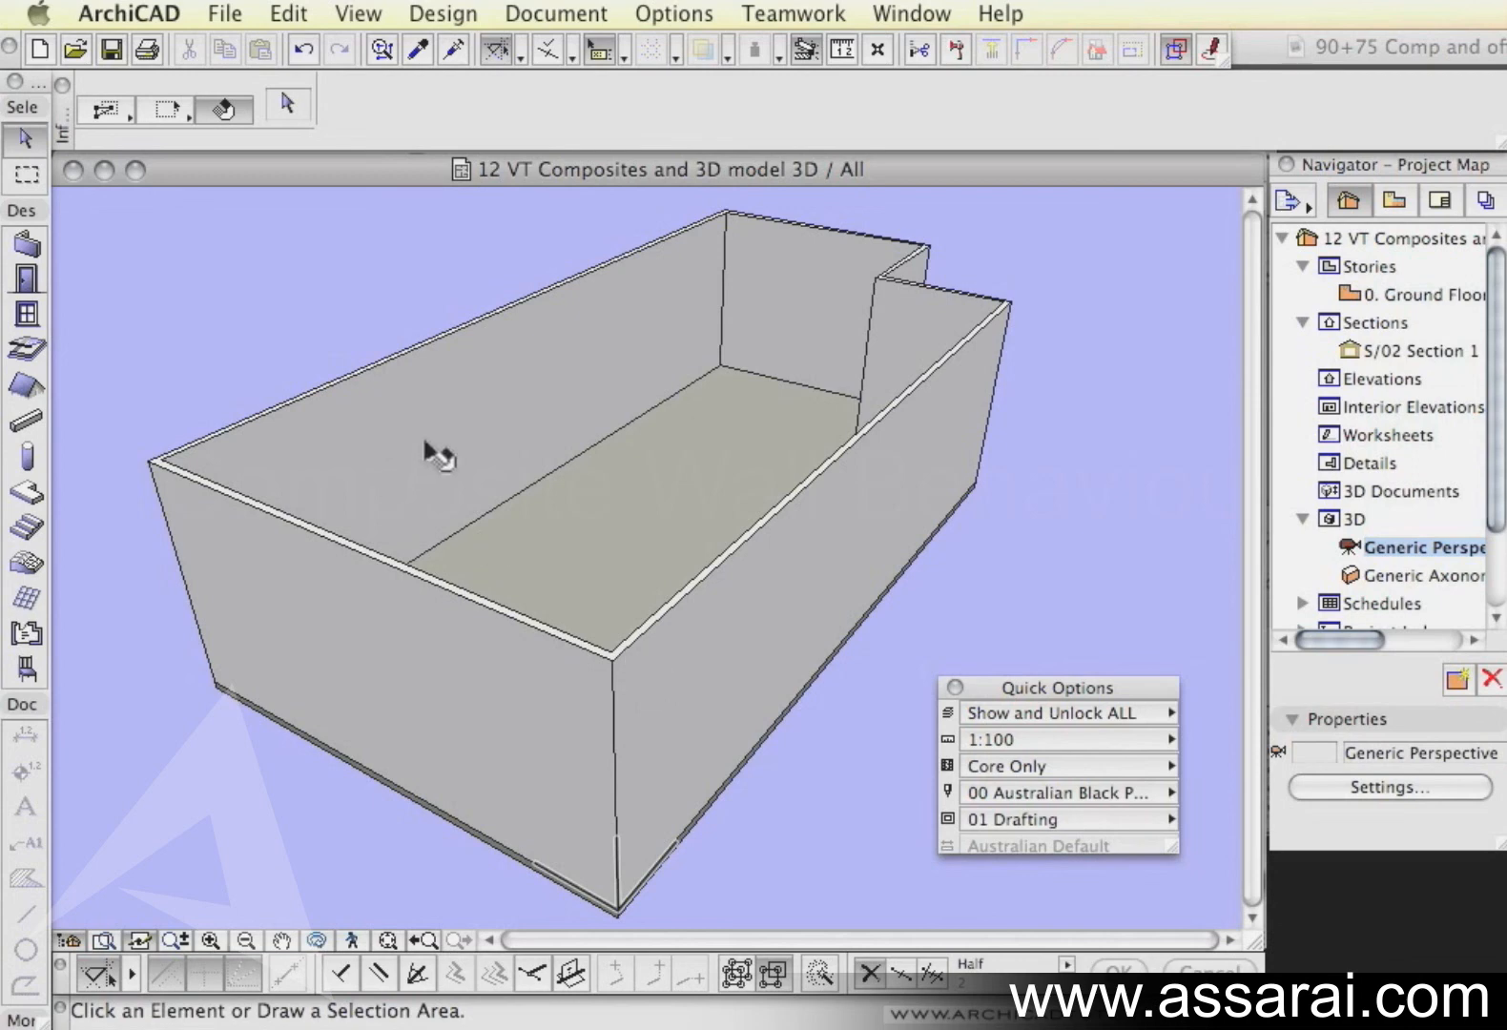
pyautogui.moveTo(953, 723)
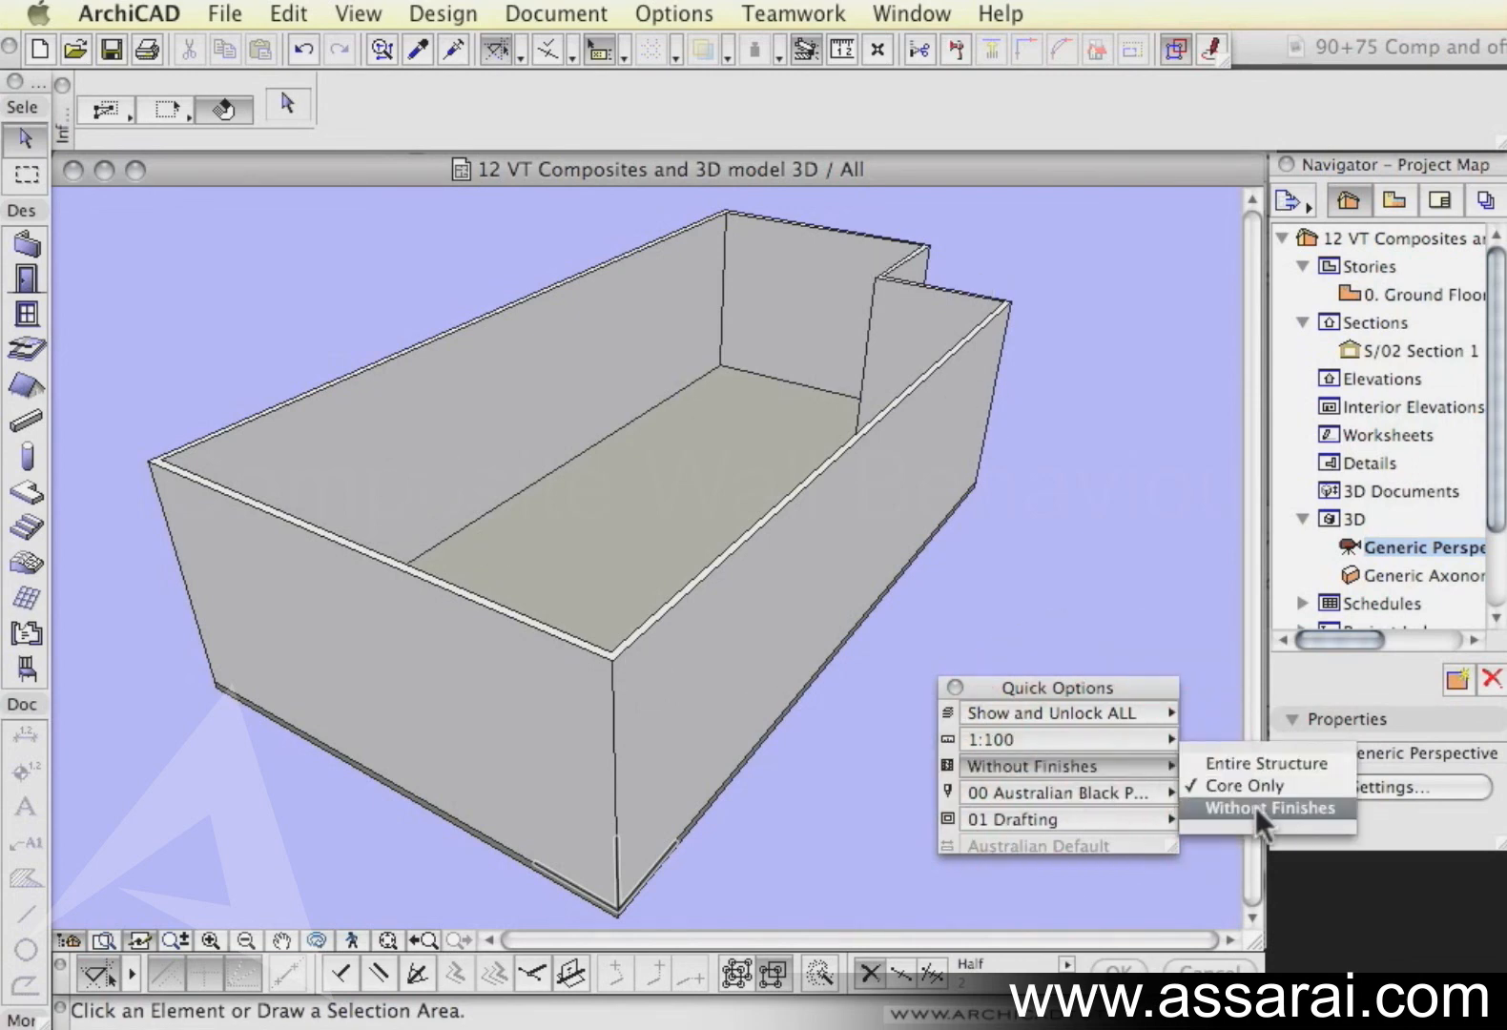
pyautogui.click(1267, 807)
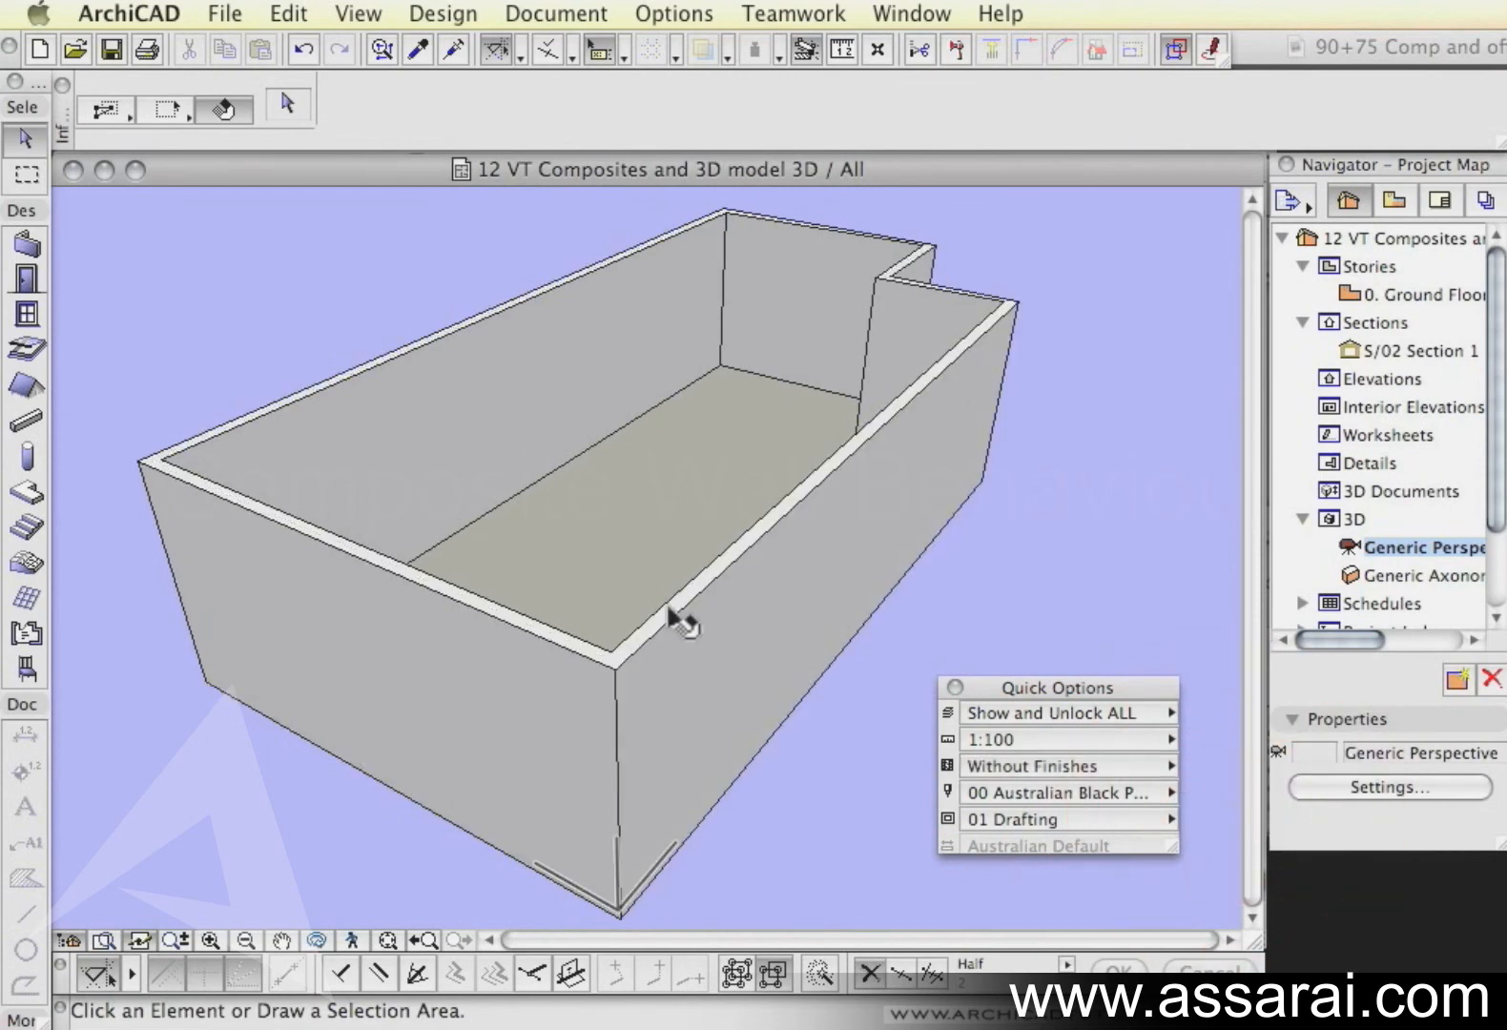
pyautogui.moveTo(765, 667)
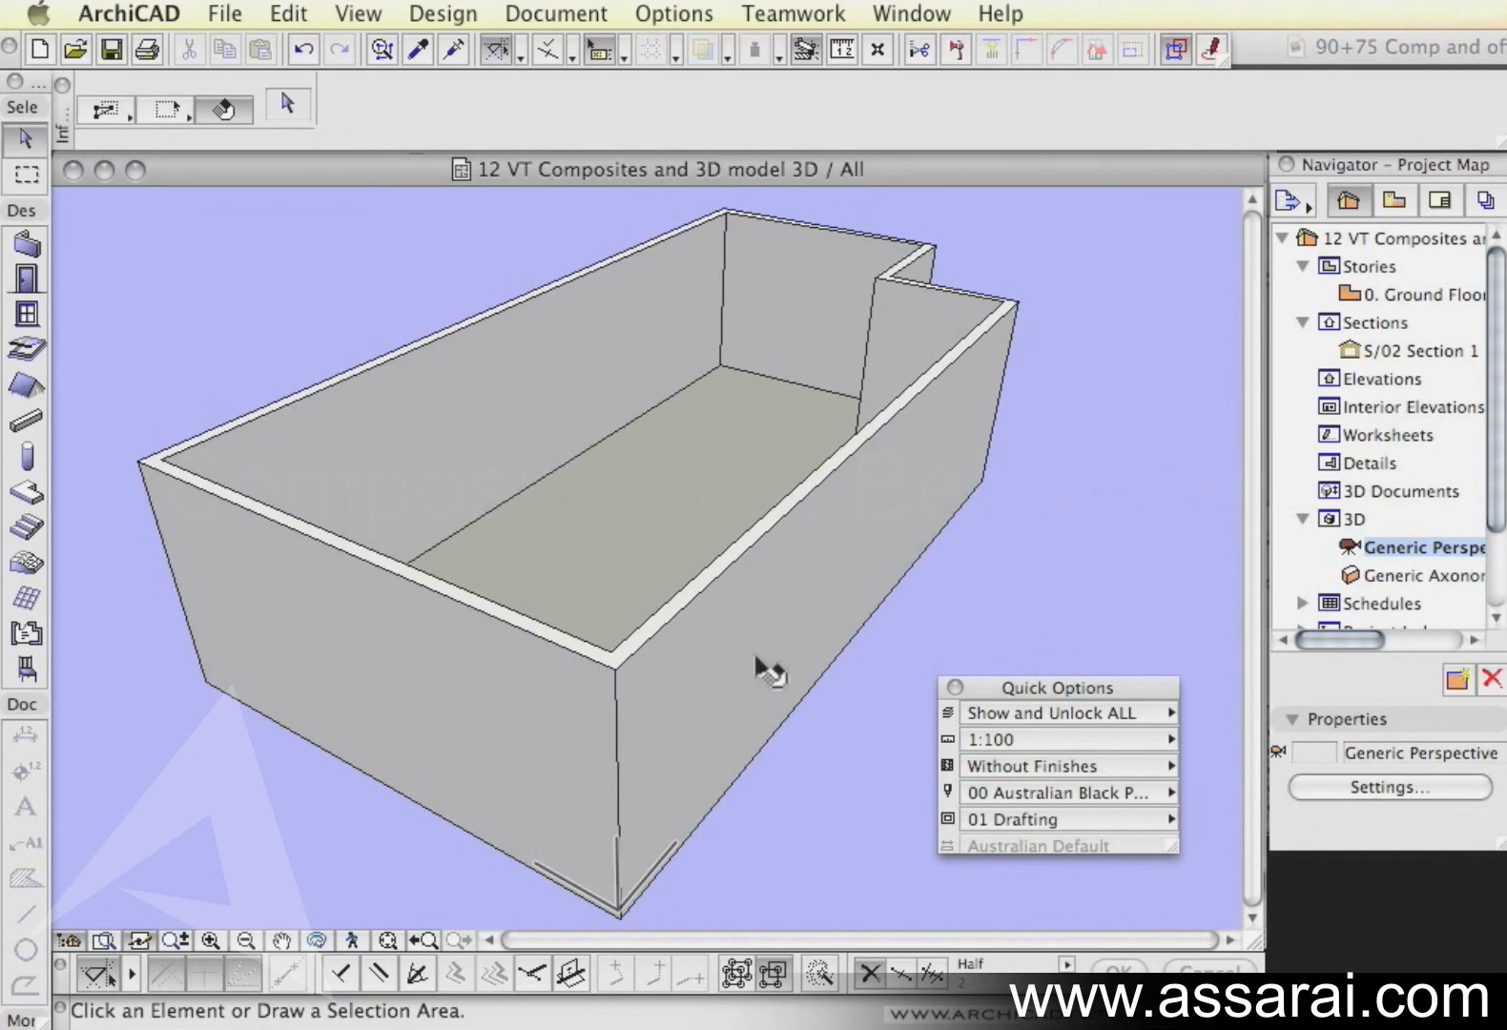
pyautogui.moveTo(1176, 801)
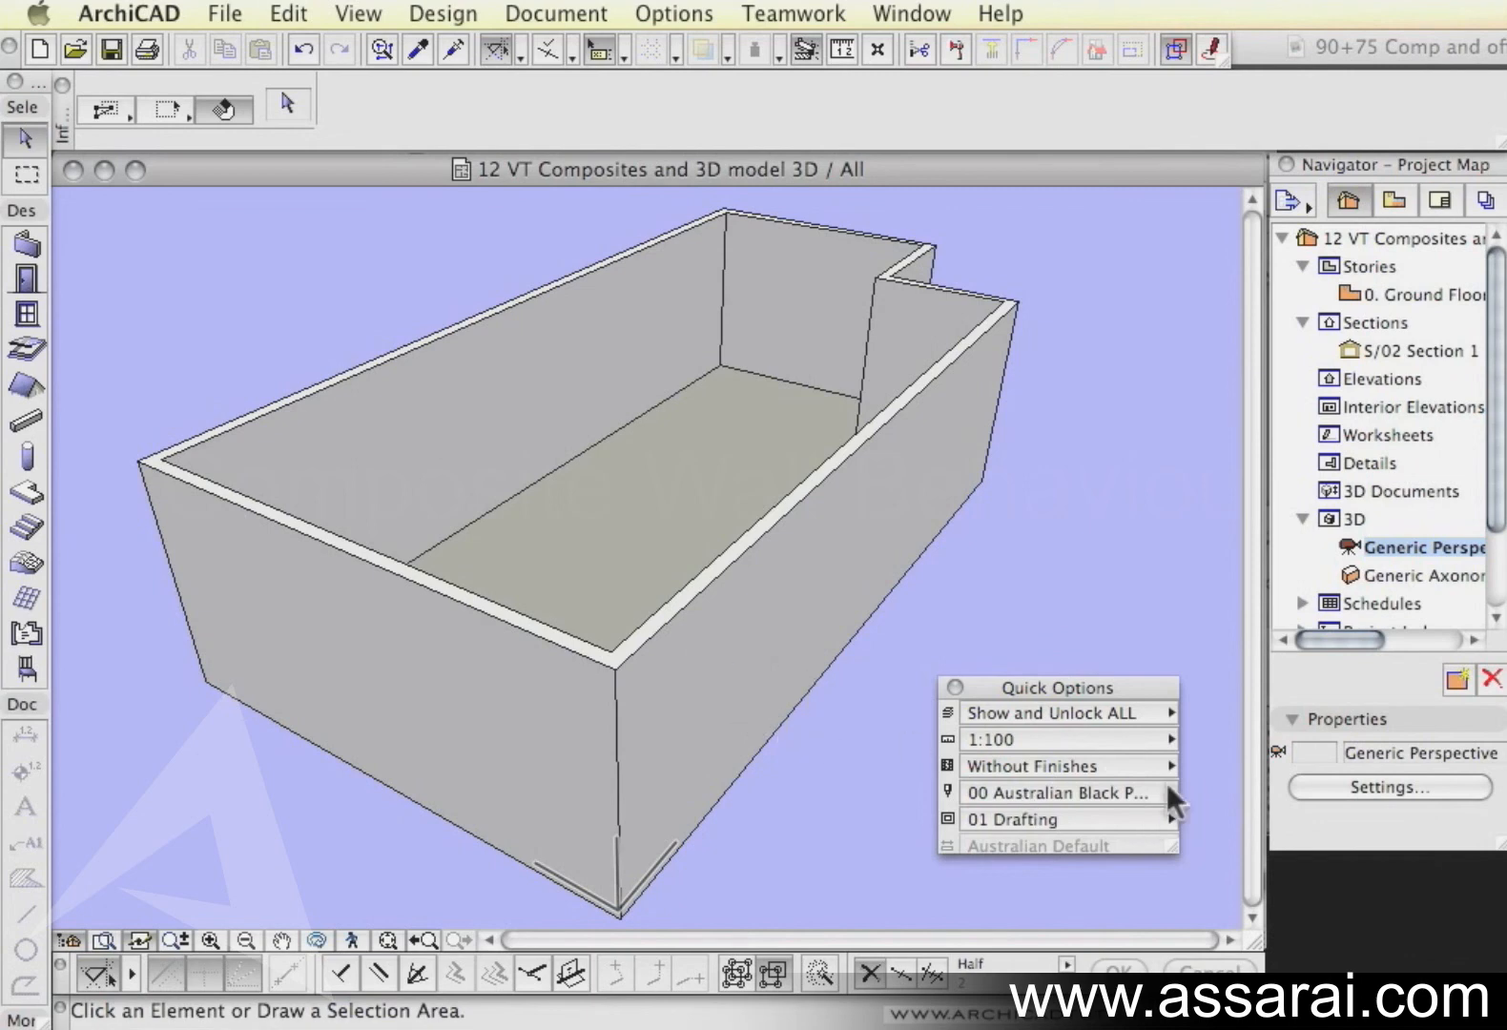
pyautogui.click(1056, 764)
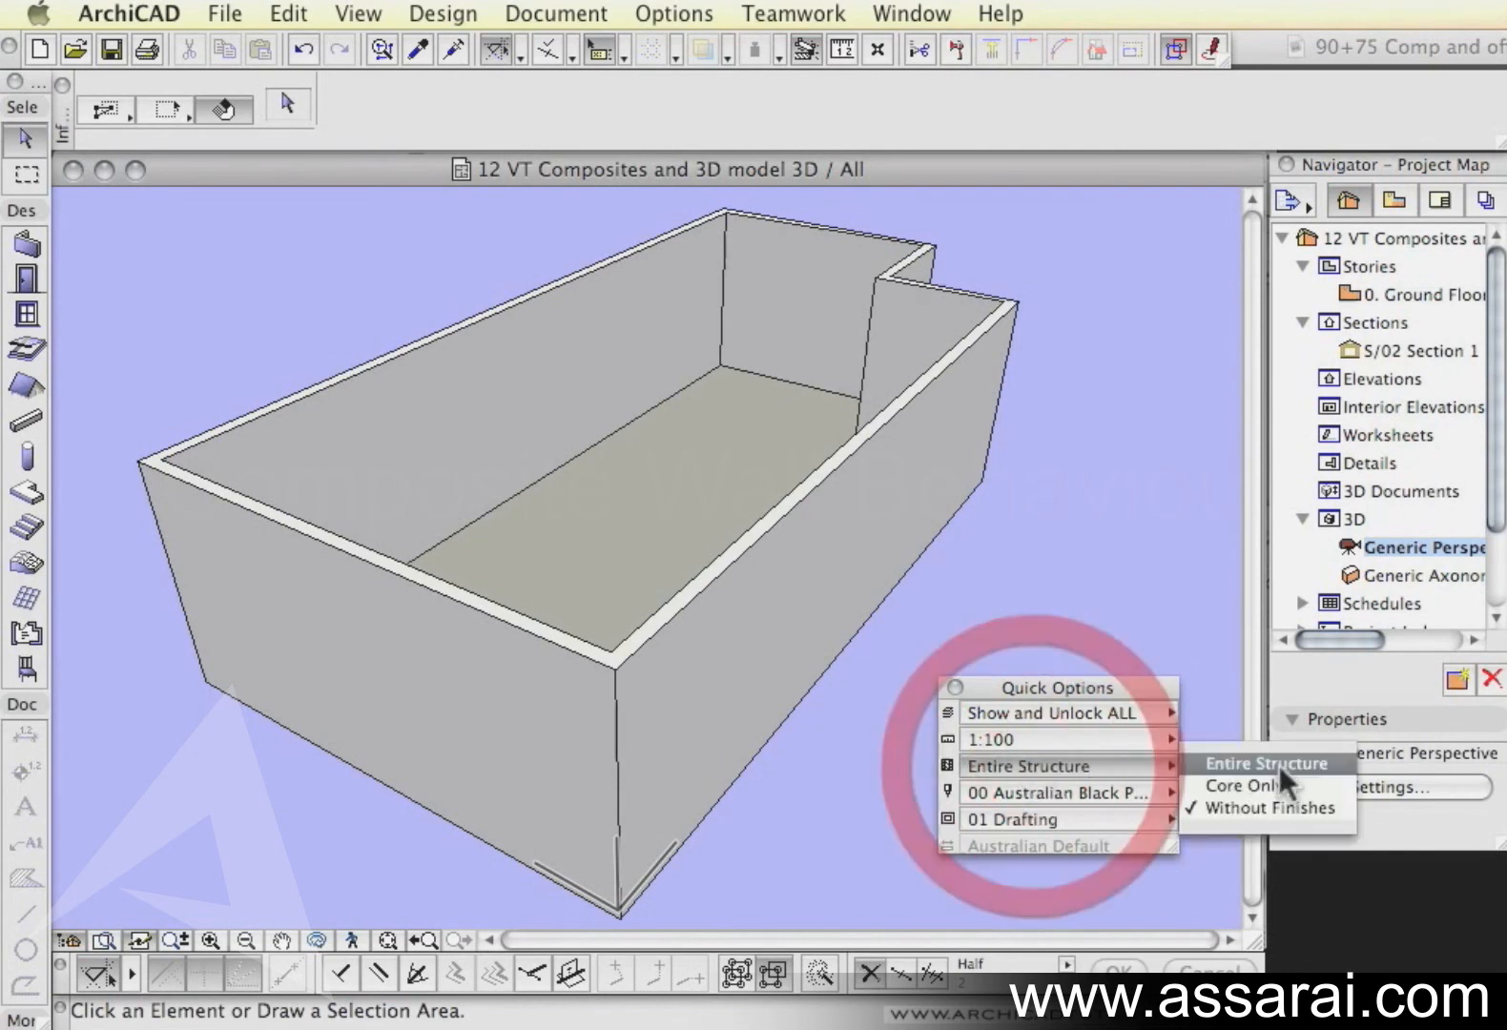